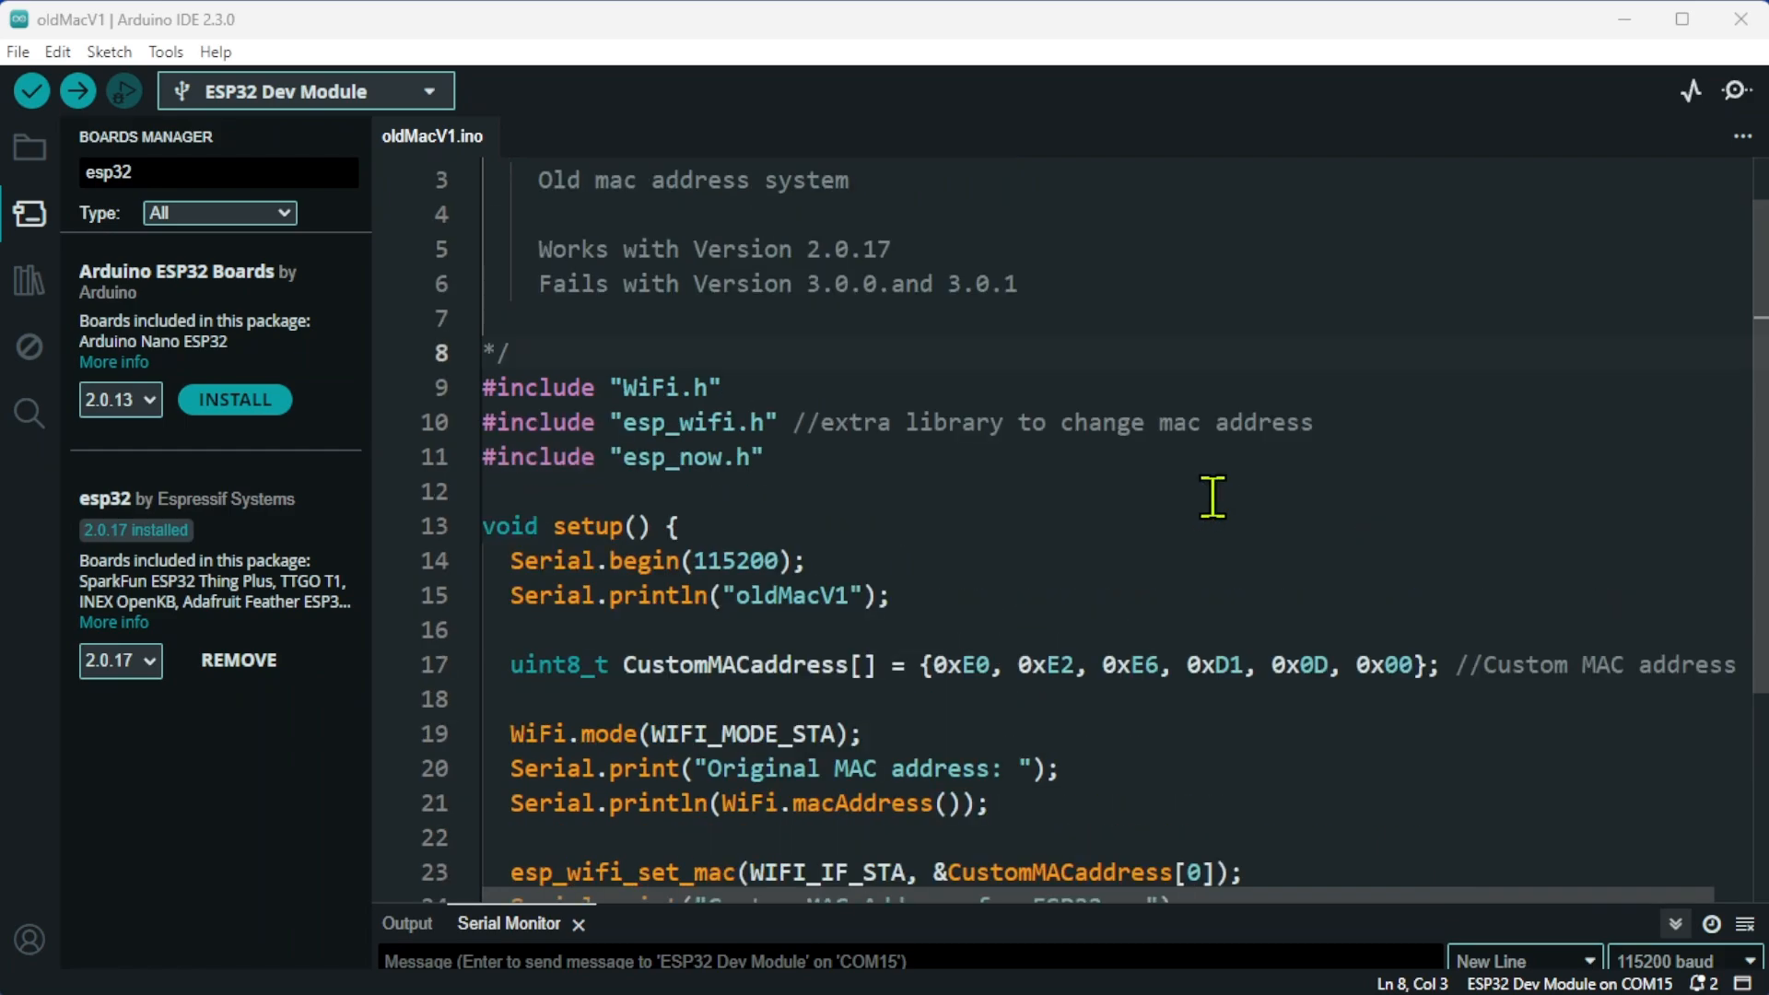
Review the sketch, marking the Serial startup lines in setup() and the CustomMACaddress array declaration.
scroll("down", 3)
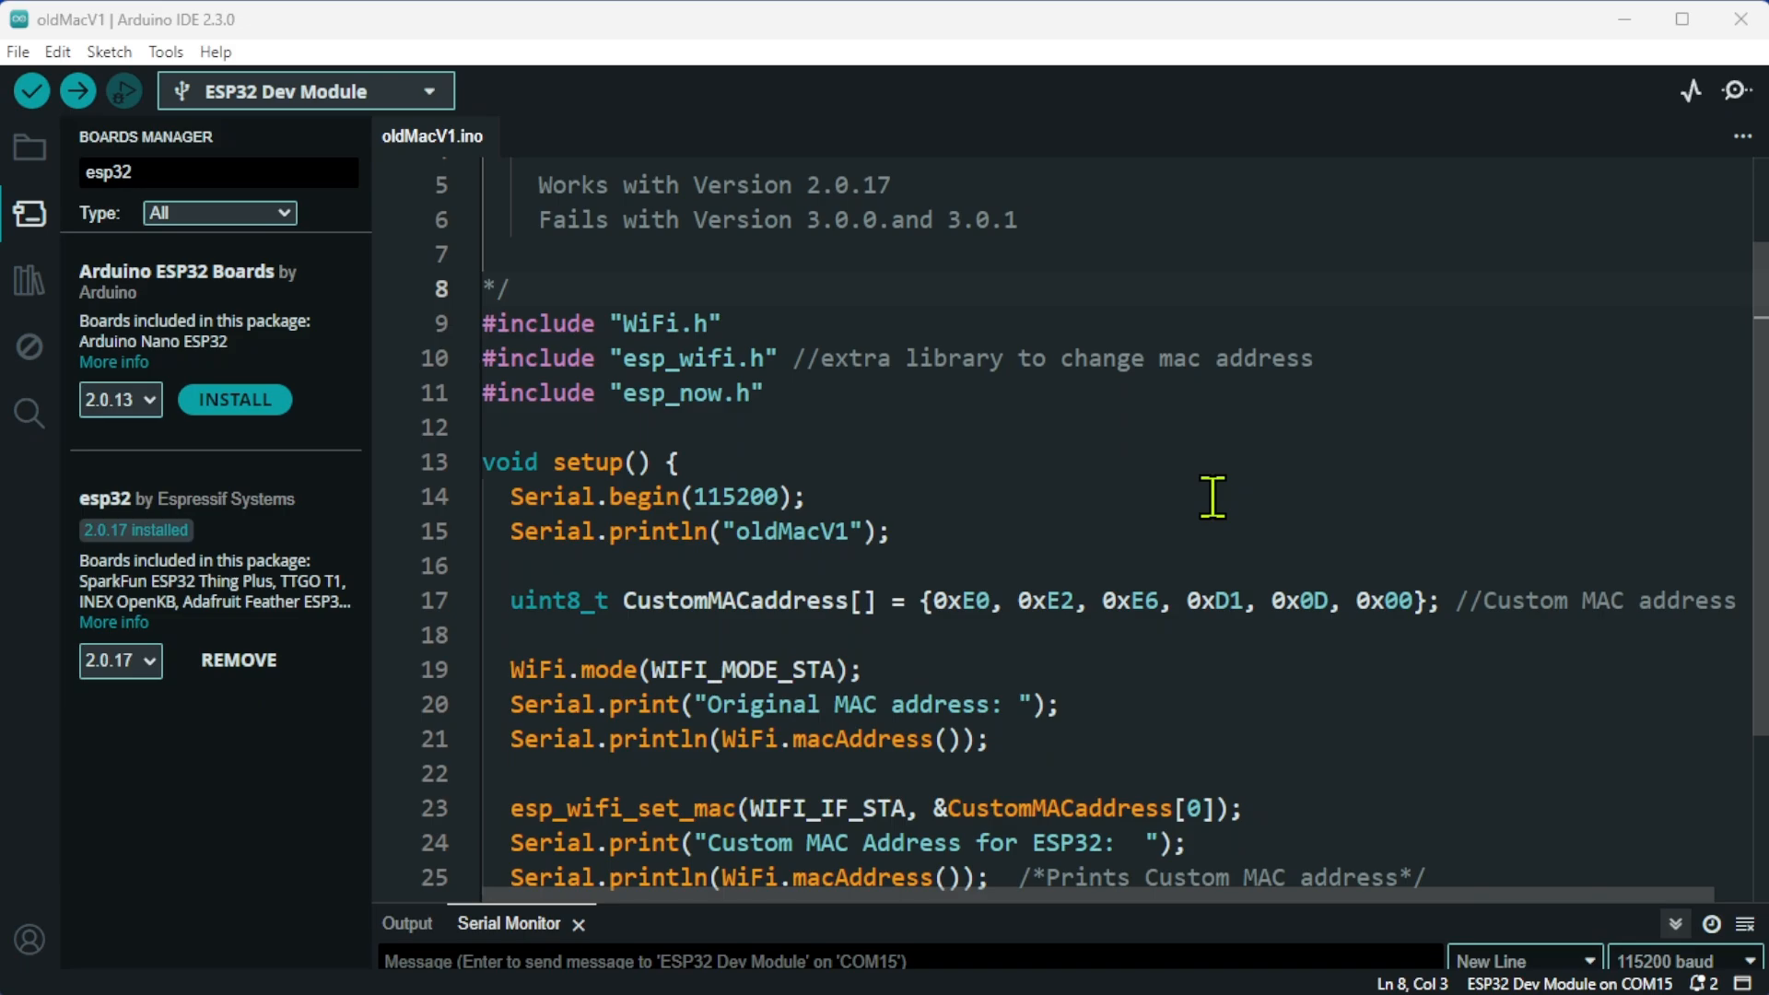
scroll("down", 3)
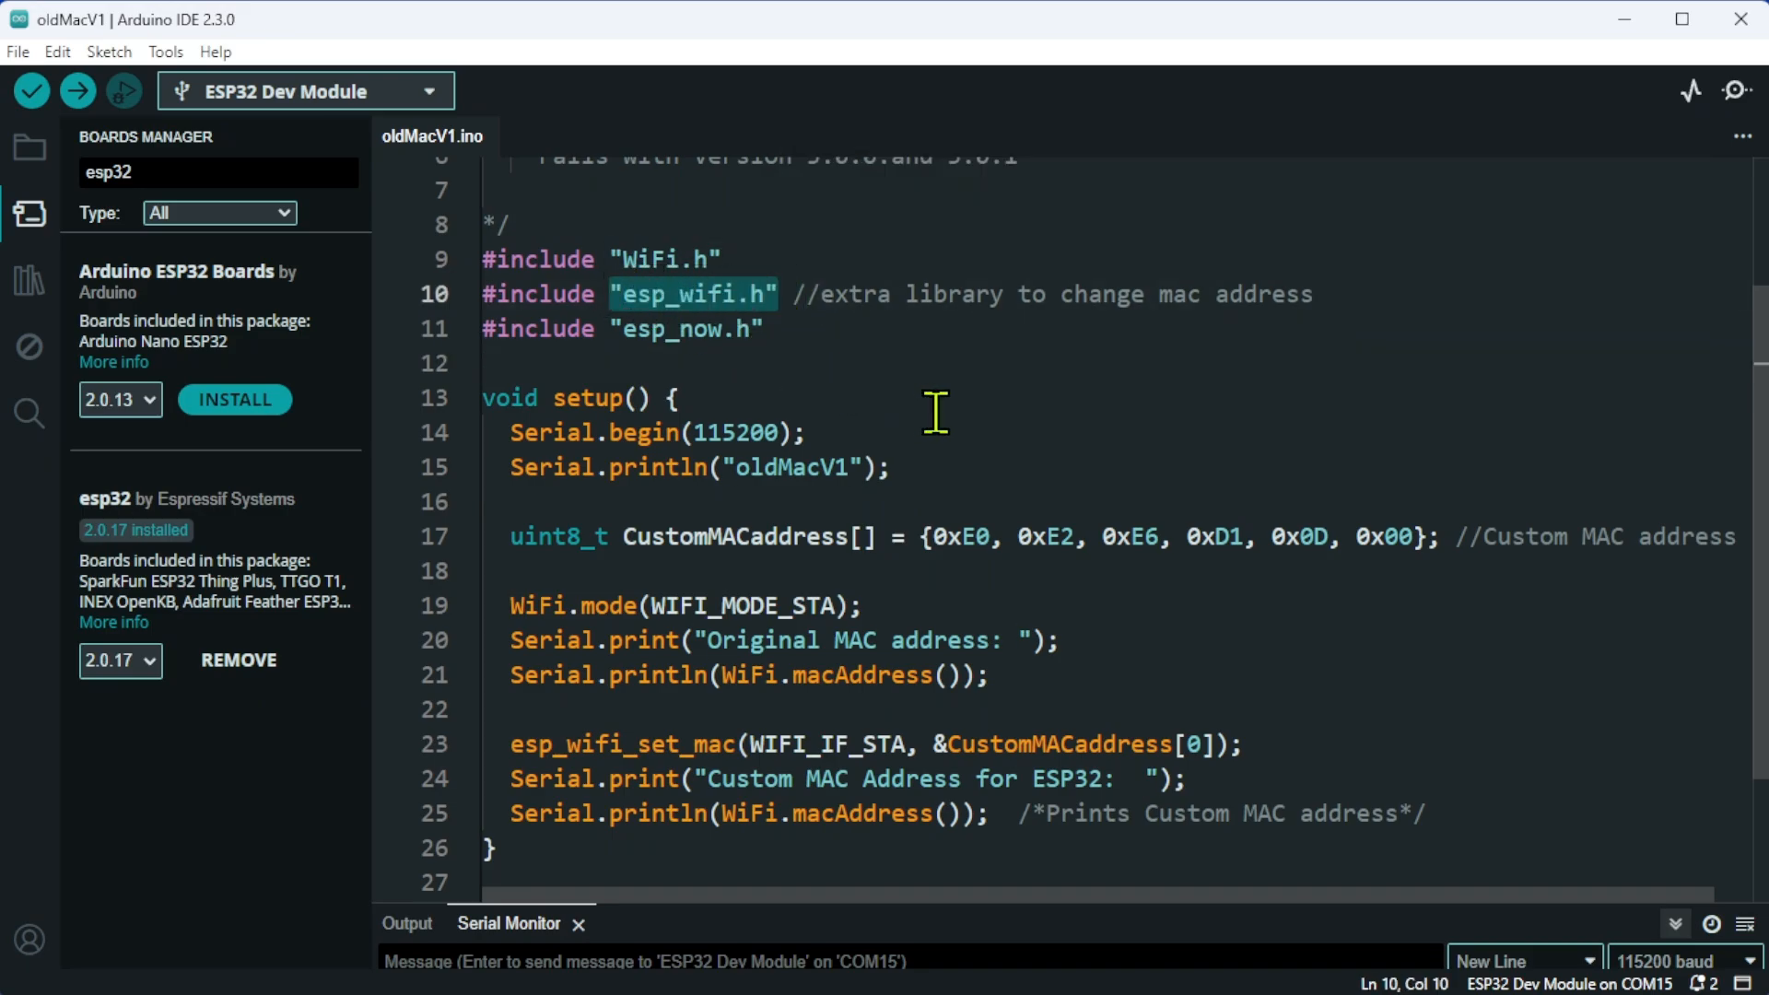
mouse_move(1041, 337)
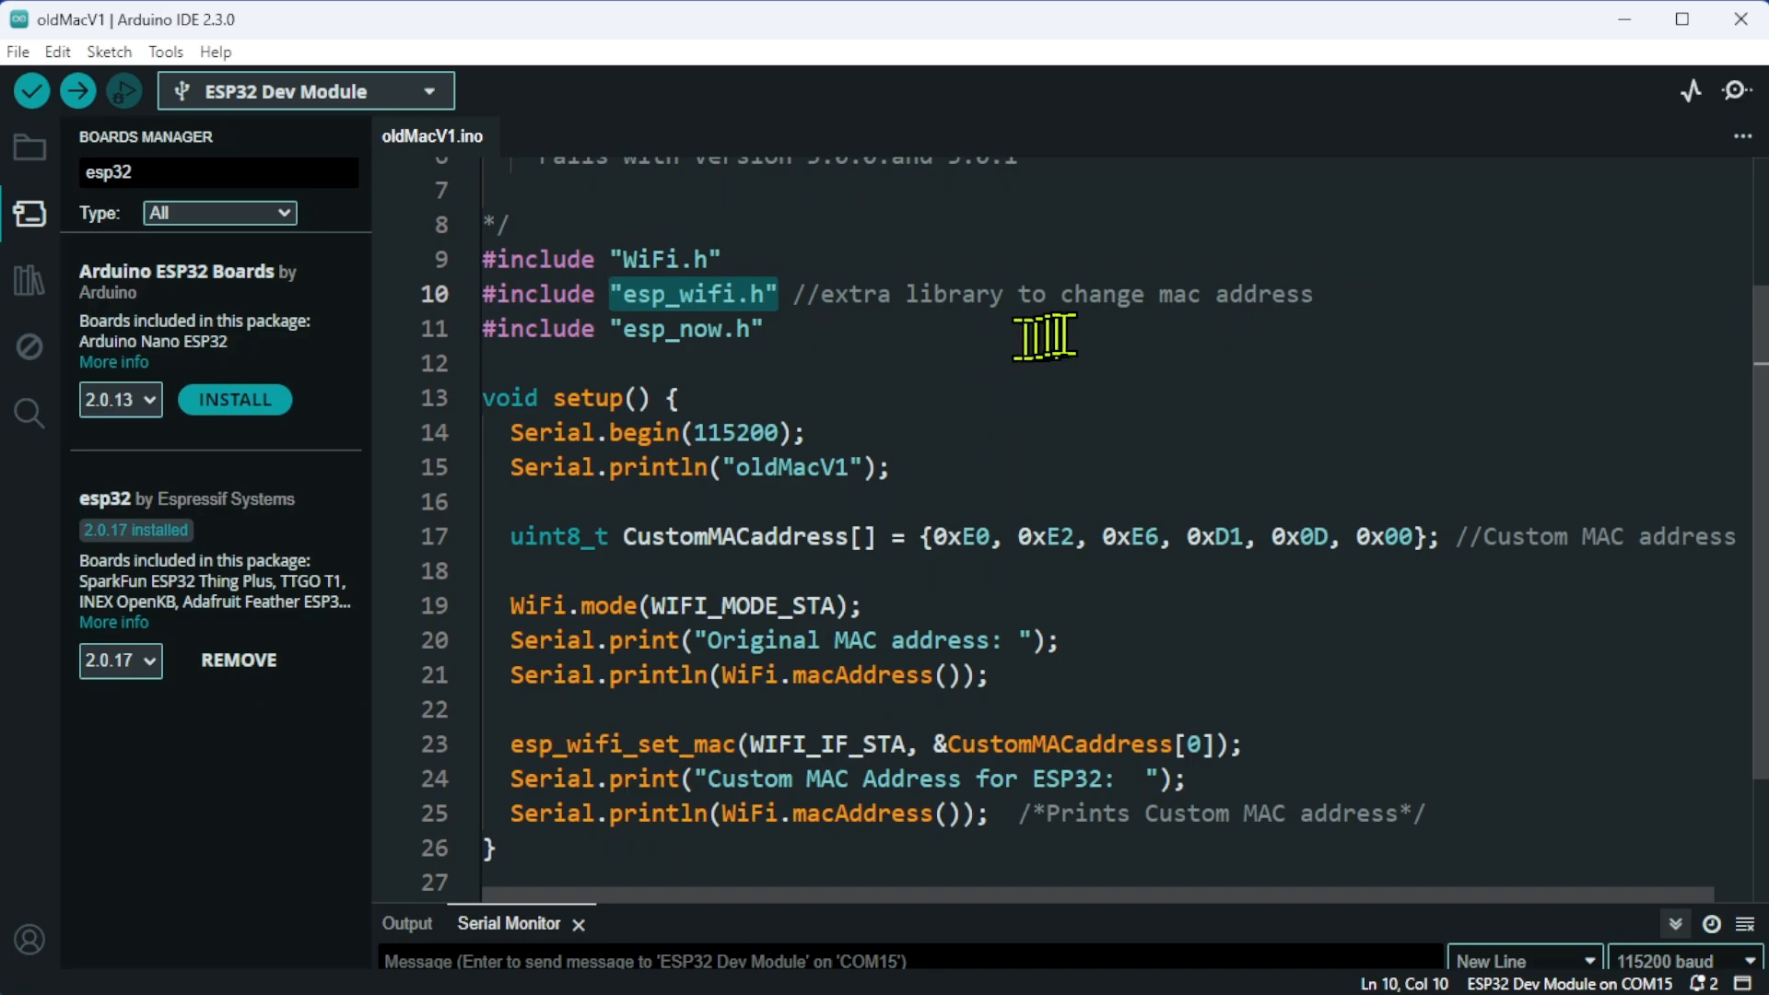
left_click(869, 607)
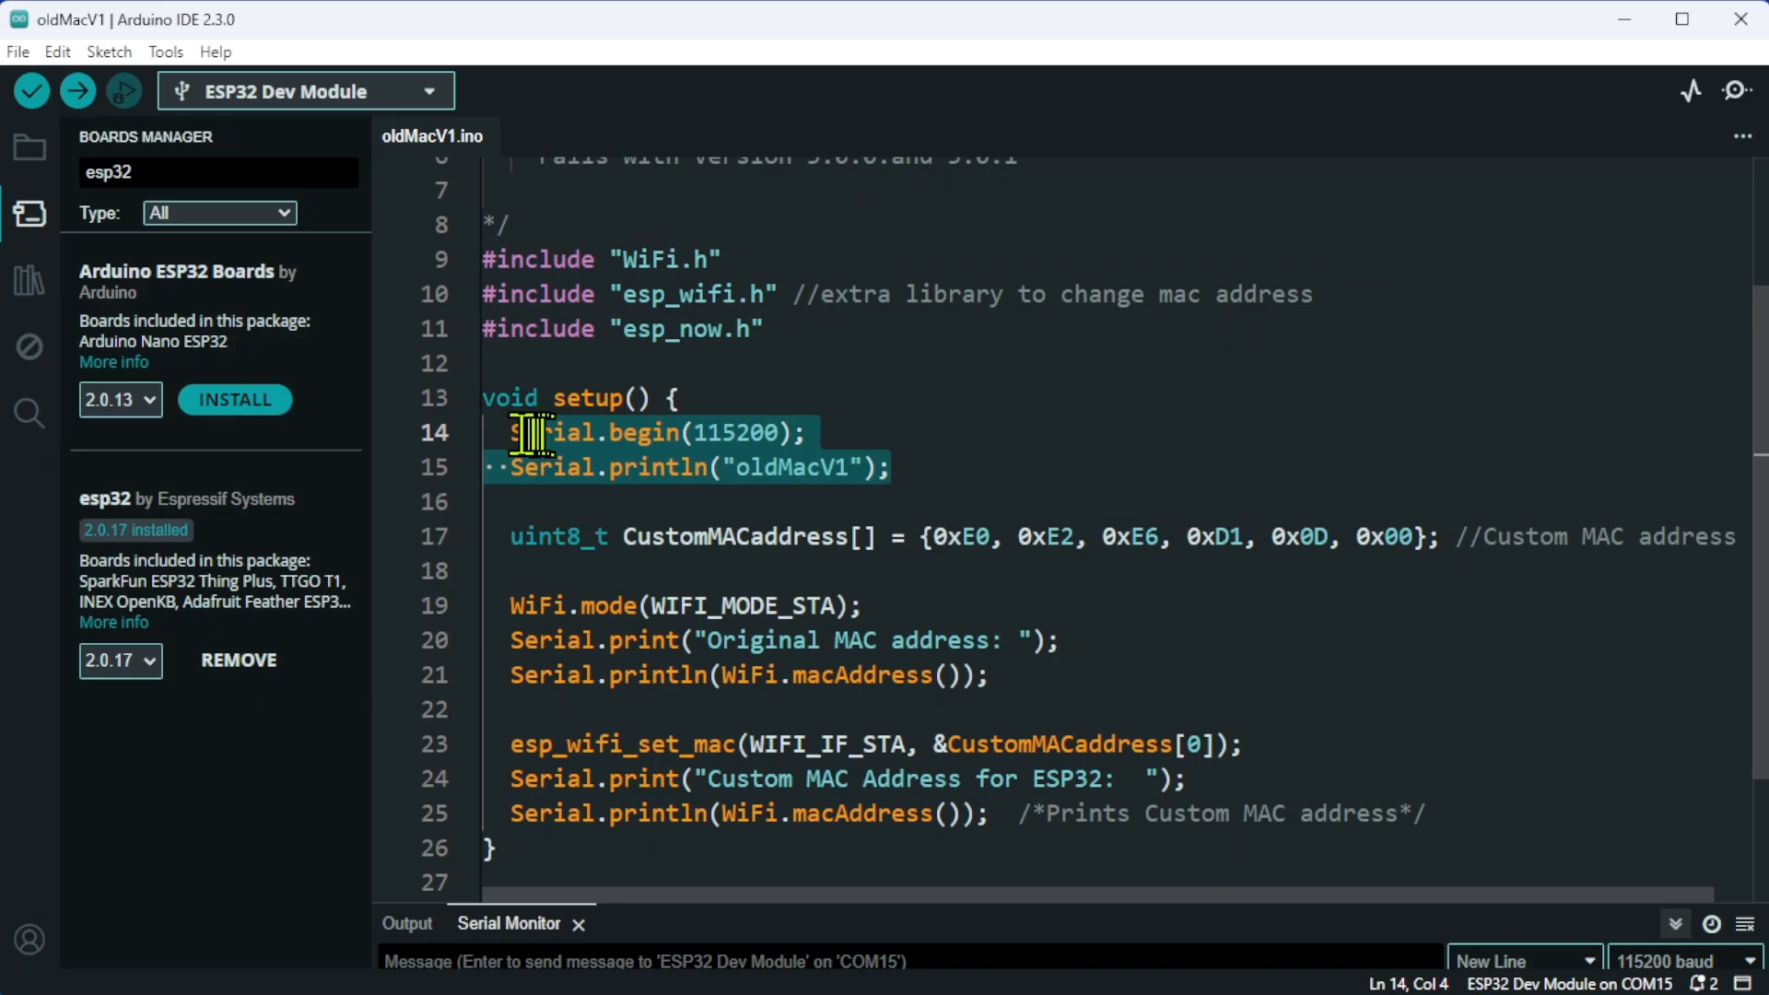
left_click(516, 536)
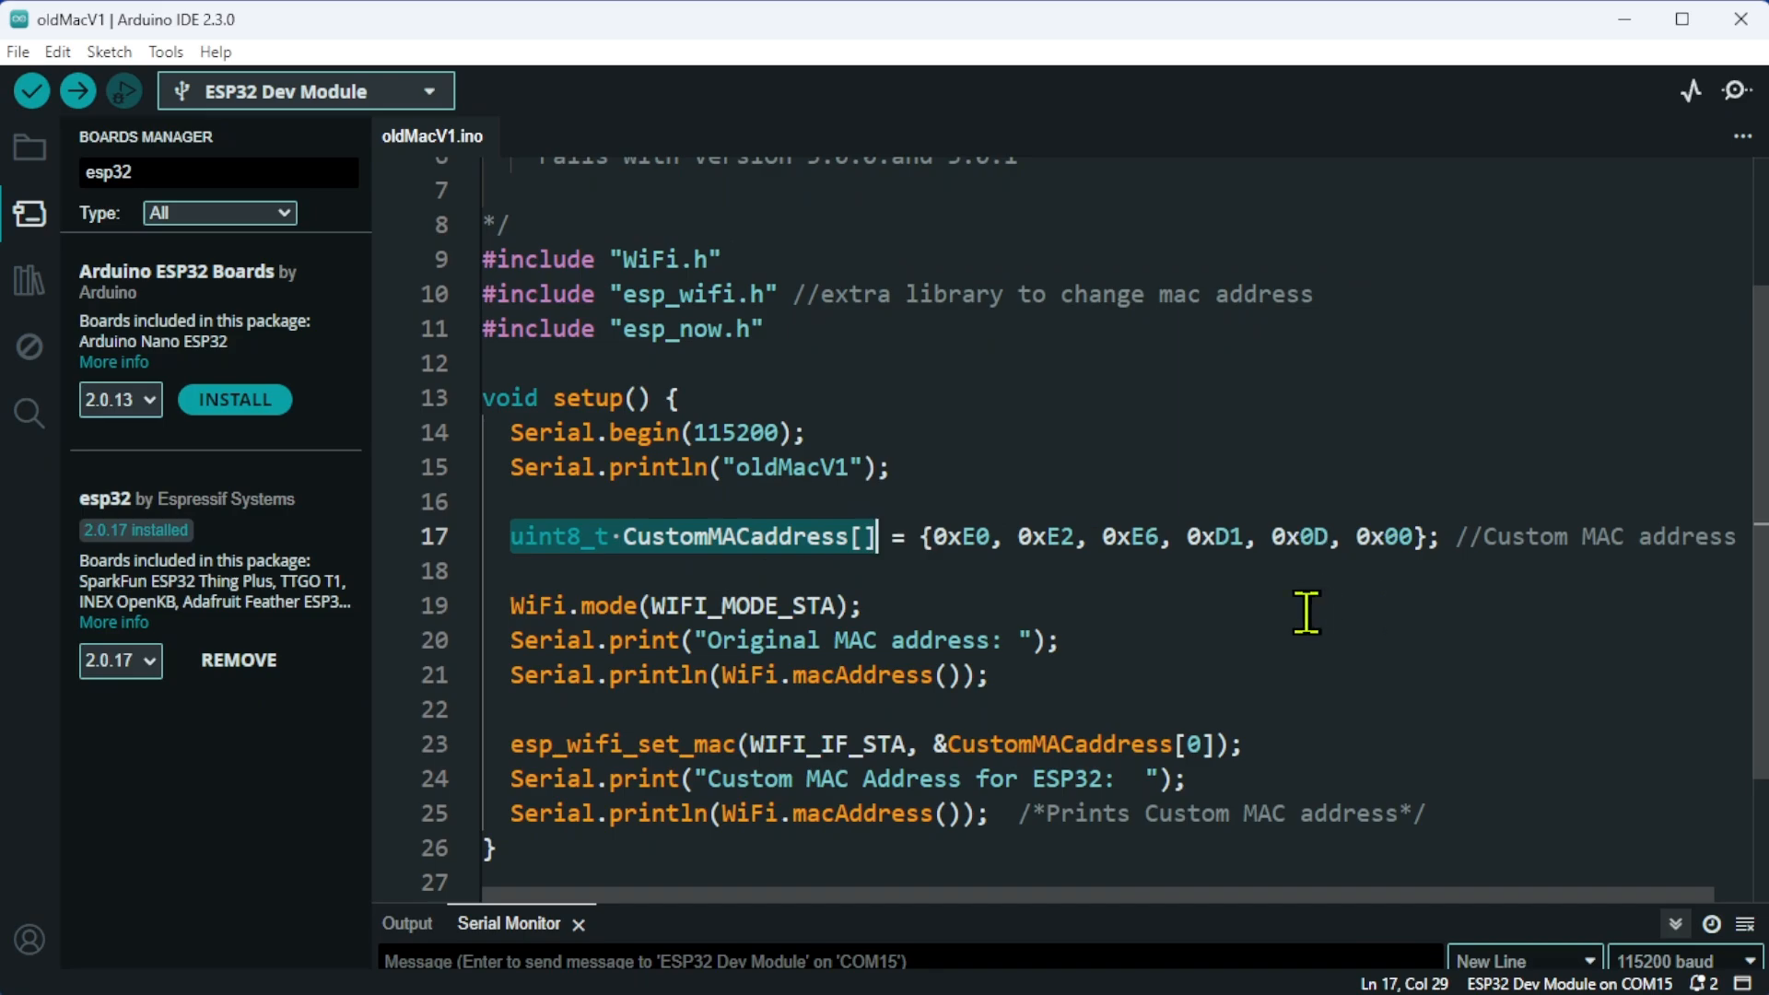
left_click(863, 540)
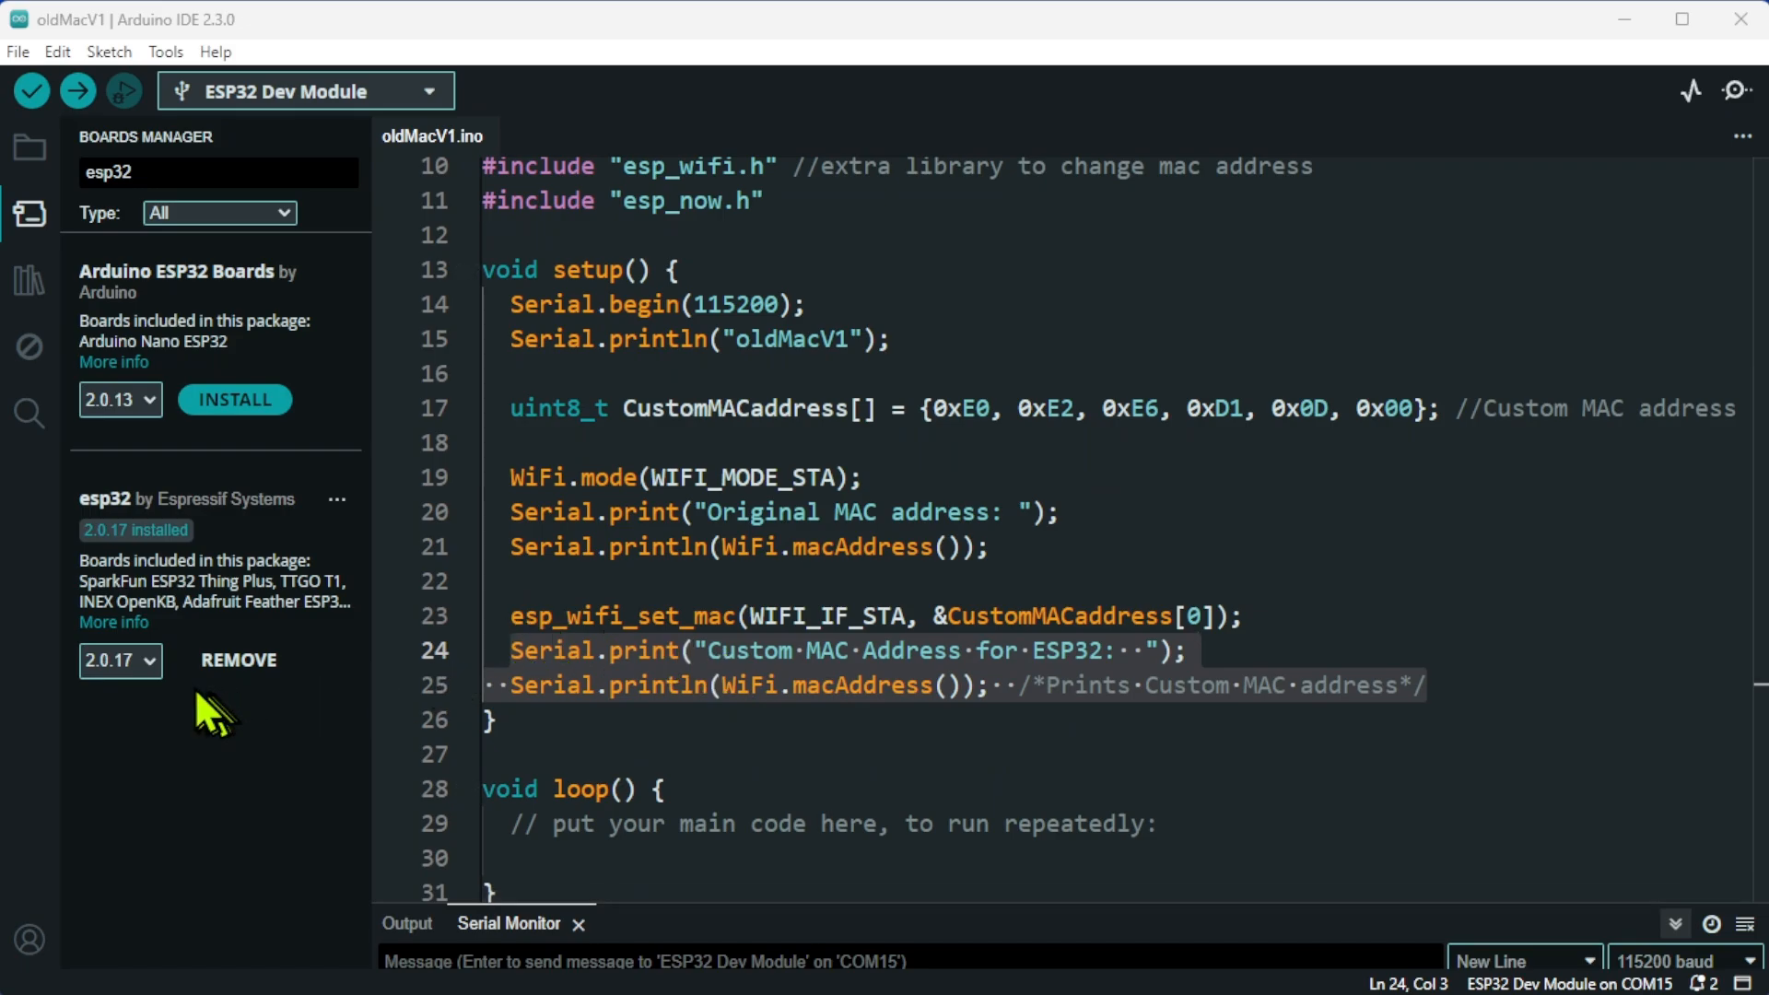
mouse_move(121, 575)
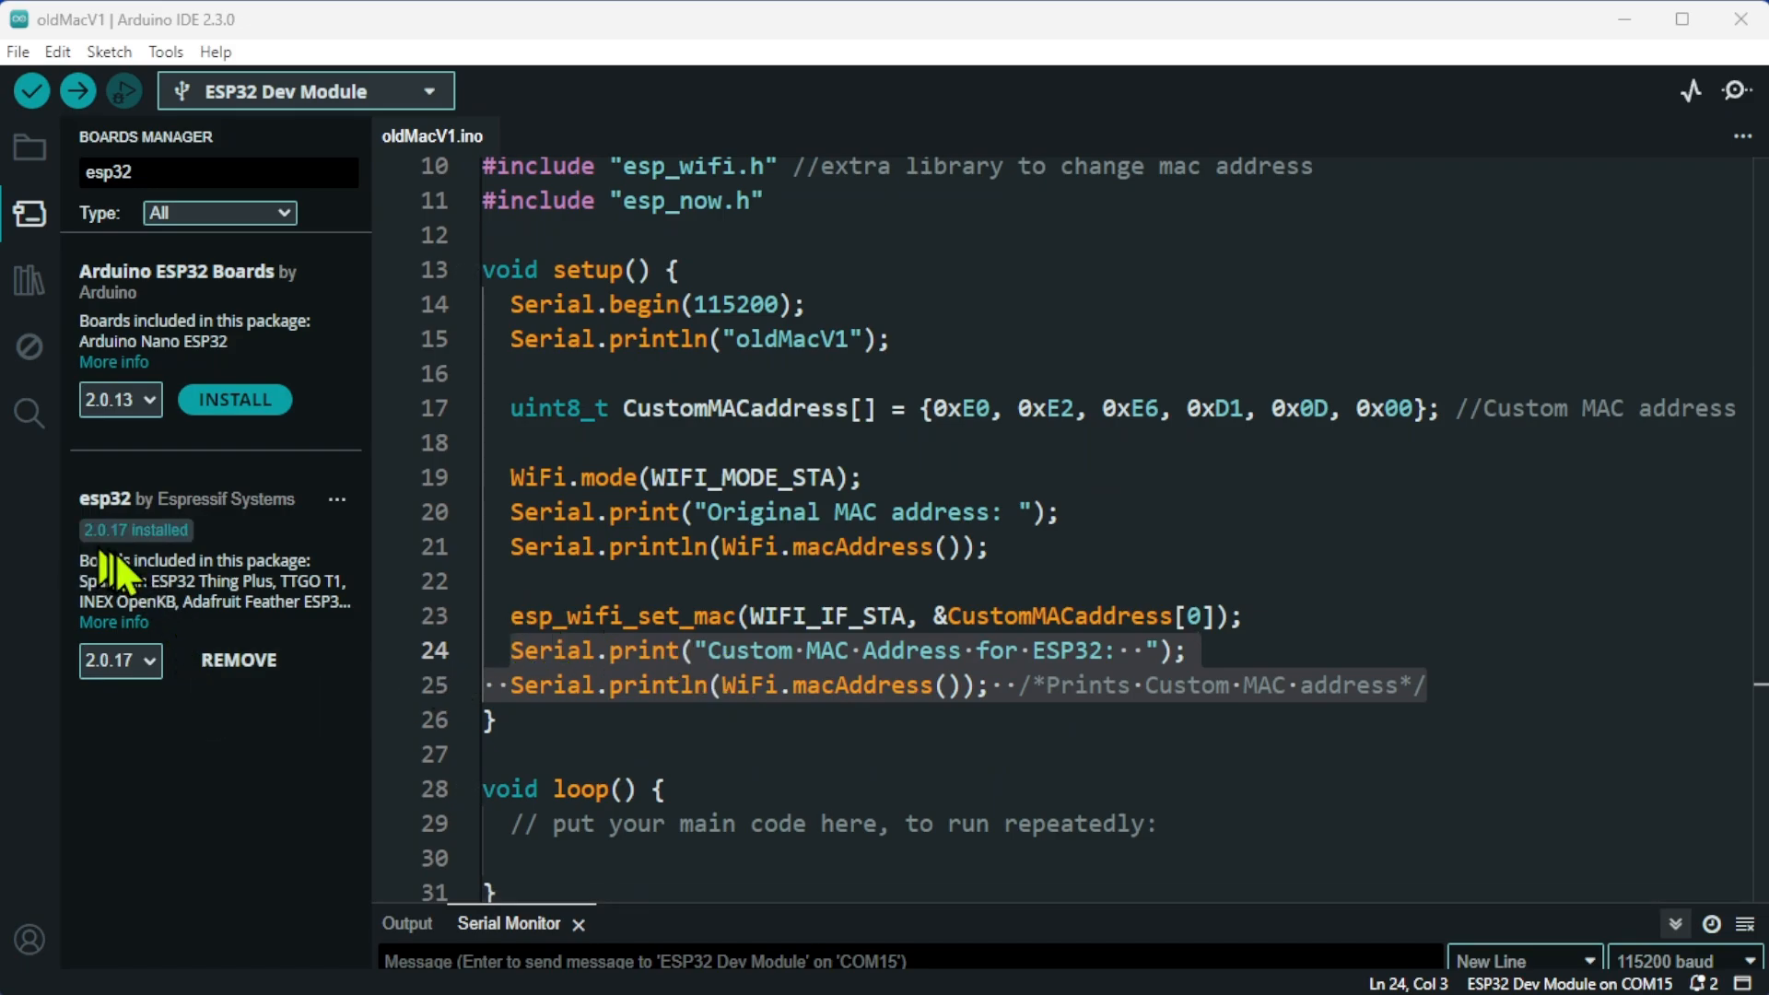
mouse_move(134, 580)
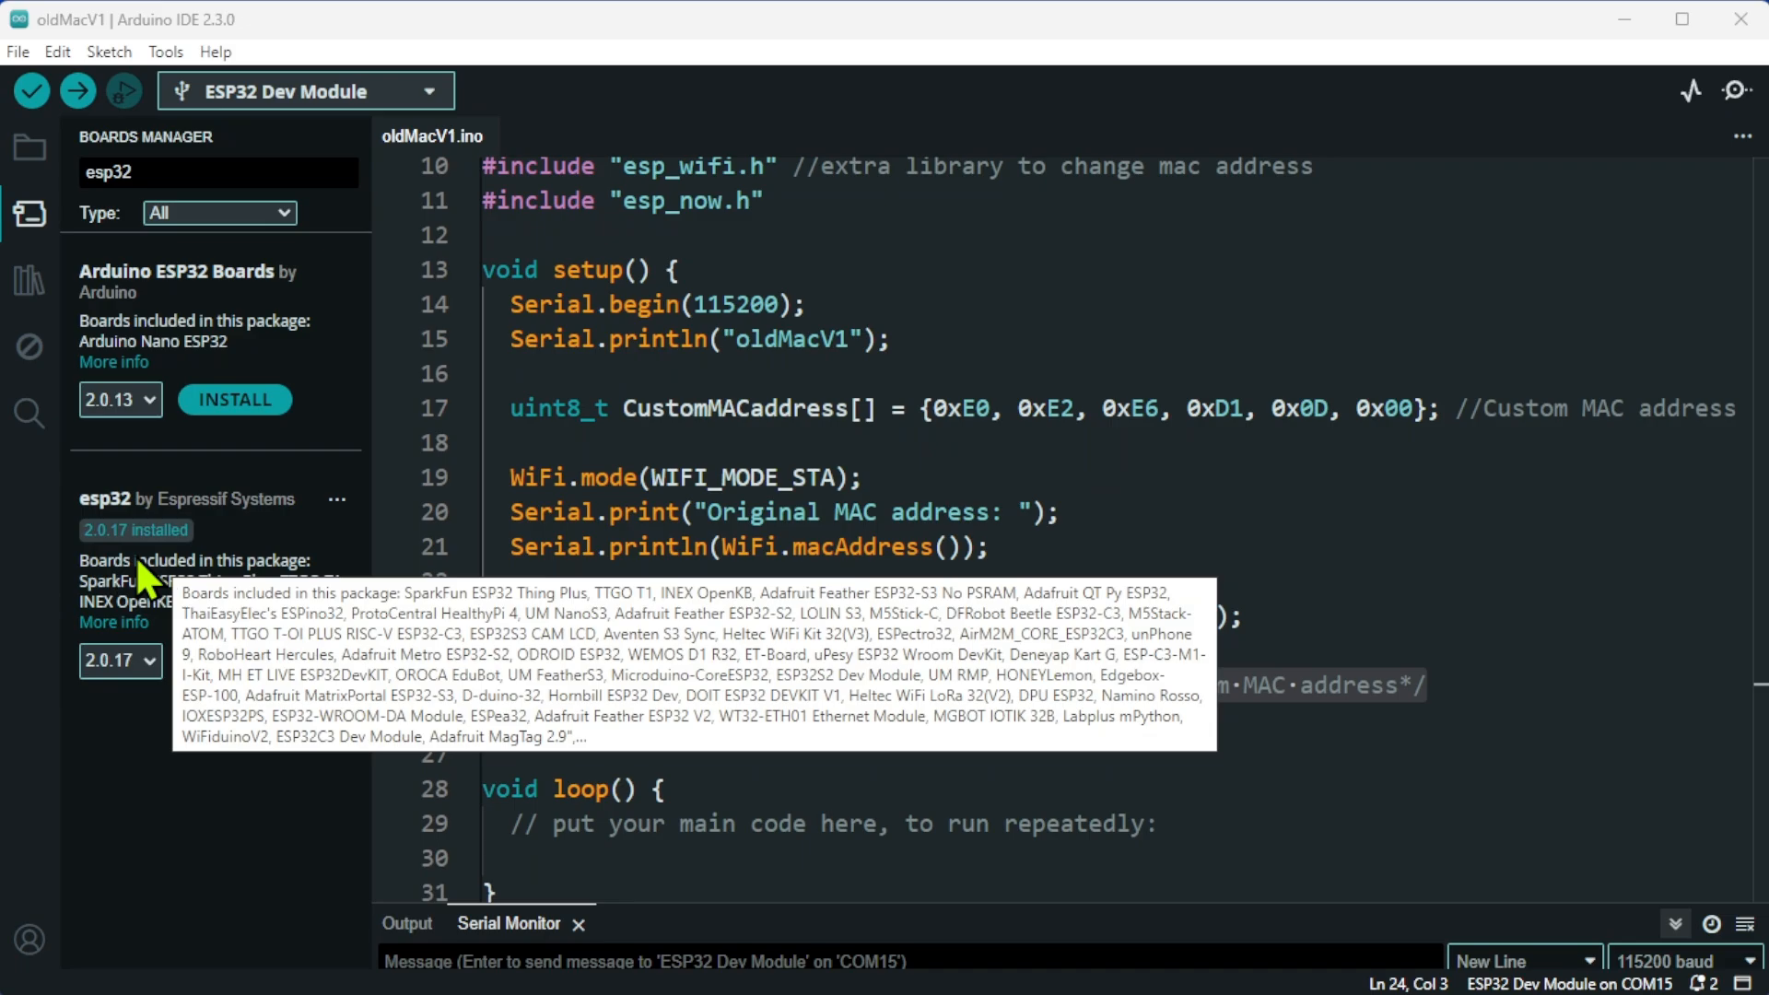
mouse_move(214, 785)
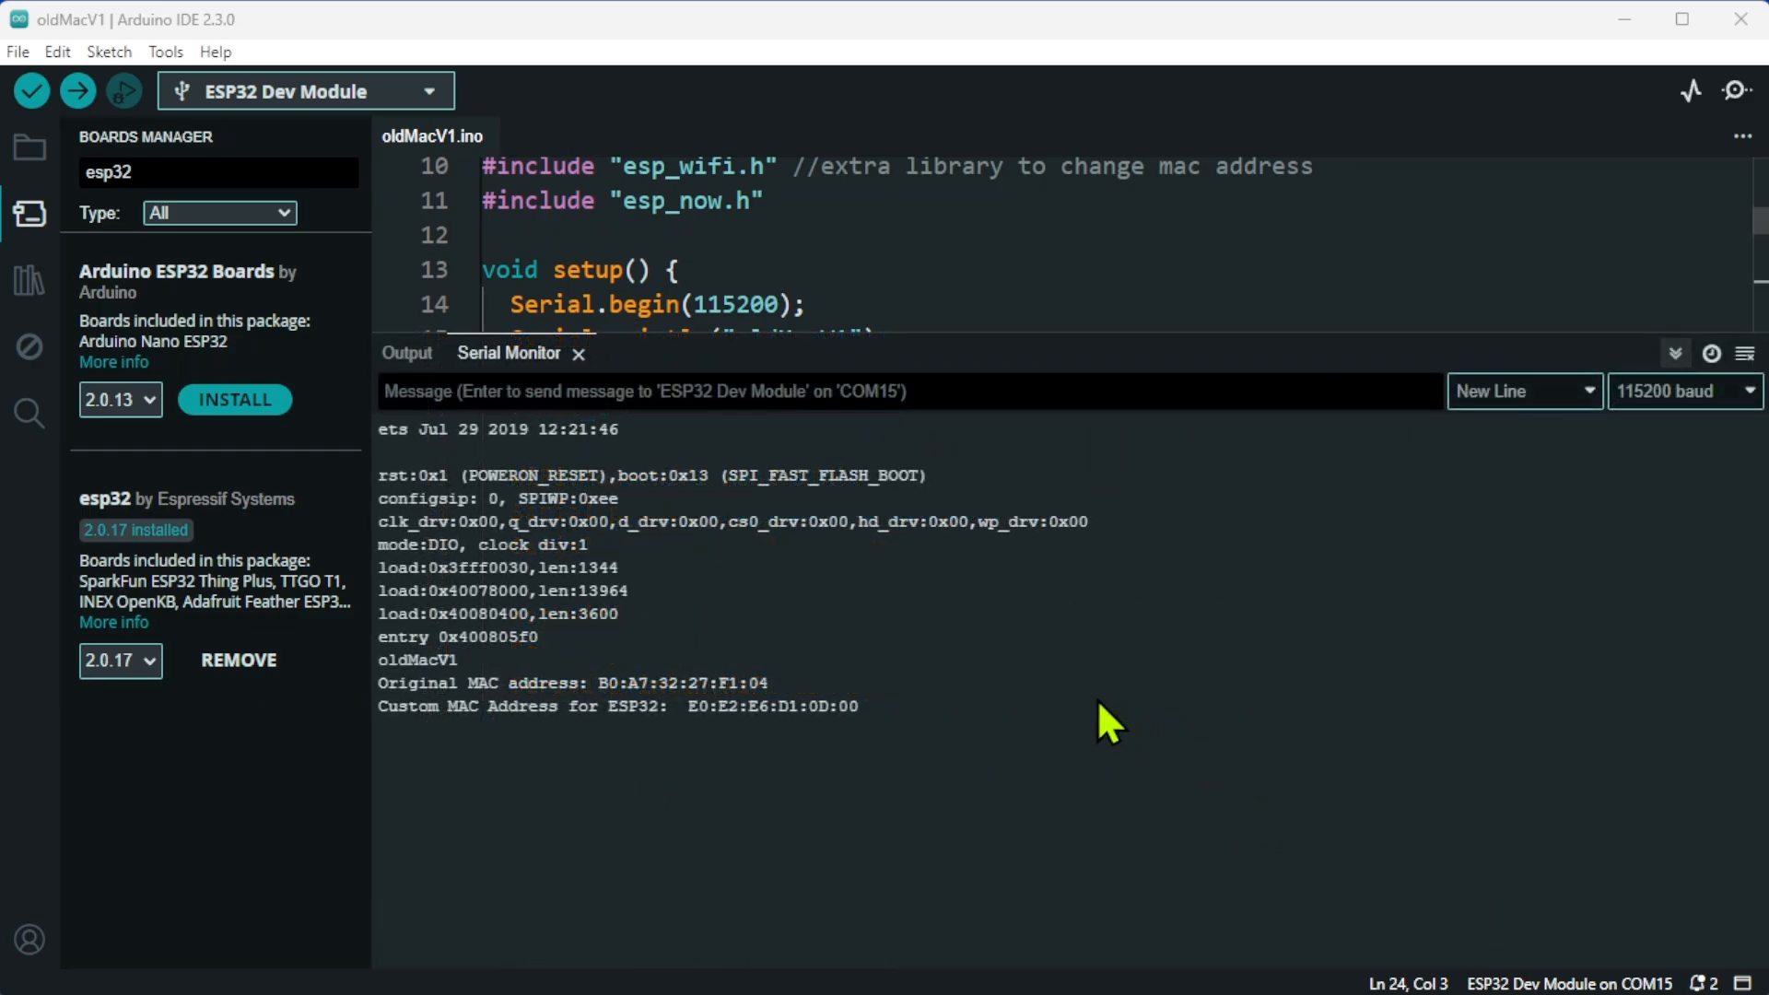
mouse_move(680, 785)
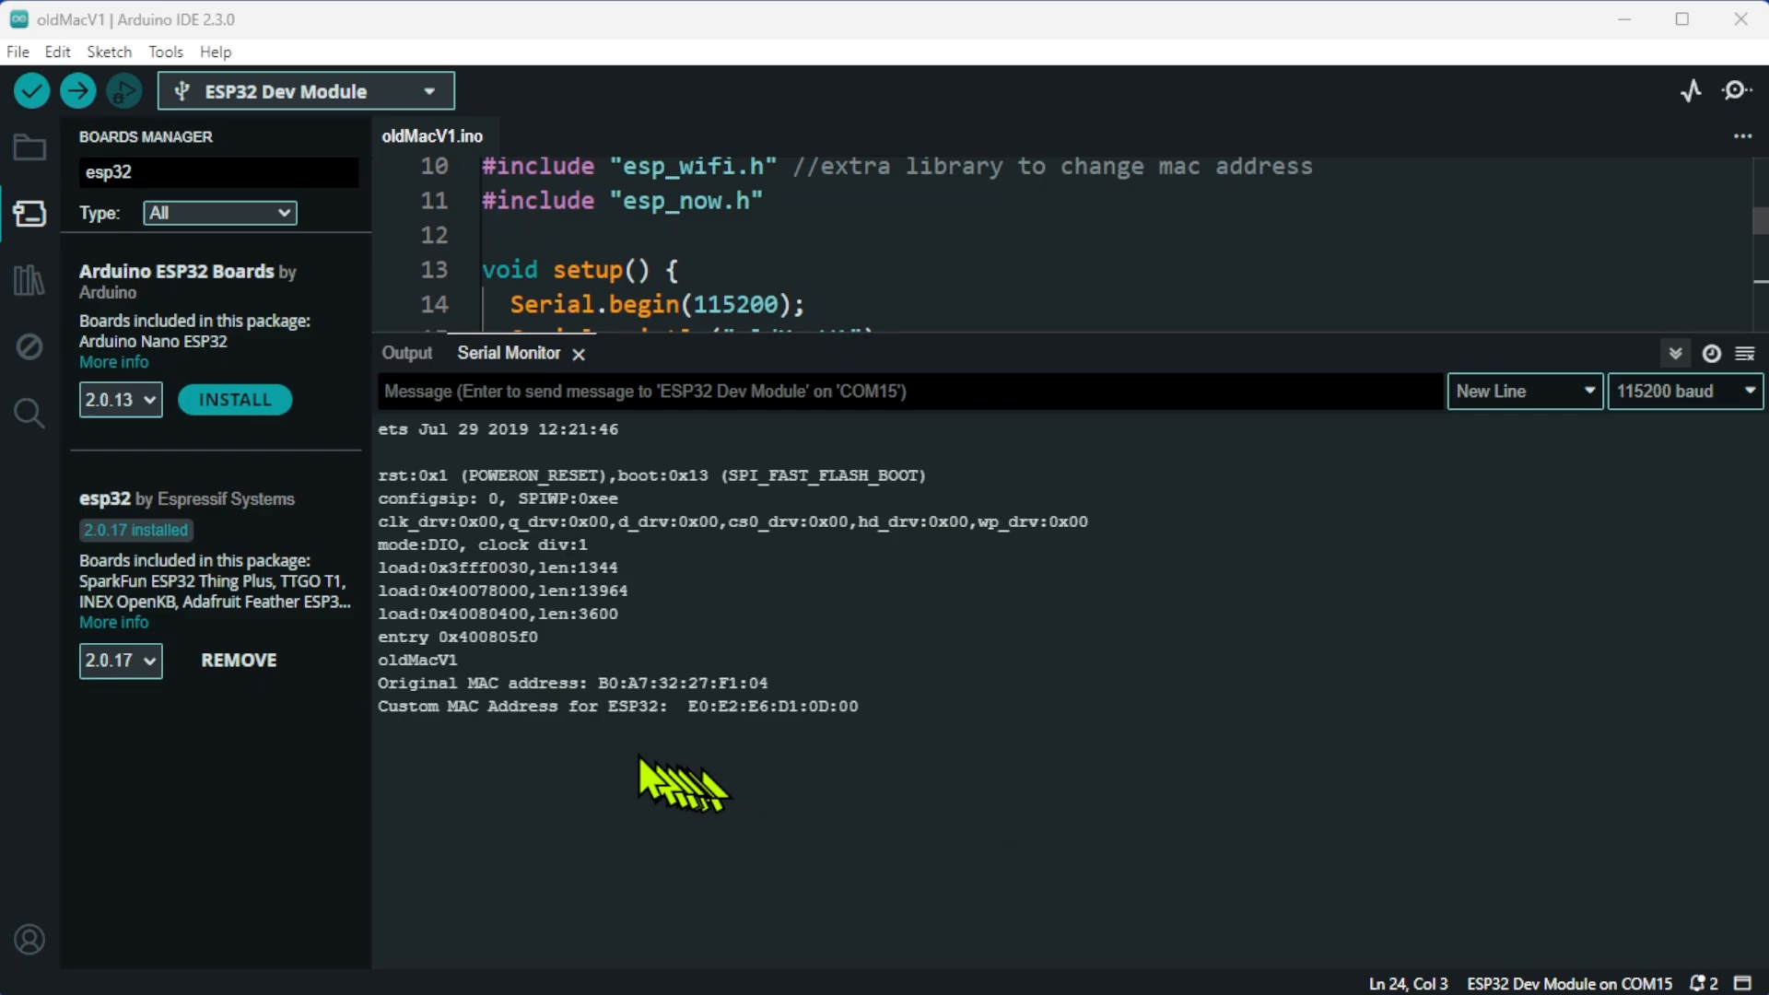
mouse_move(658, 717)
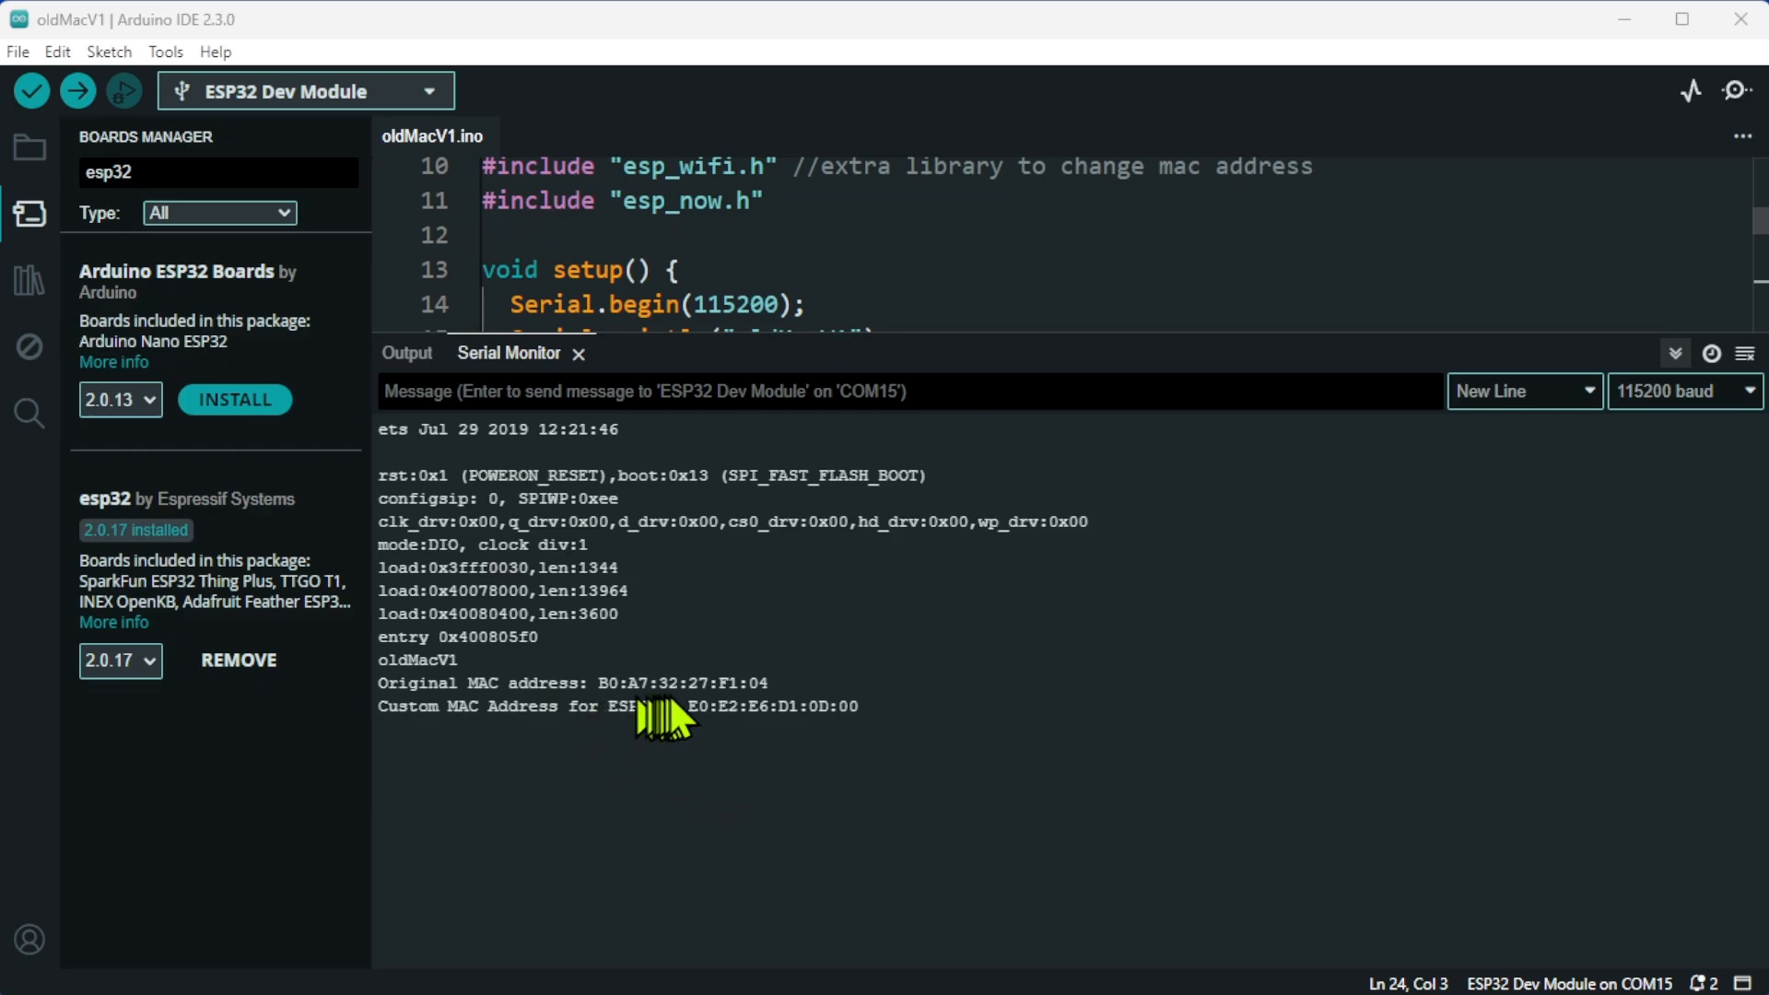
mouse_move(757, 728)
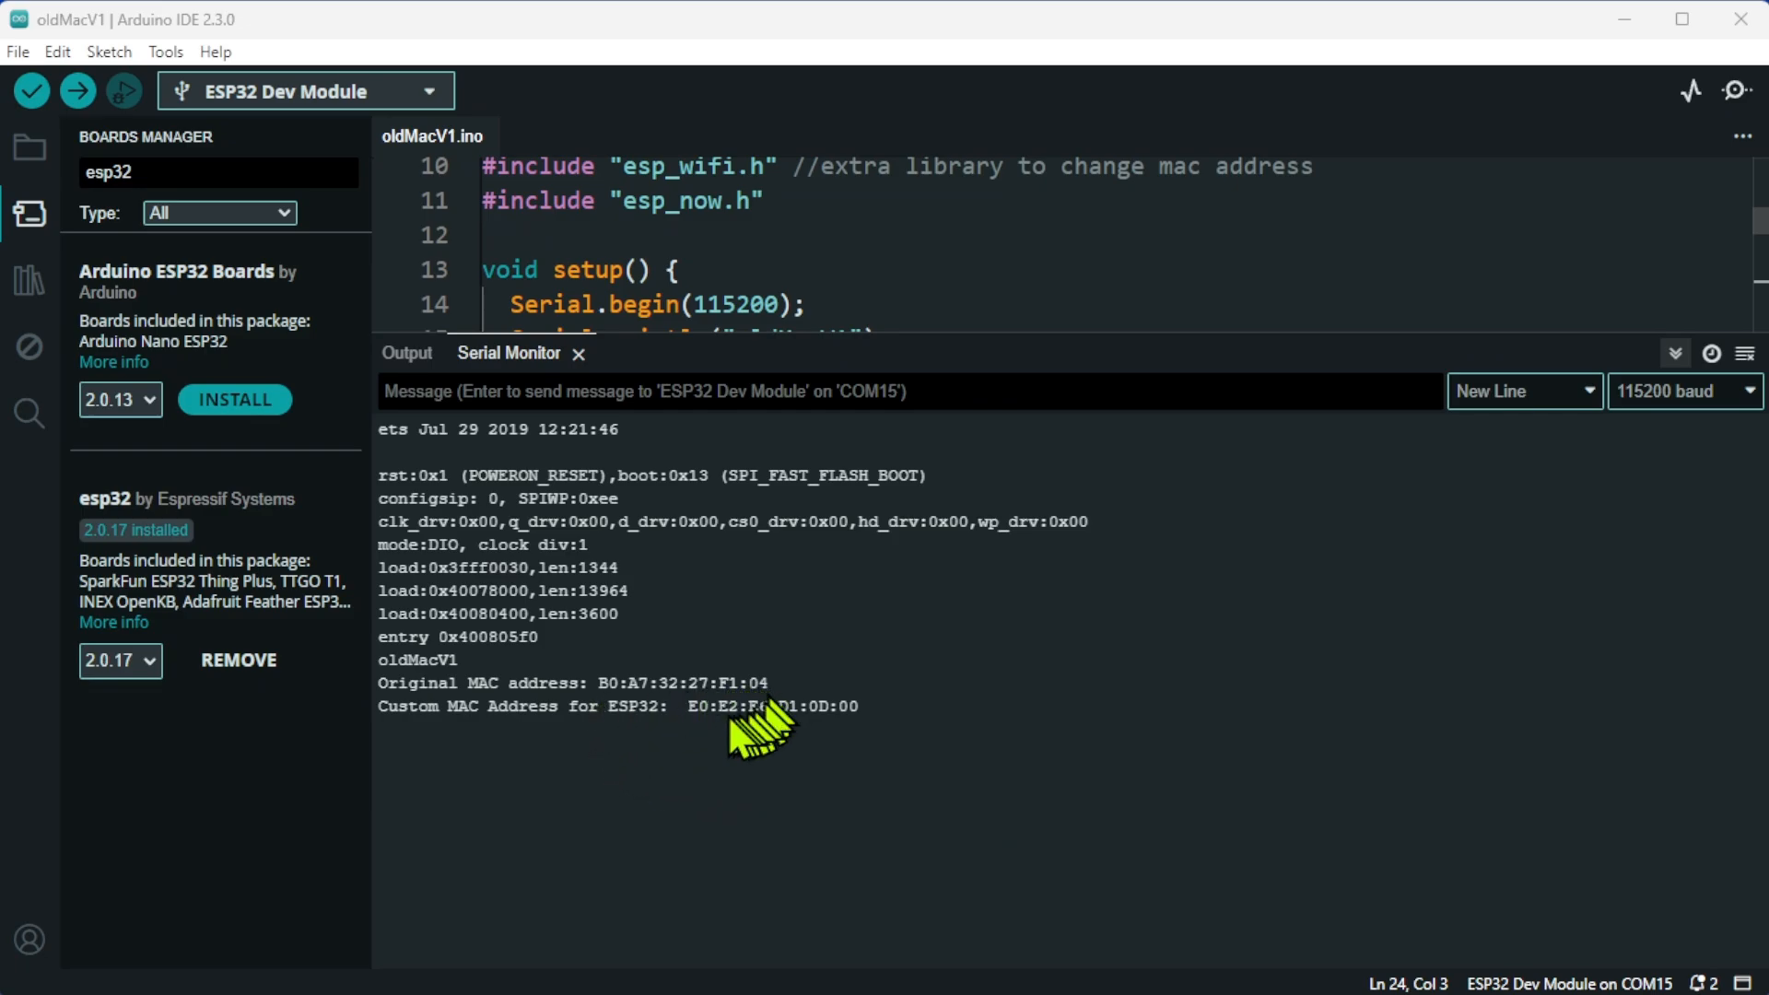
mouse_move(785, 739)
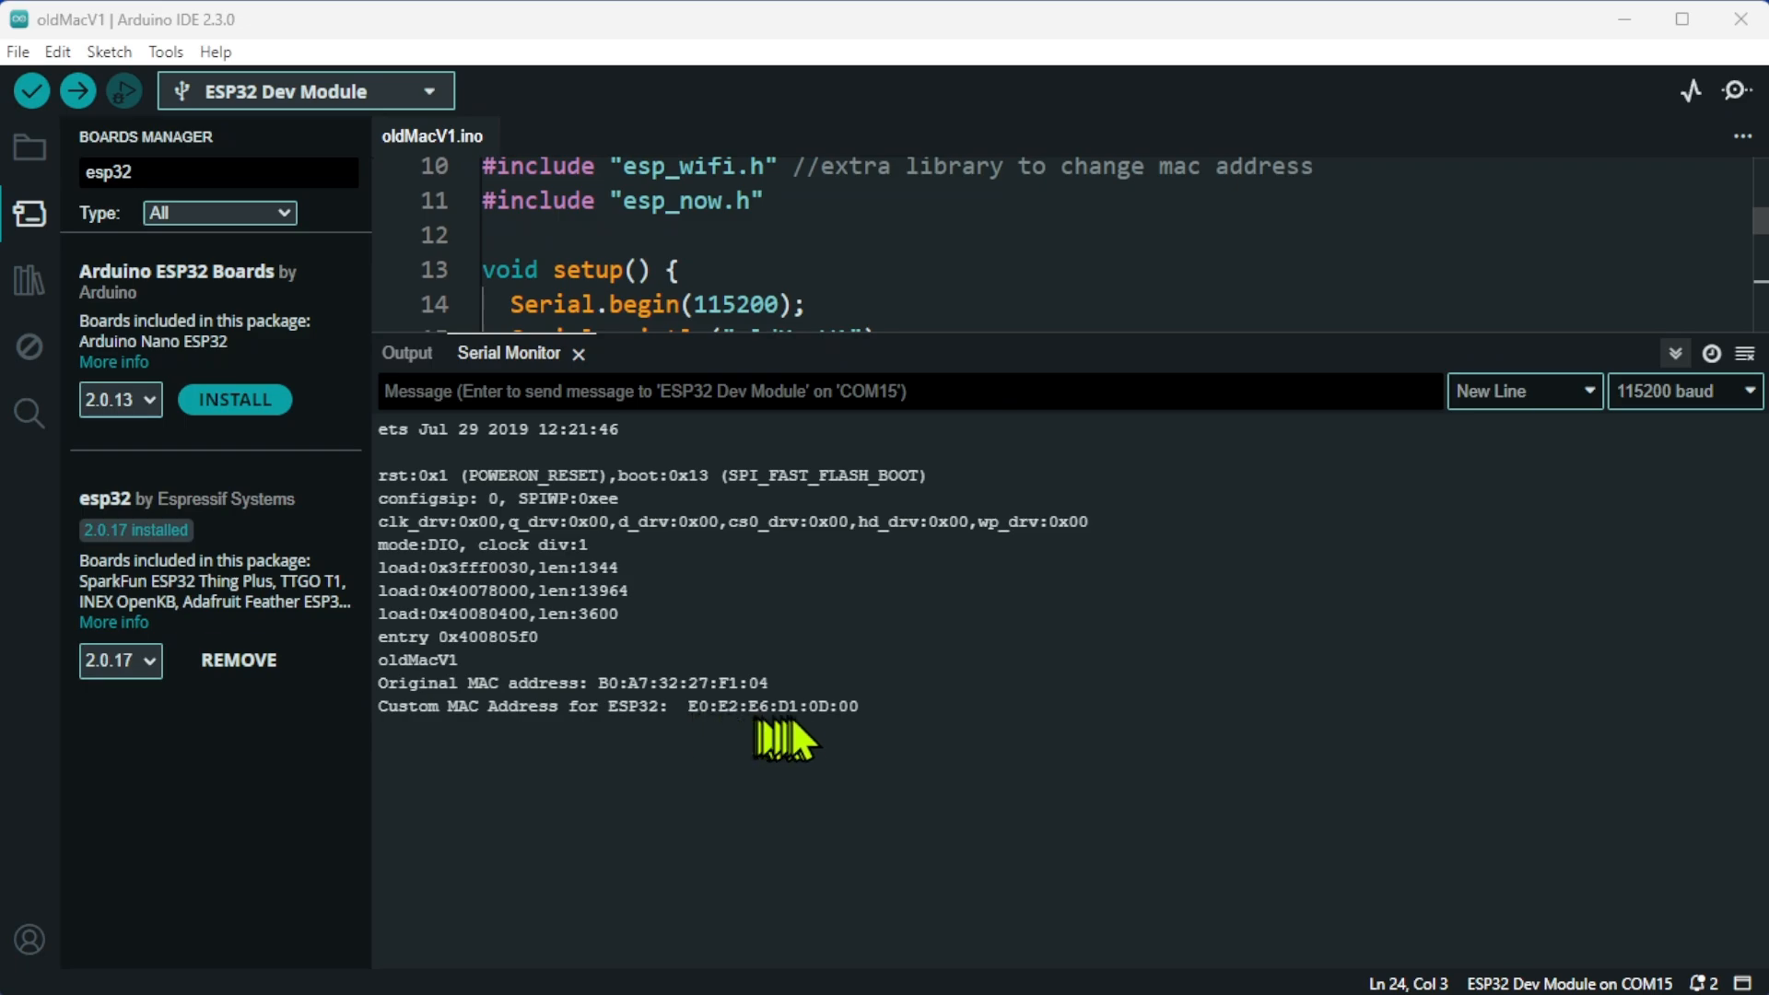
mouse_move(866, 739)
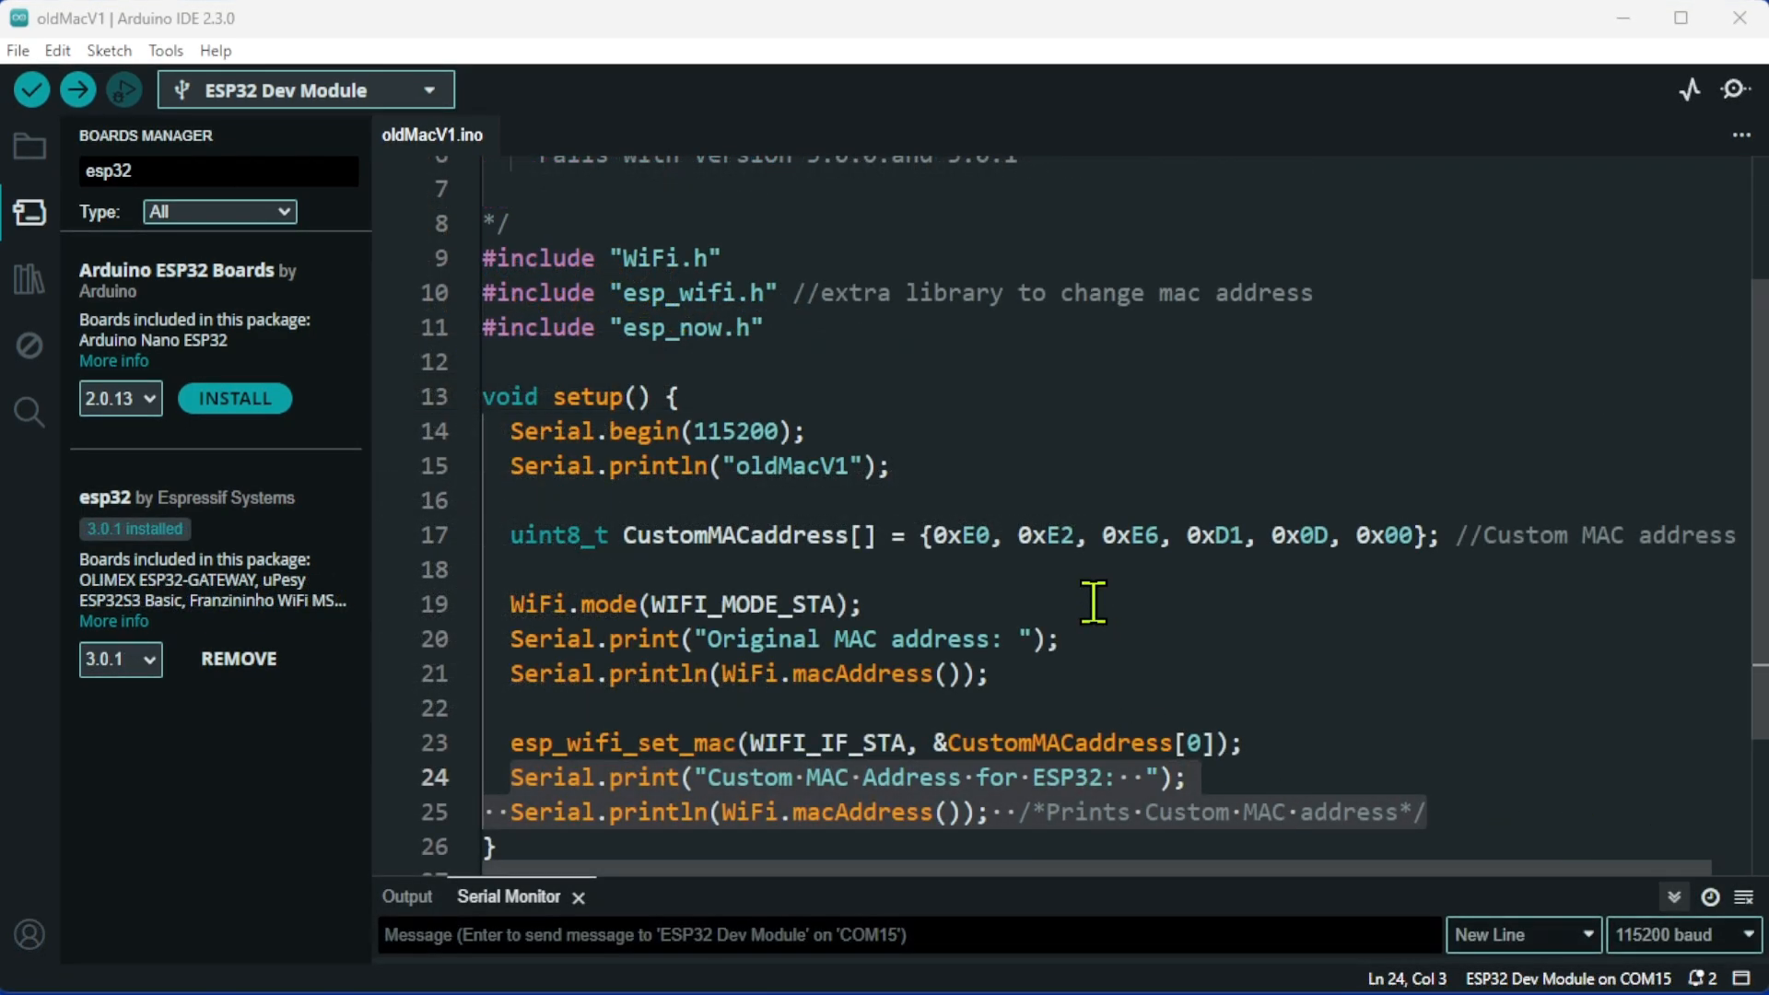
mouse_move(147, 622)
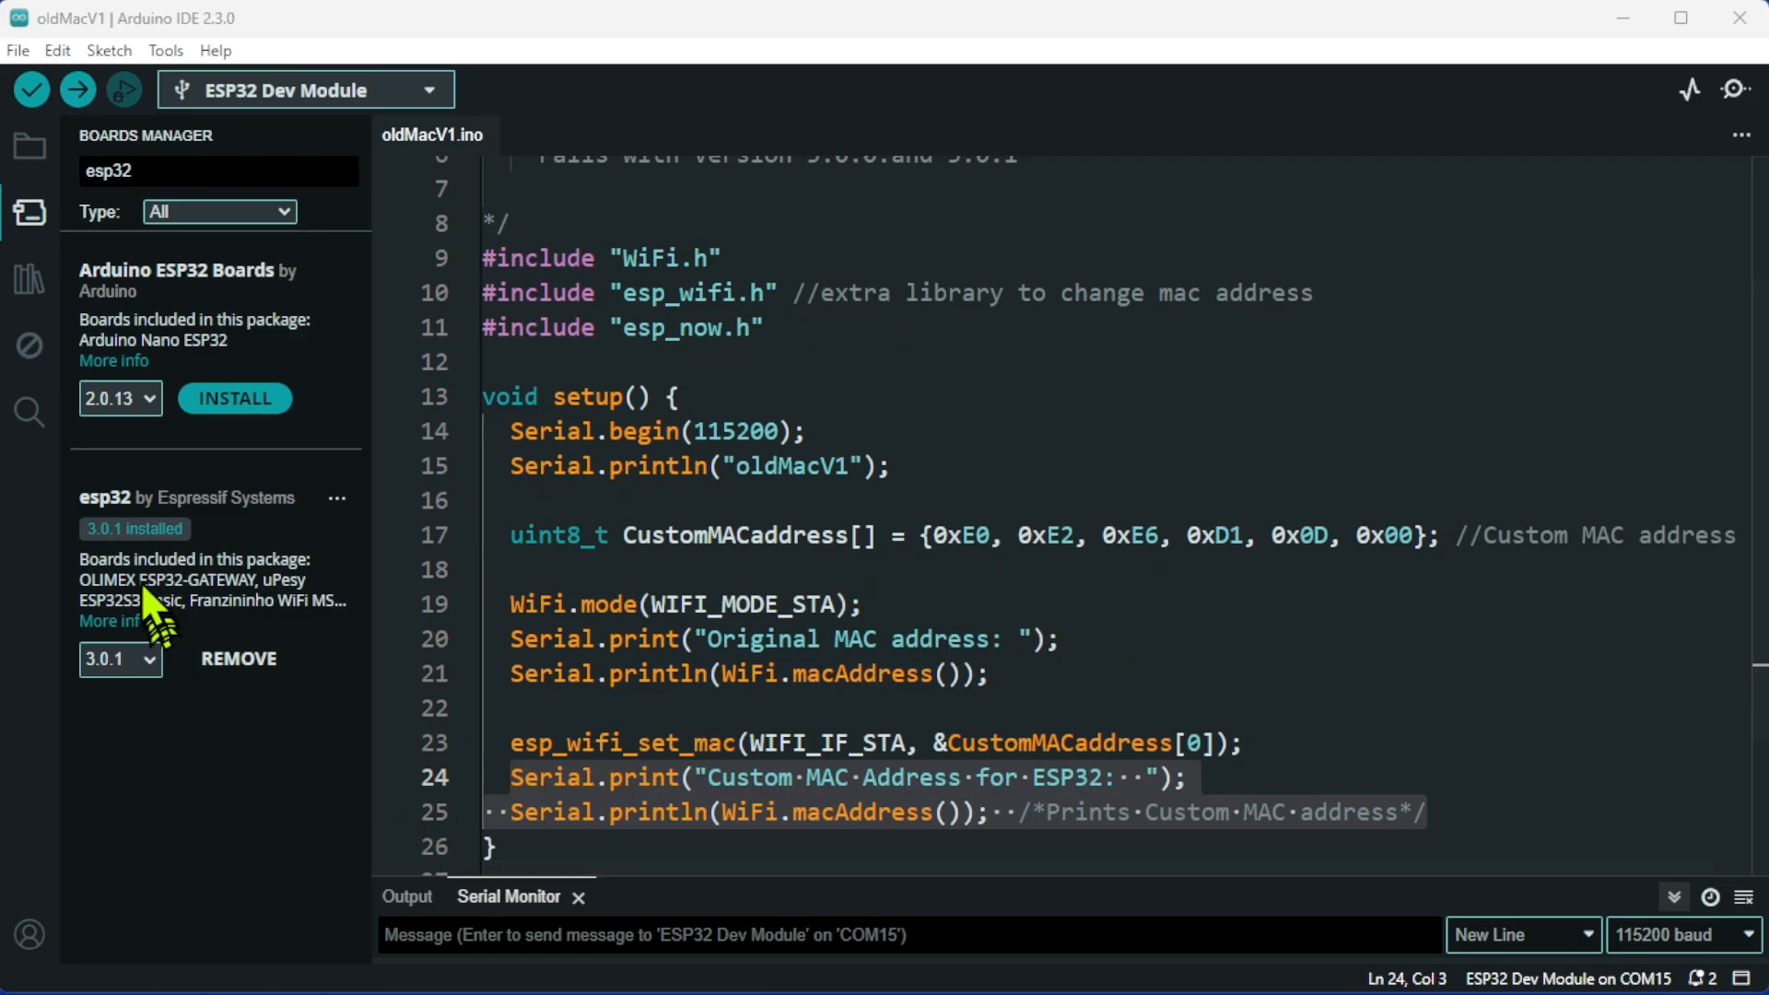
mouse_move(123, 580)
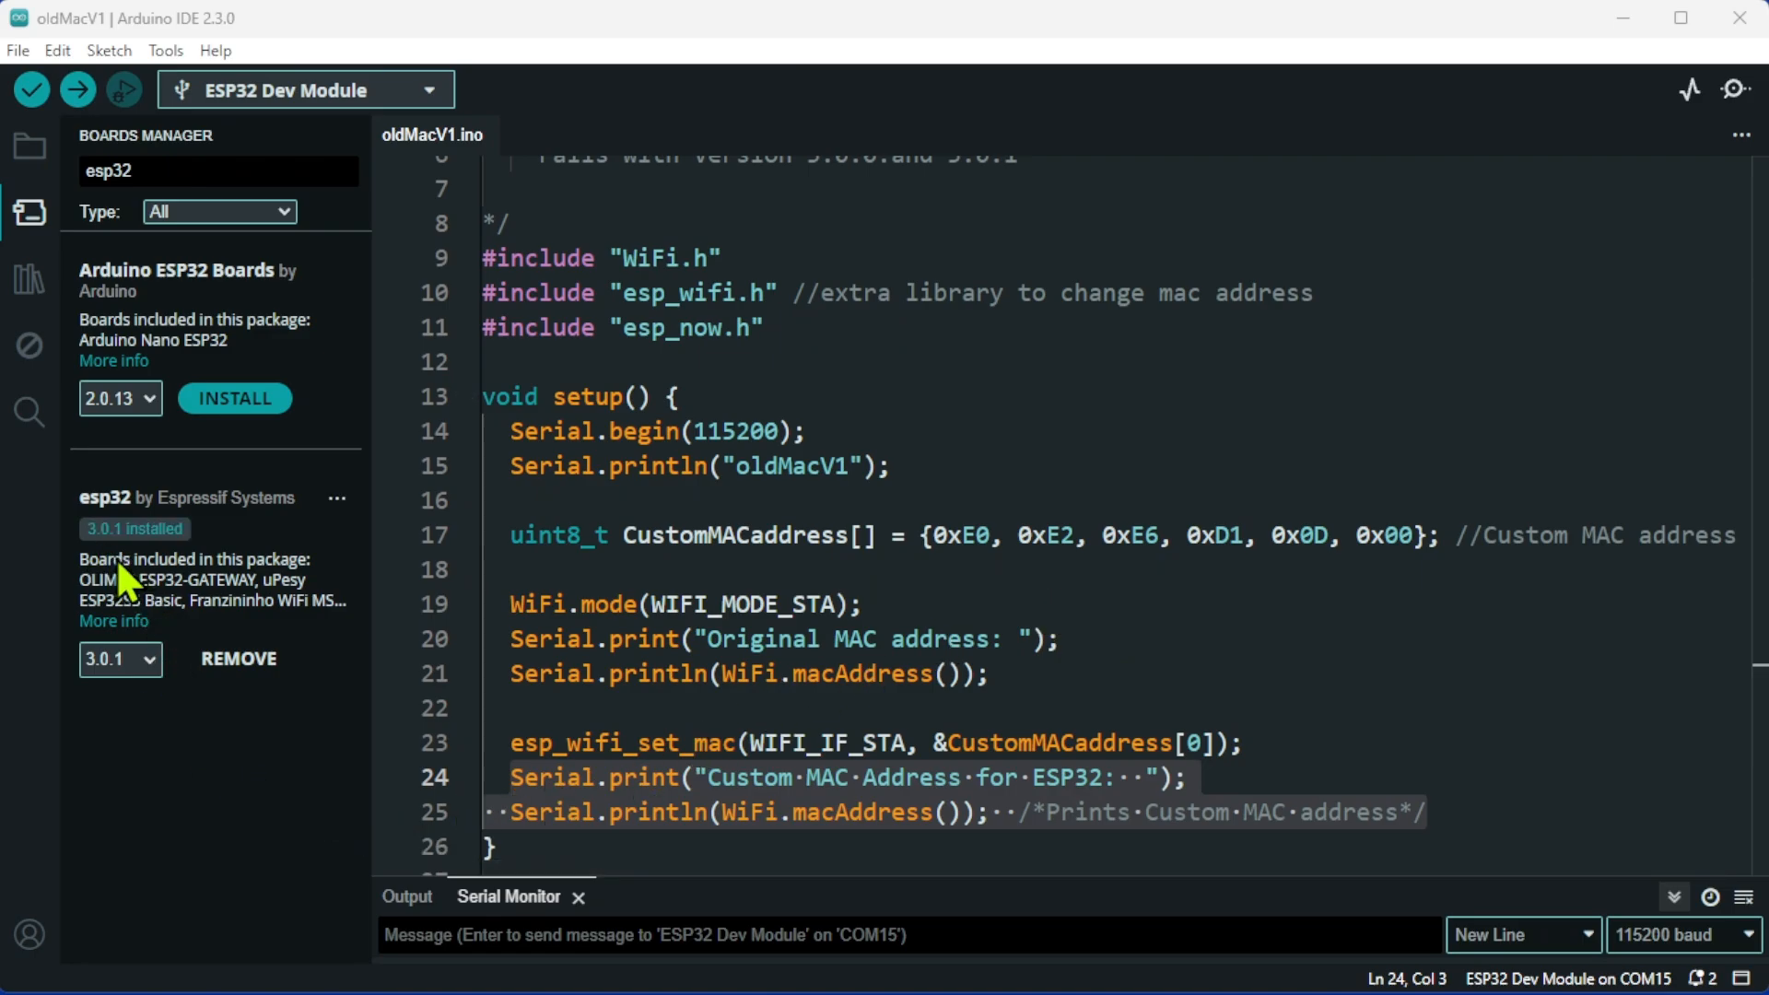
mouse_move(197, 964)
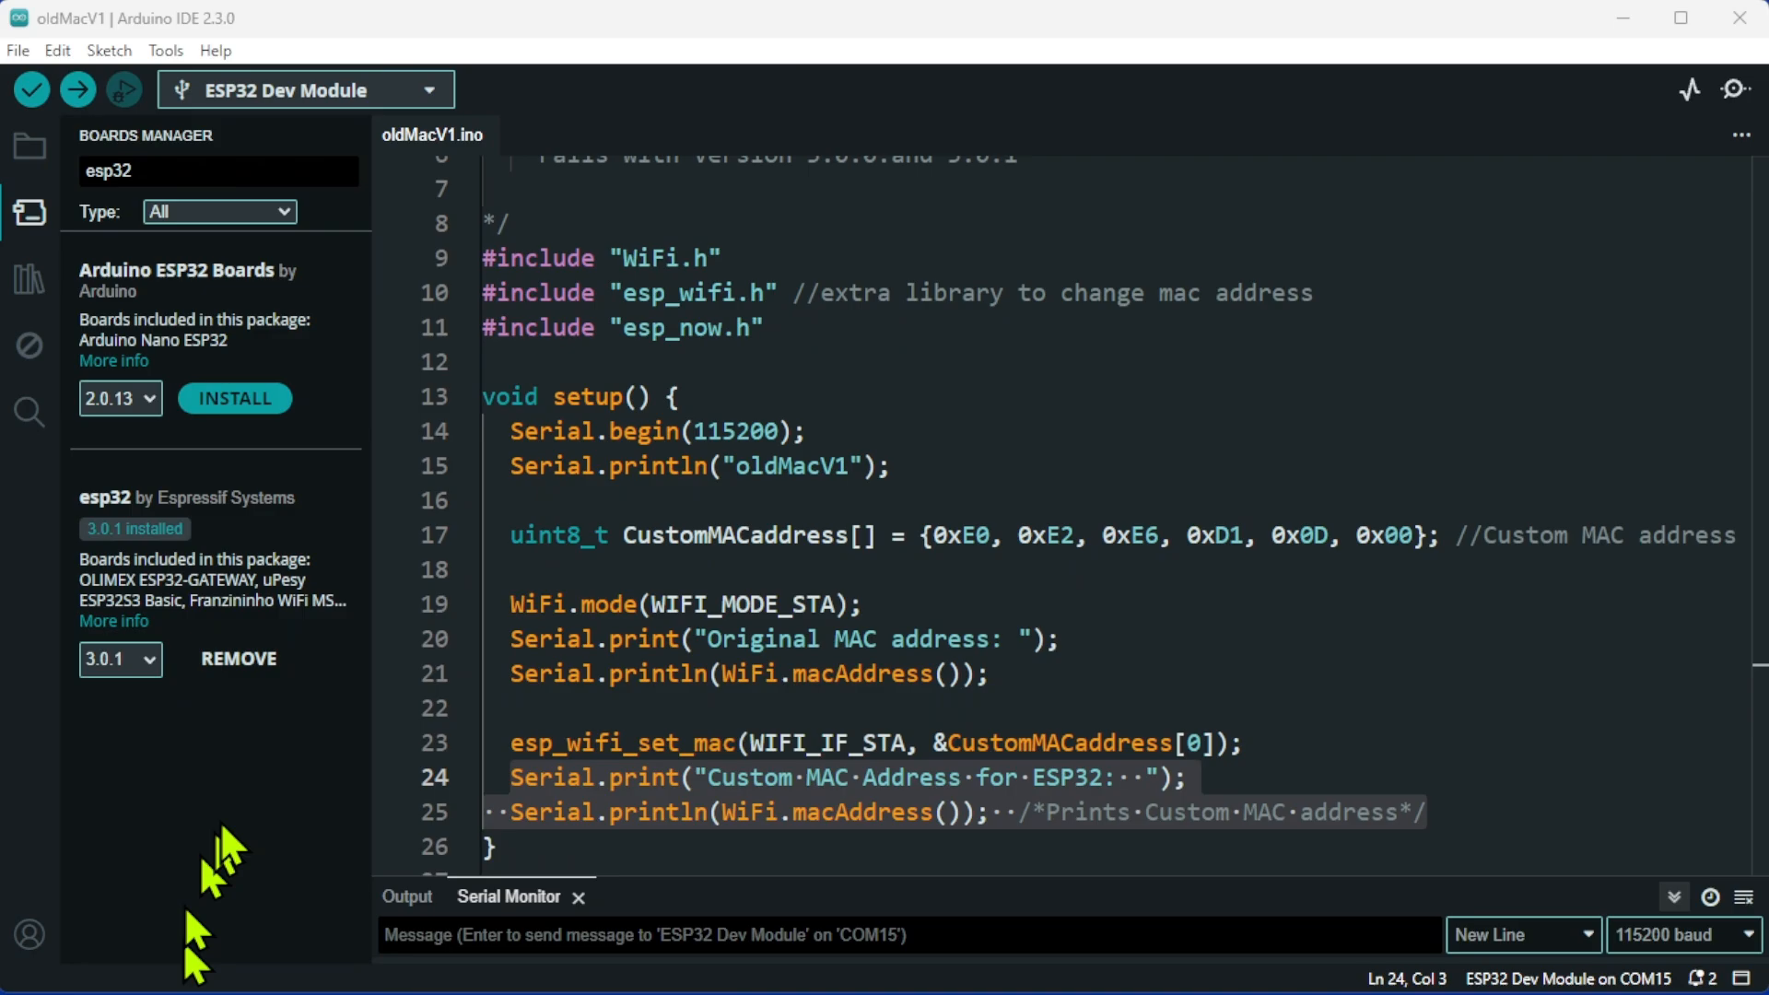
mouse_move(232, 841)
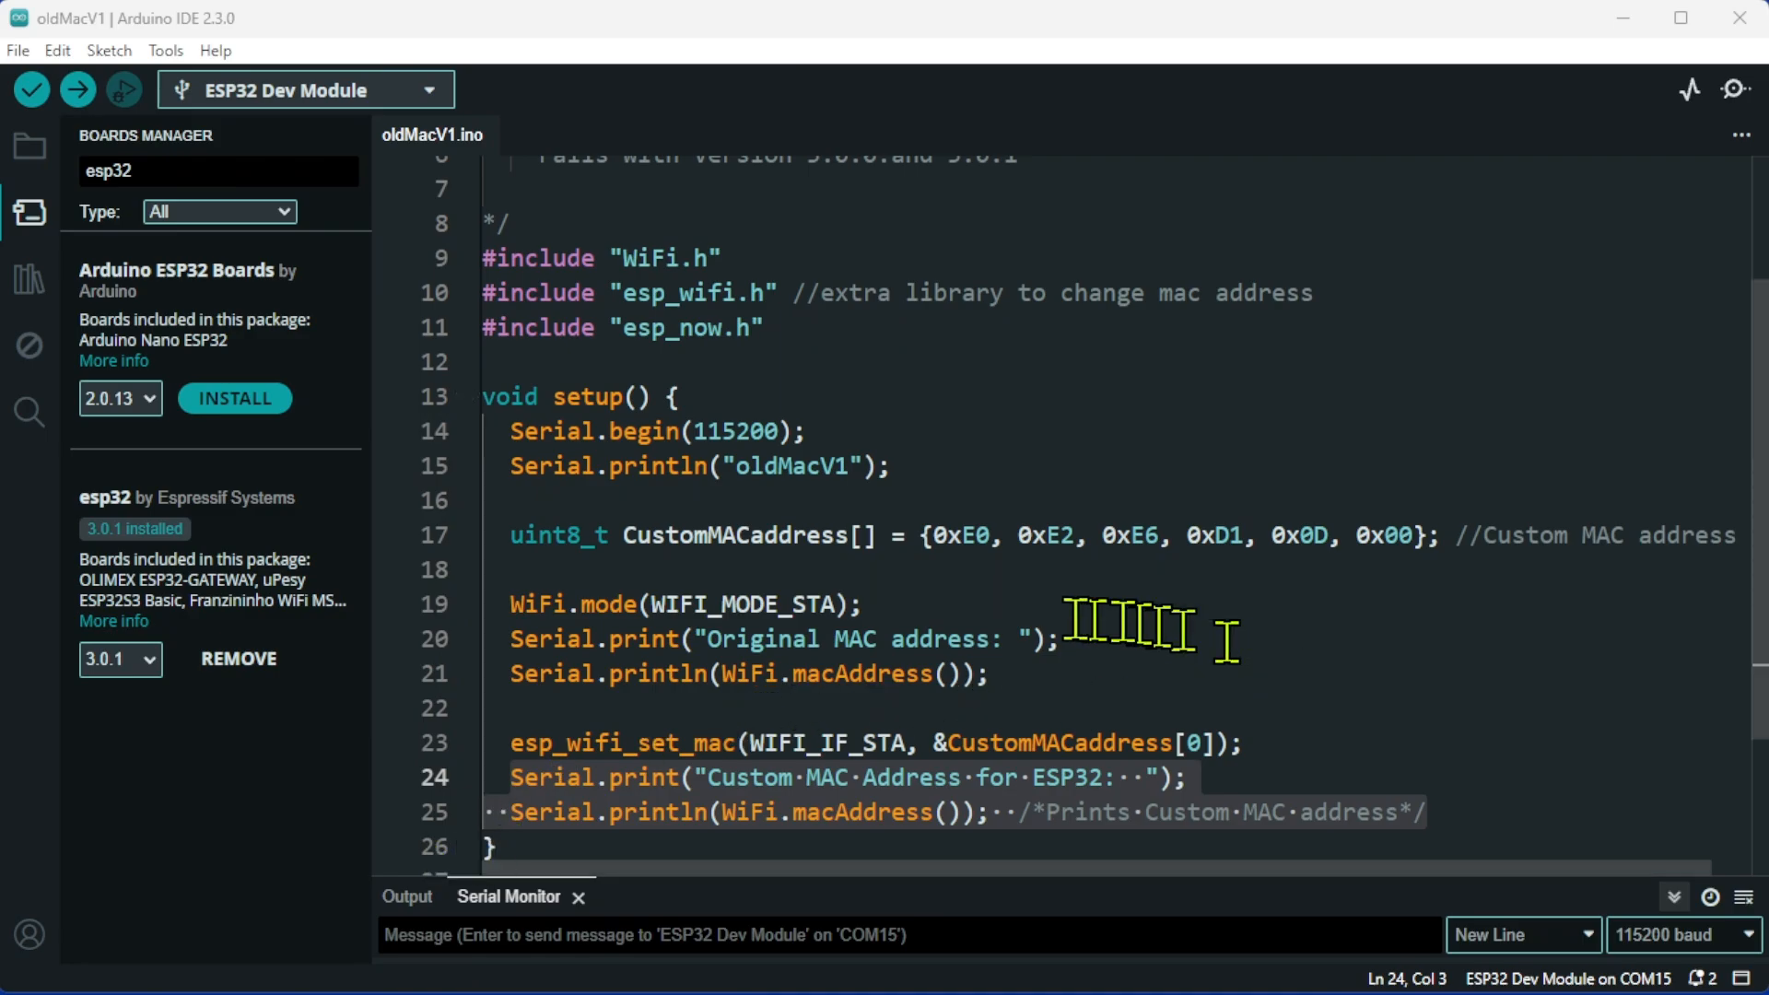
mouse_move(967, 860)
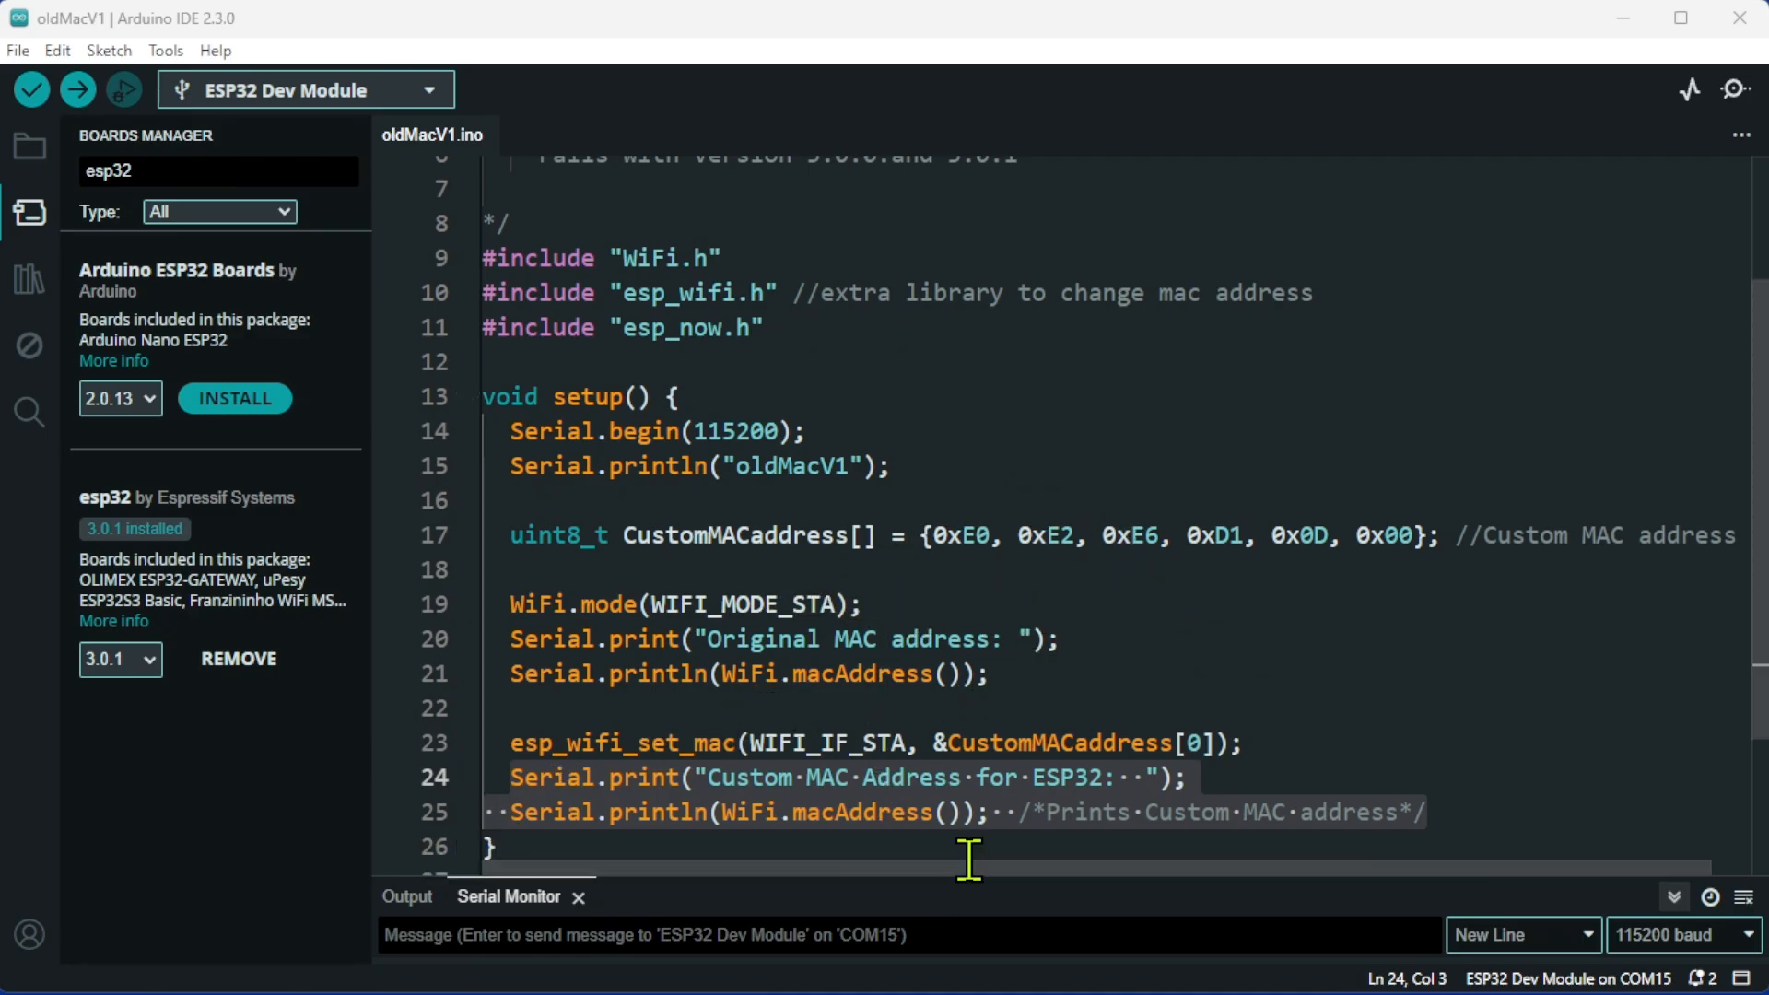
Collapse the Serial Monitor panel to bring the sketch code back into full view.
left_click(405, 895)
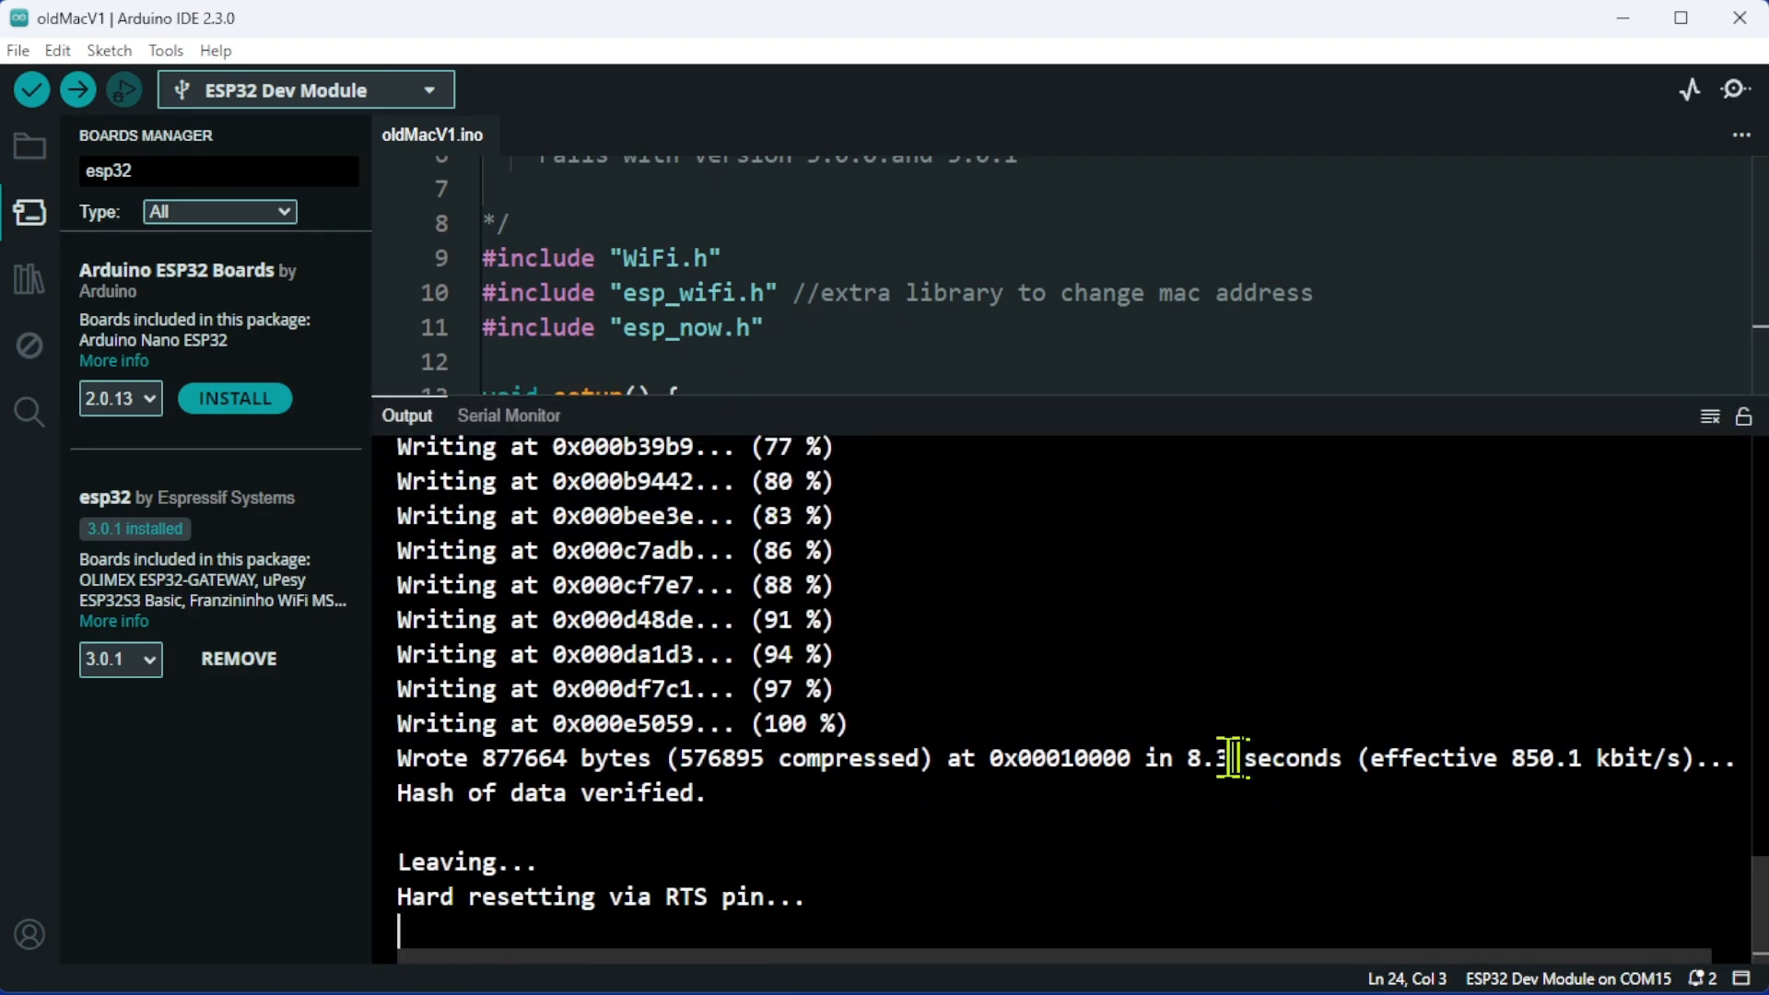
mouse_move(1013, 435)
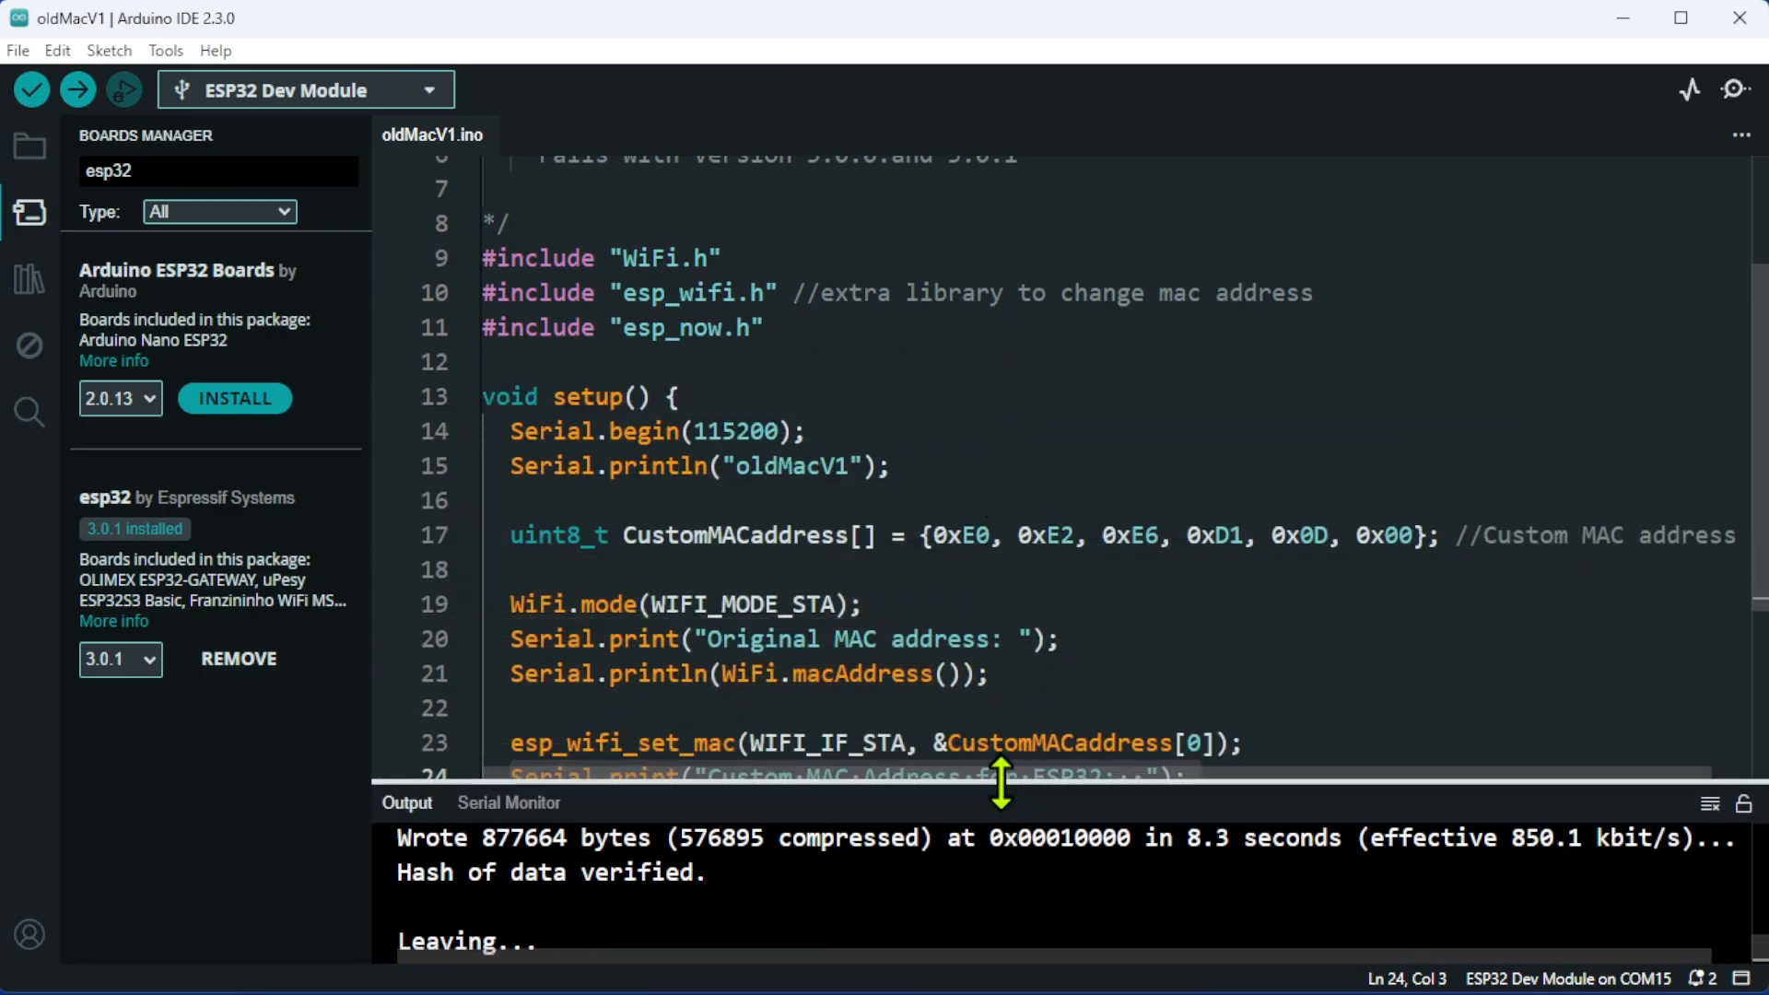
mouse_move(973, 675)
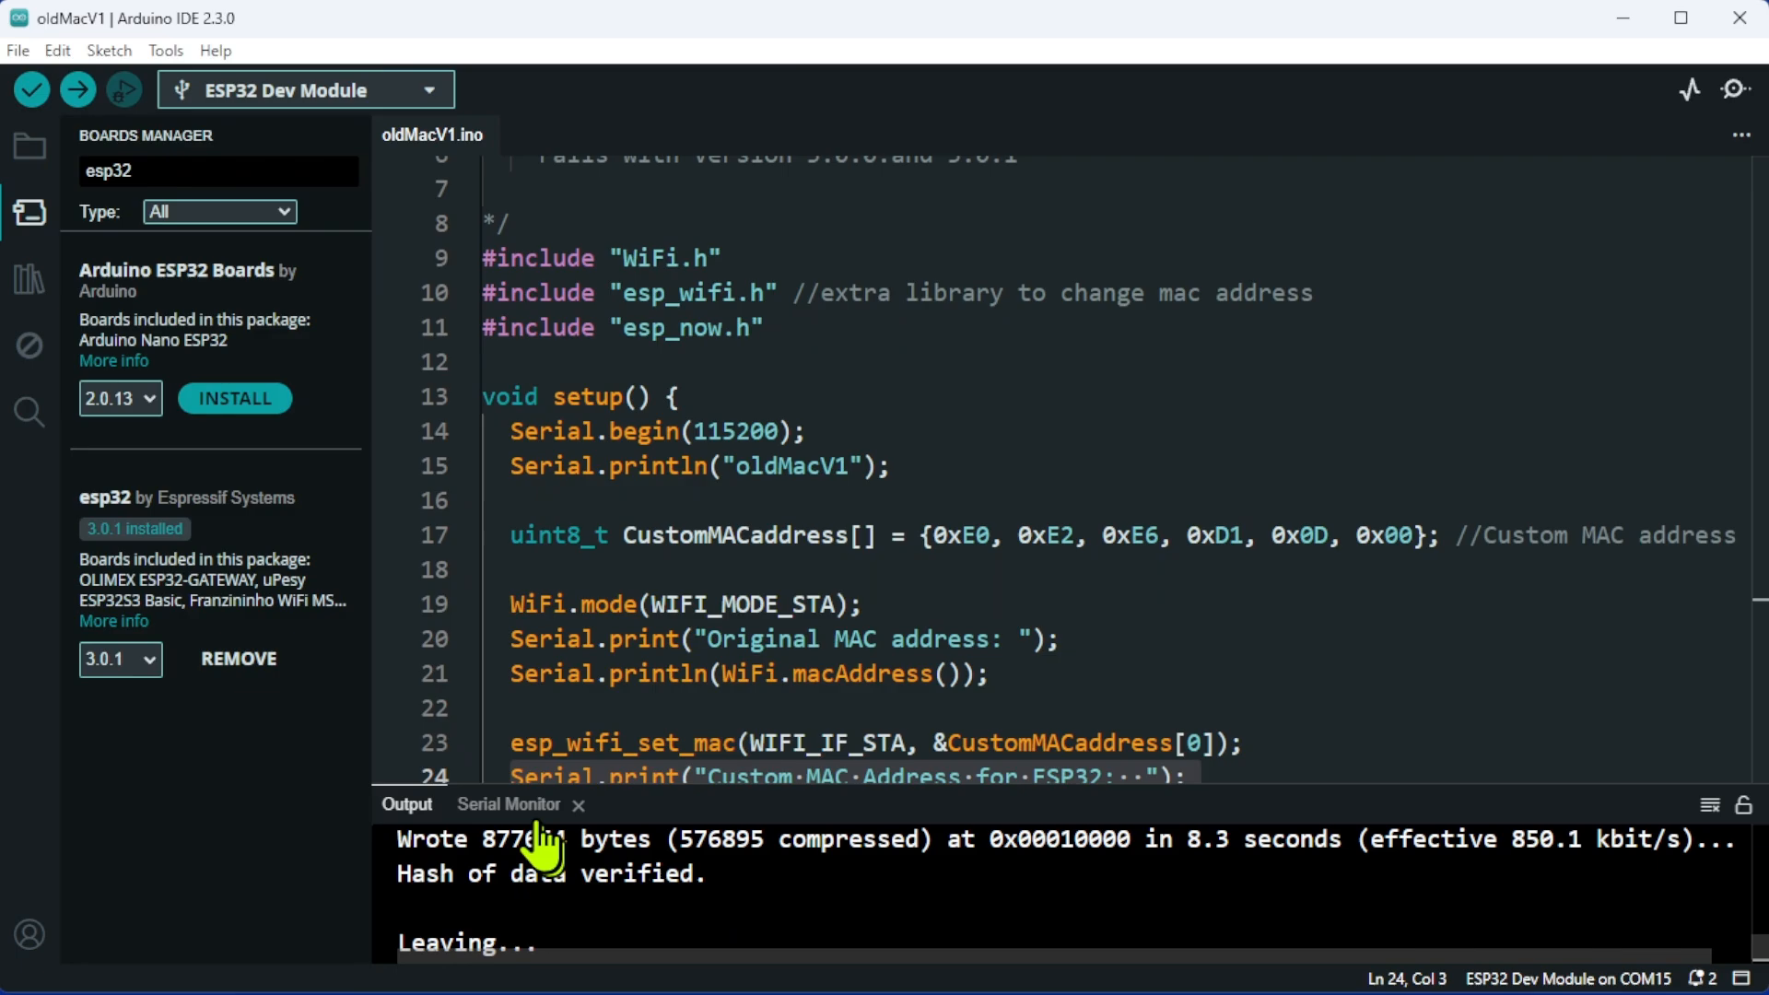
Show the board's serial output after the upload under core 3.0.1.
left_click(509, 804)
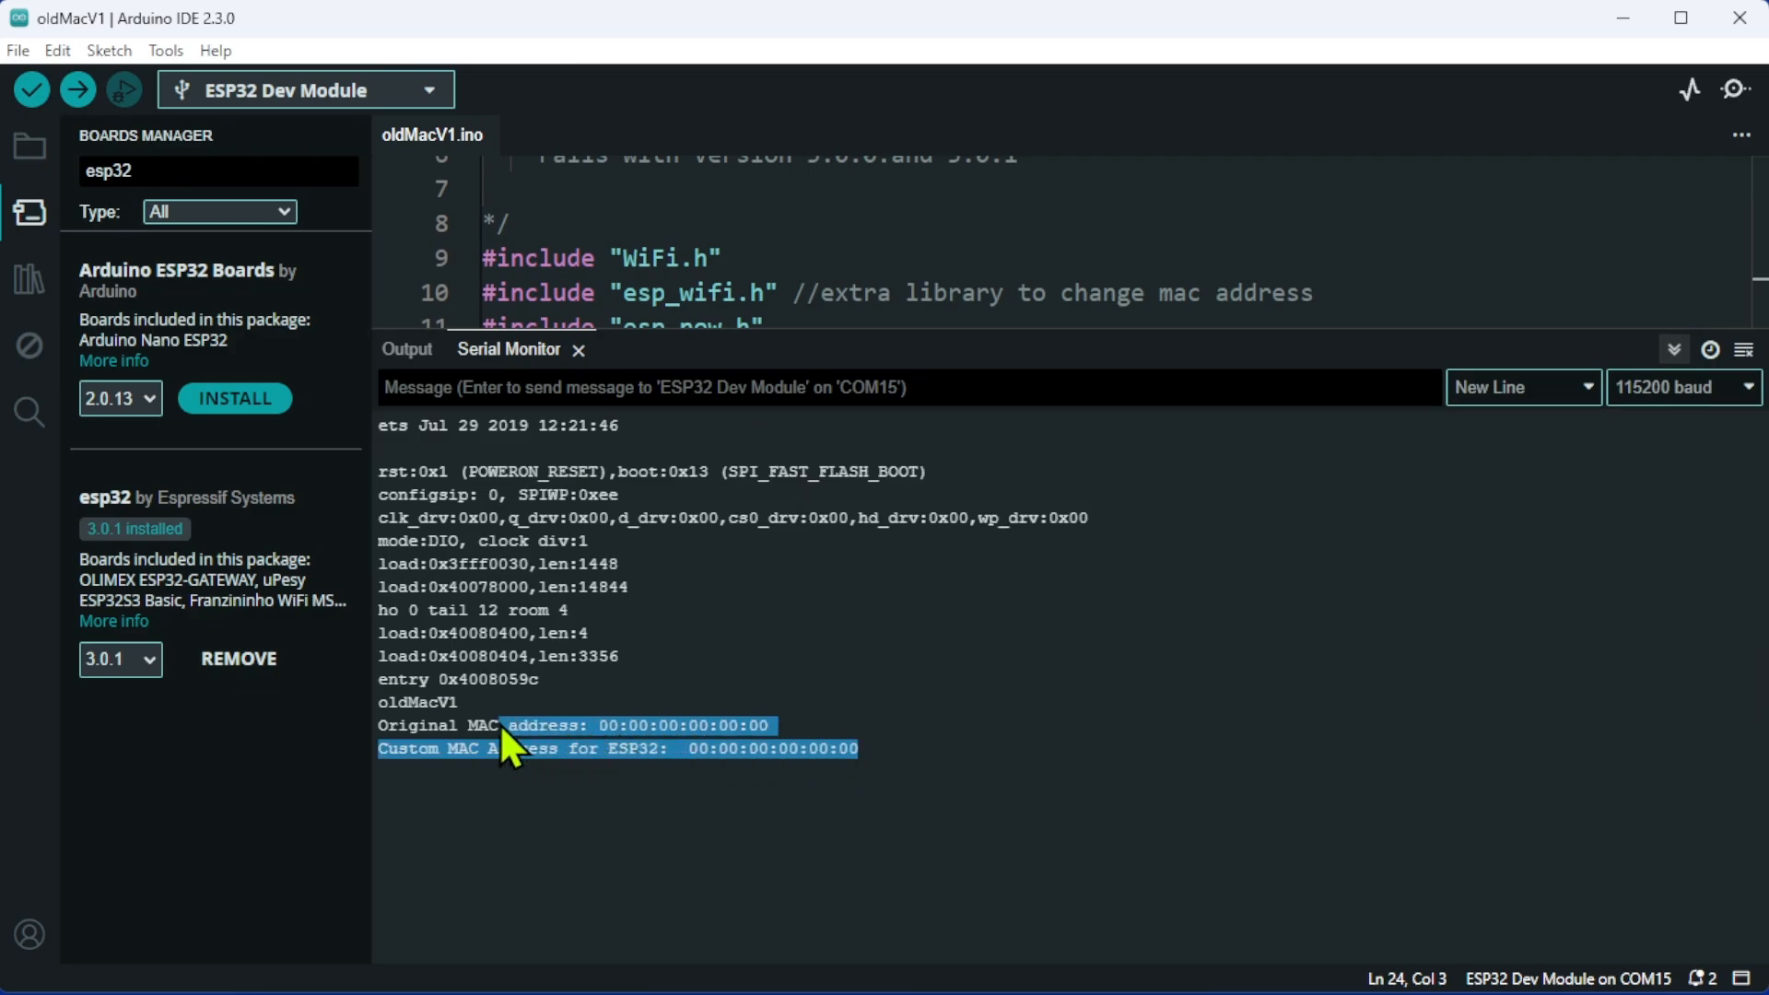
Clear the text selection in the serial output showing the all-zero MAC addresses.
left_click(734, 848)
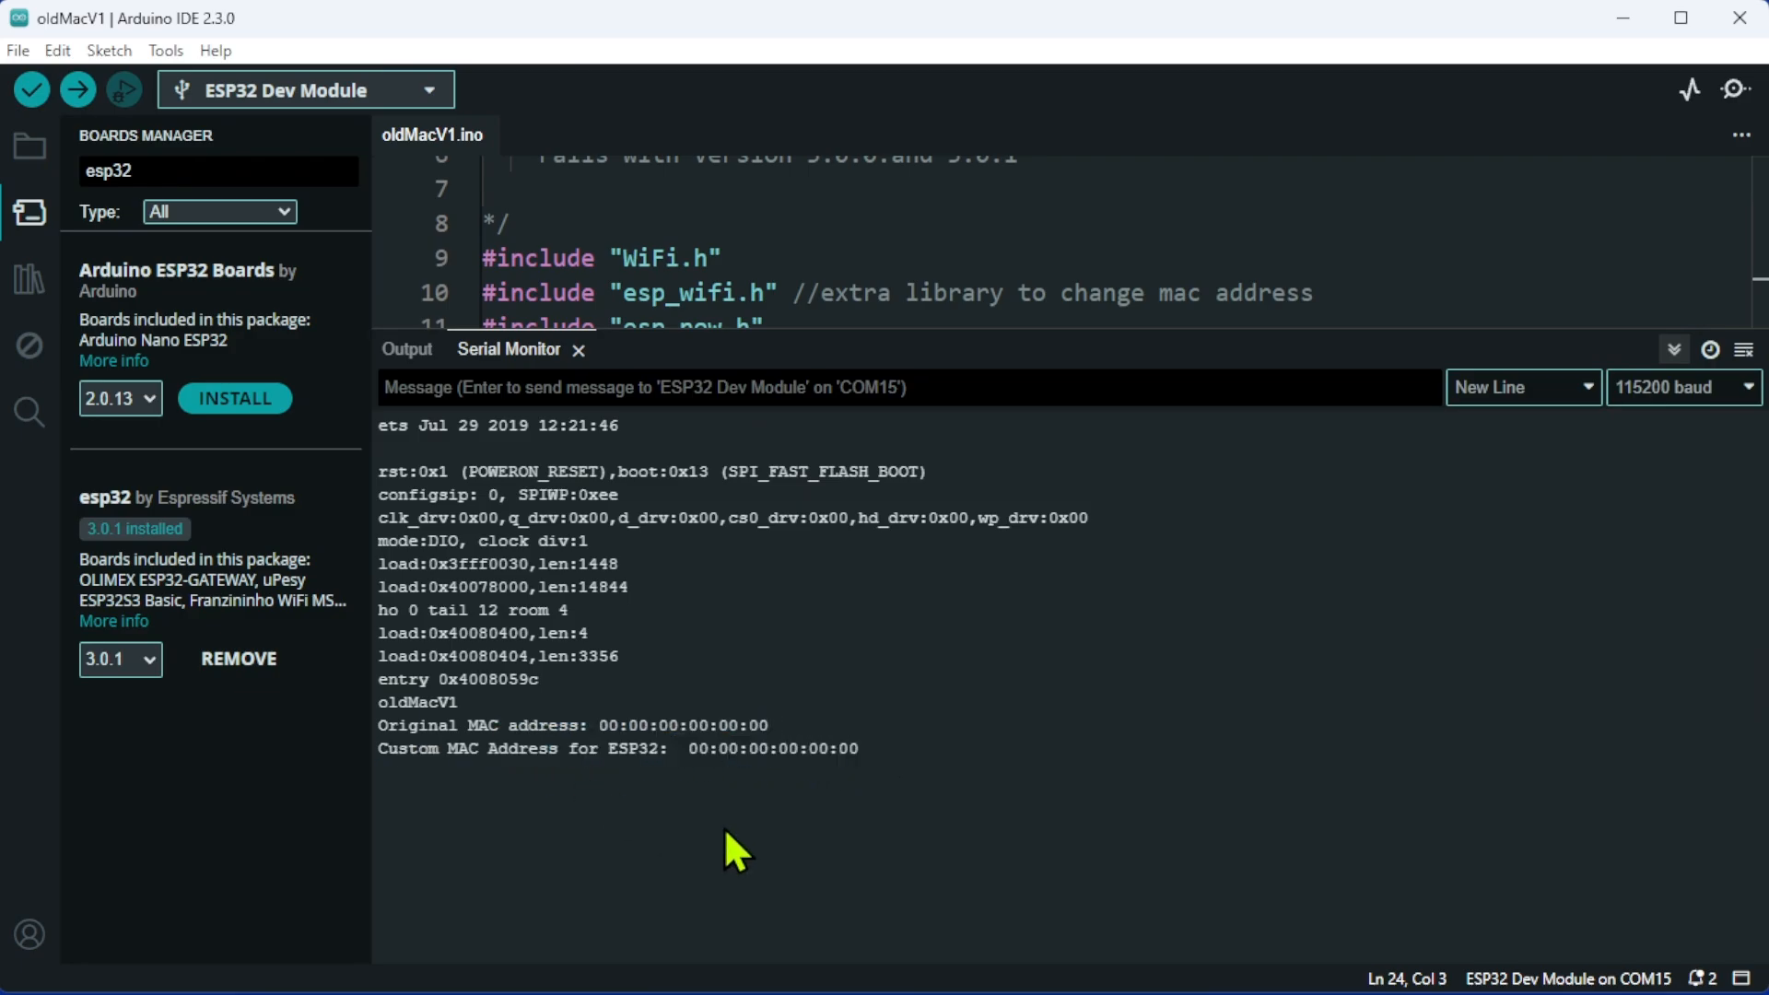
mouse_move(636, 766)
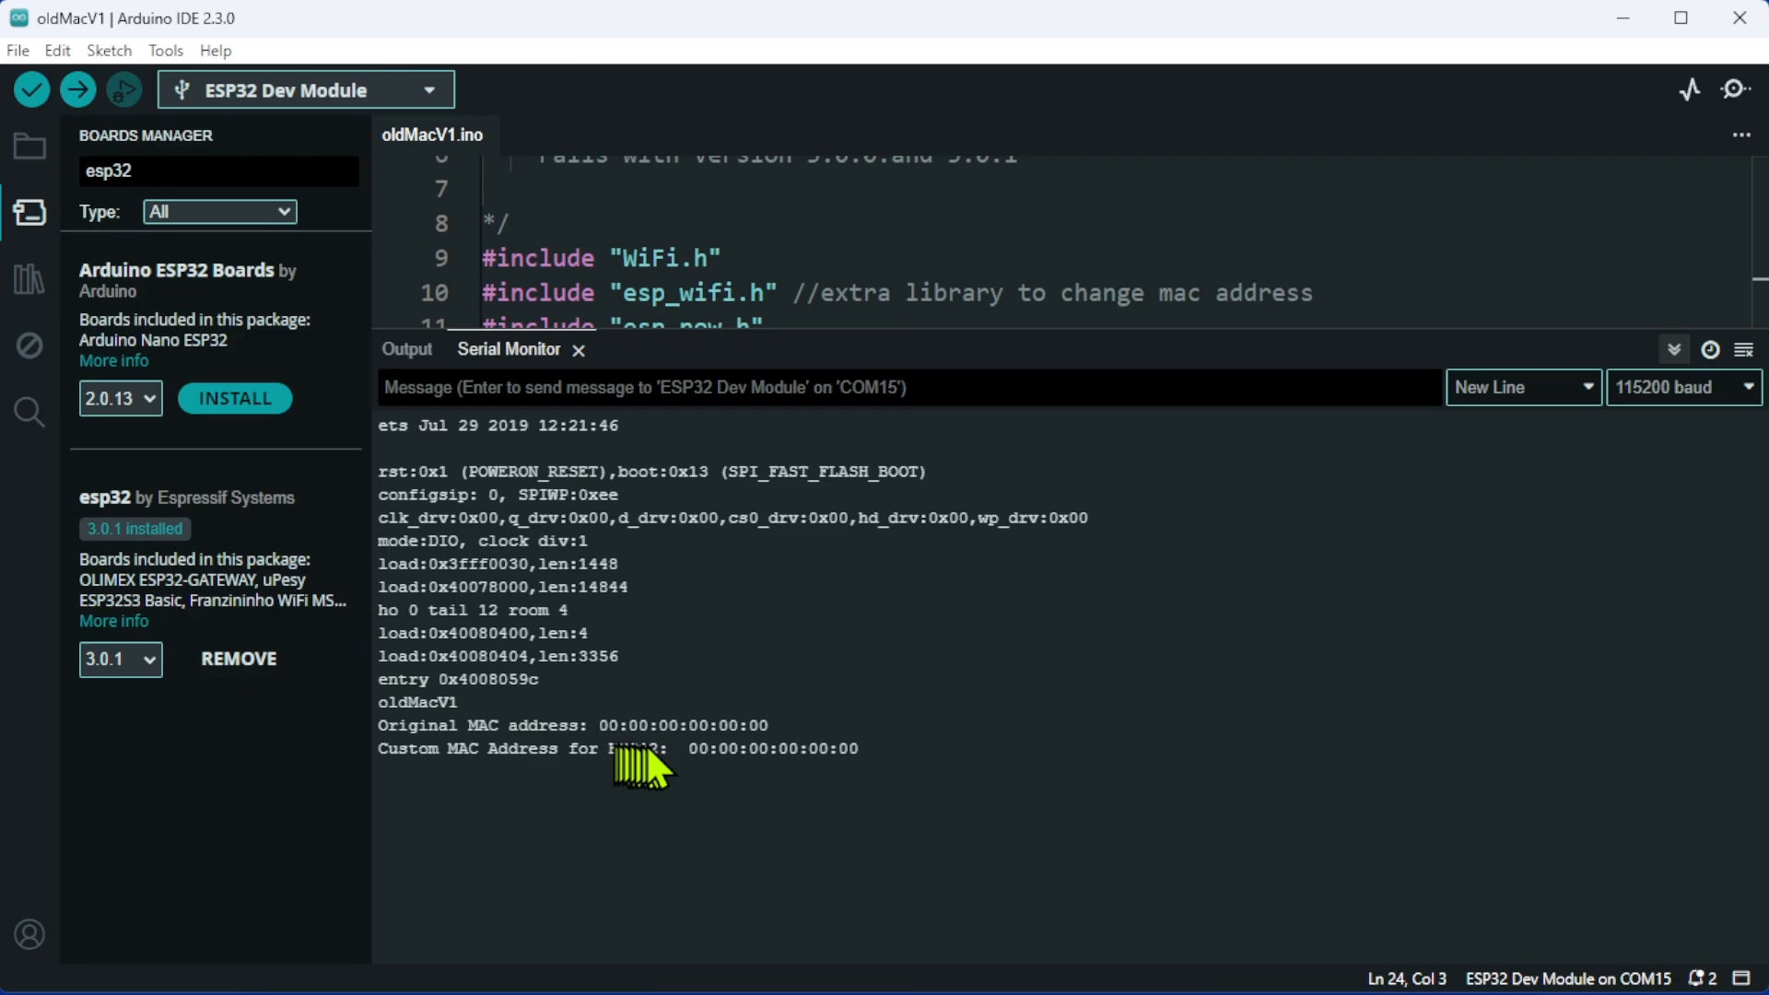
mouse_move(591, 791)
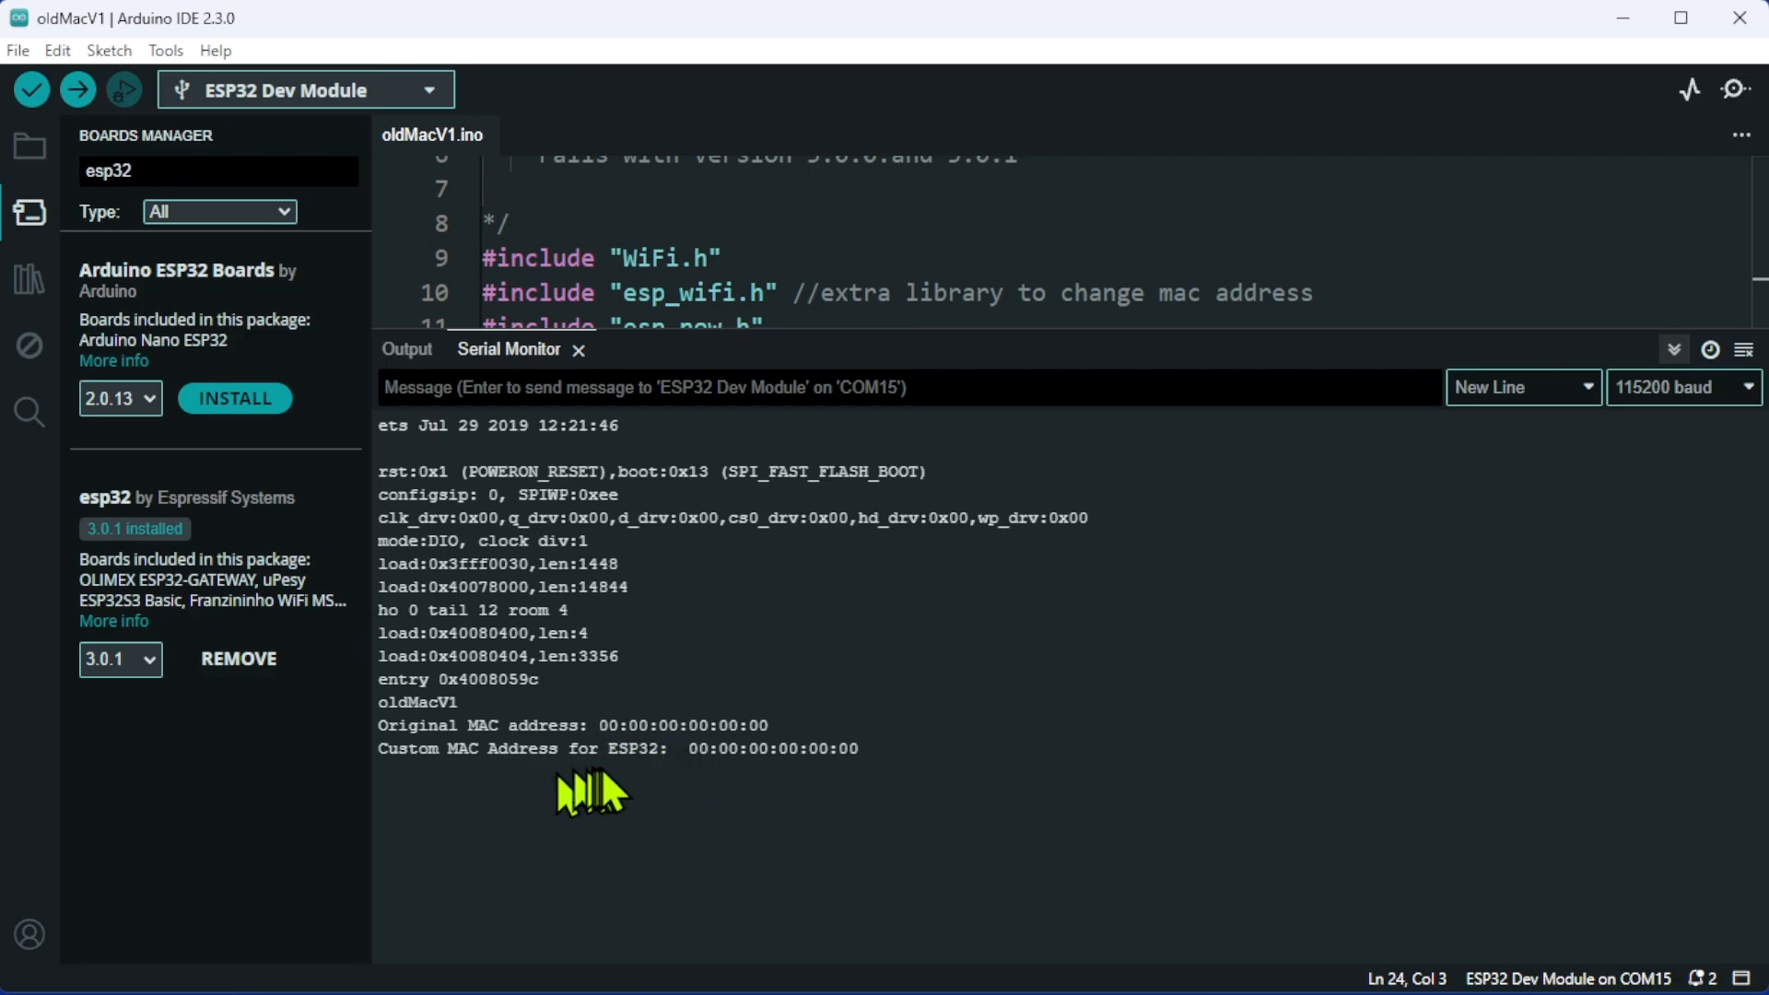
mouse_move(851, 785)
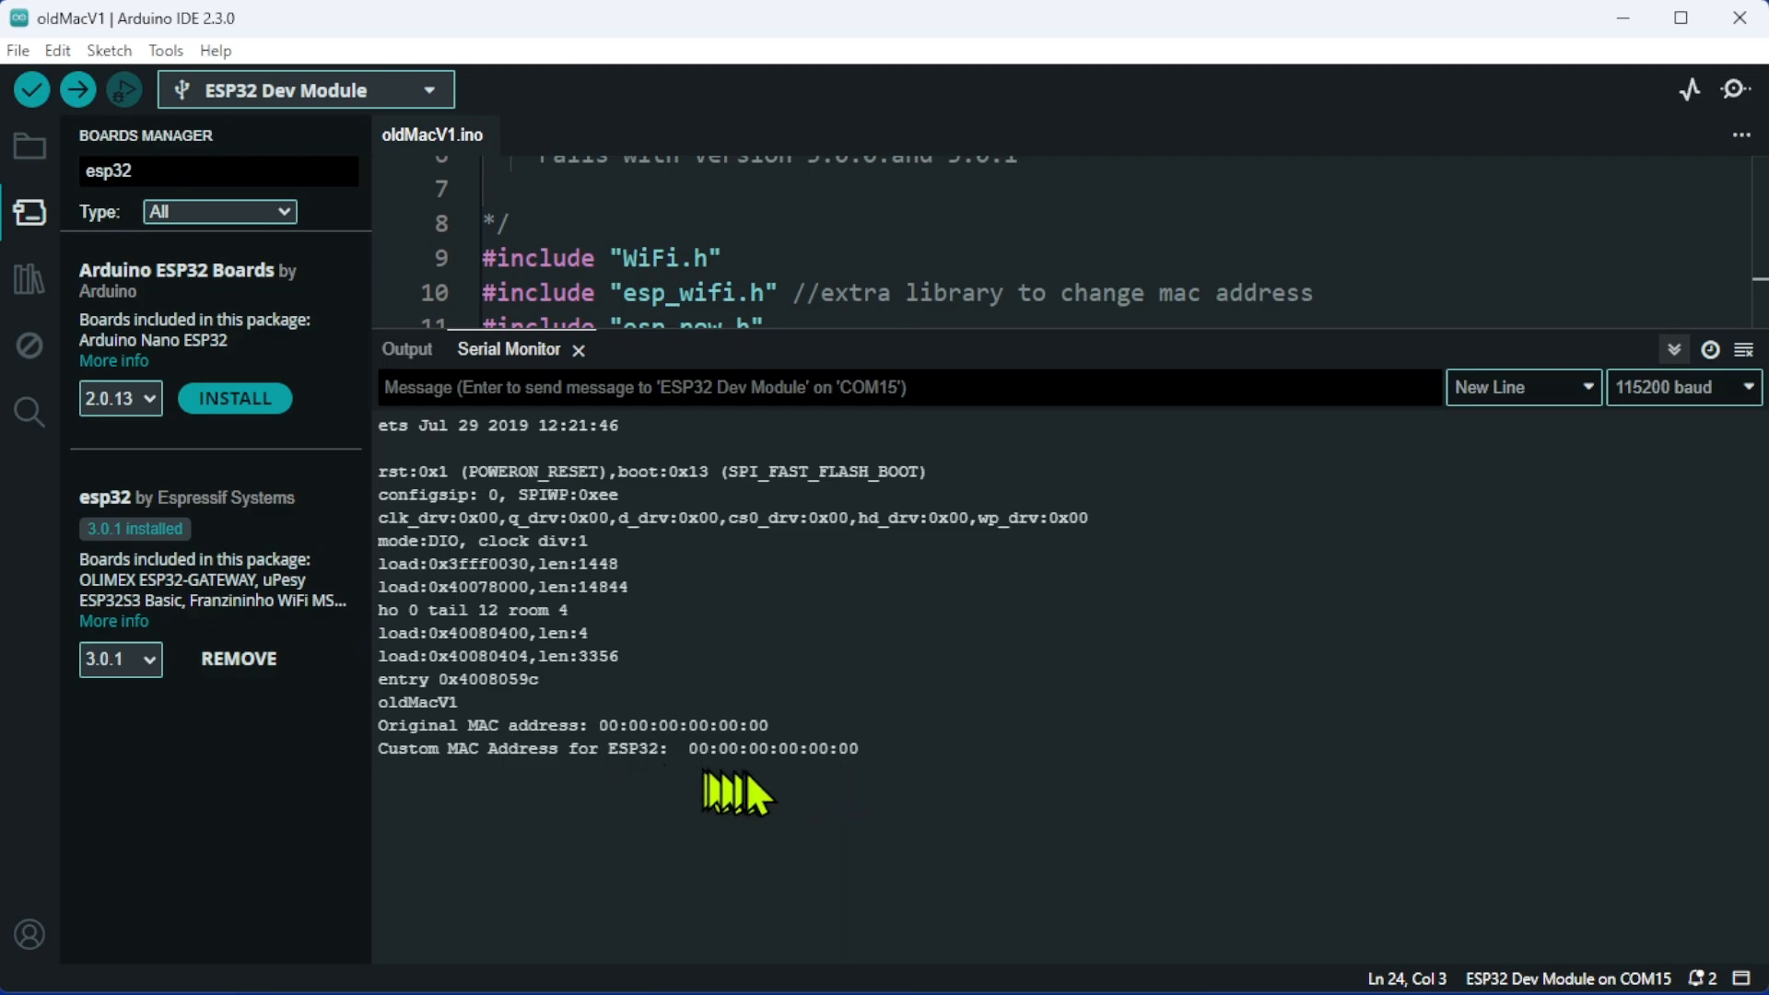
mouse_move(818, 755)
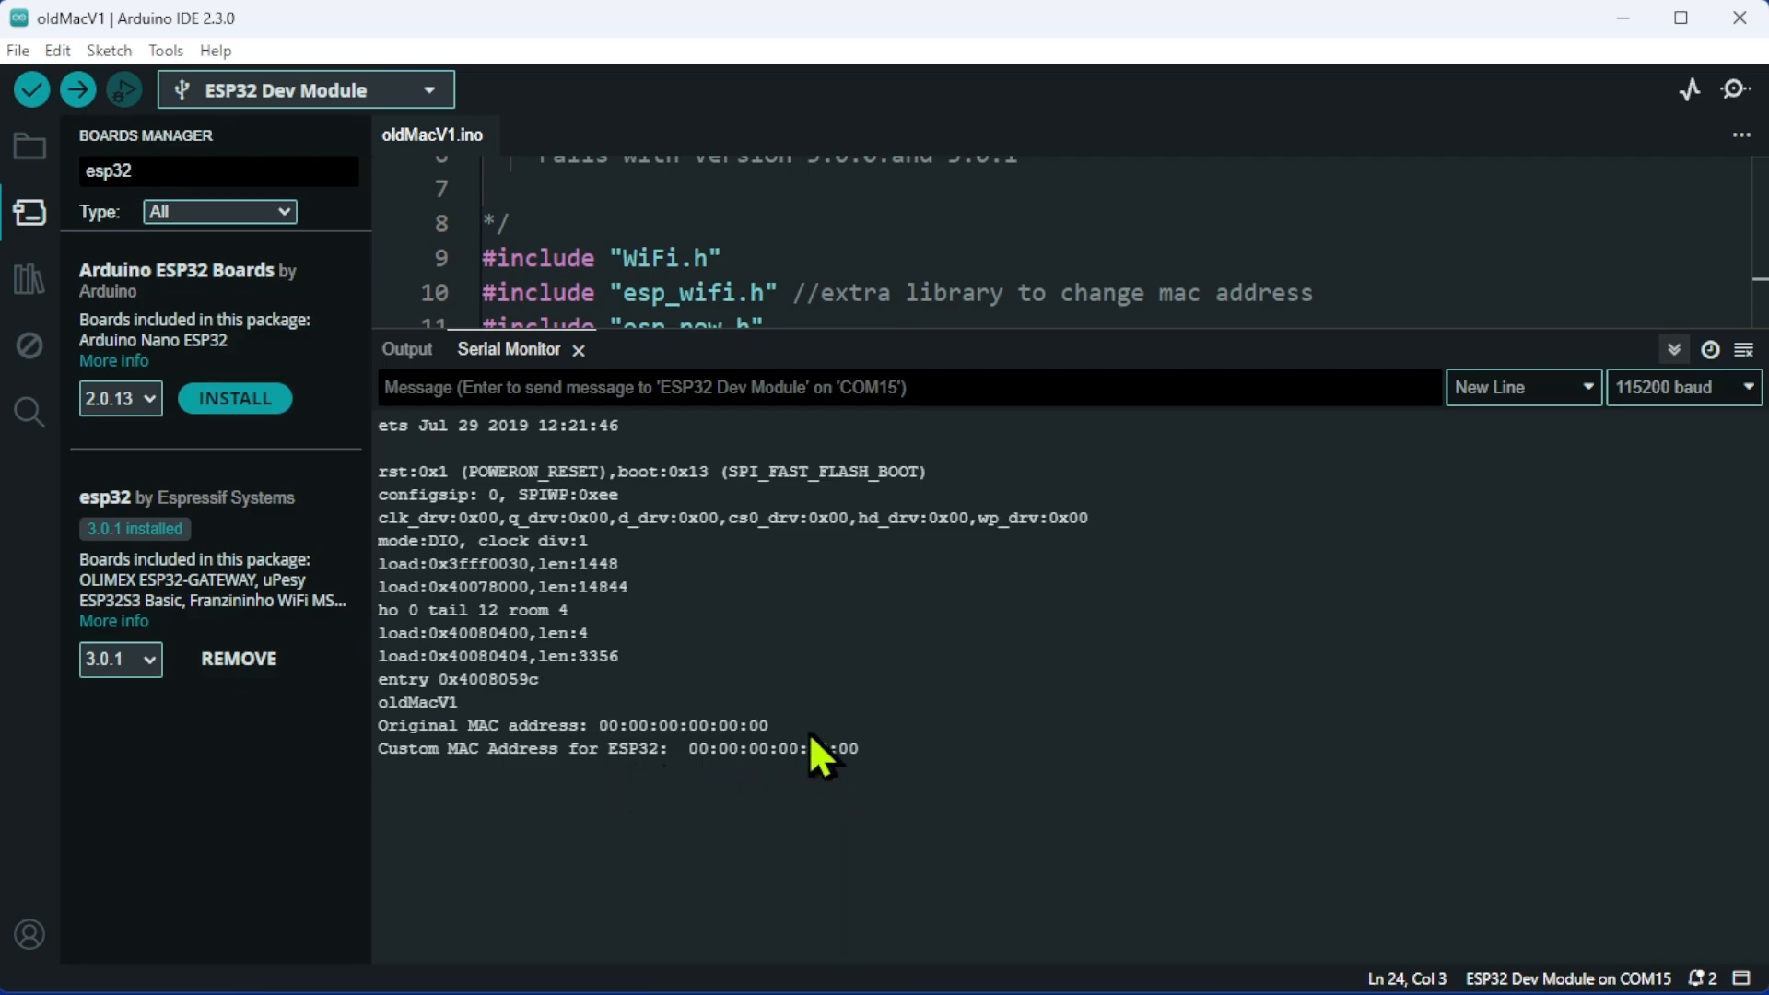
mouse_move(791, 753)
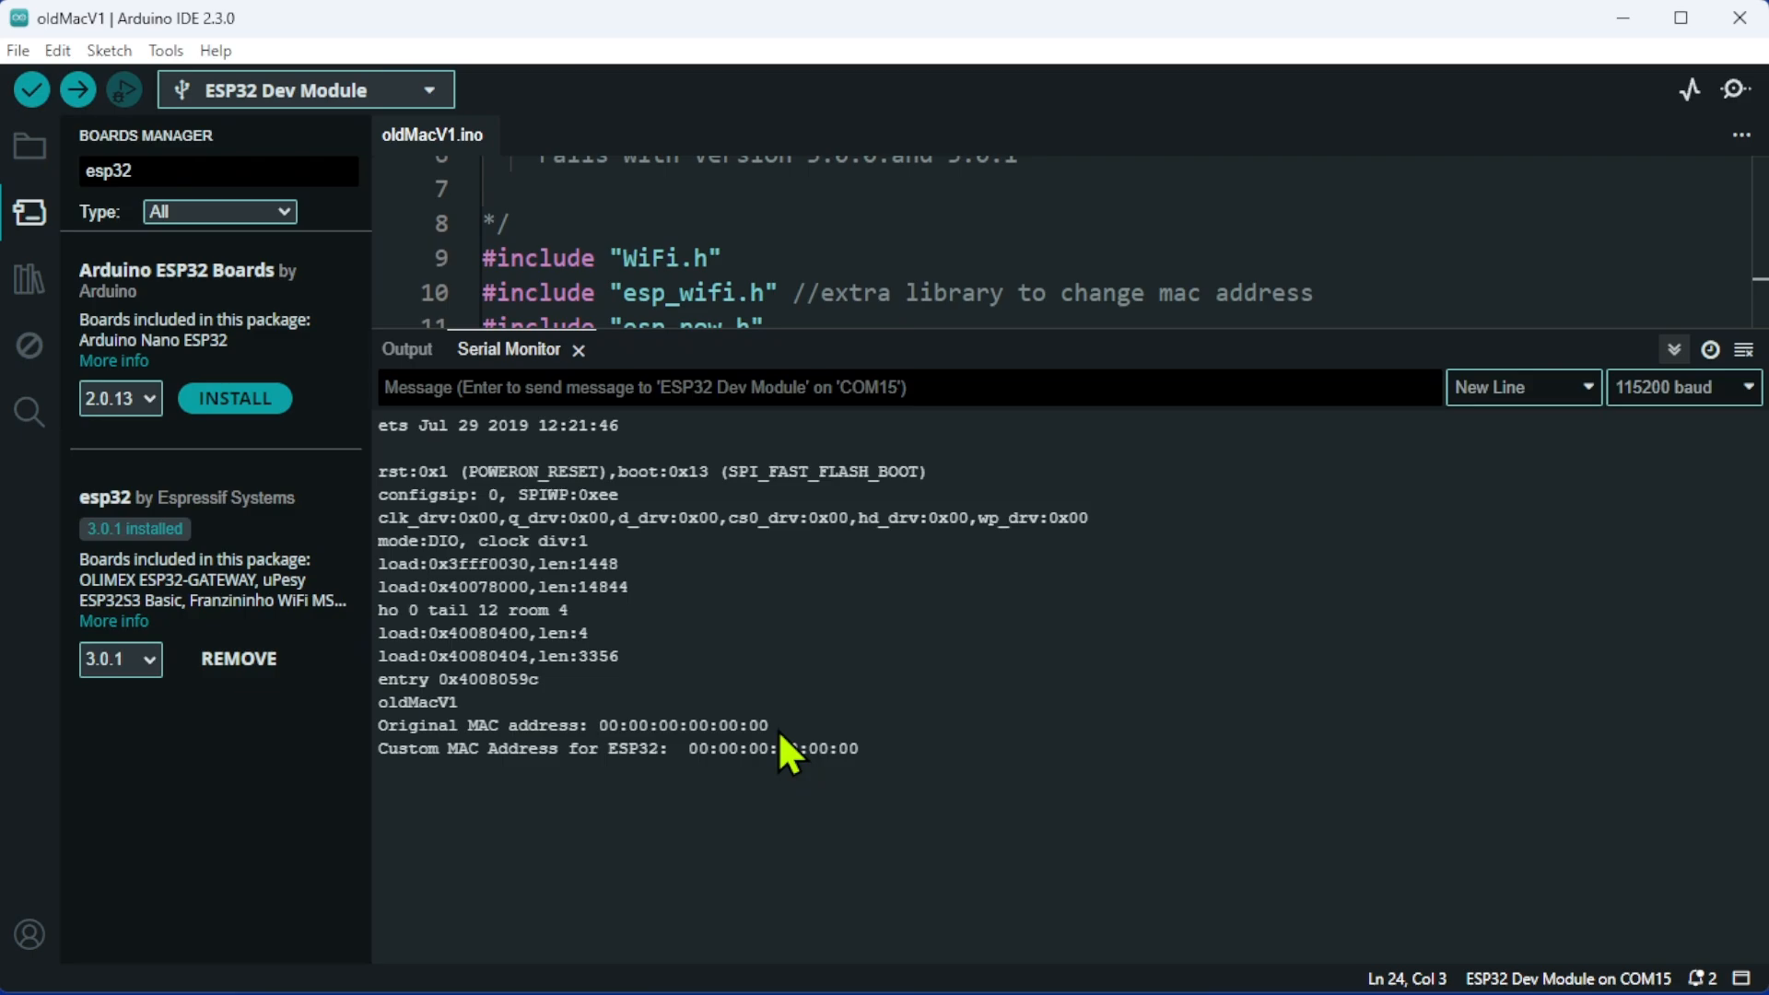
mouse_move(824, 787)
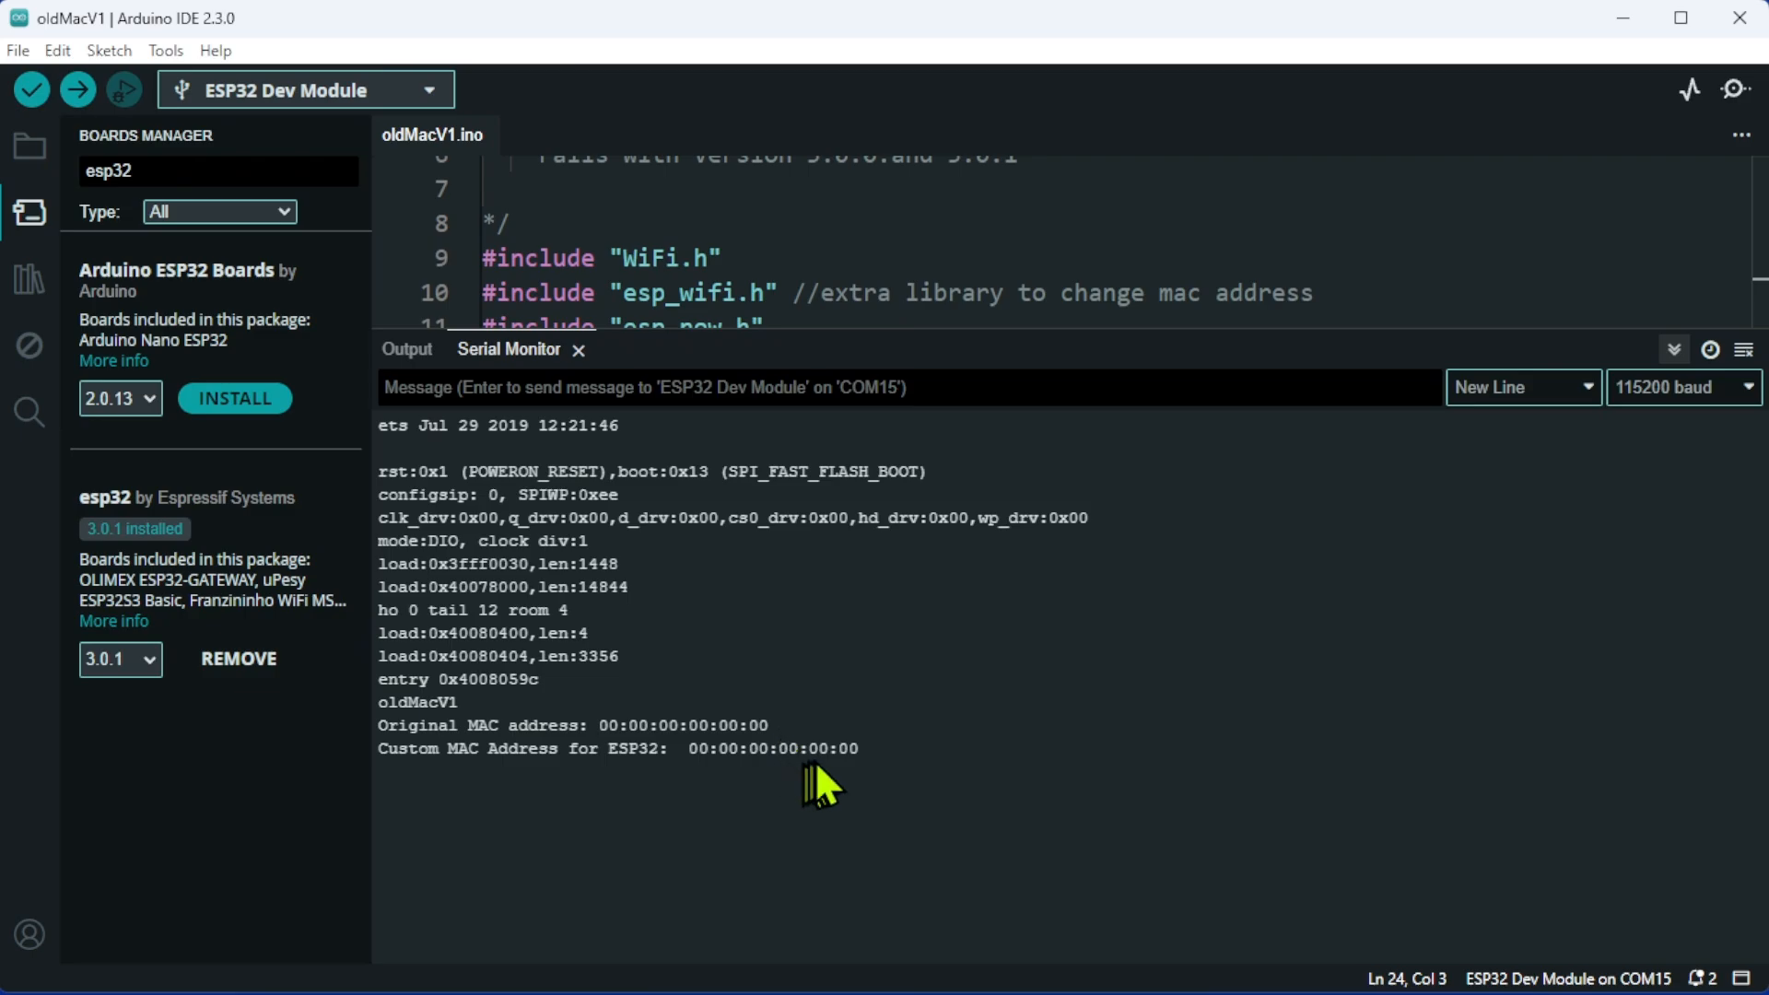
mouse_move(812, 755)
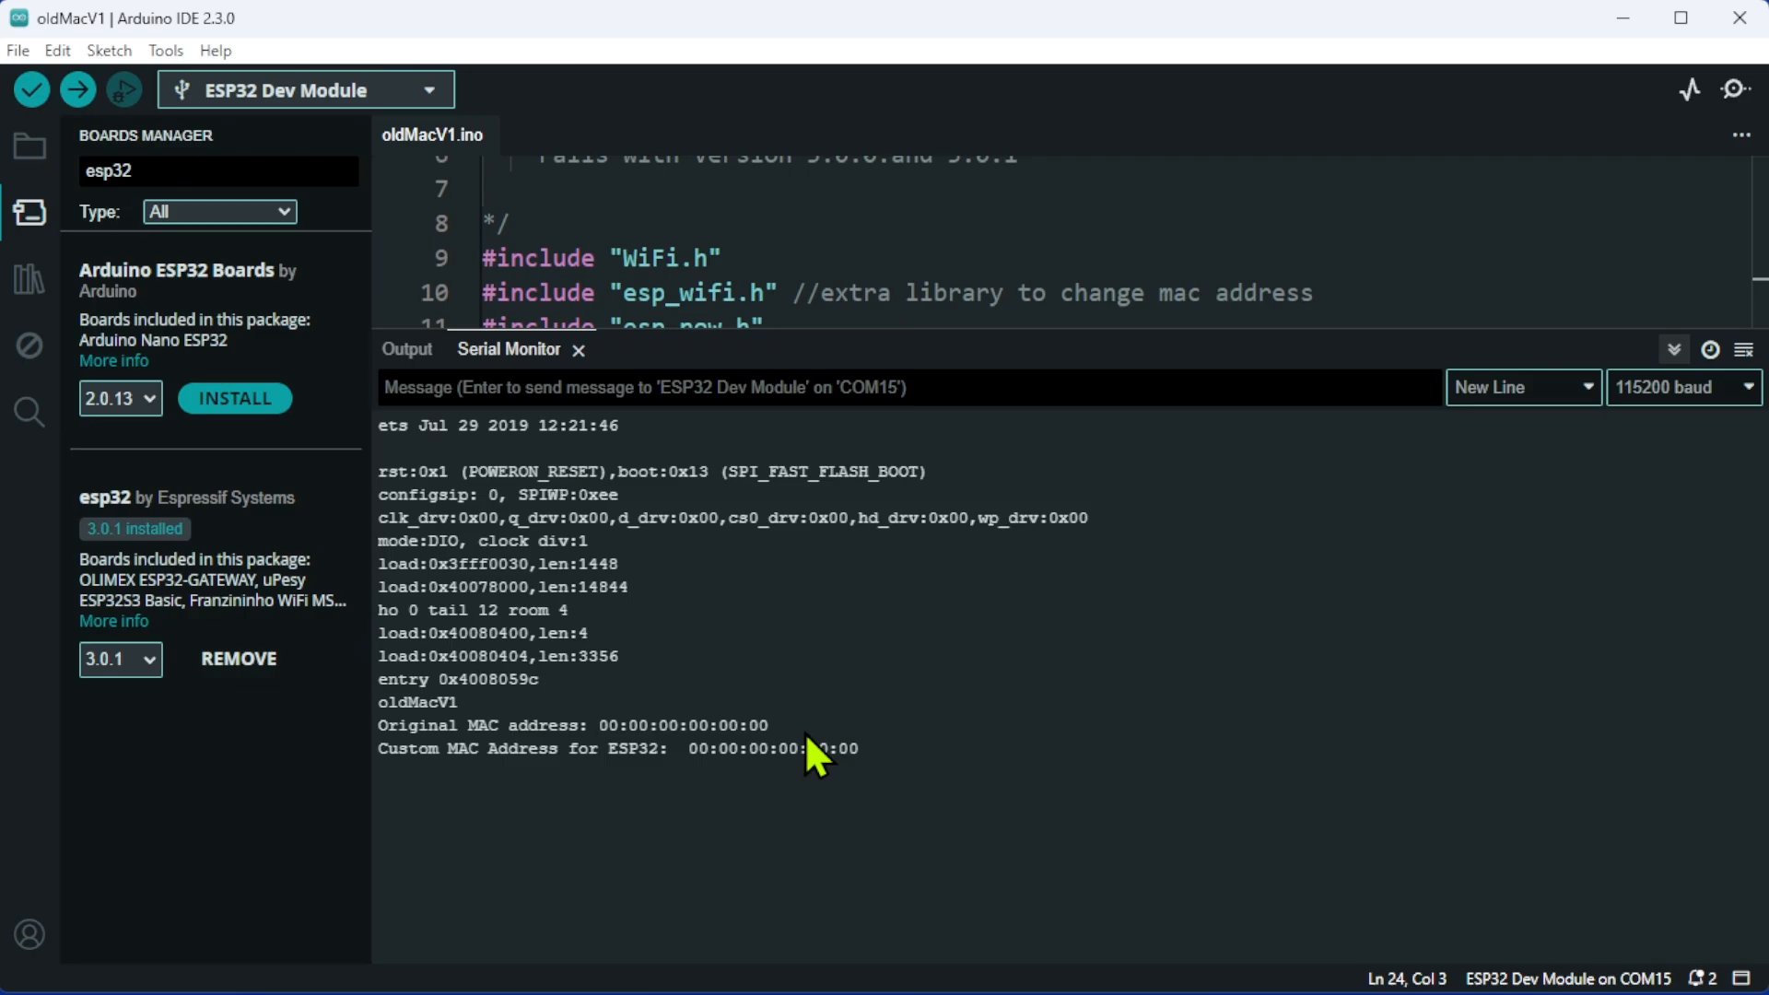
mouse_move(874, 778)
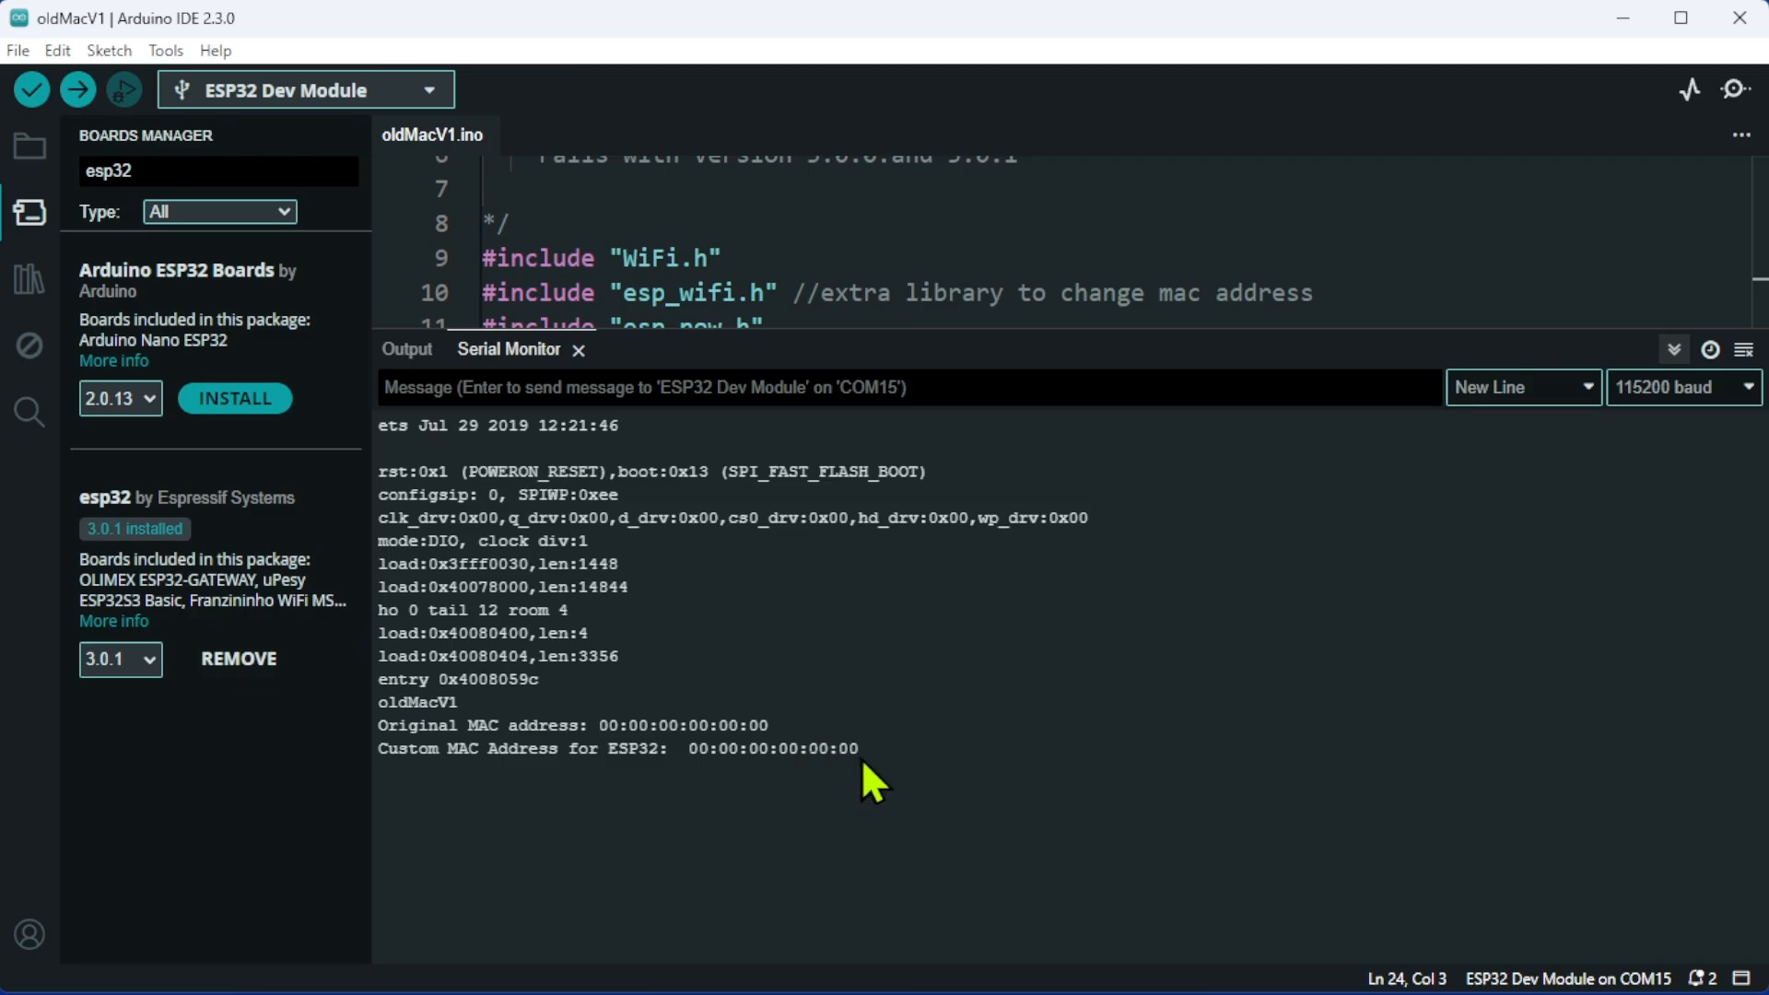
mouse_move(887, 791)
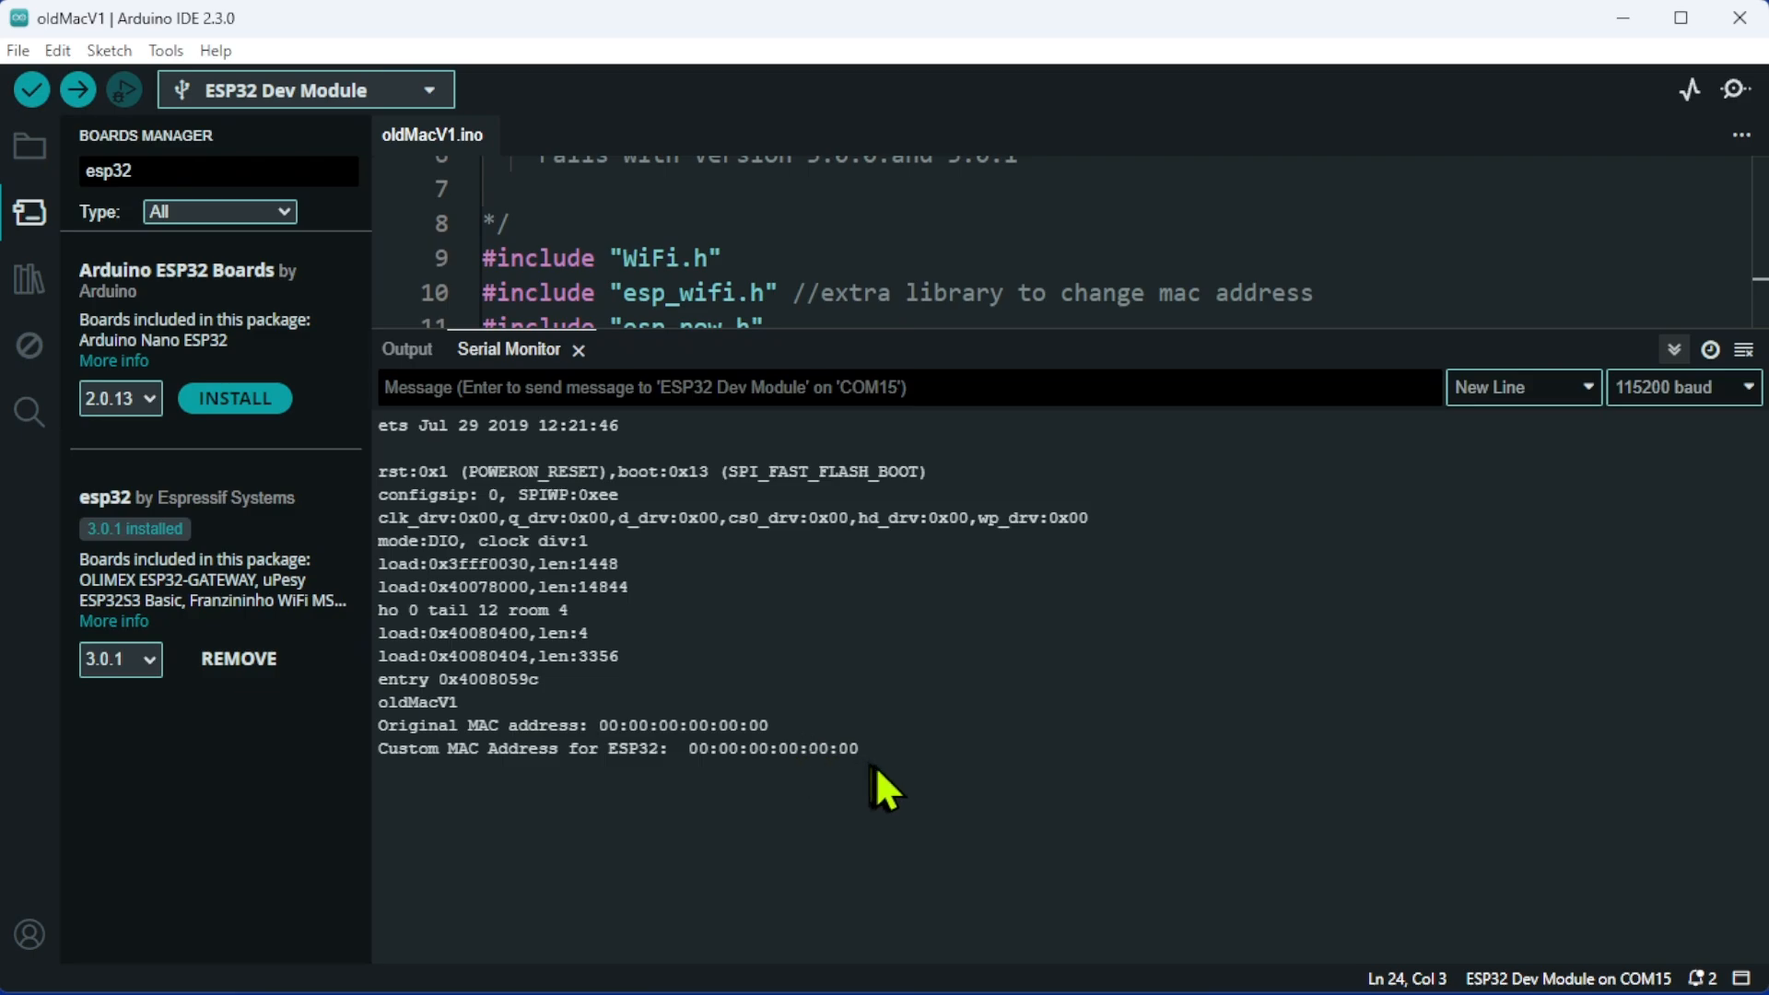
mouse_move(1078, 802)
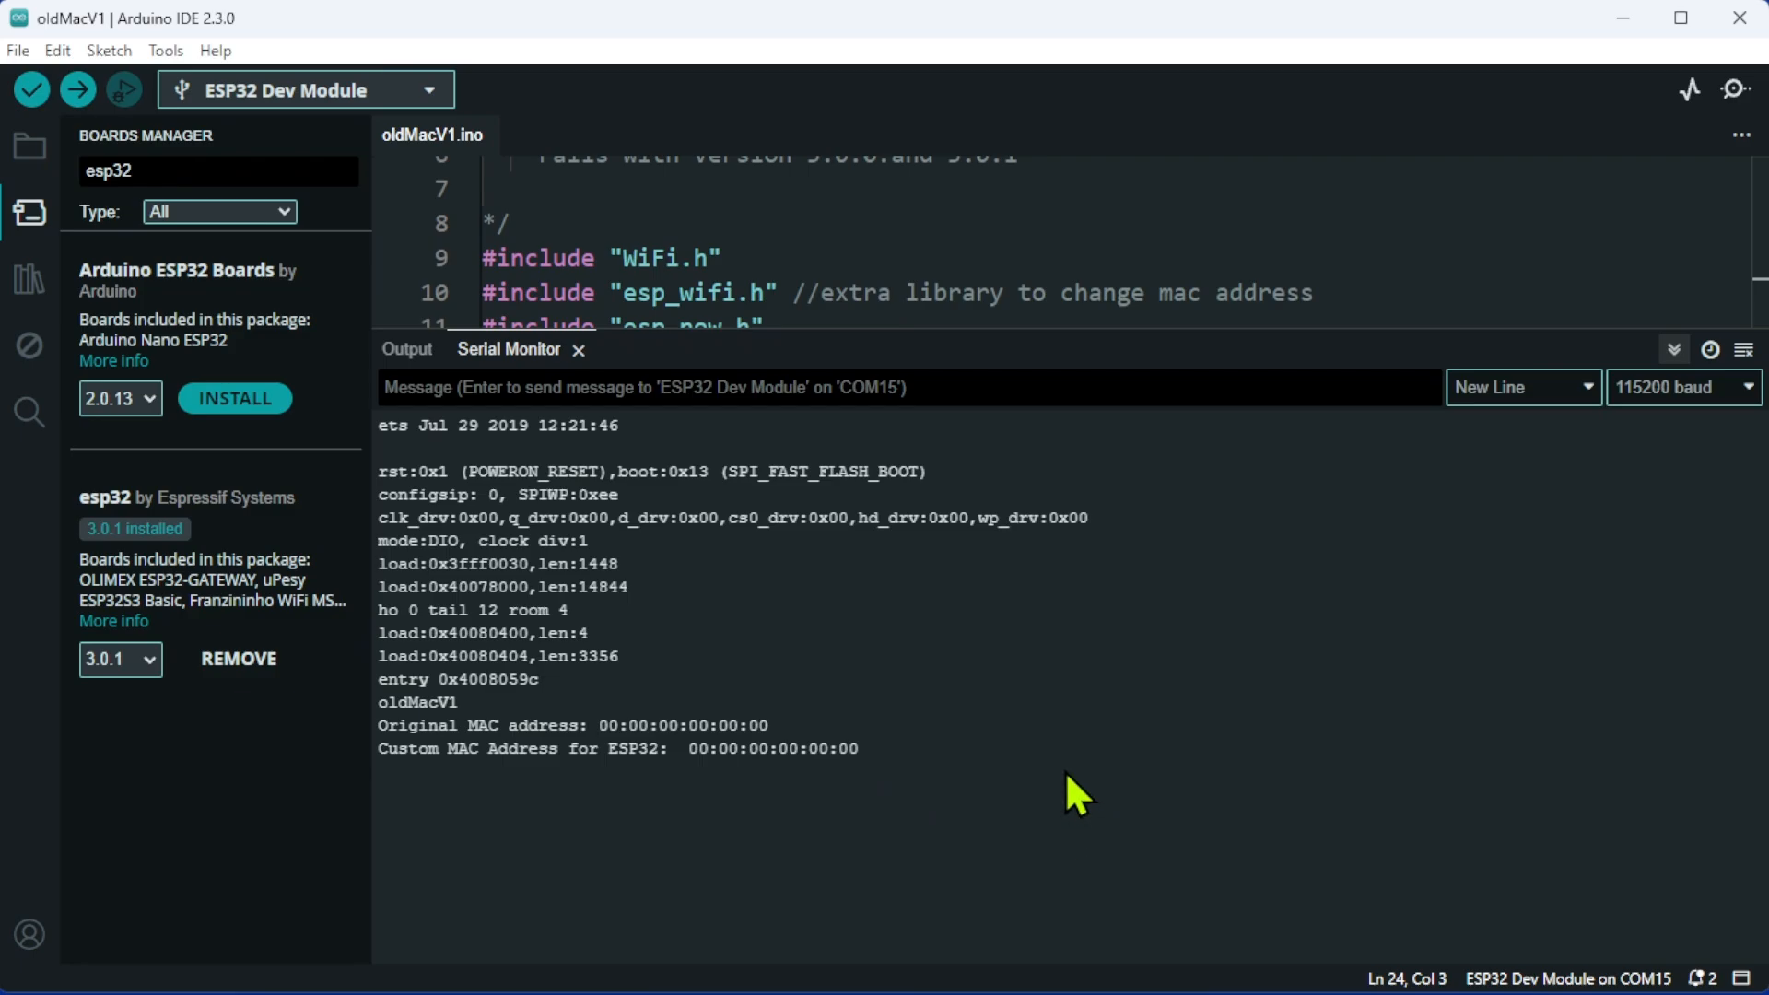
mouse_move(1037, 787)
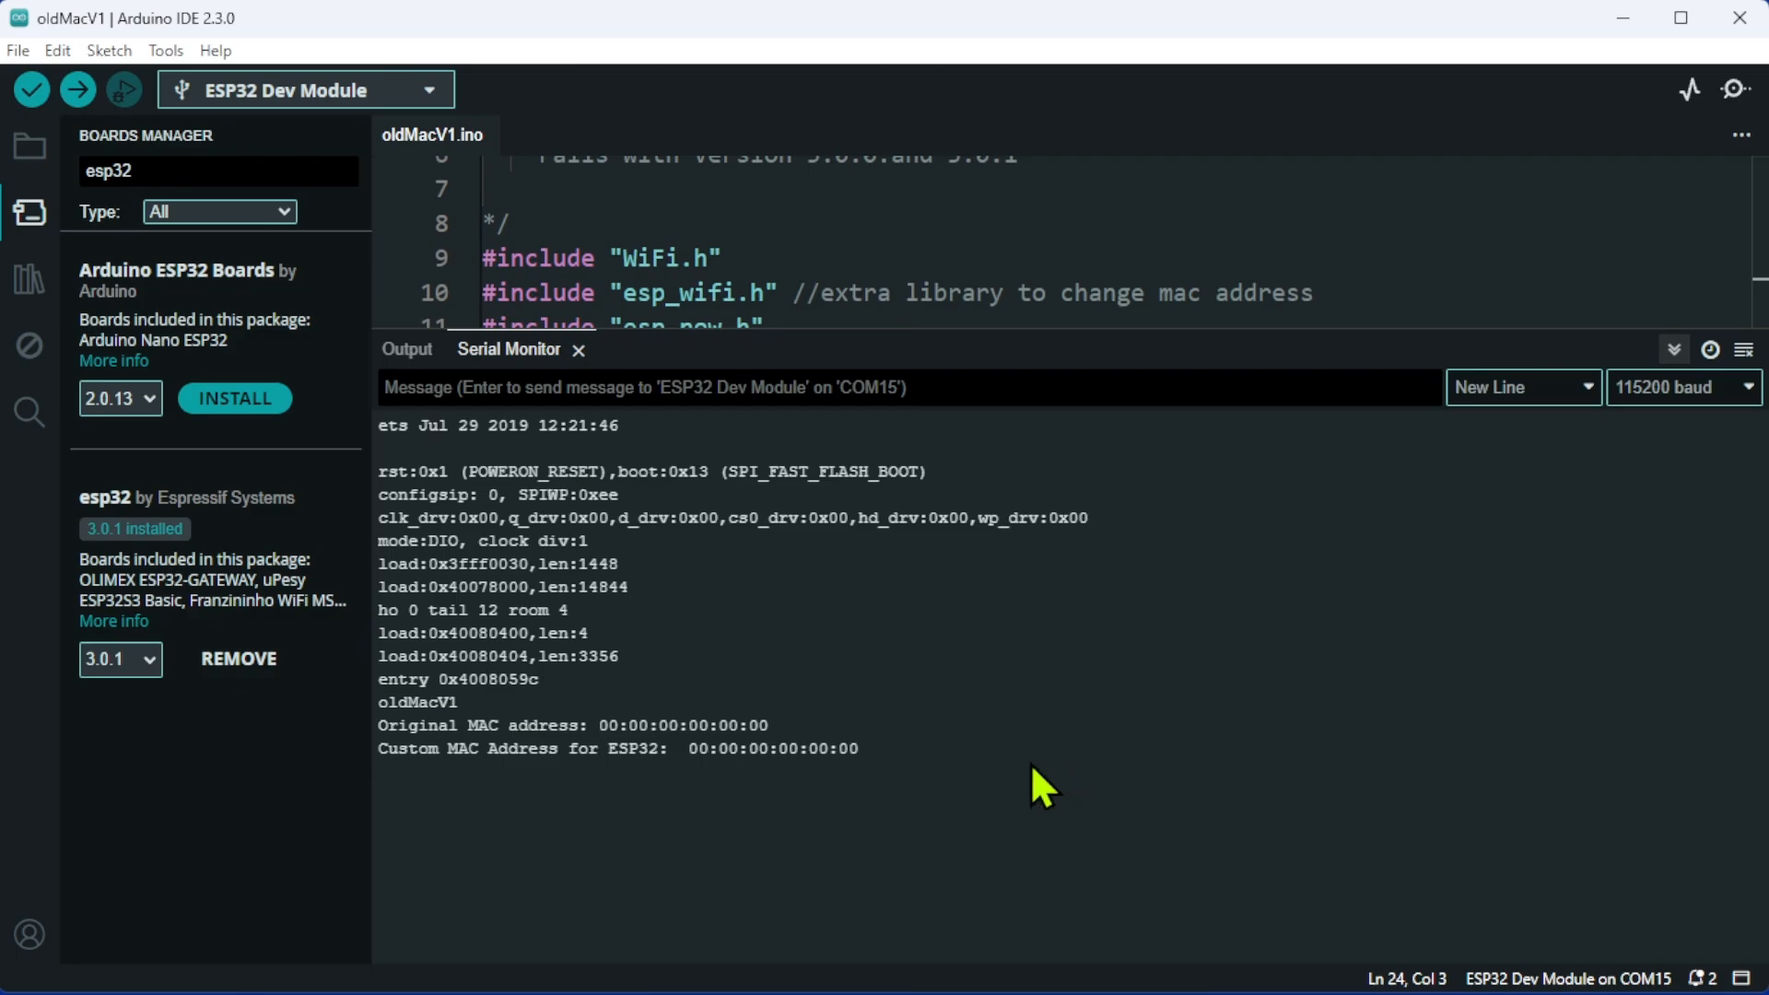
mouse_move(999, 796)
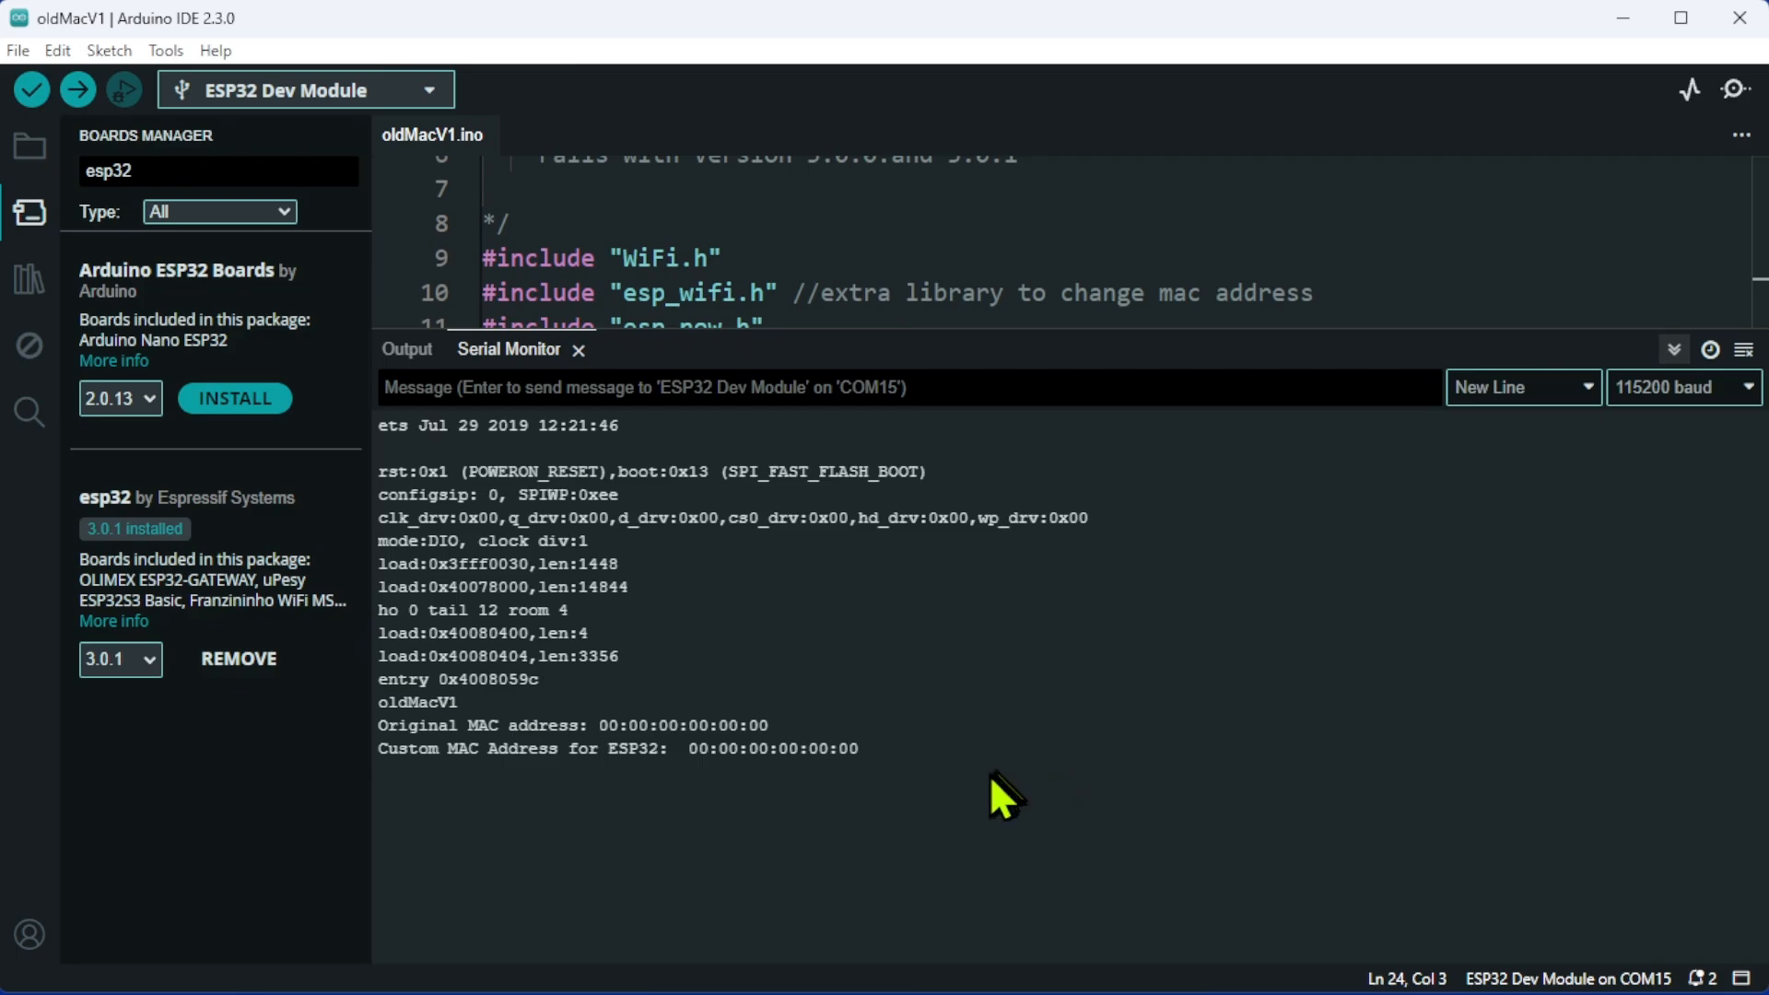
mouse_move(1003, 781)
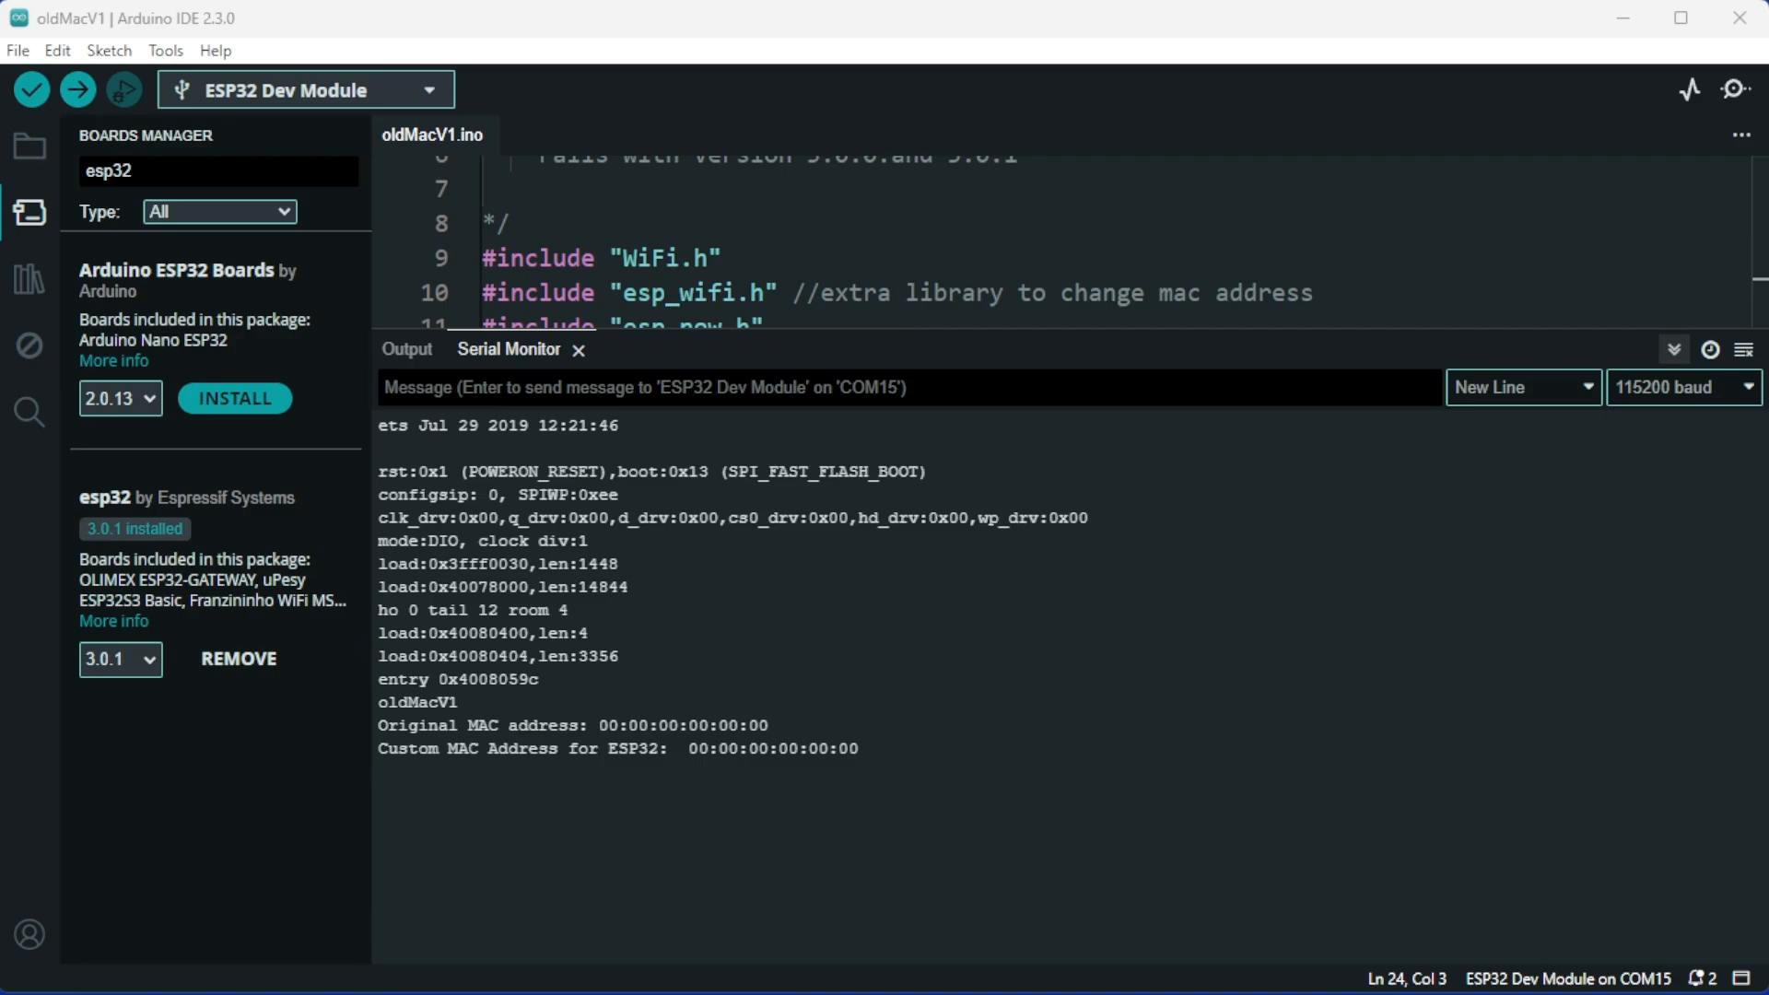
mouse_move(1493, 770)
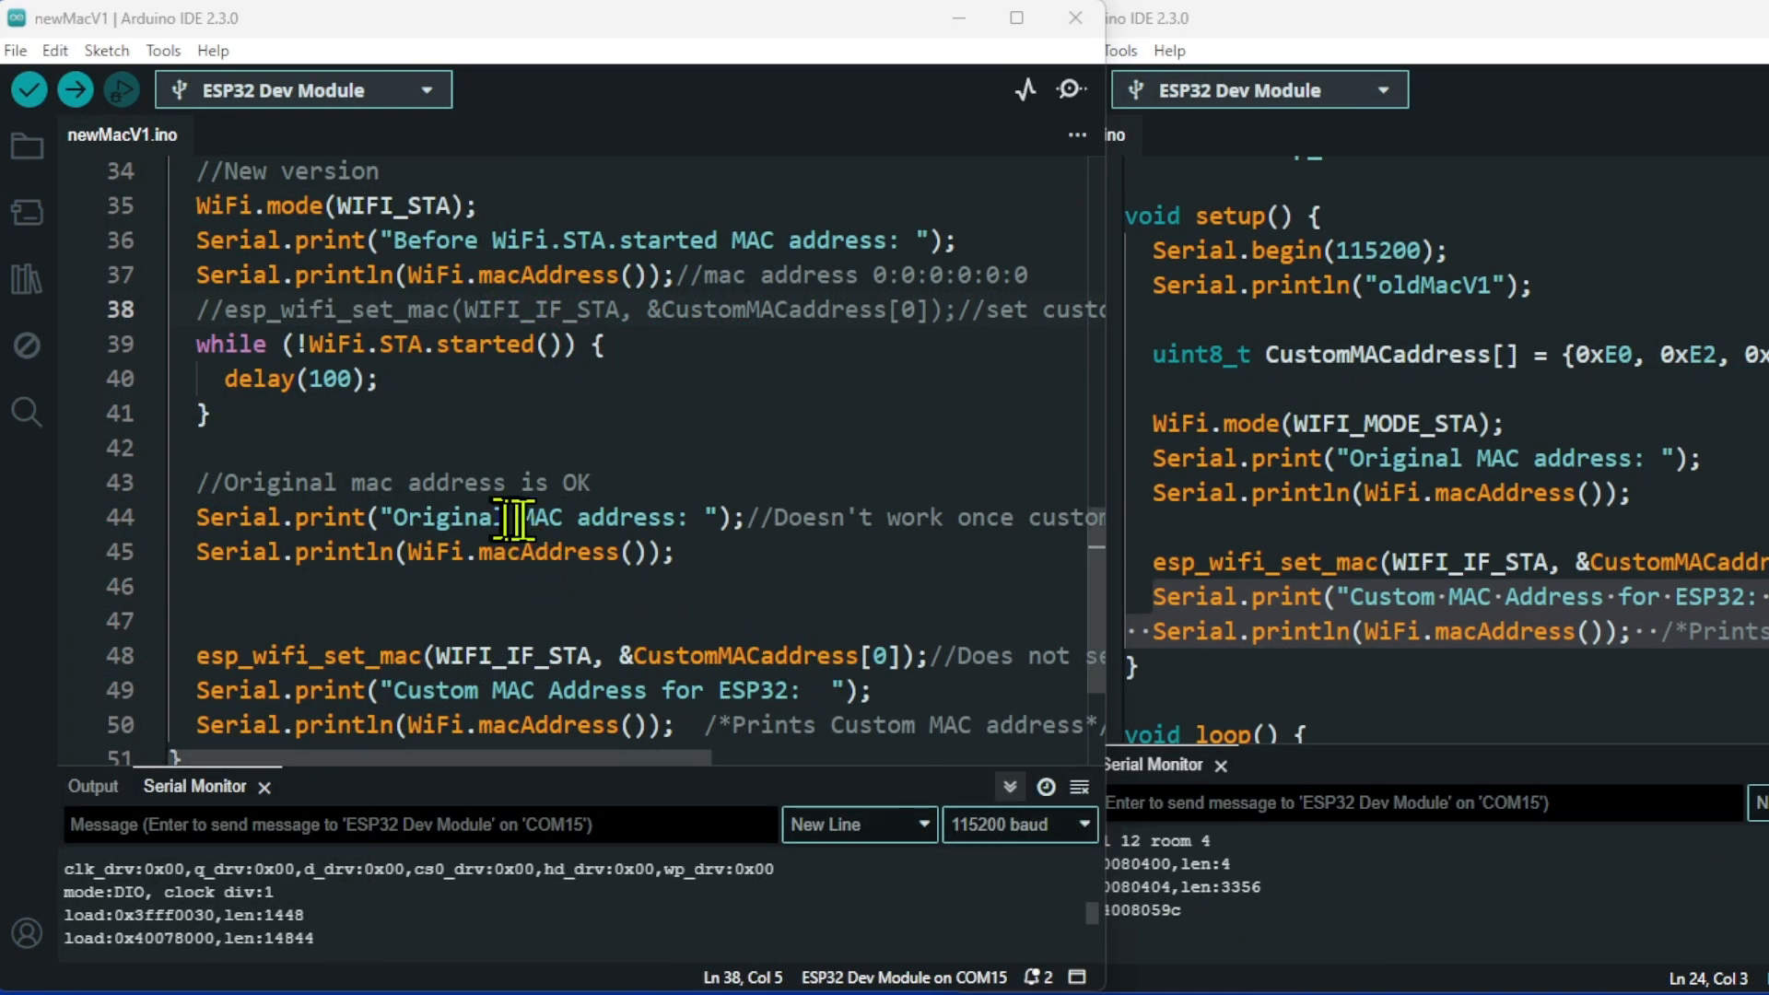
Scroll through the newMacV1 code around the WiFi.STA.started wait loop.
scroll("up", 3)
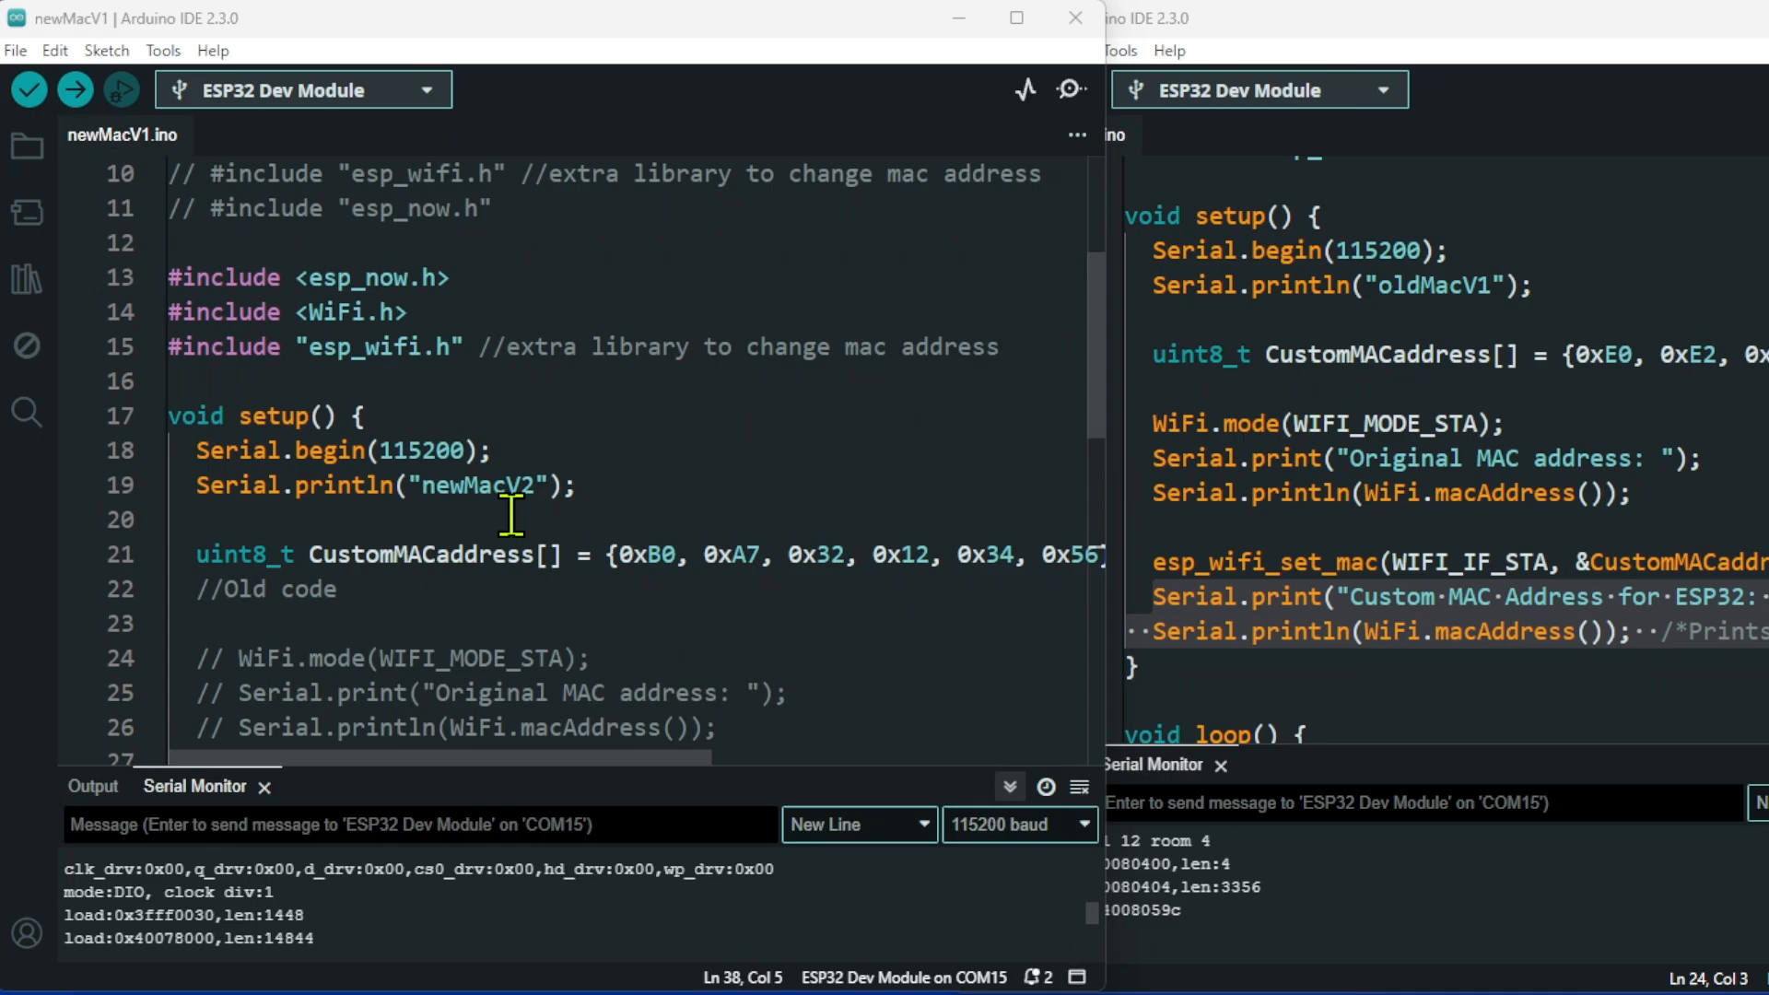
scroll("up", 3)
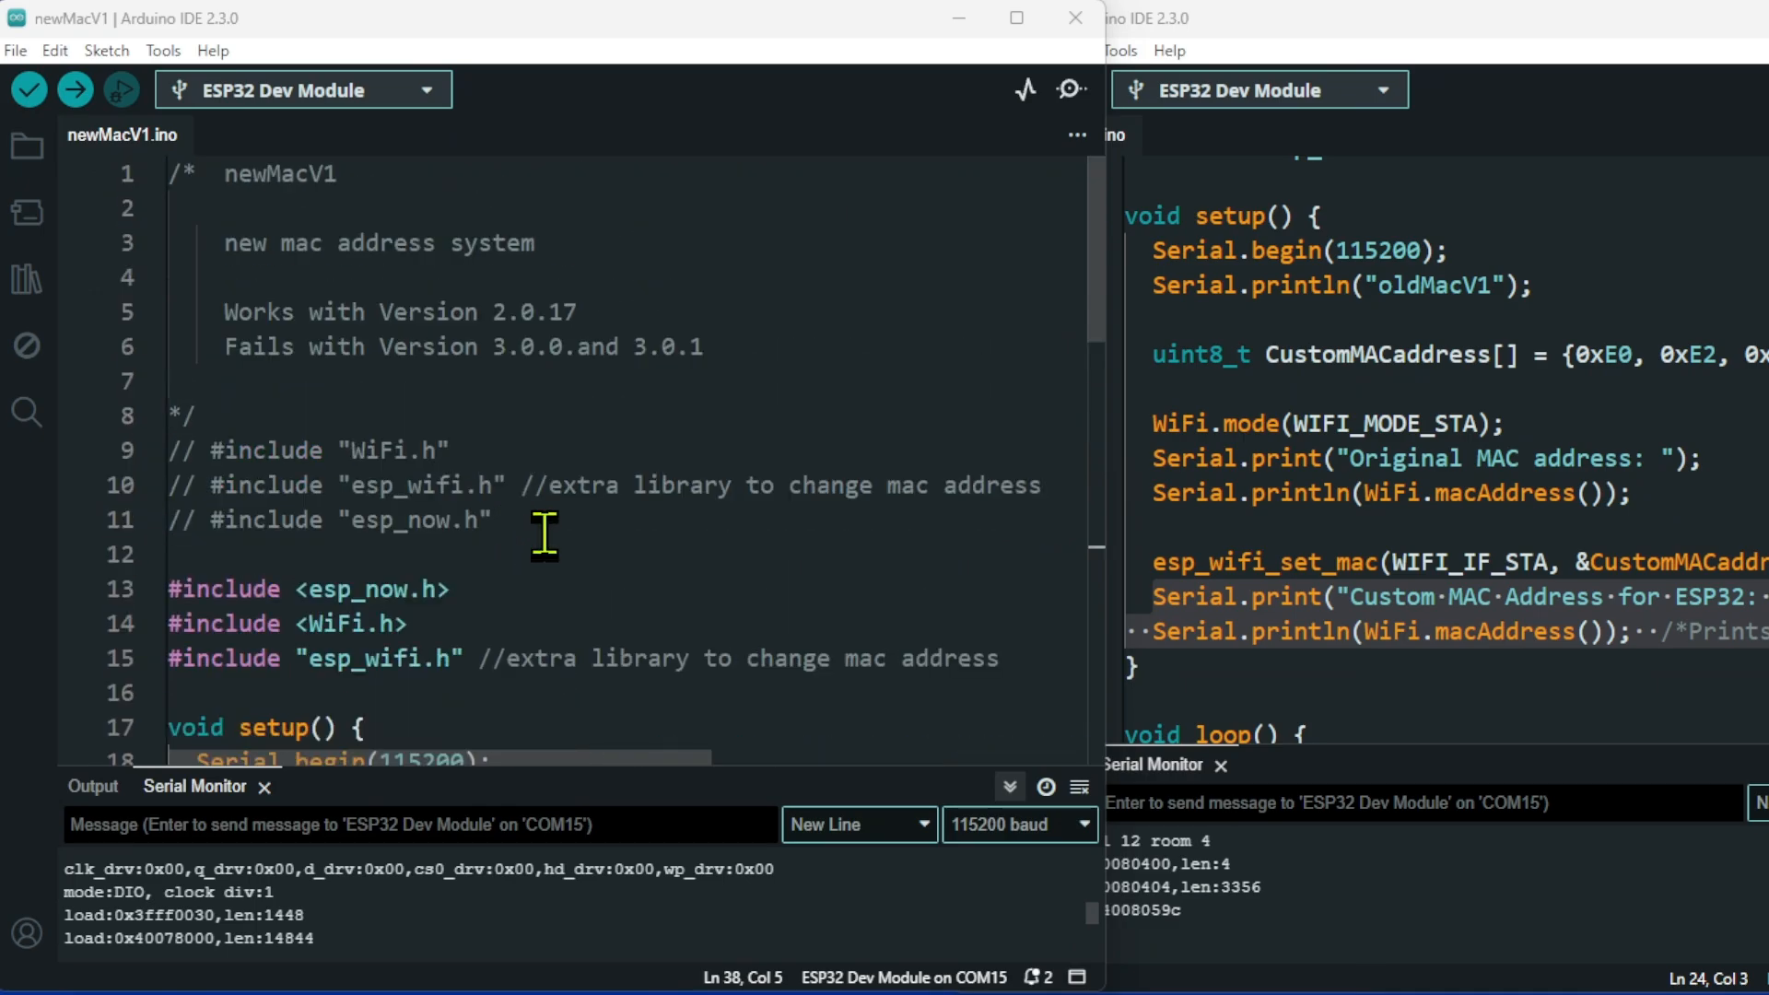
scroll("down", 3)
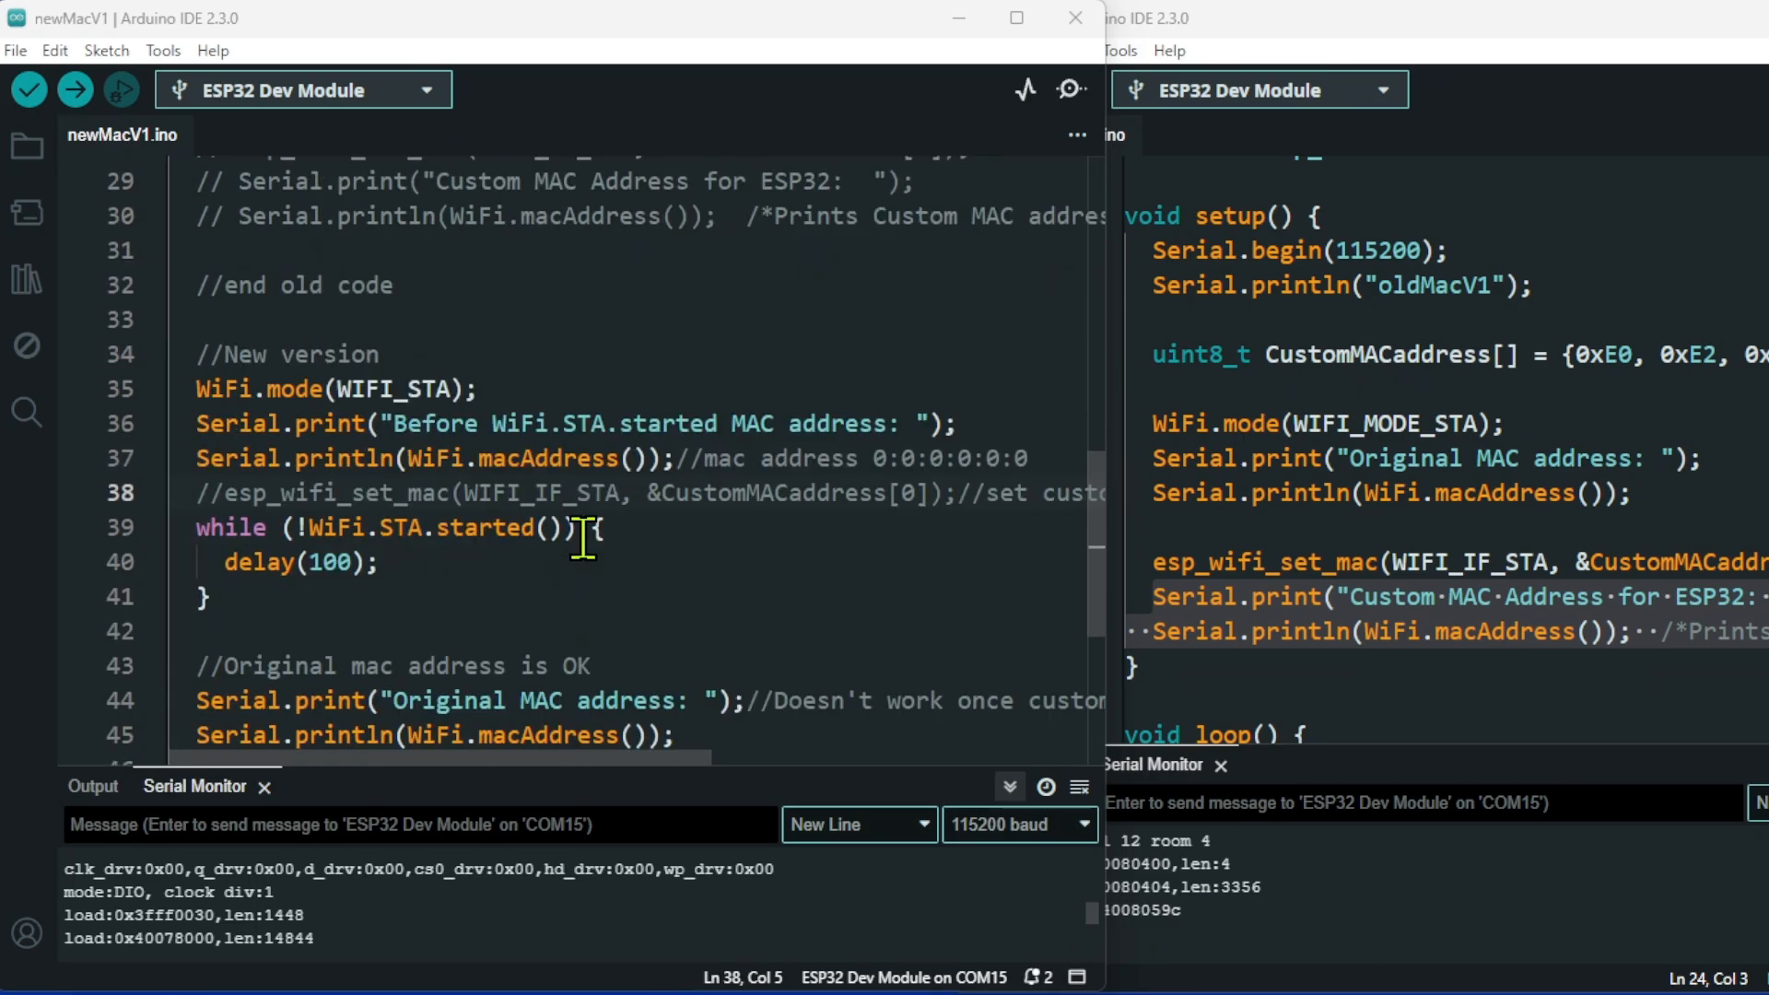
scroll("down", 3)
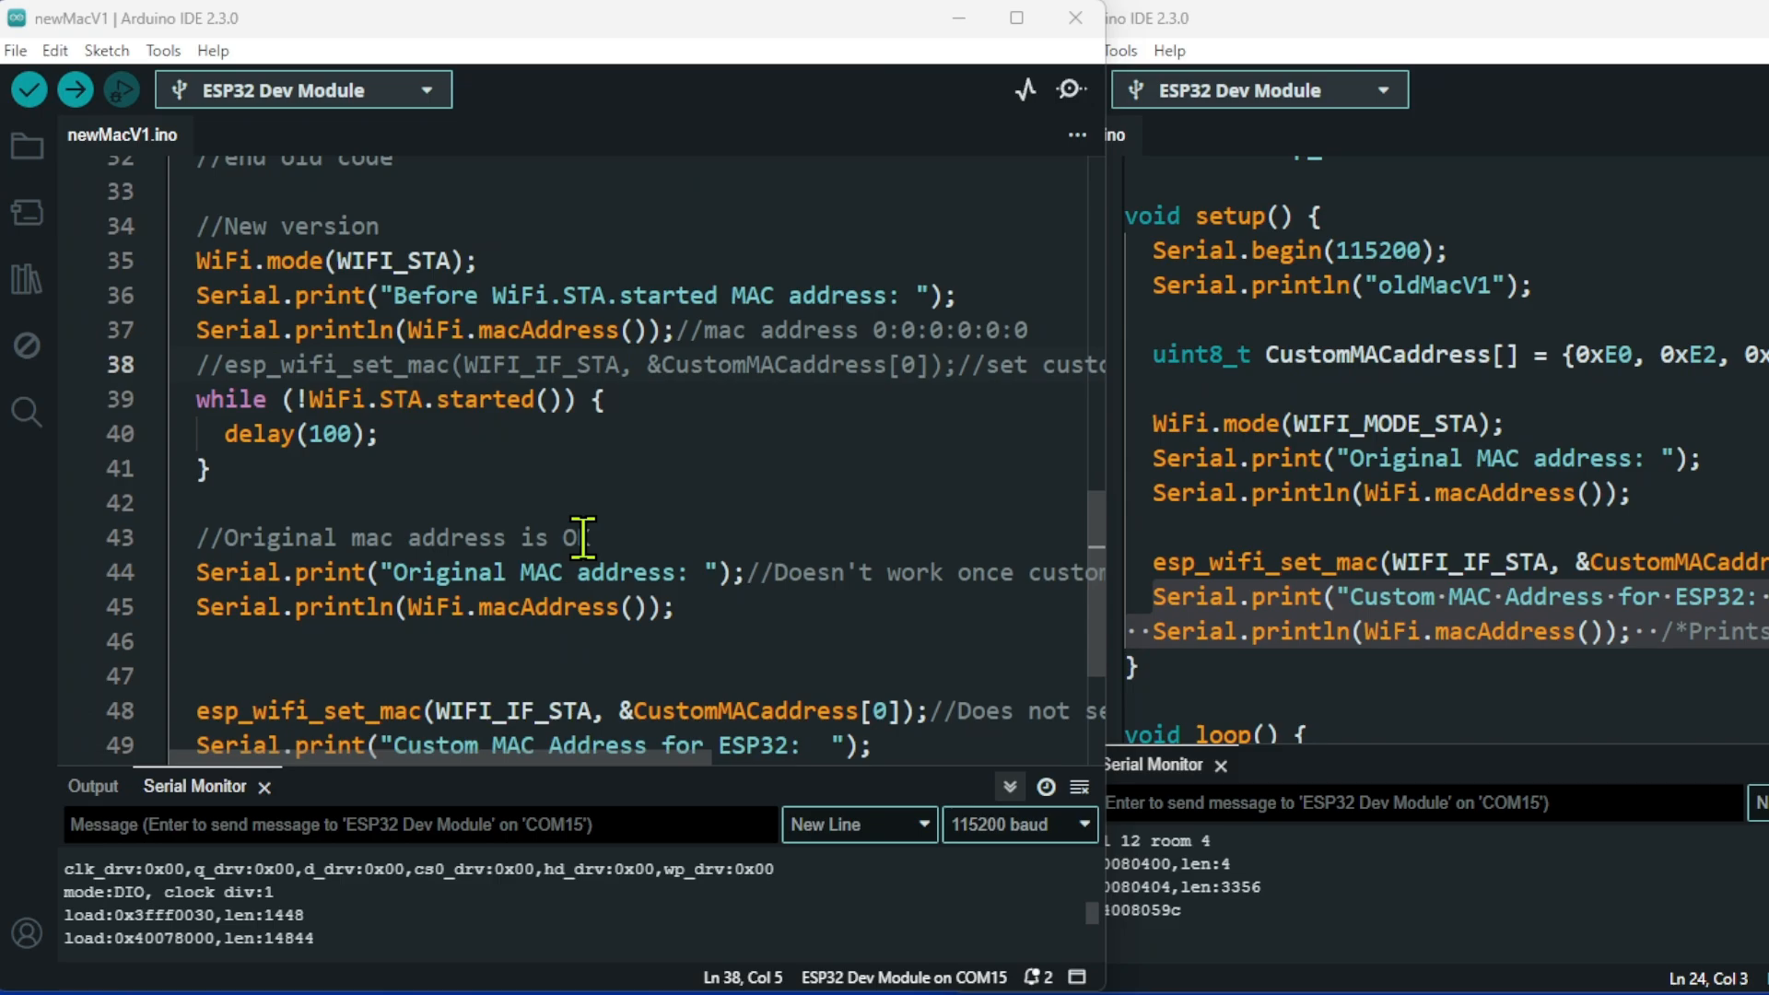
scroll("up", 3)
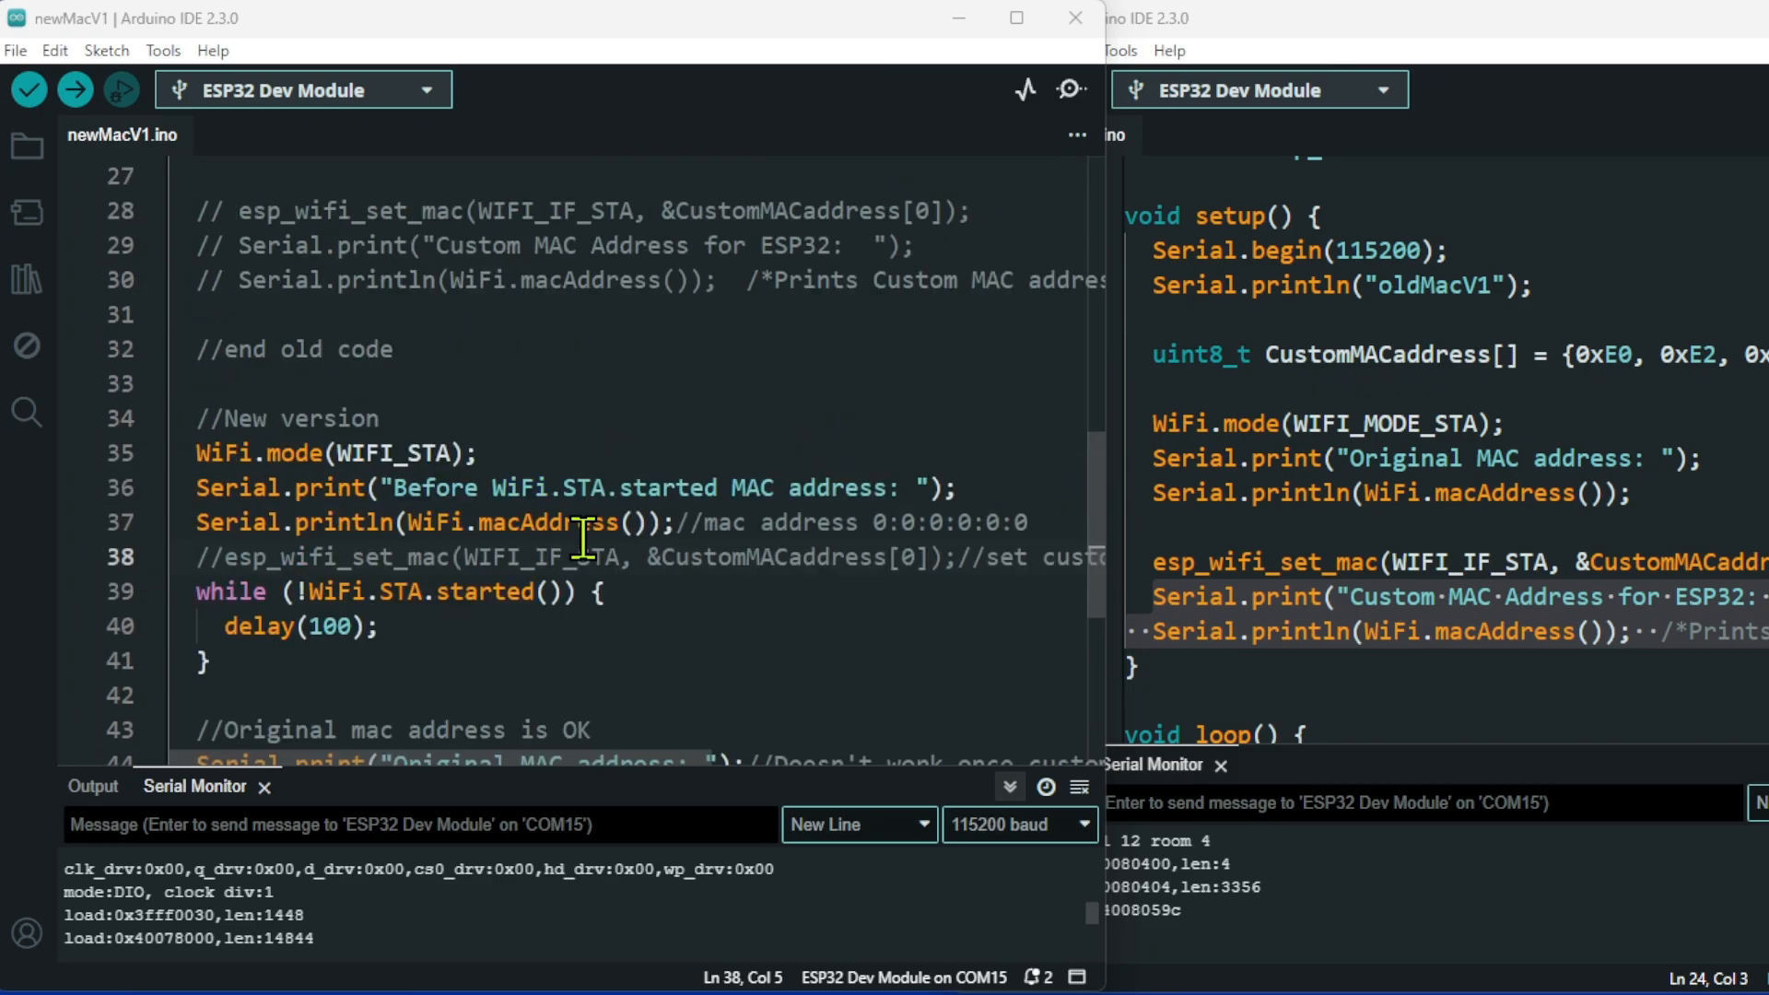
scroll("down", 3)
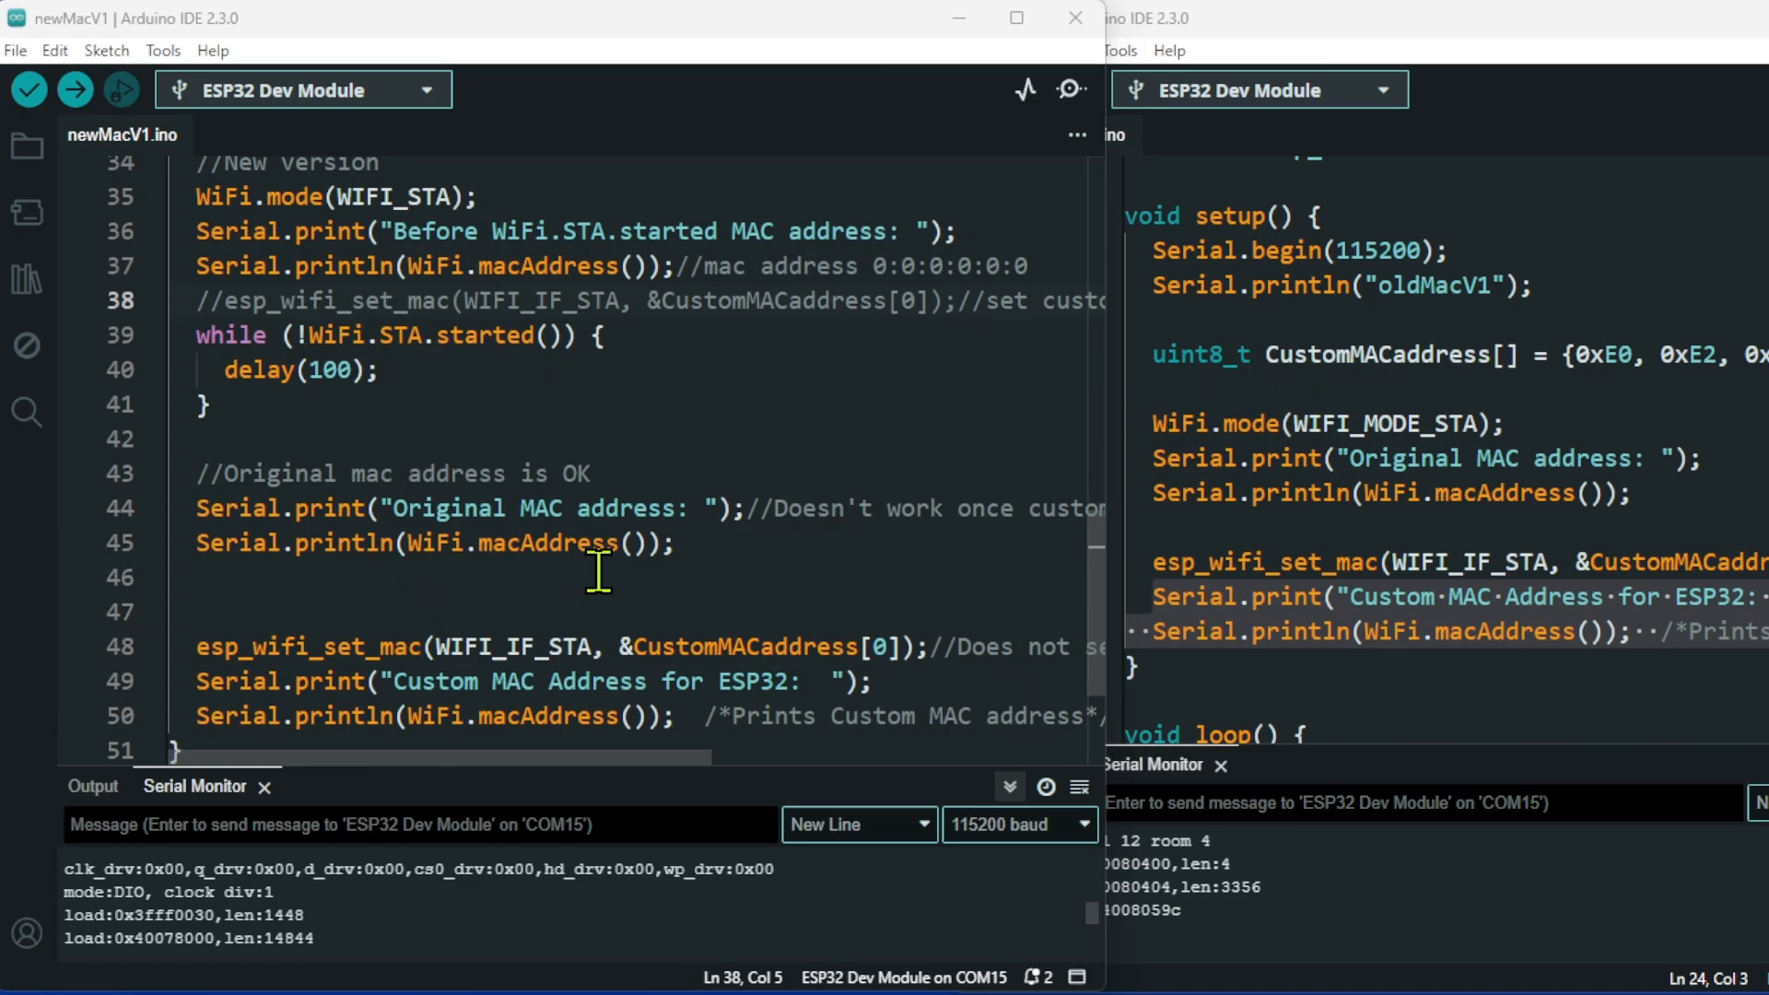
scroll("up", 3)
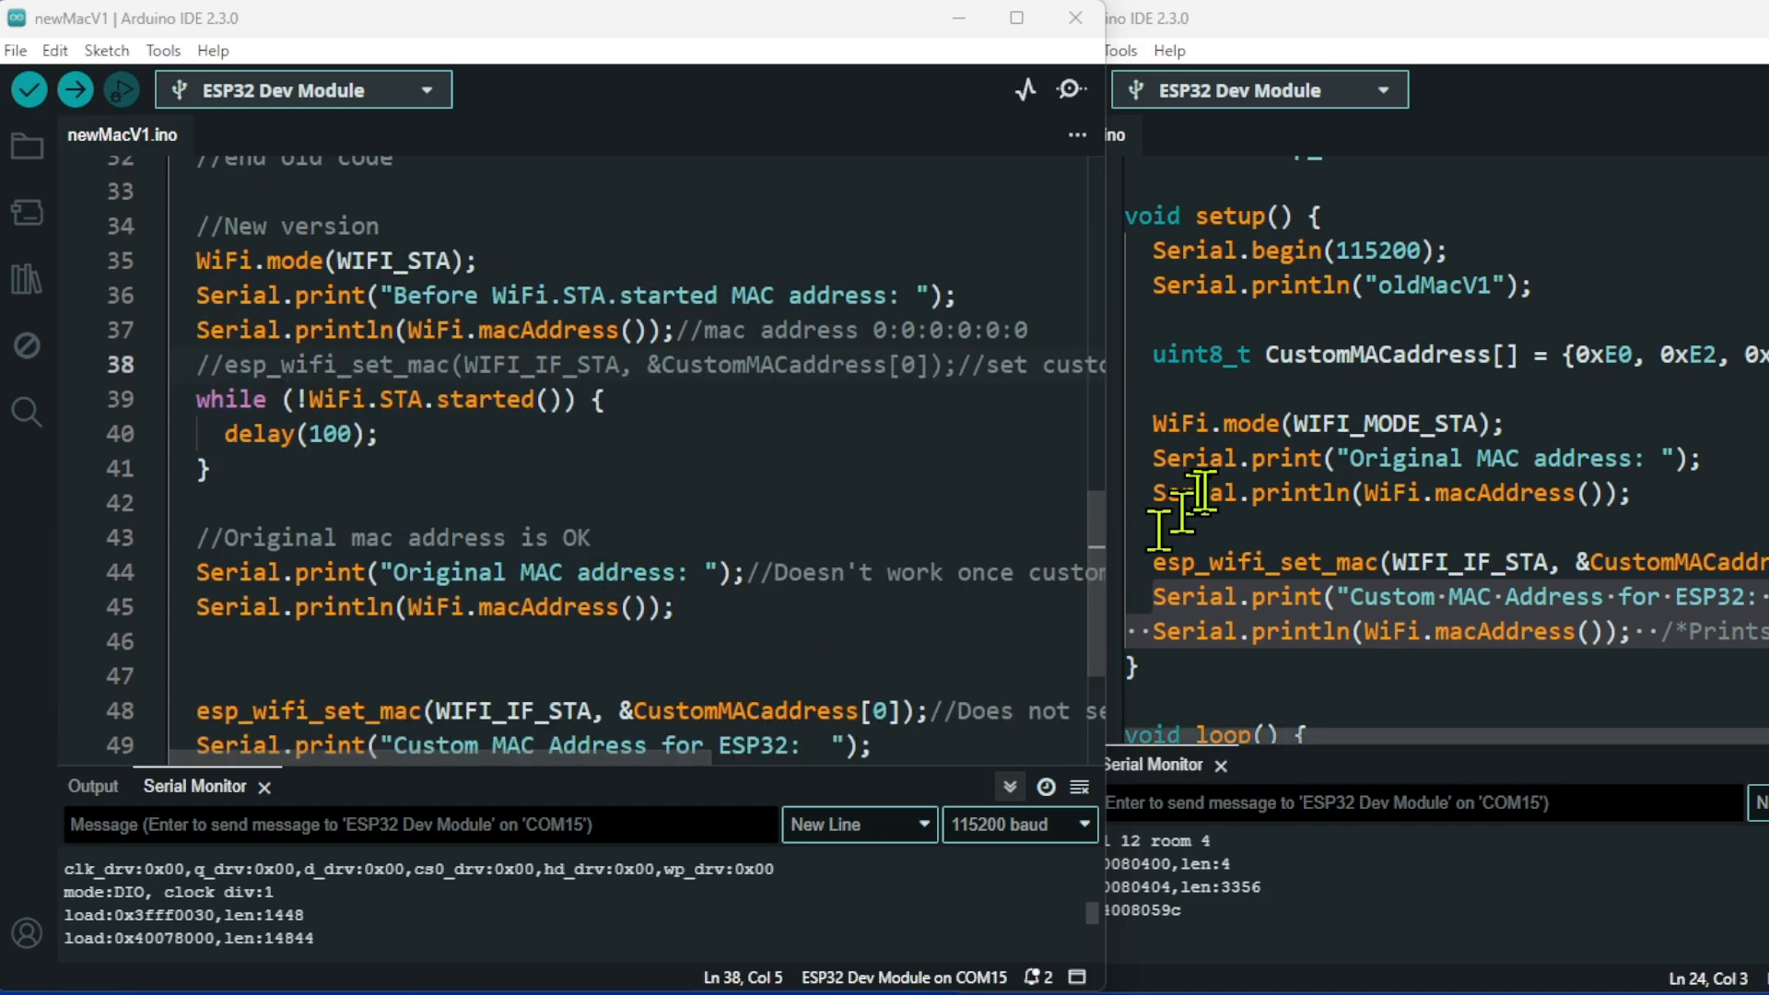
mouse_move(468, 435)
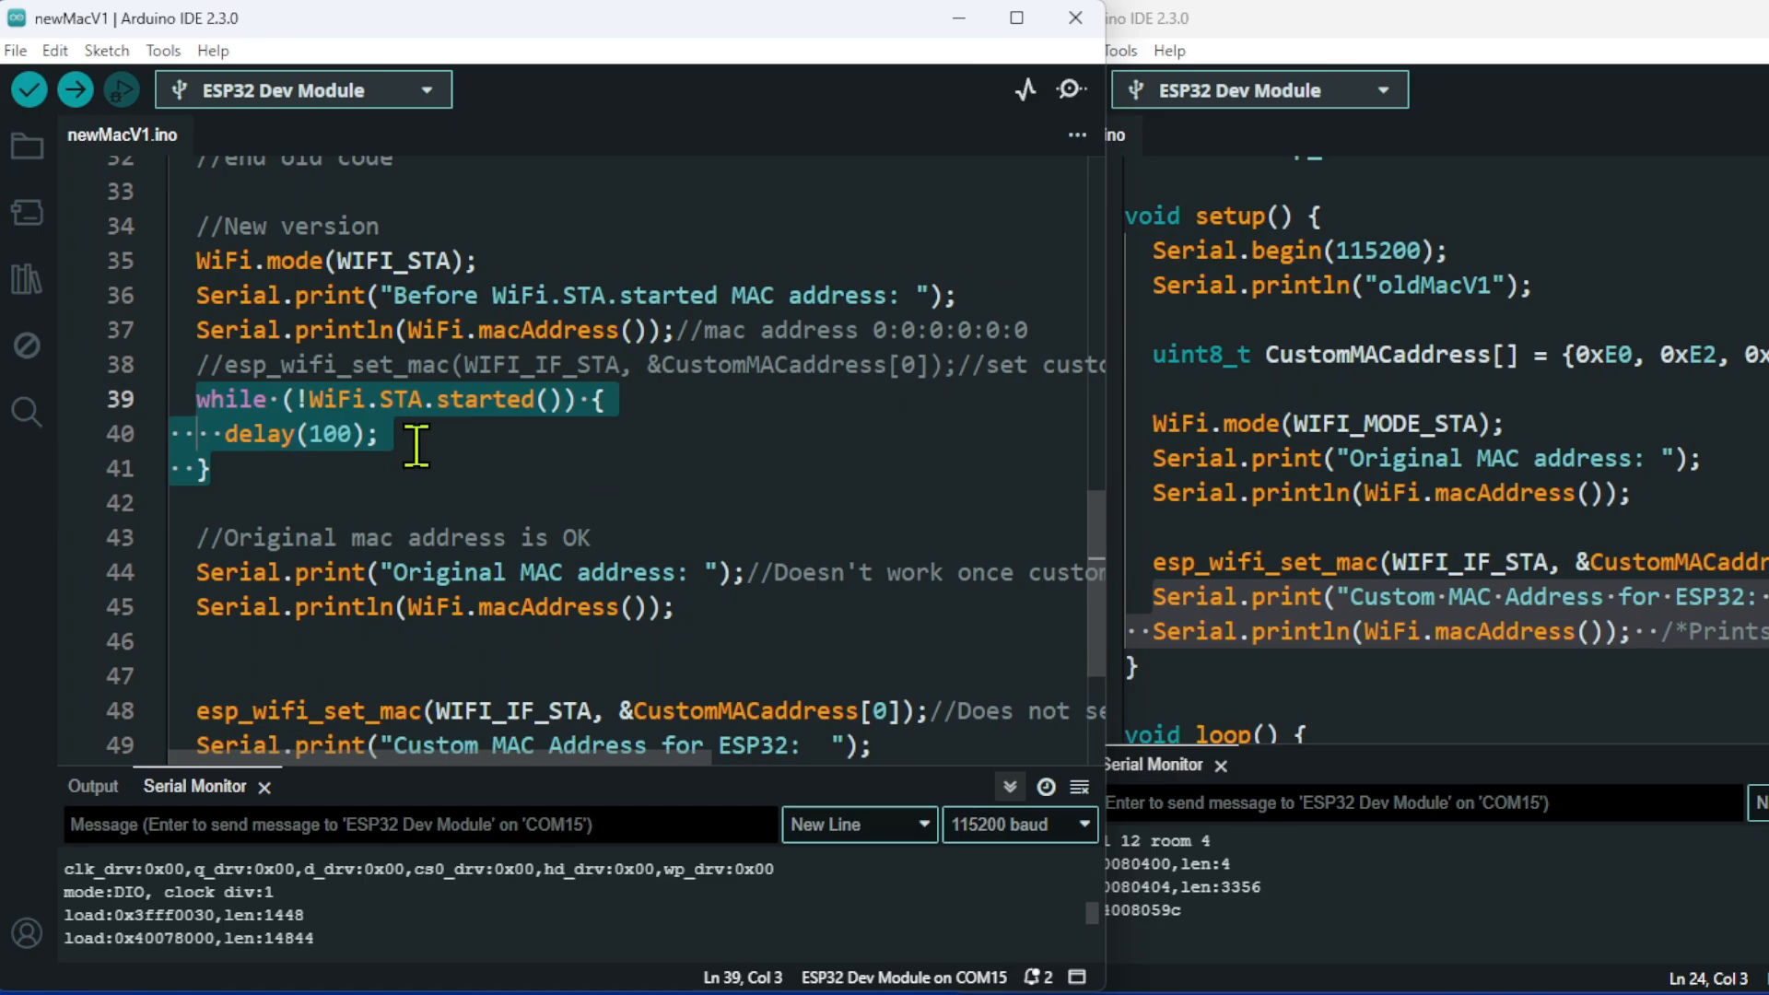
mouse_move(469, 454)
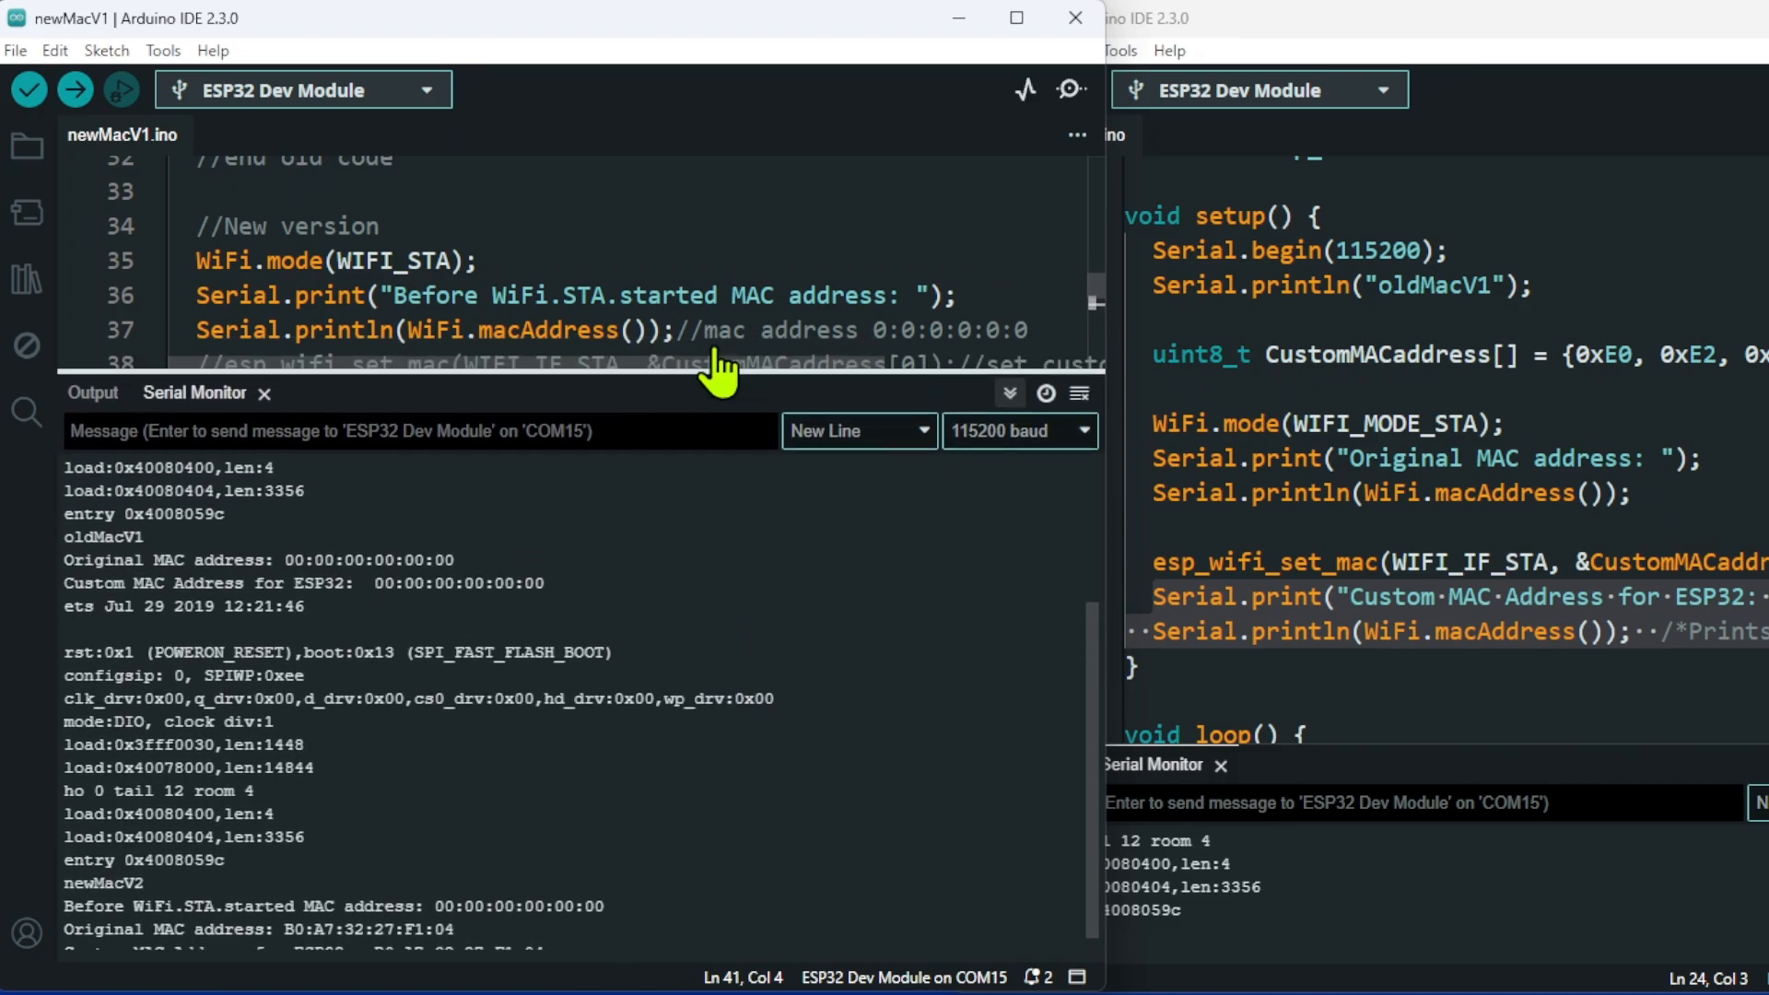
Scroll down to the WiFi.STA.started wait loop and the later esp_wifi_set_mac call.
scroll("down", 3)
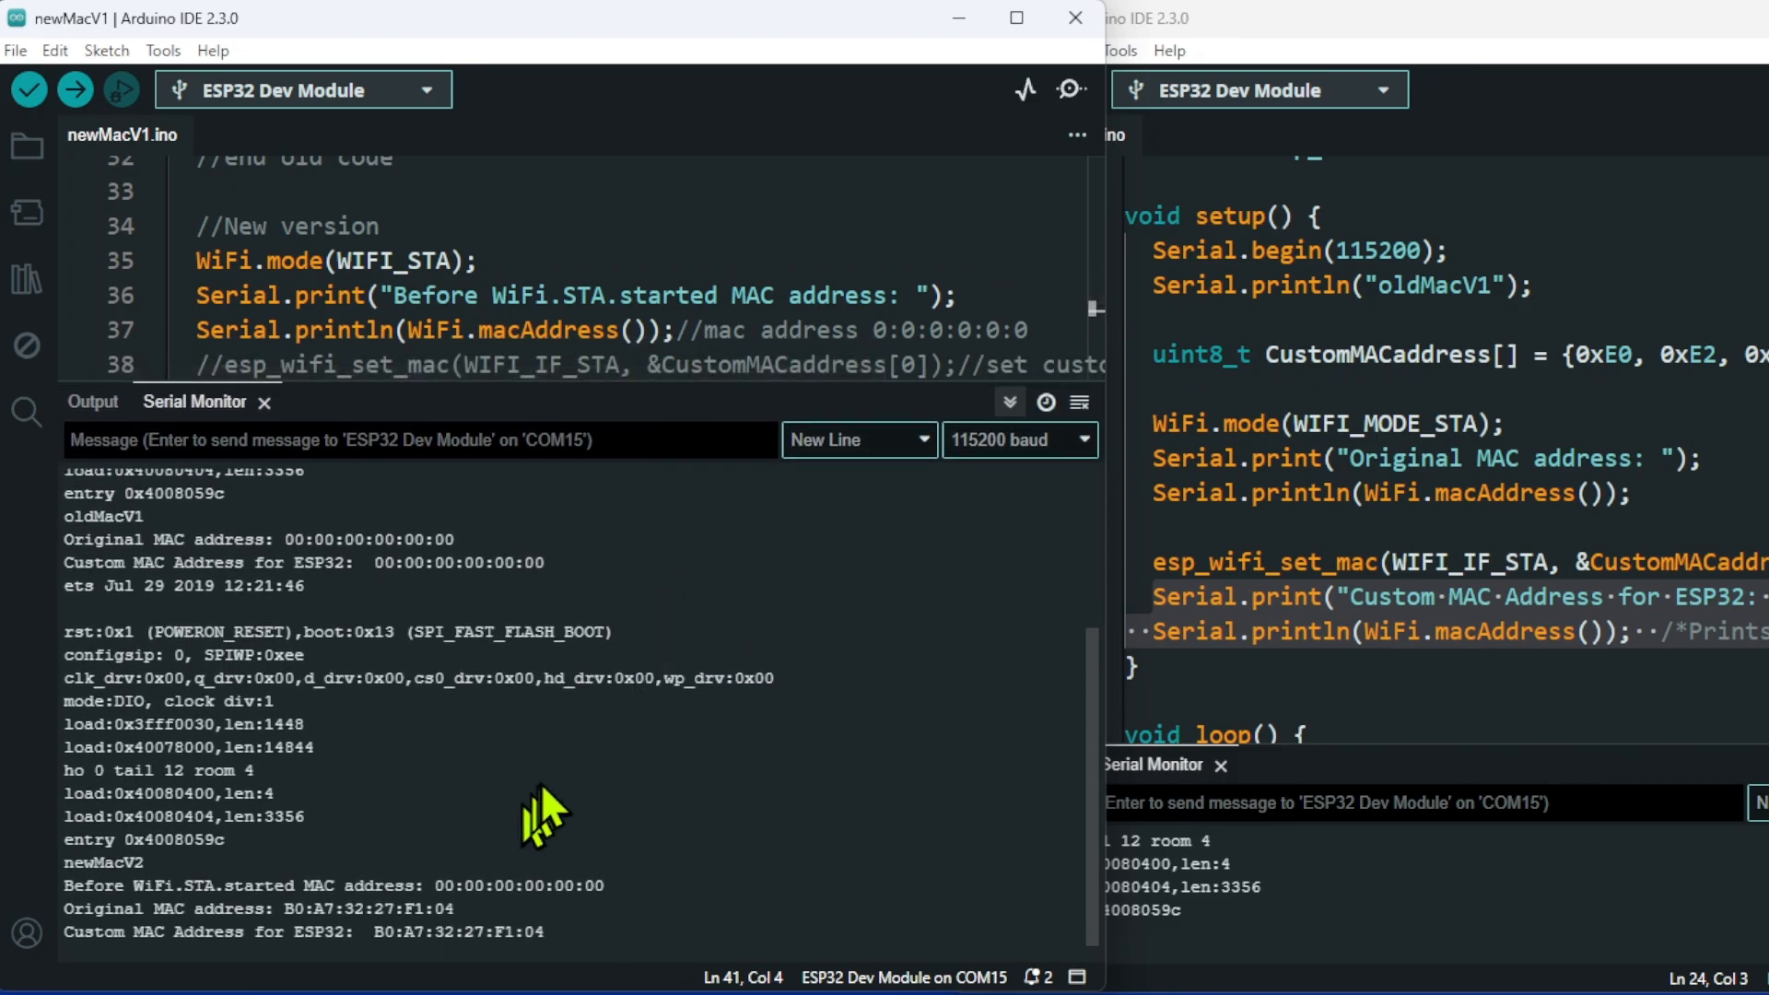
mouse_move(85, 963)
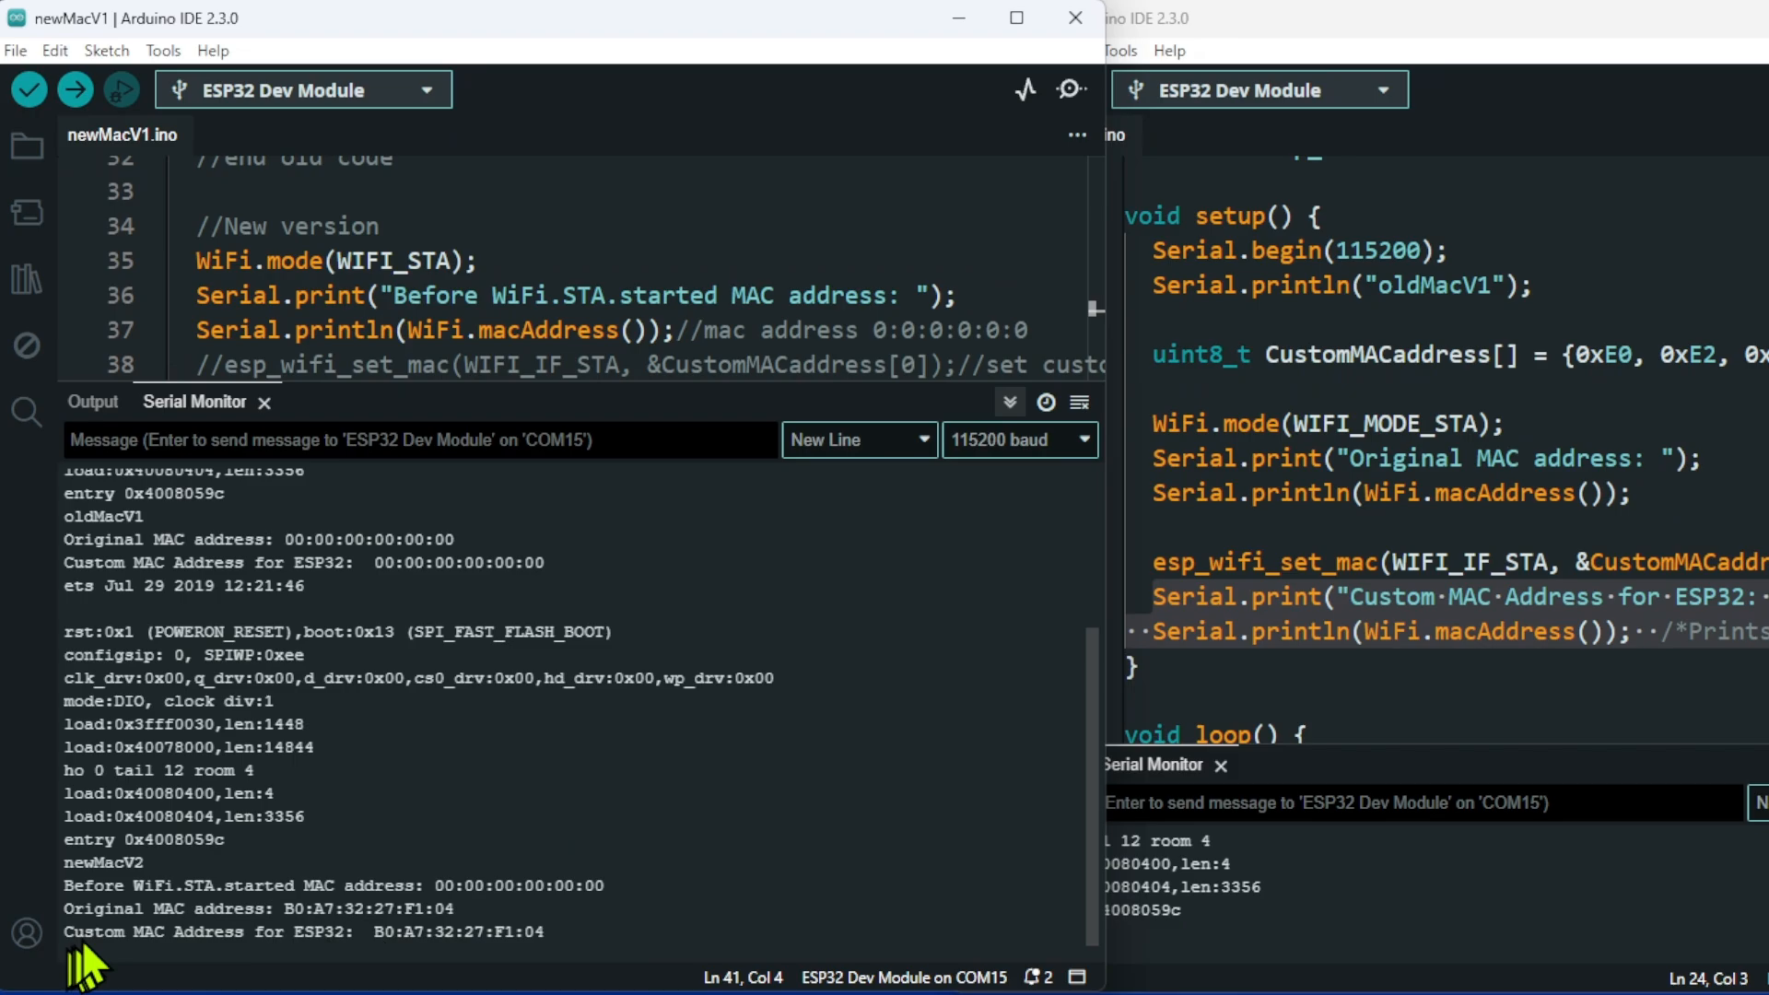
mouse_move(213, 914)
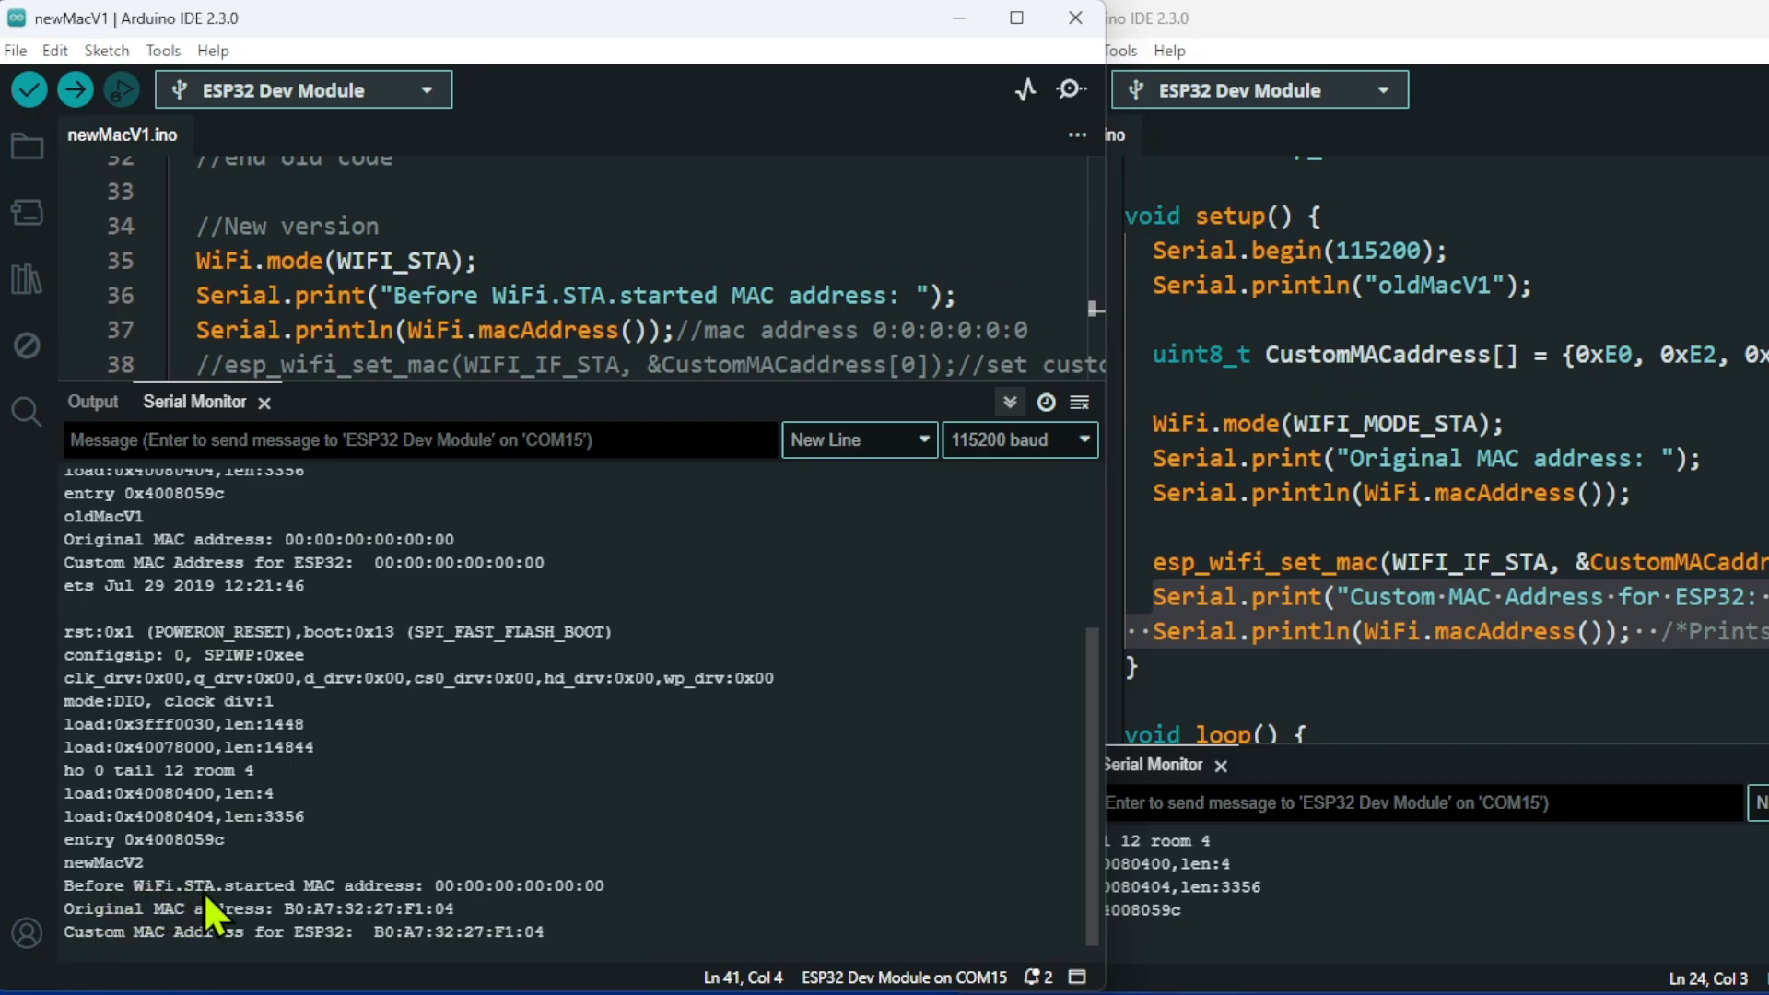
mouse_move(446, 916)
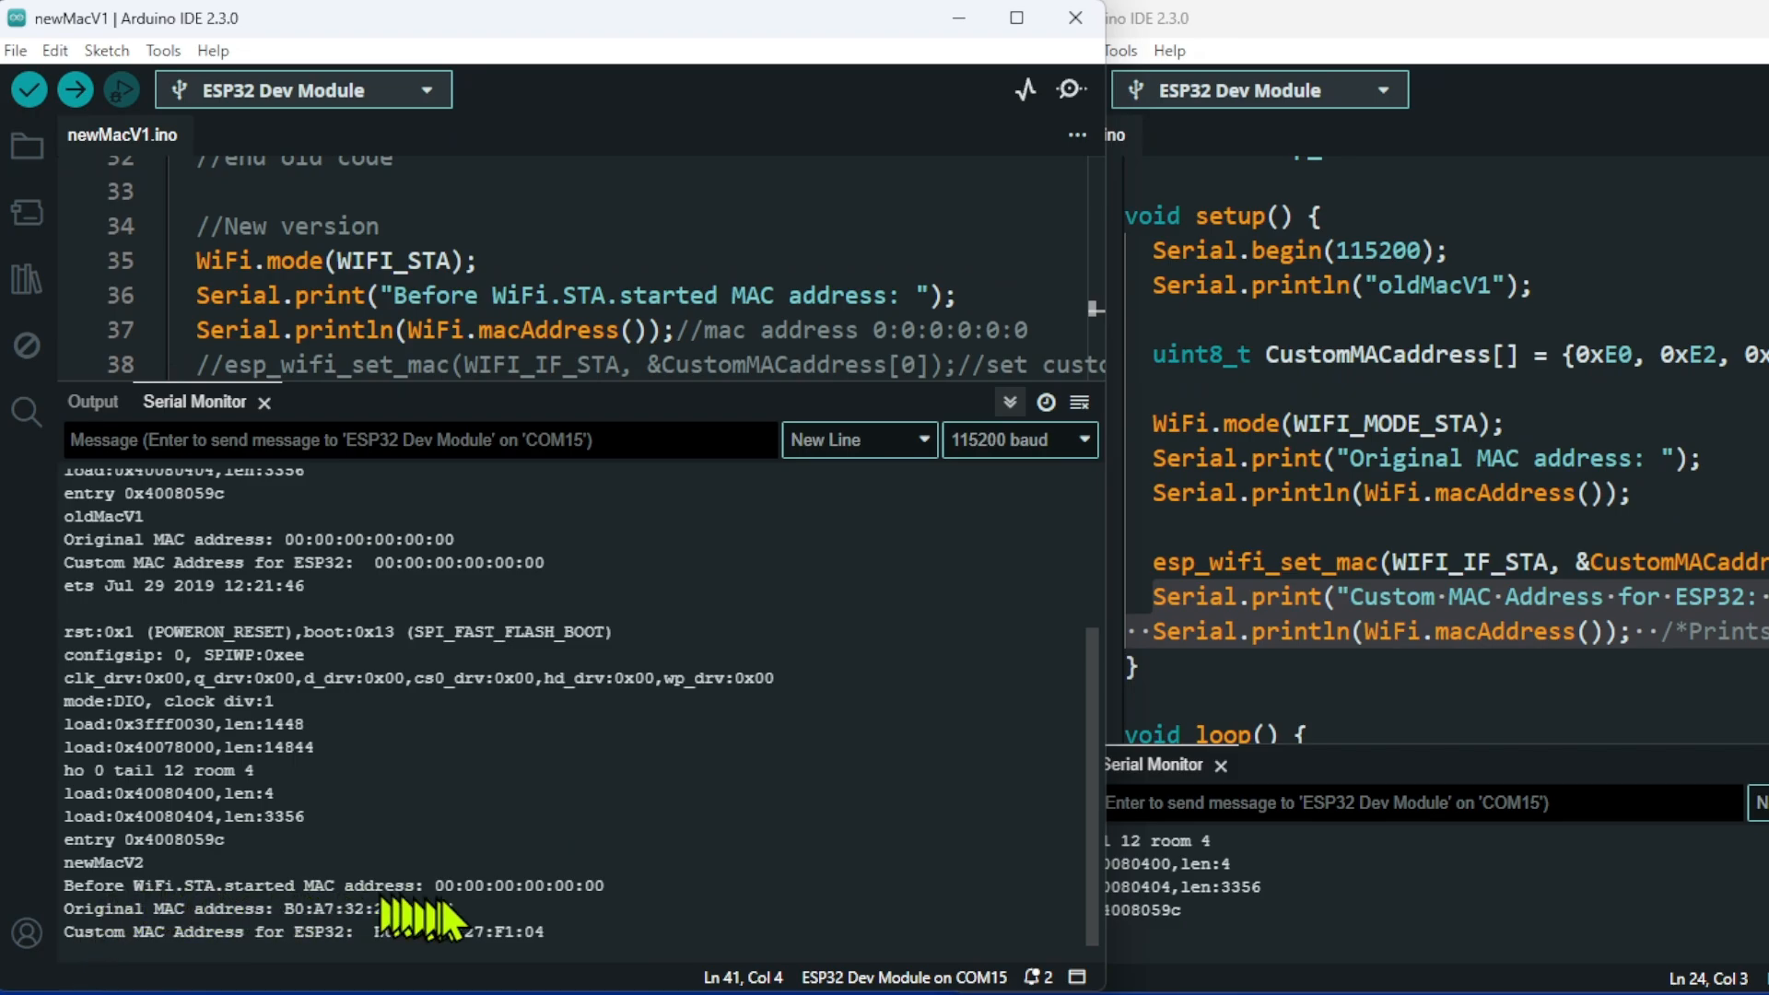
mouse_move(597, 914)
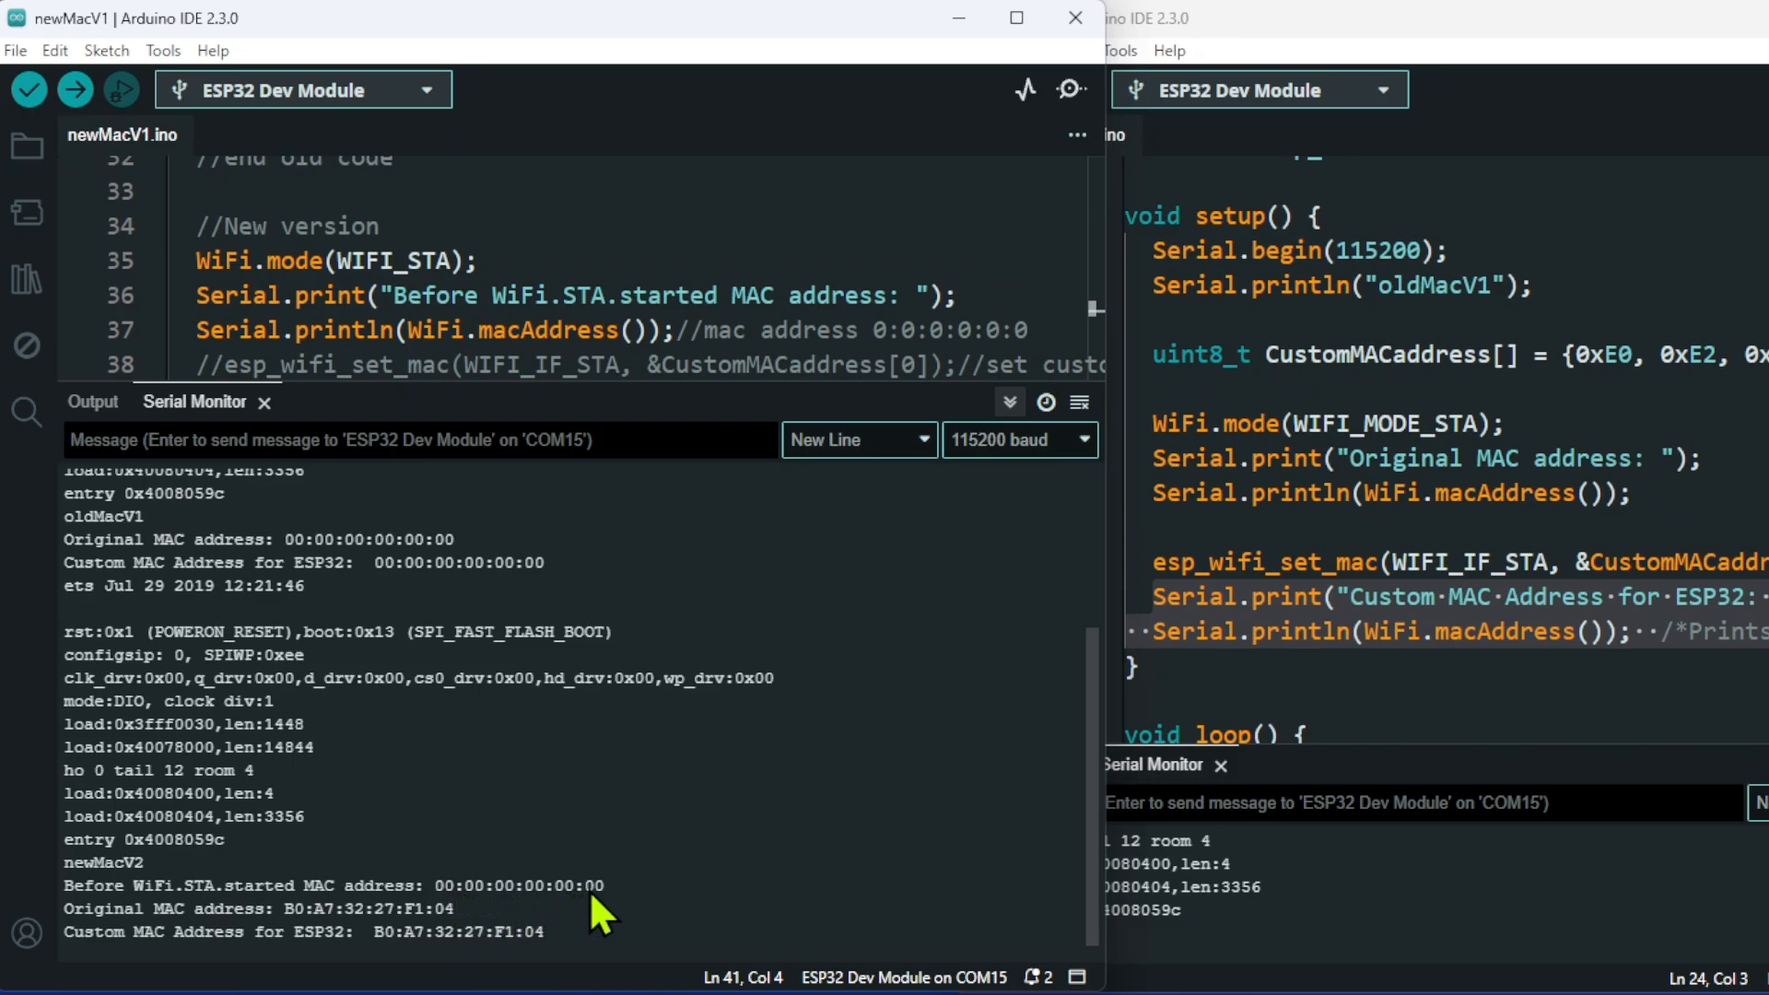
mouse_move(135, 942)
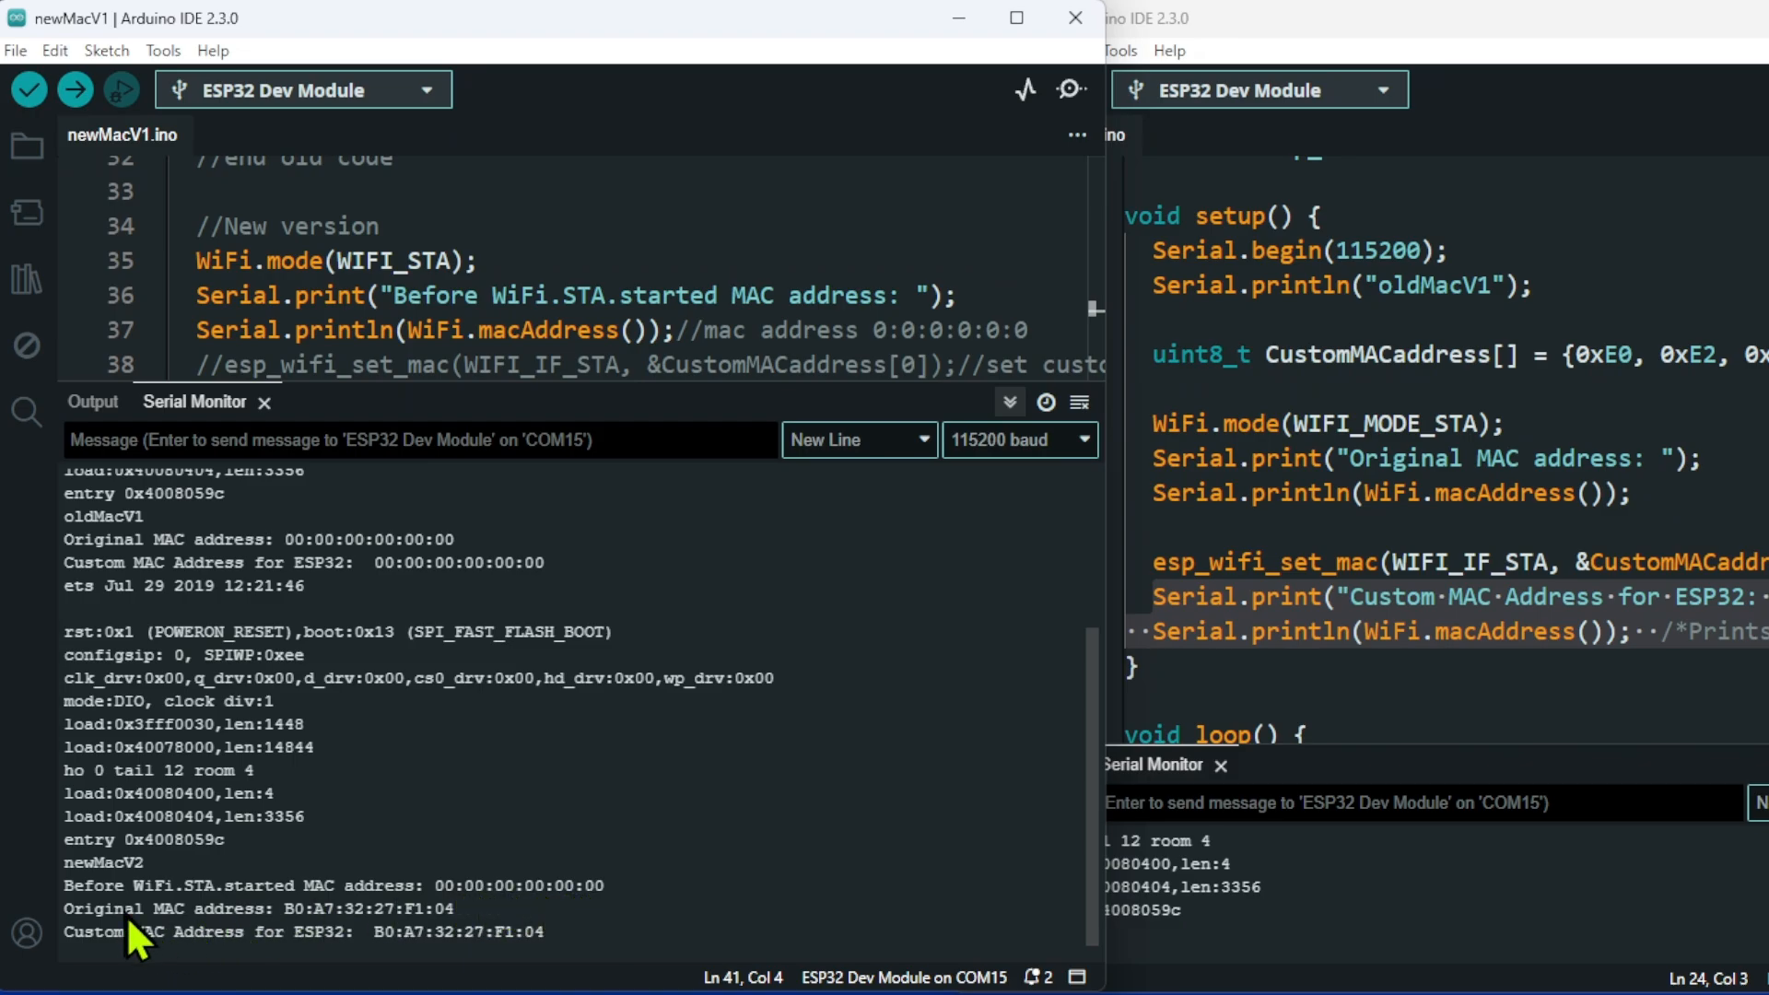
mouse_move(209, 942)
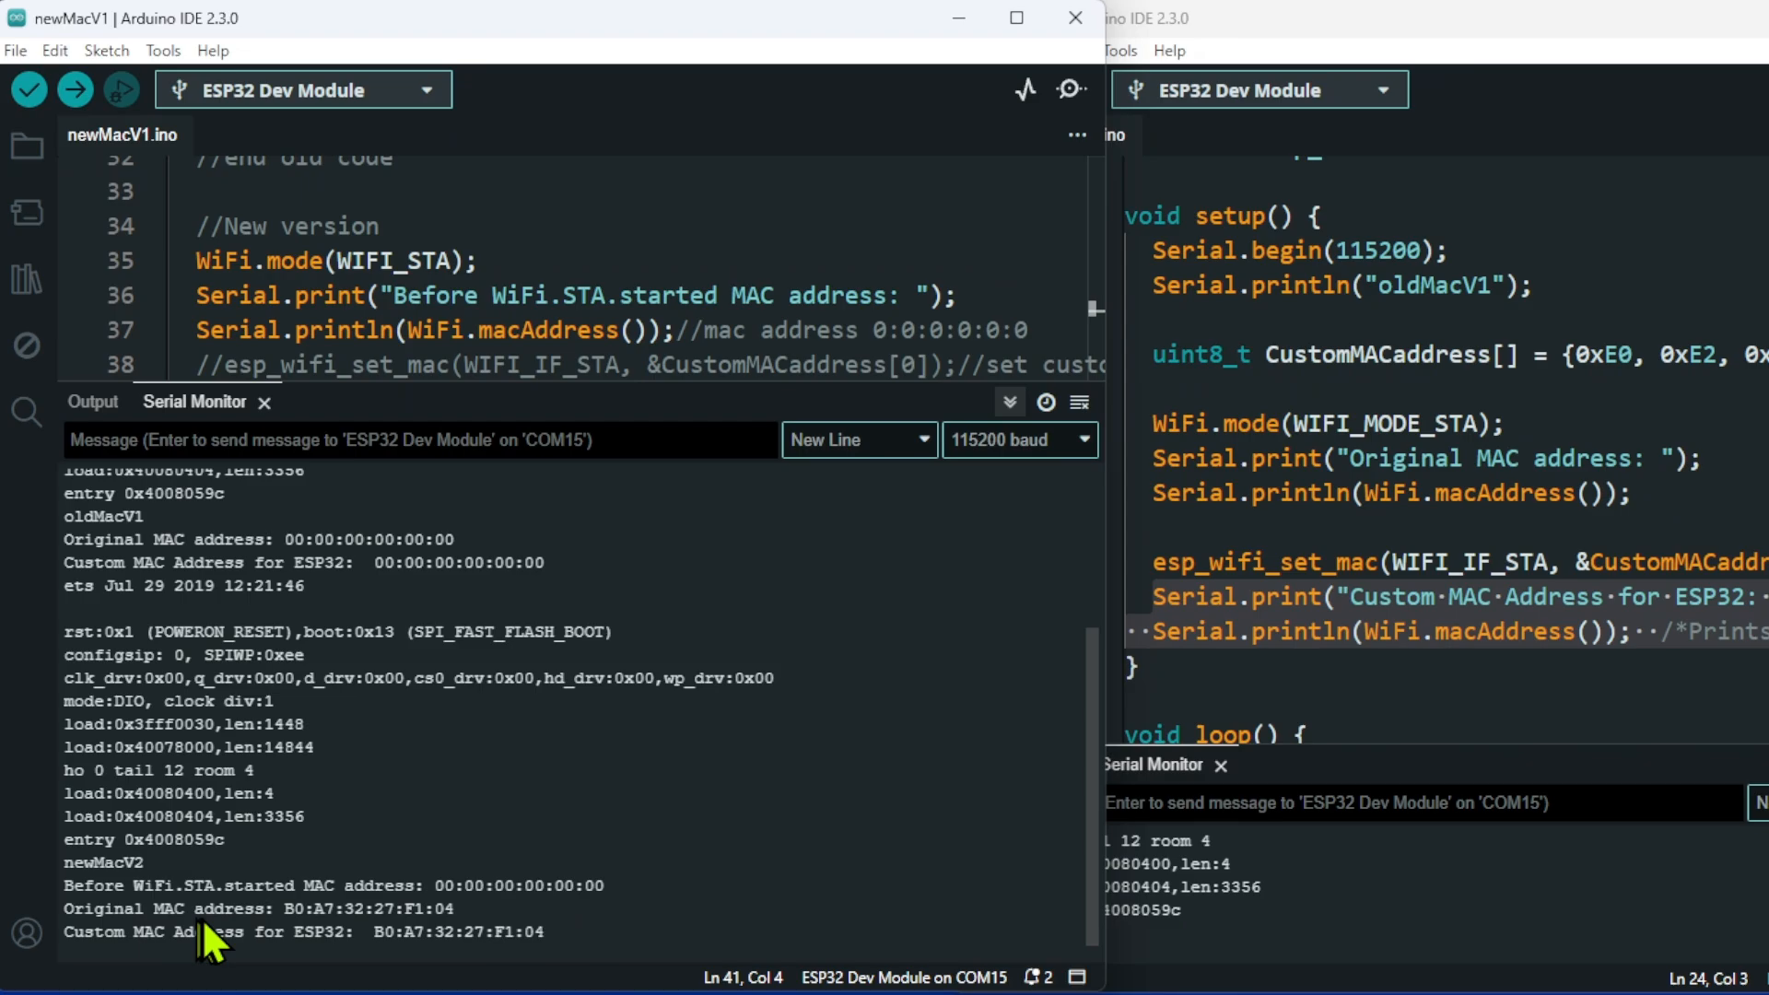
mouse_move(405, 937)
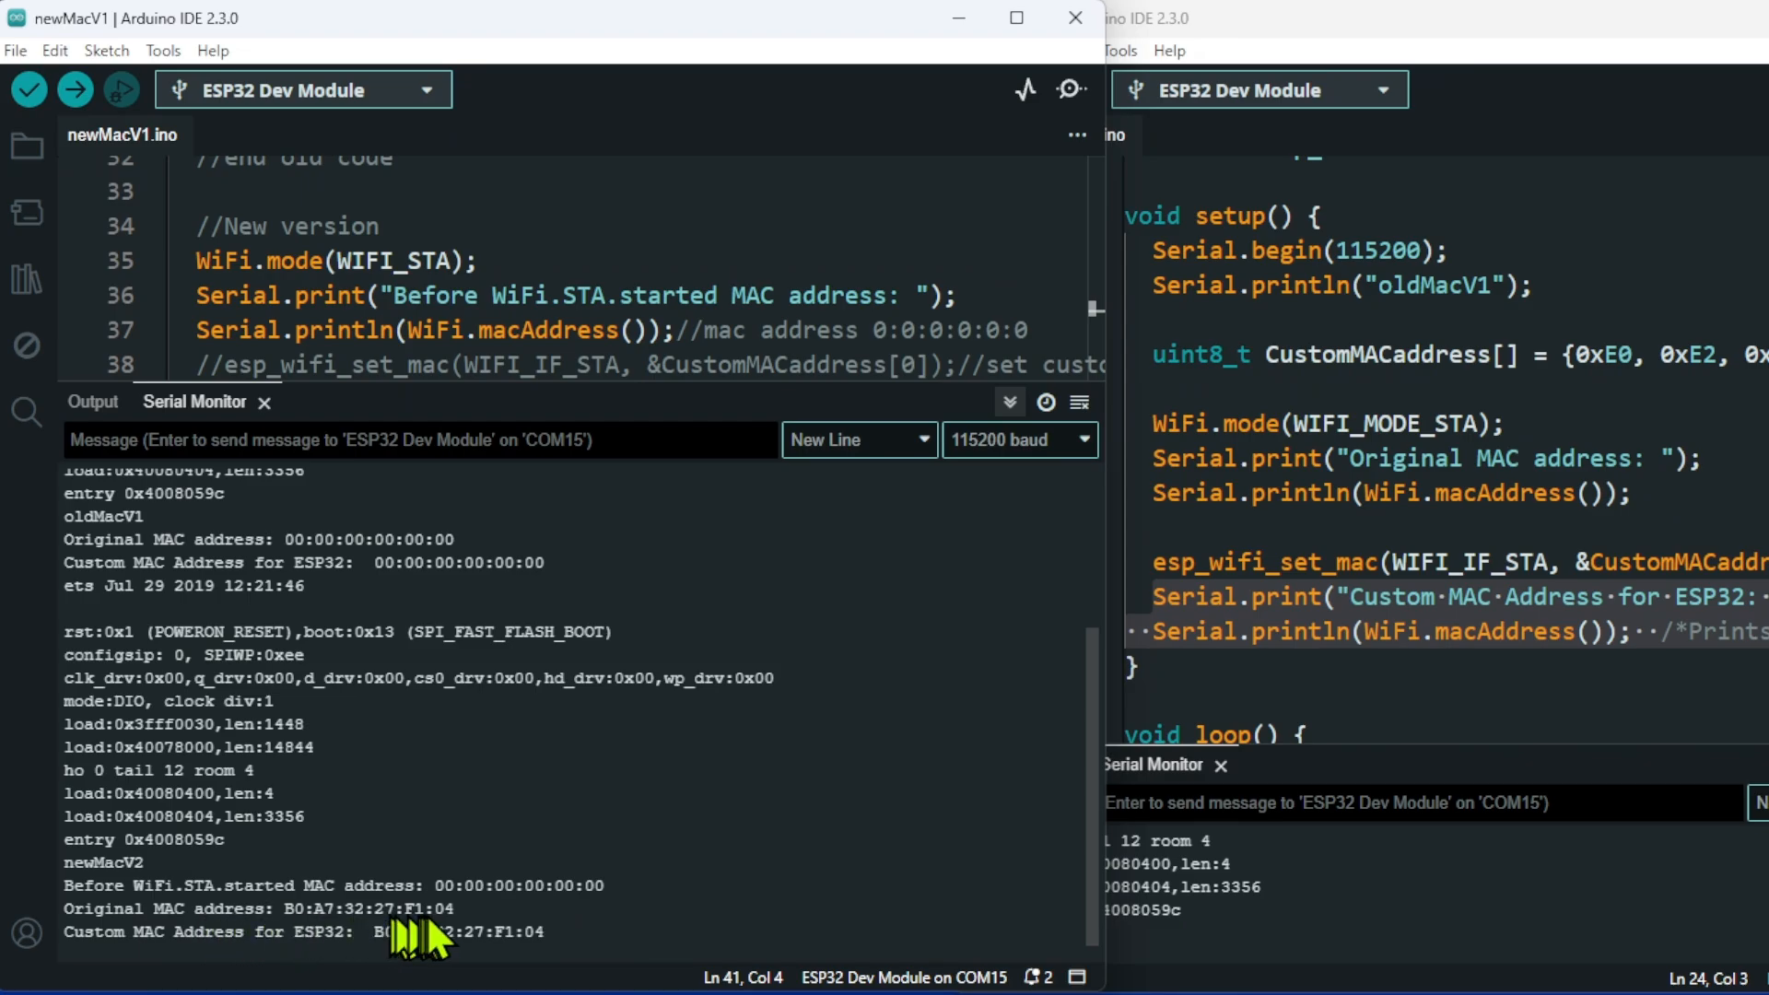
mouse_move(452, 937)
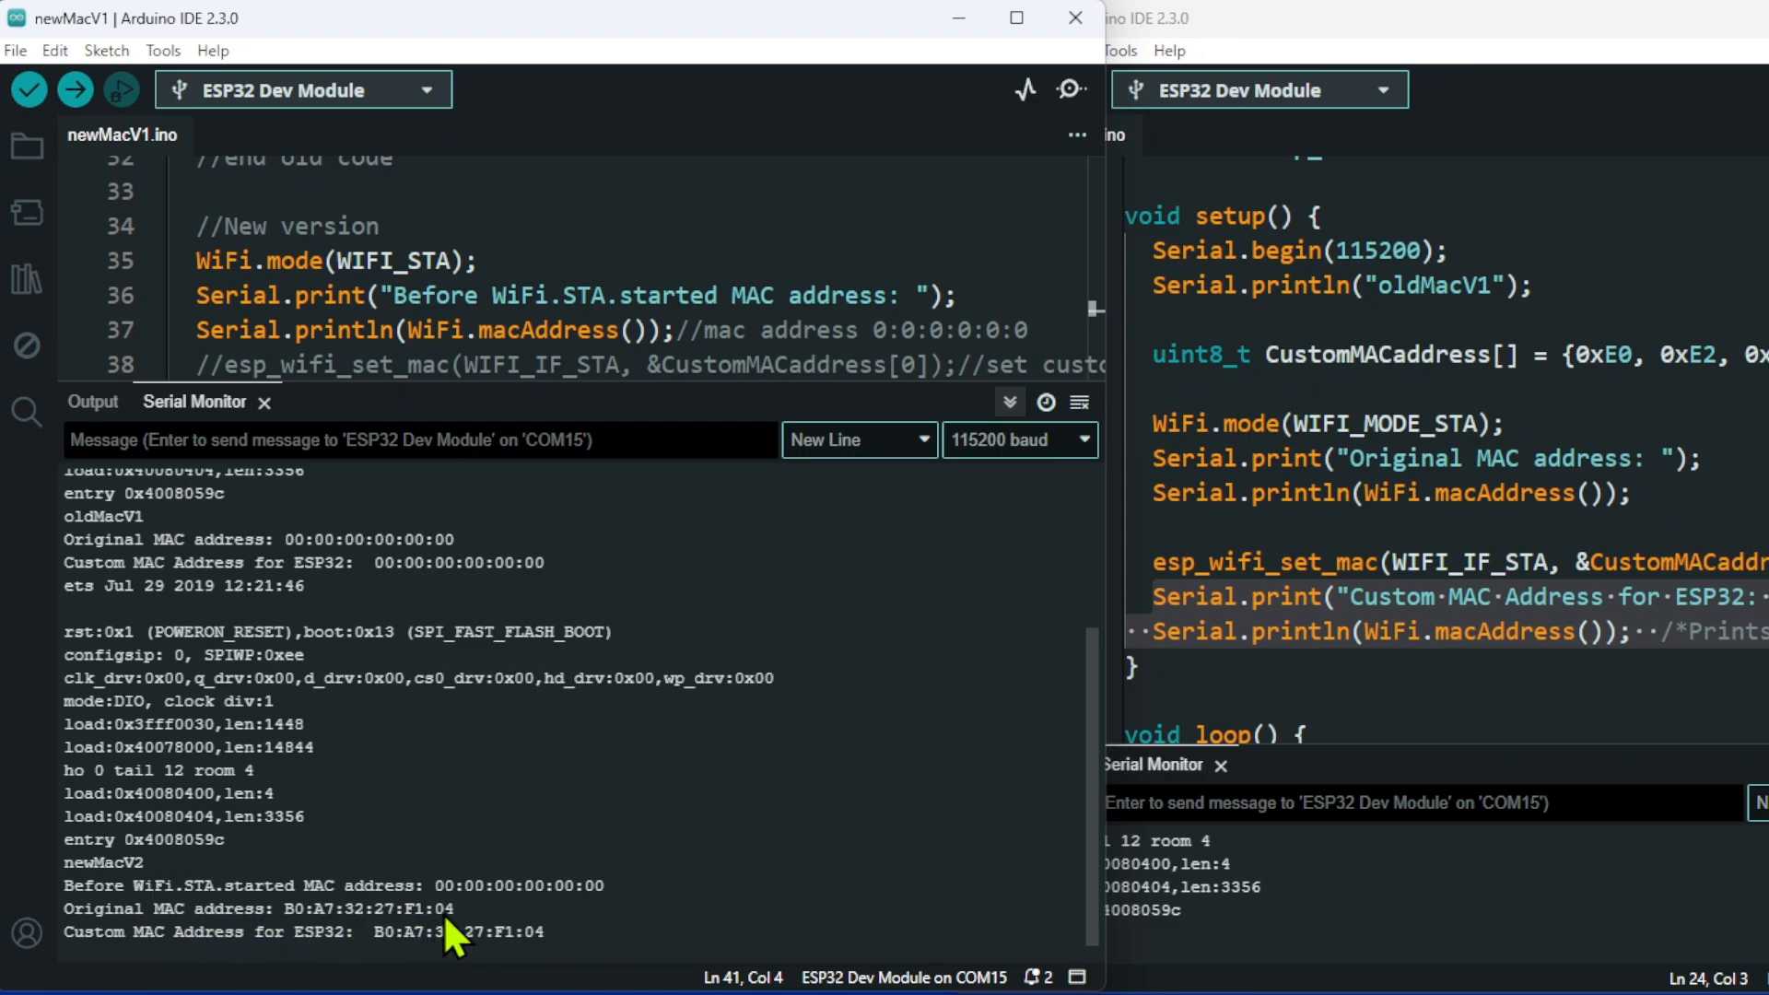
mouse_move(282, 964)
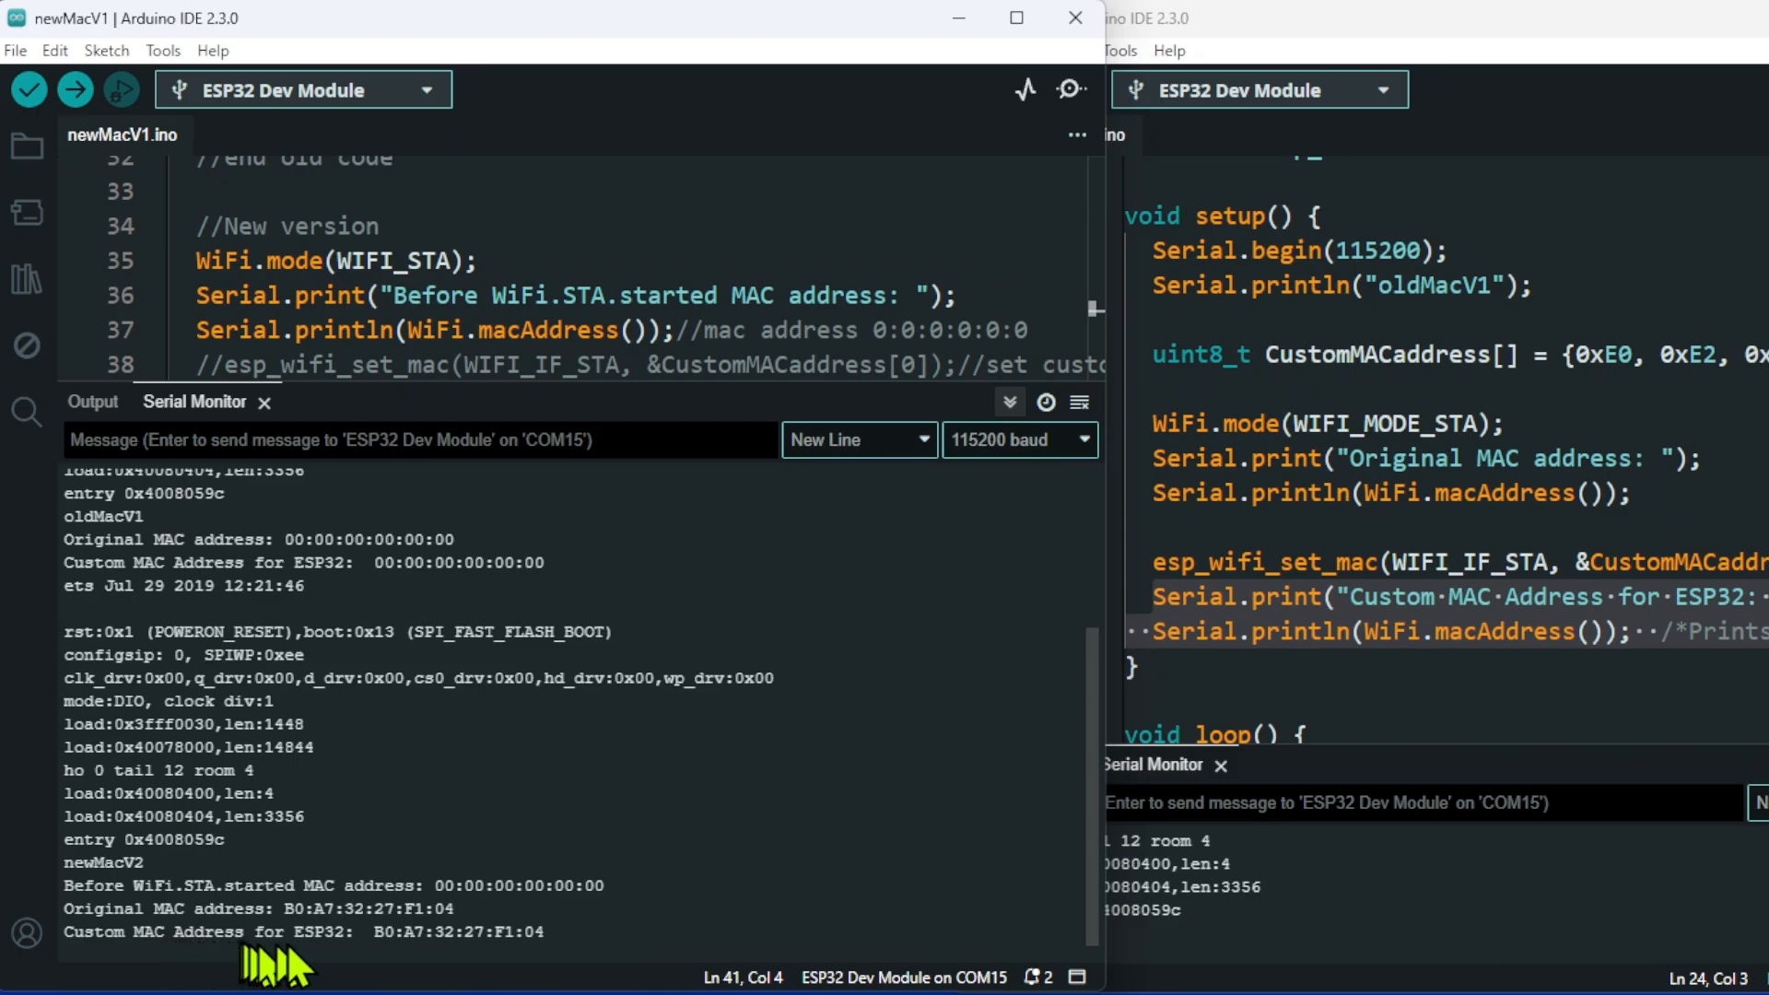
mouse_move(406, 958)
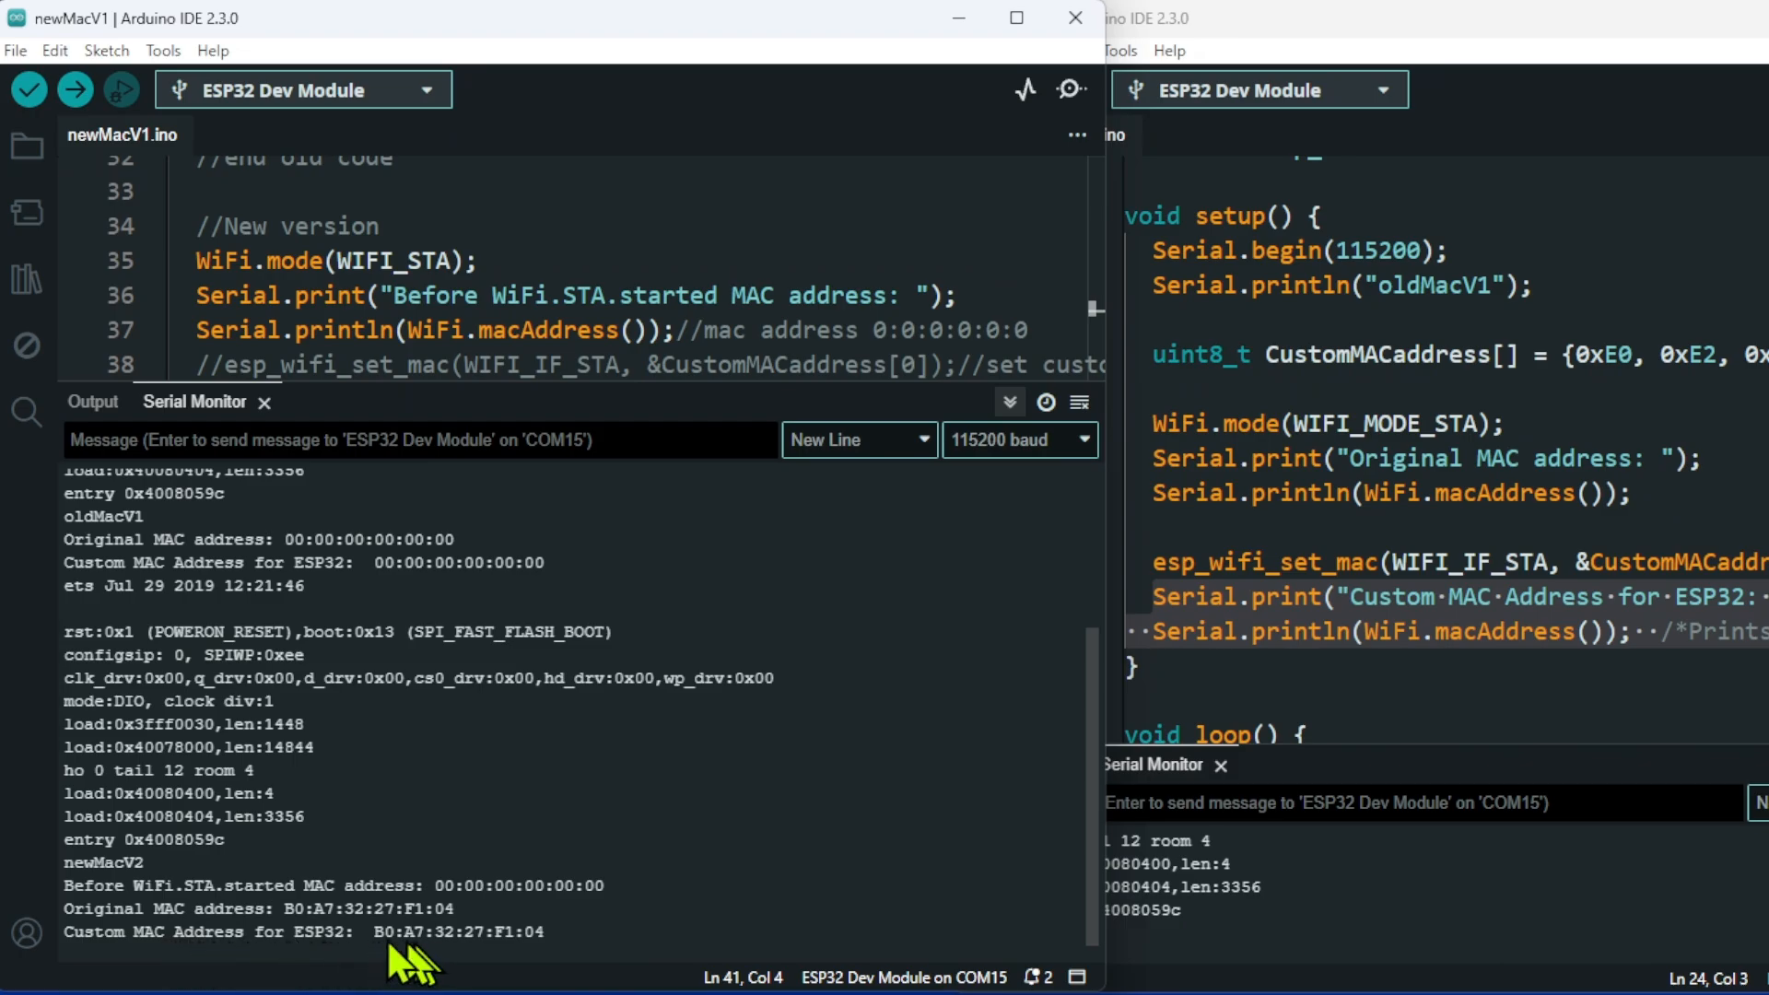
mouse_move(361, 952)
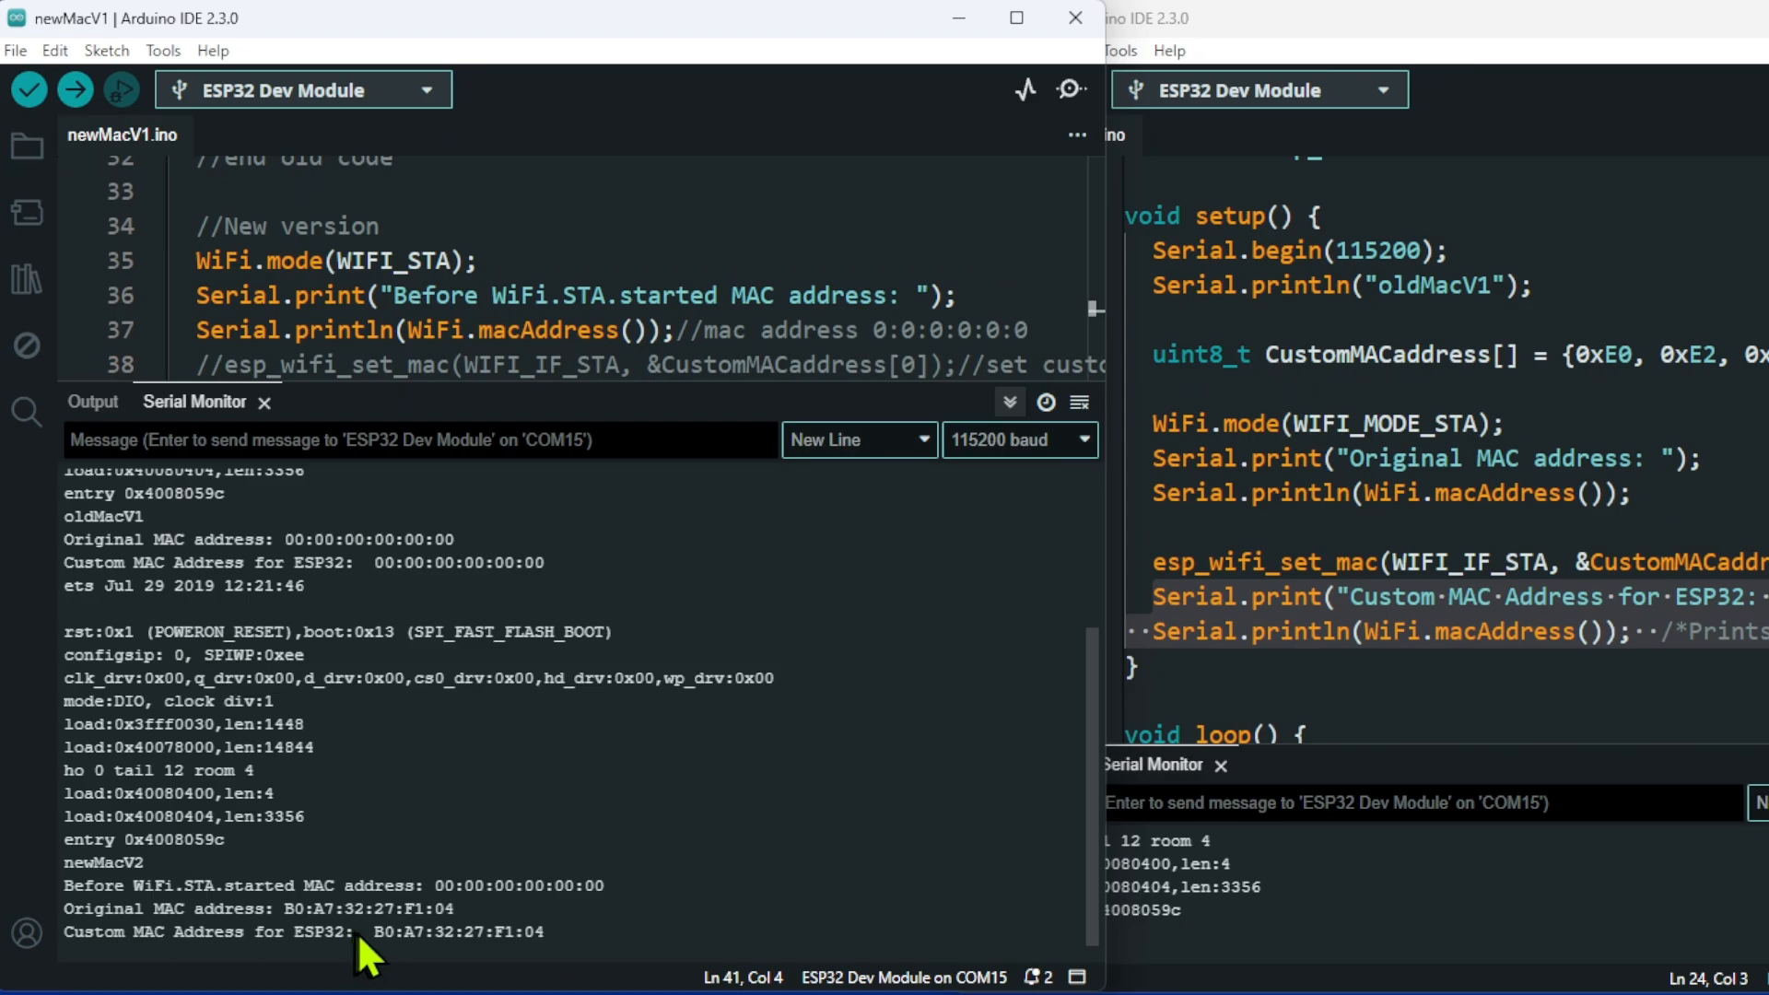
mouse_move(606, 411)
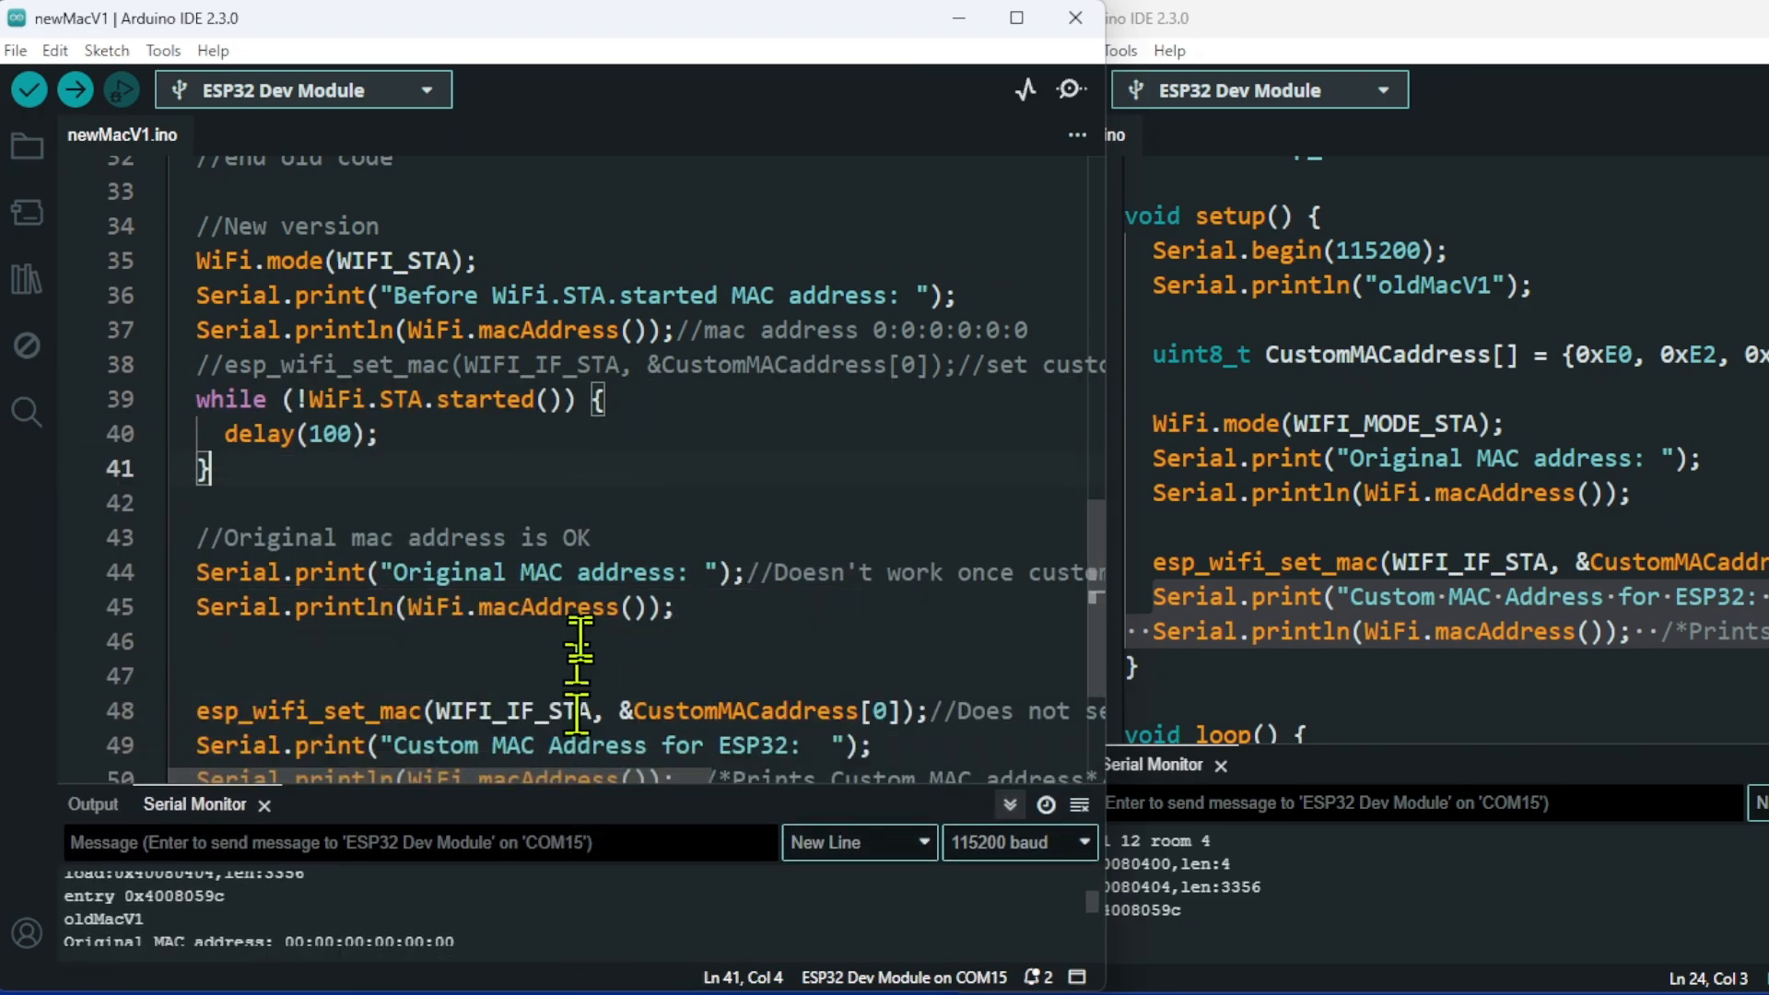
Scroll down to the esp_wifi_set_mac calls on lines 38 and 48.
scroll("down", 3)
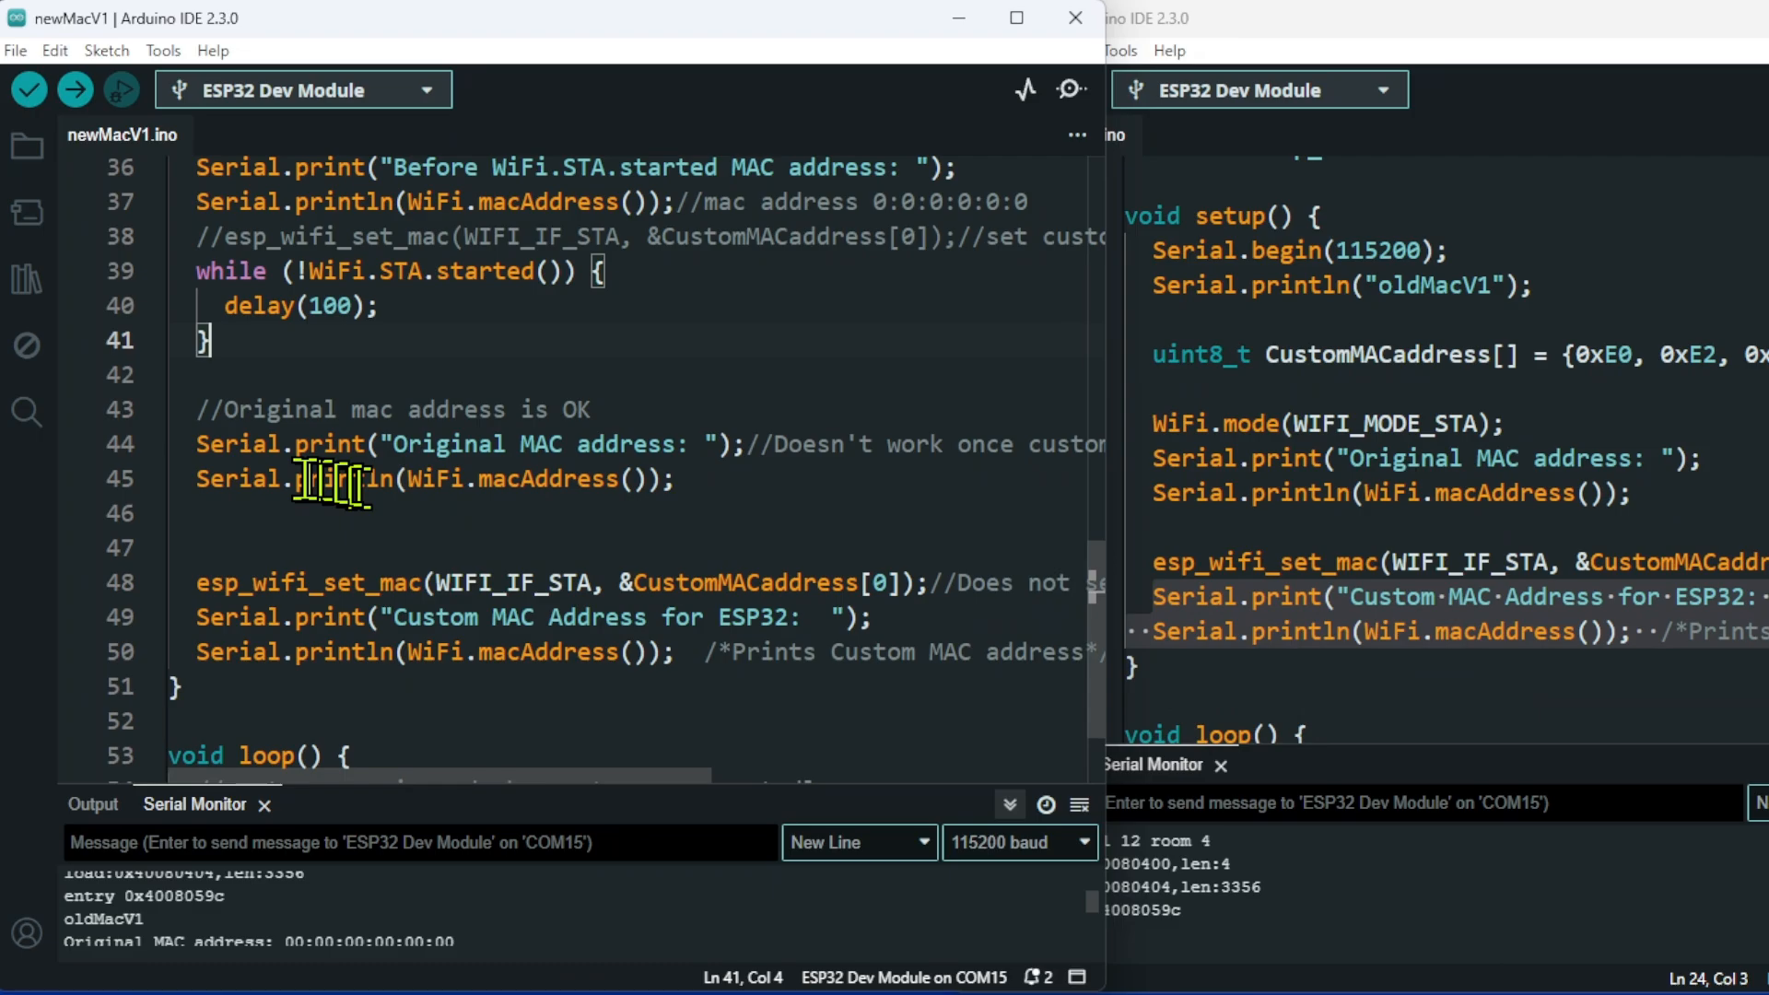
mouse_move(597, 501)
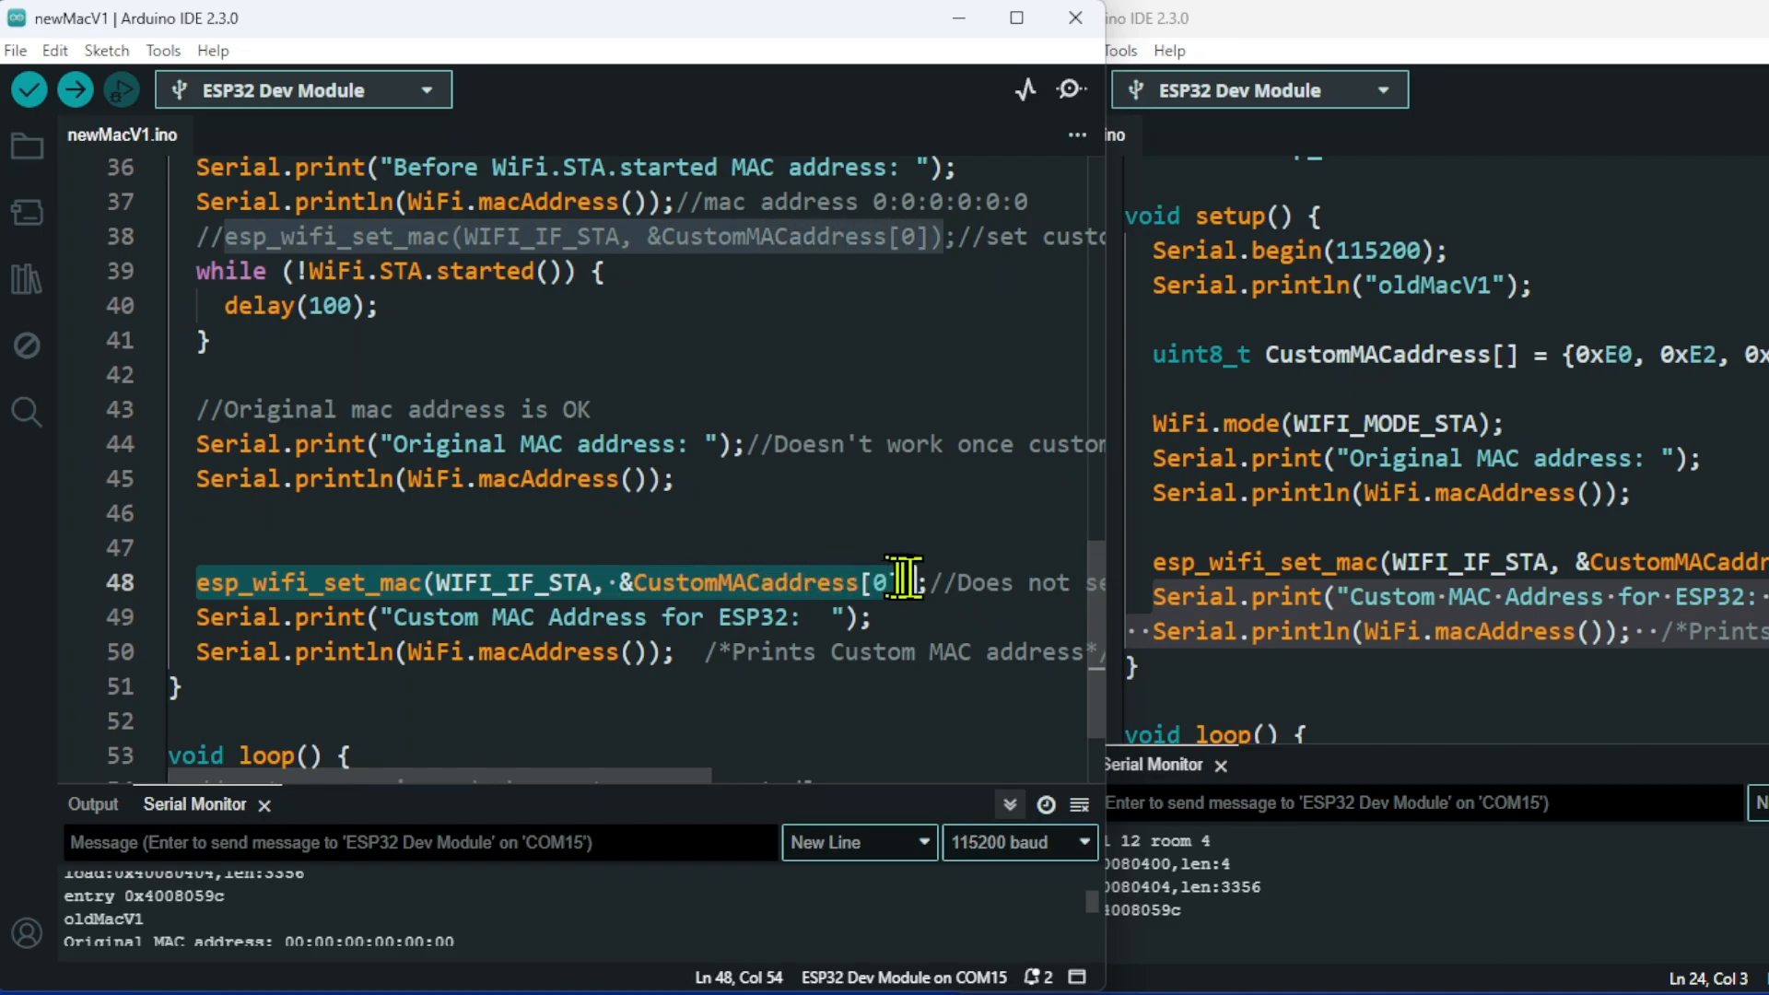
mouse_move(916, 722)
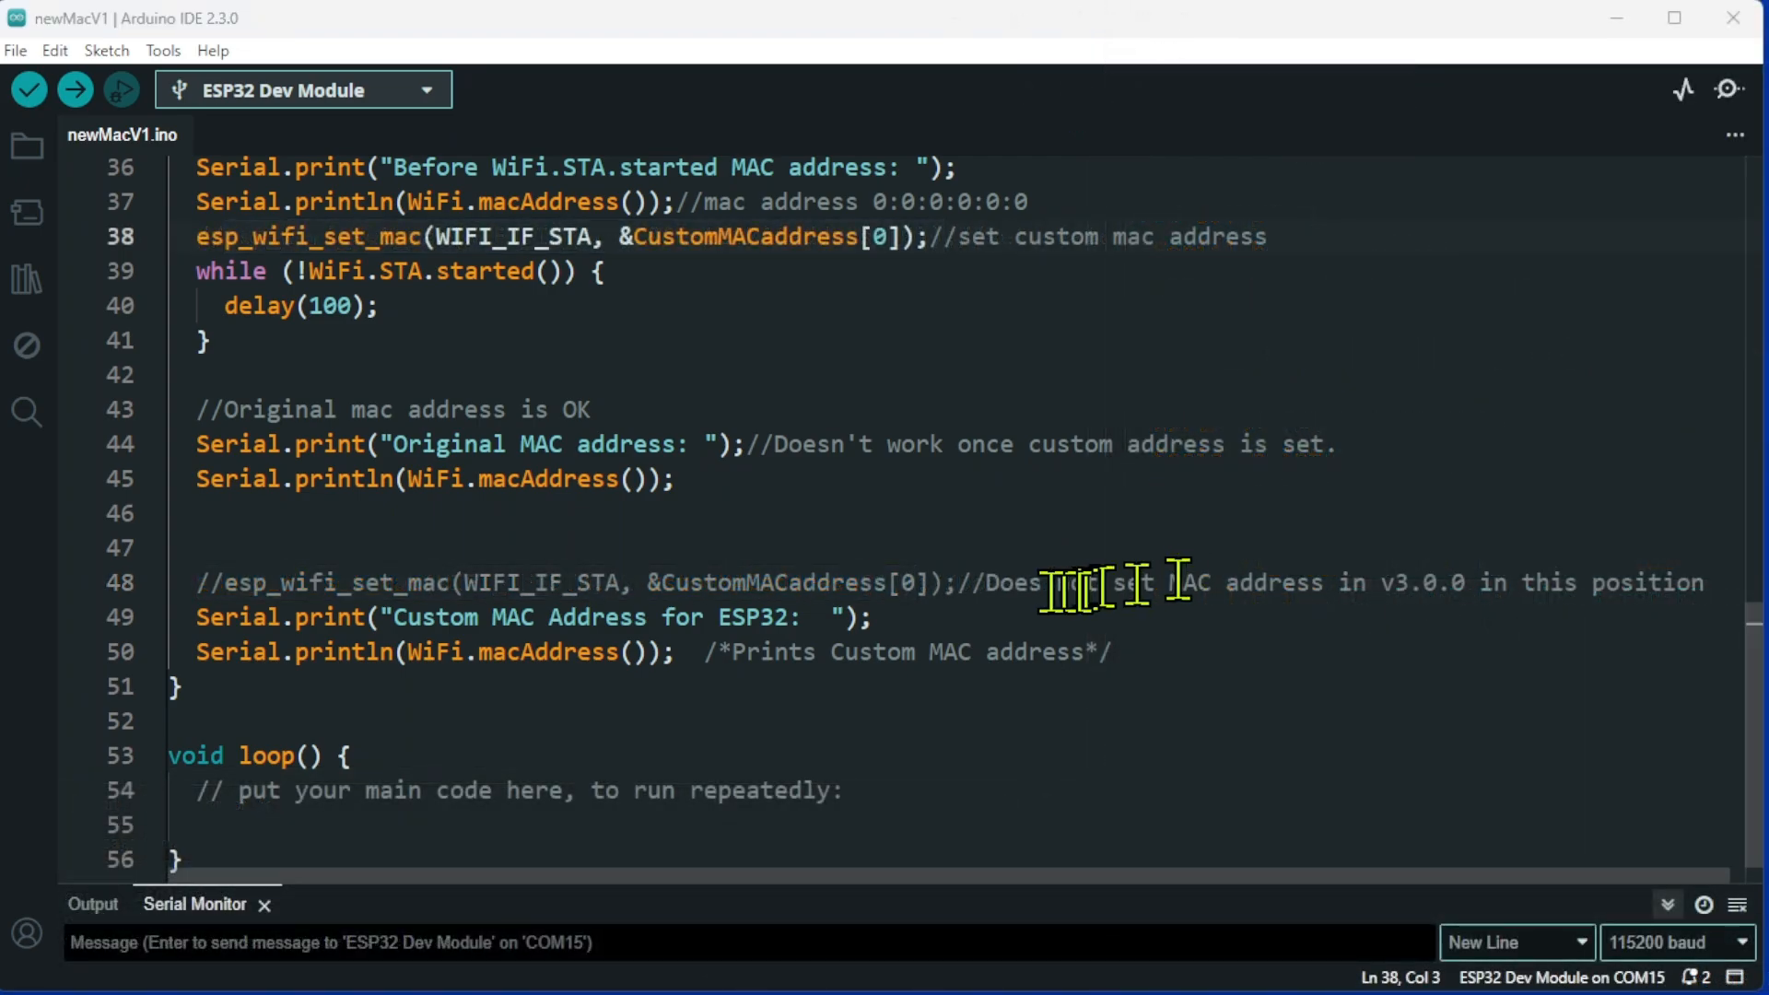
mouse_move(862, 530)
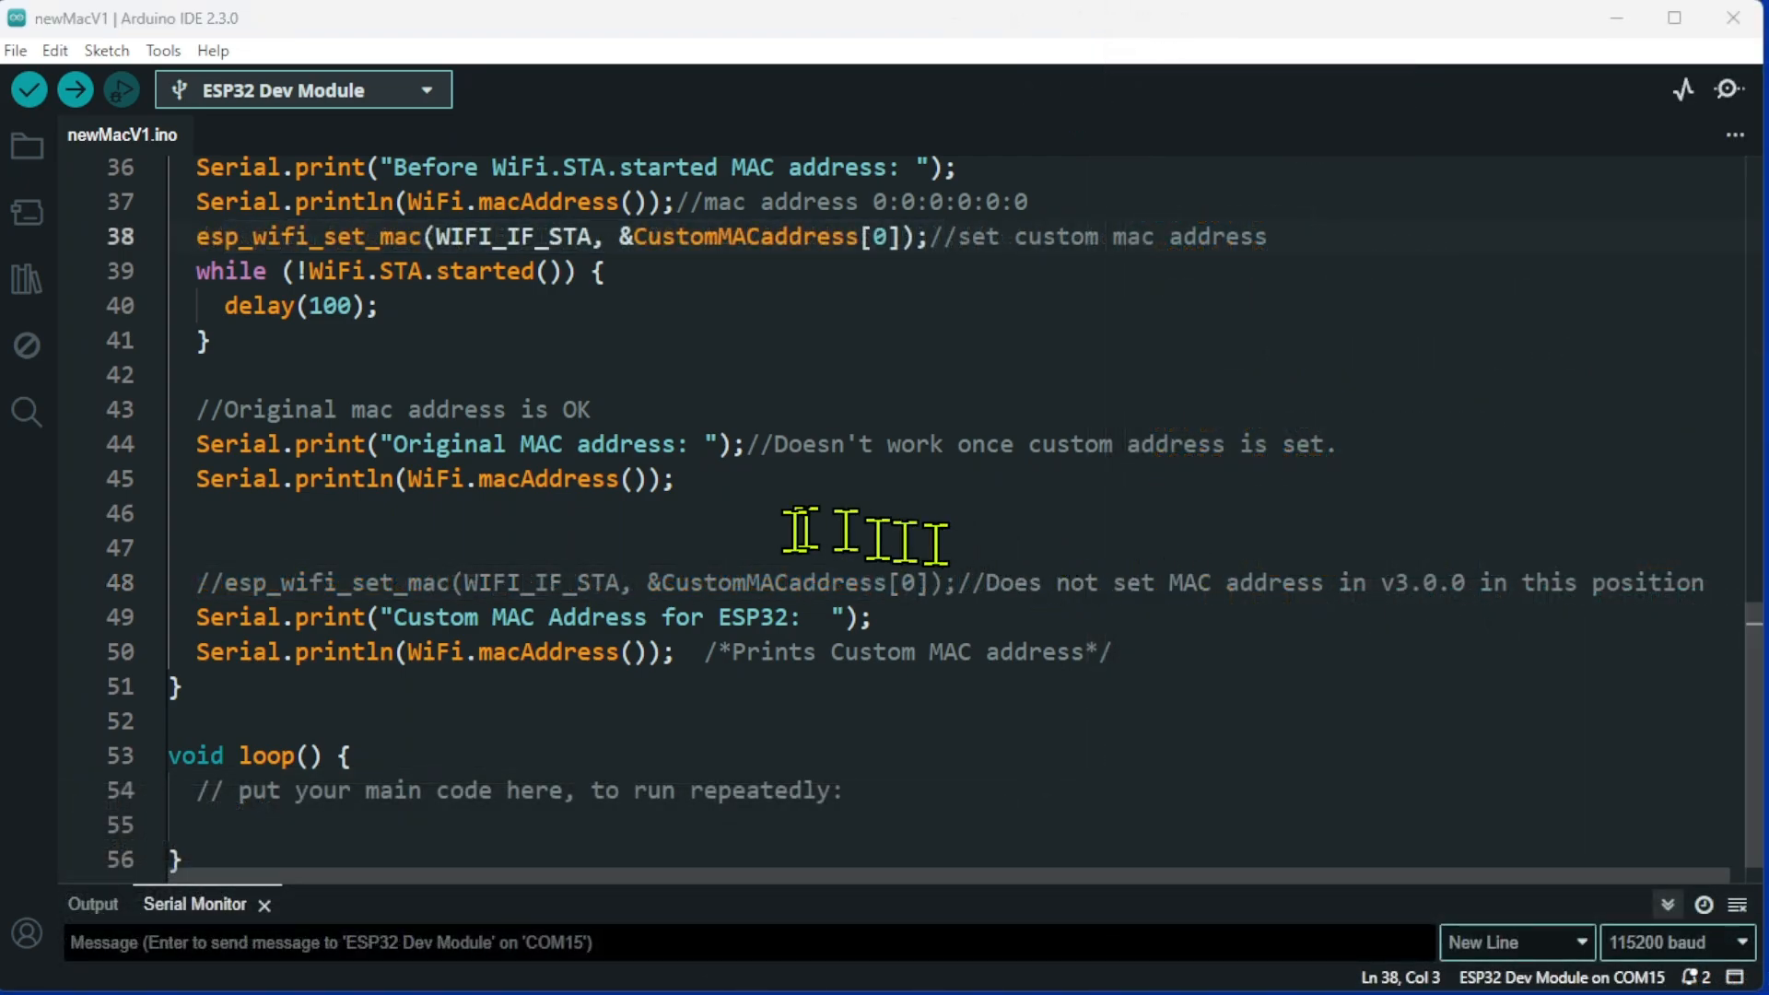
scroll("up", 3)
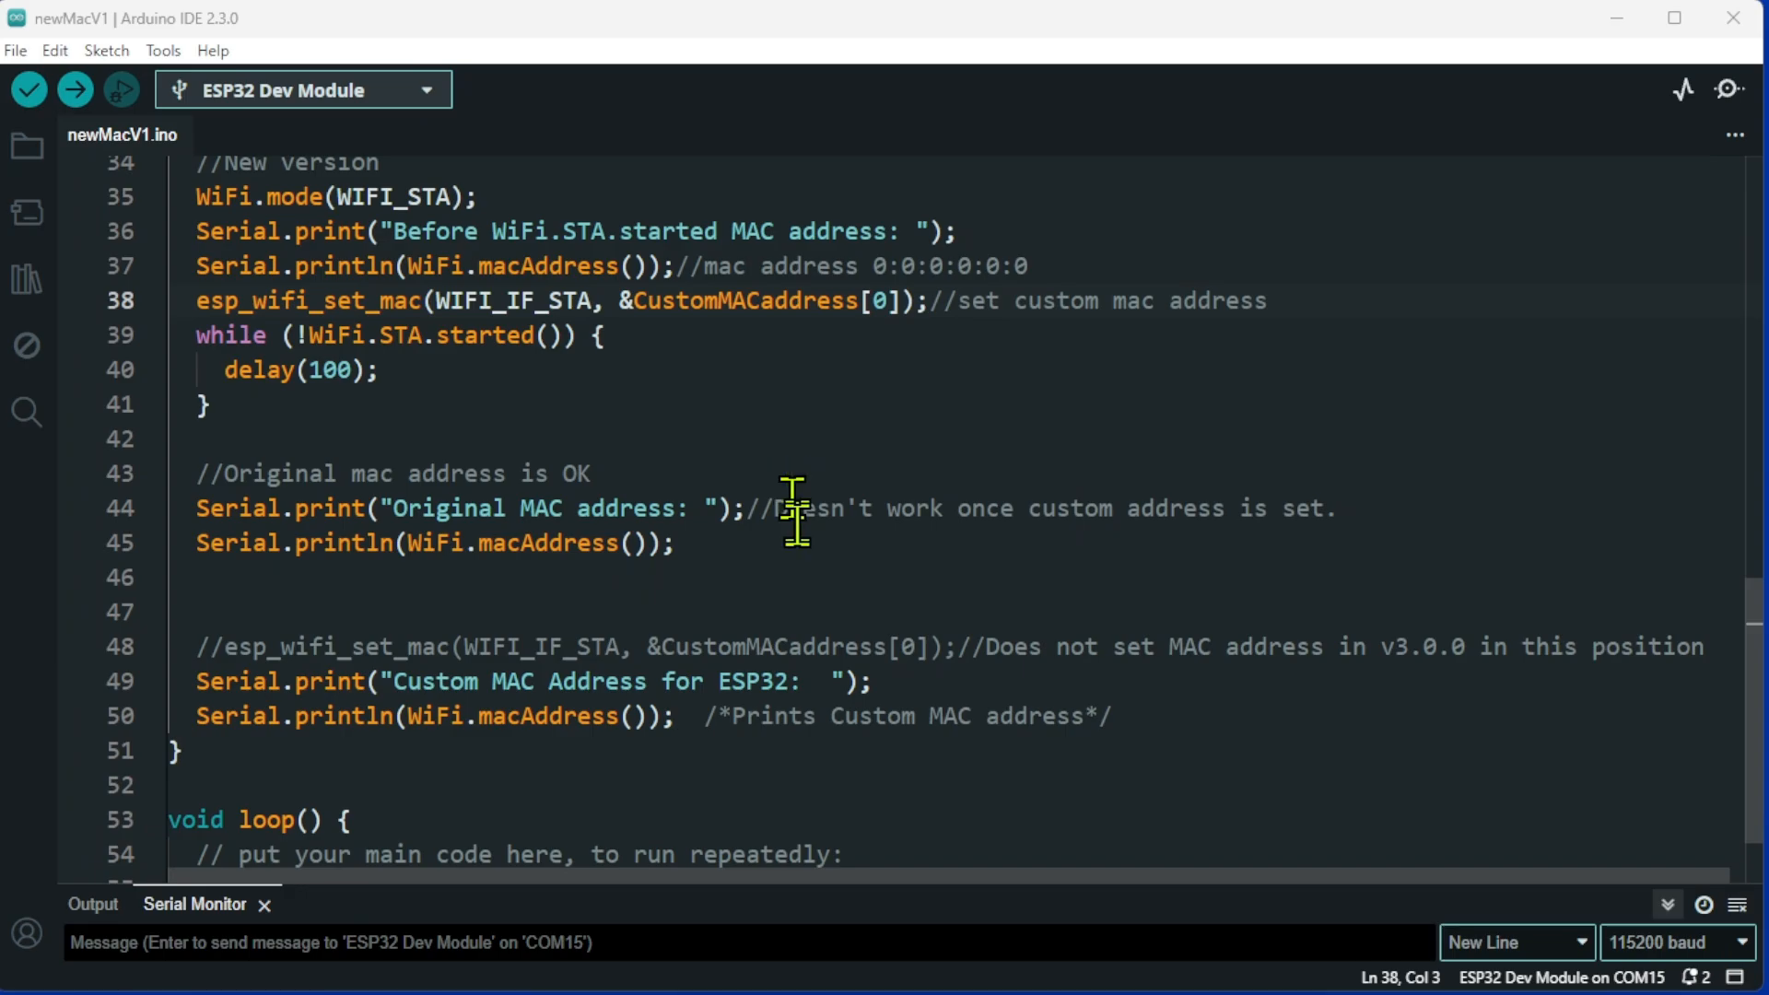
mouse_move(802, 372)
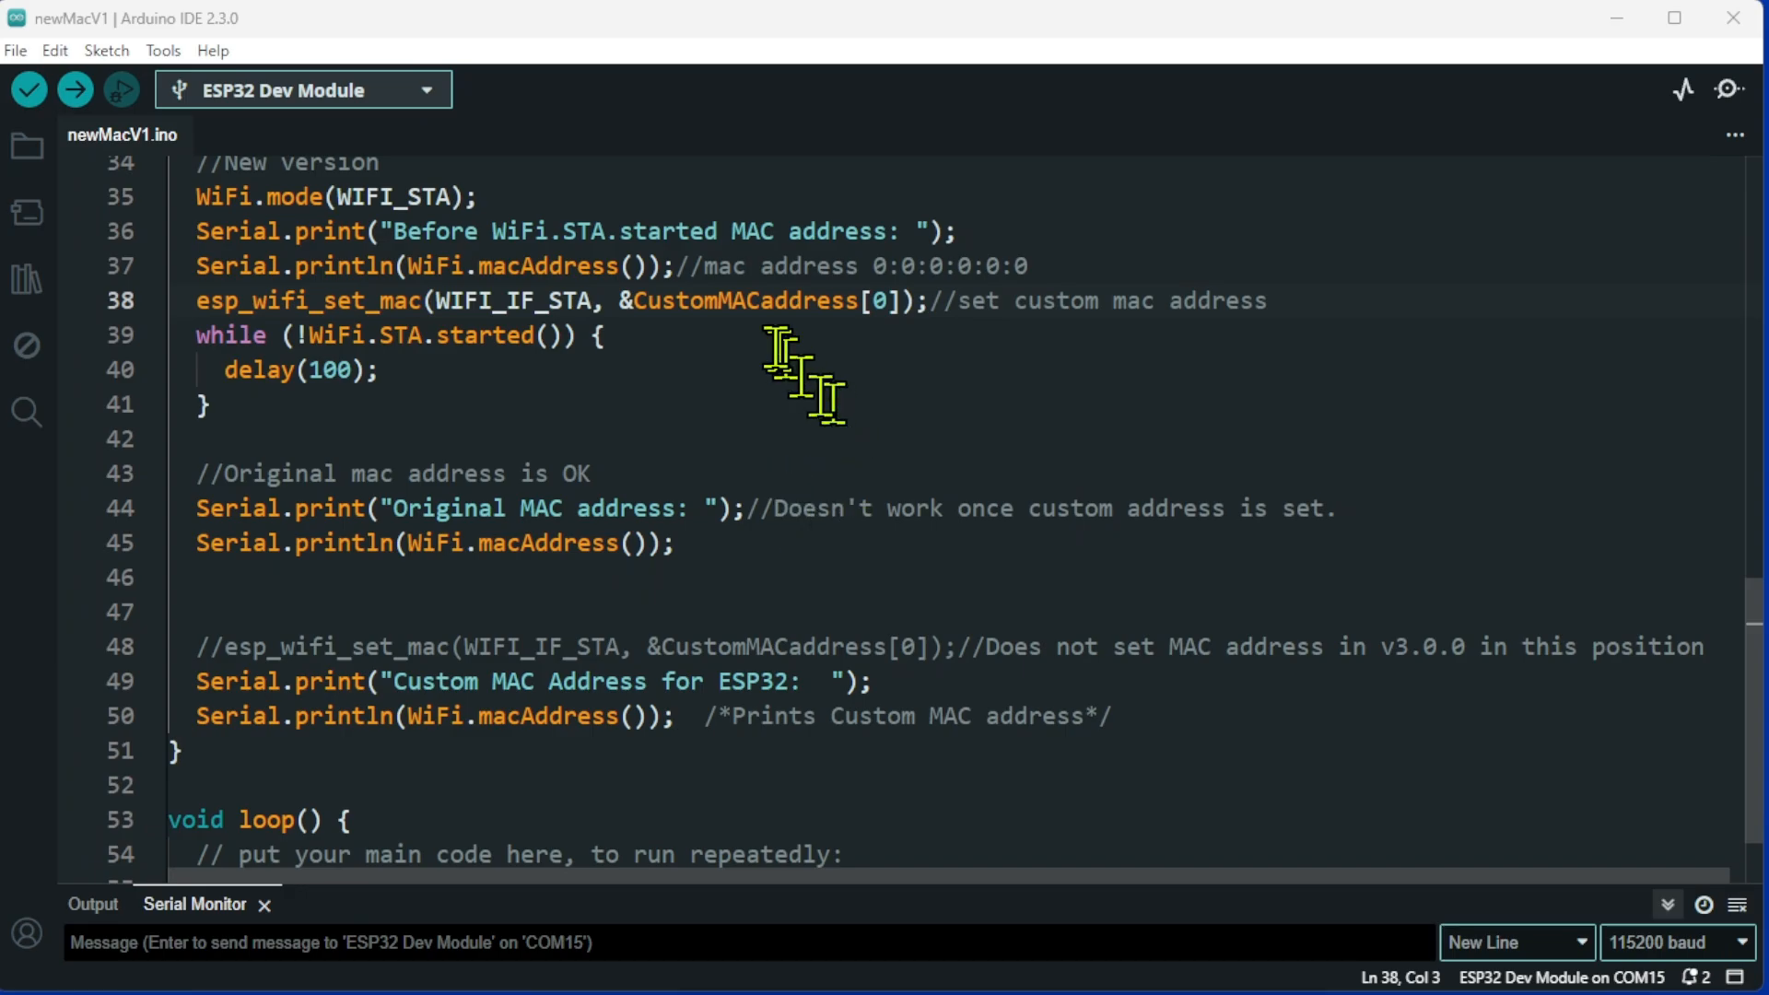
mouse_move(999, 243)
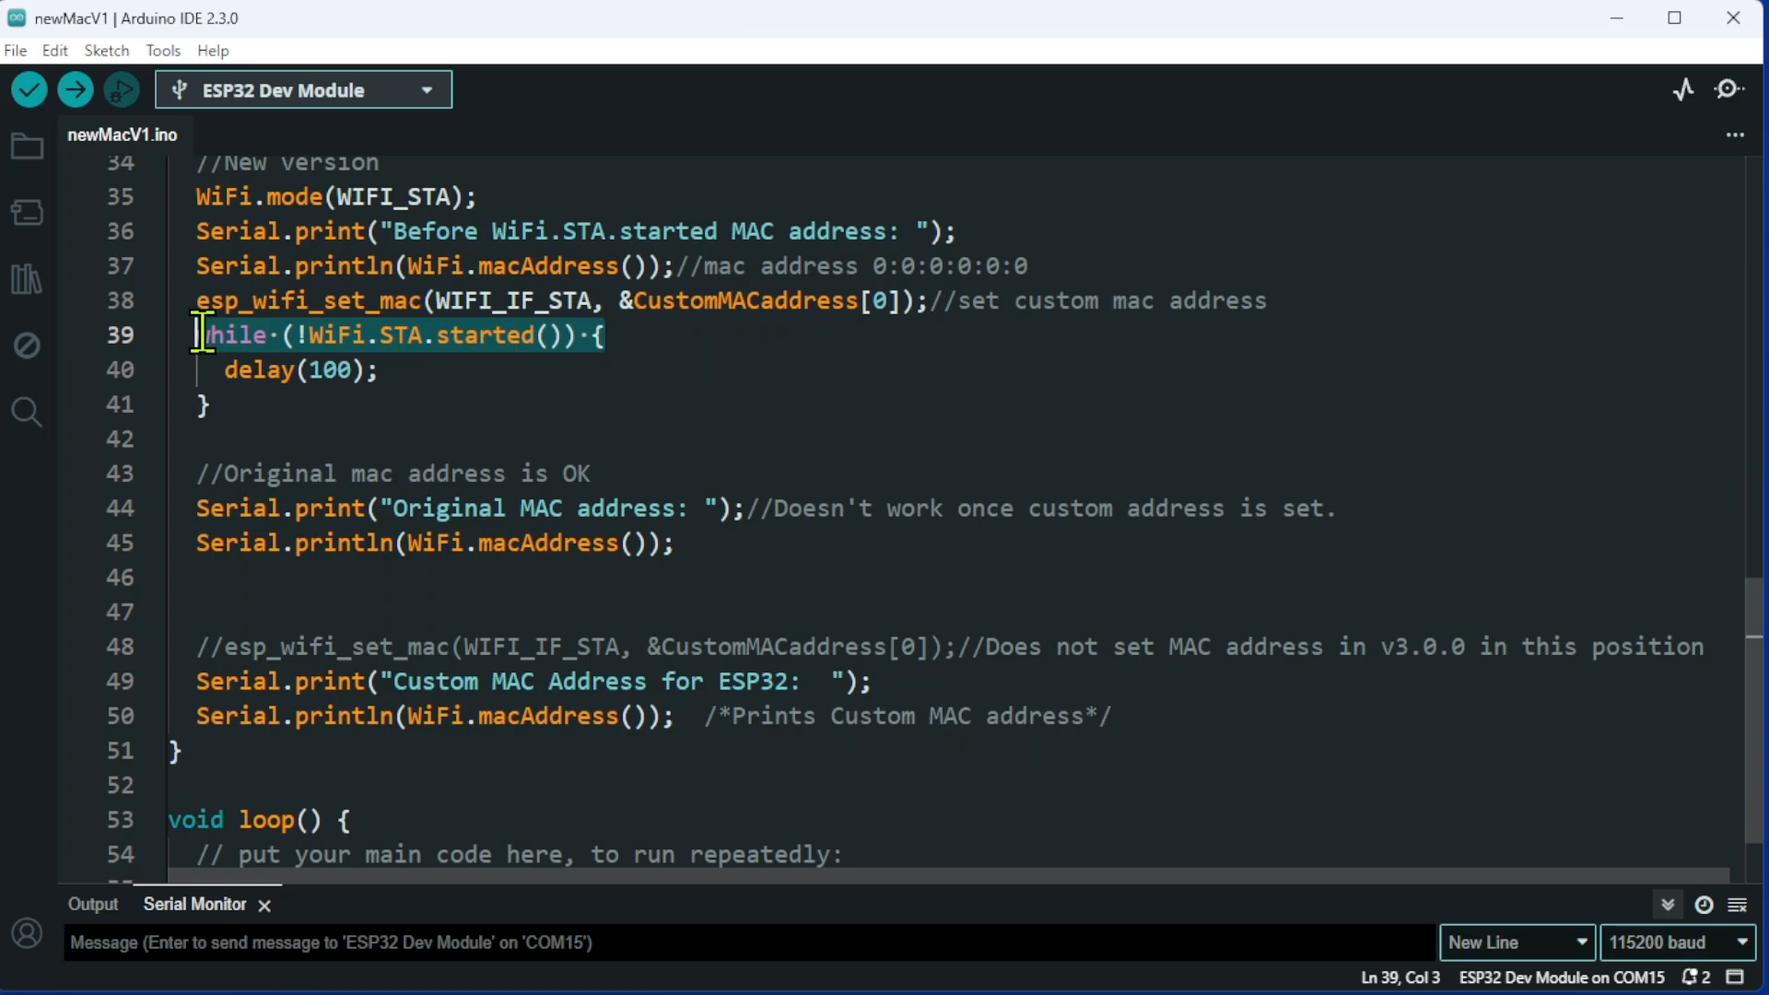
left_click(400, 371)
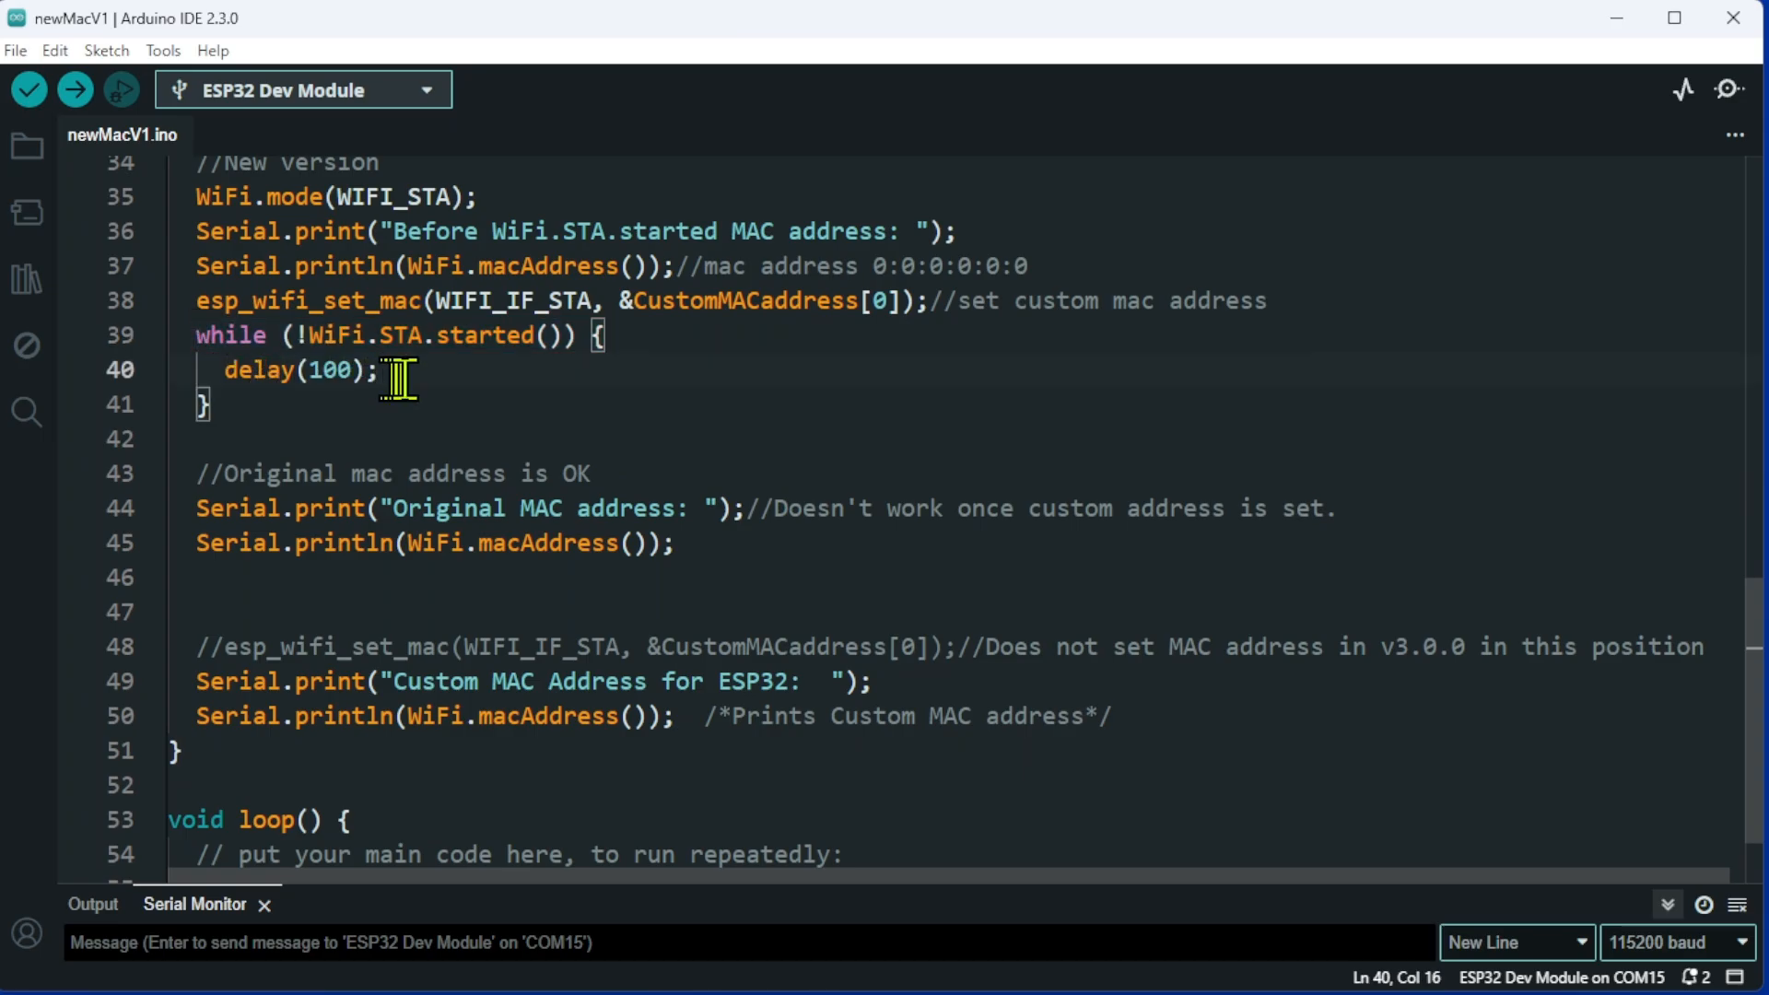
left_click(203, 300)
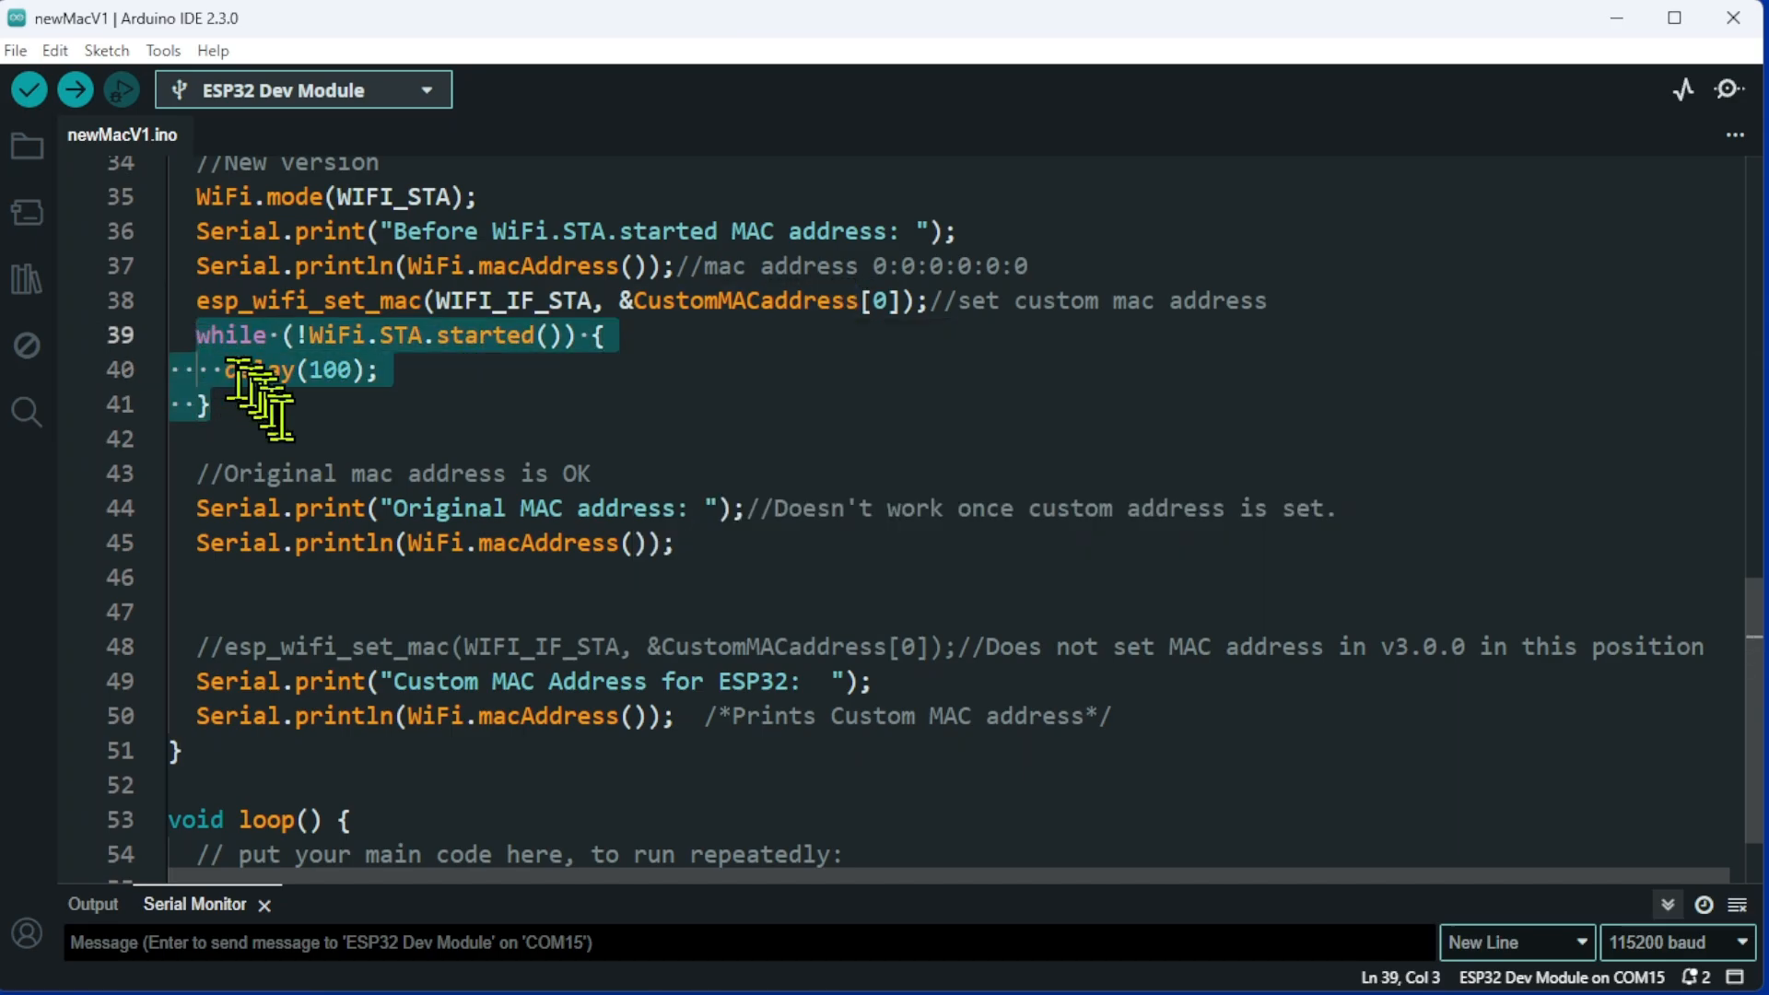
mouse_move(444, 455)
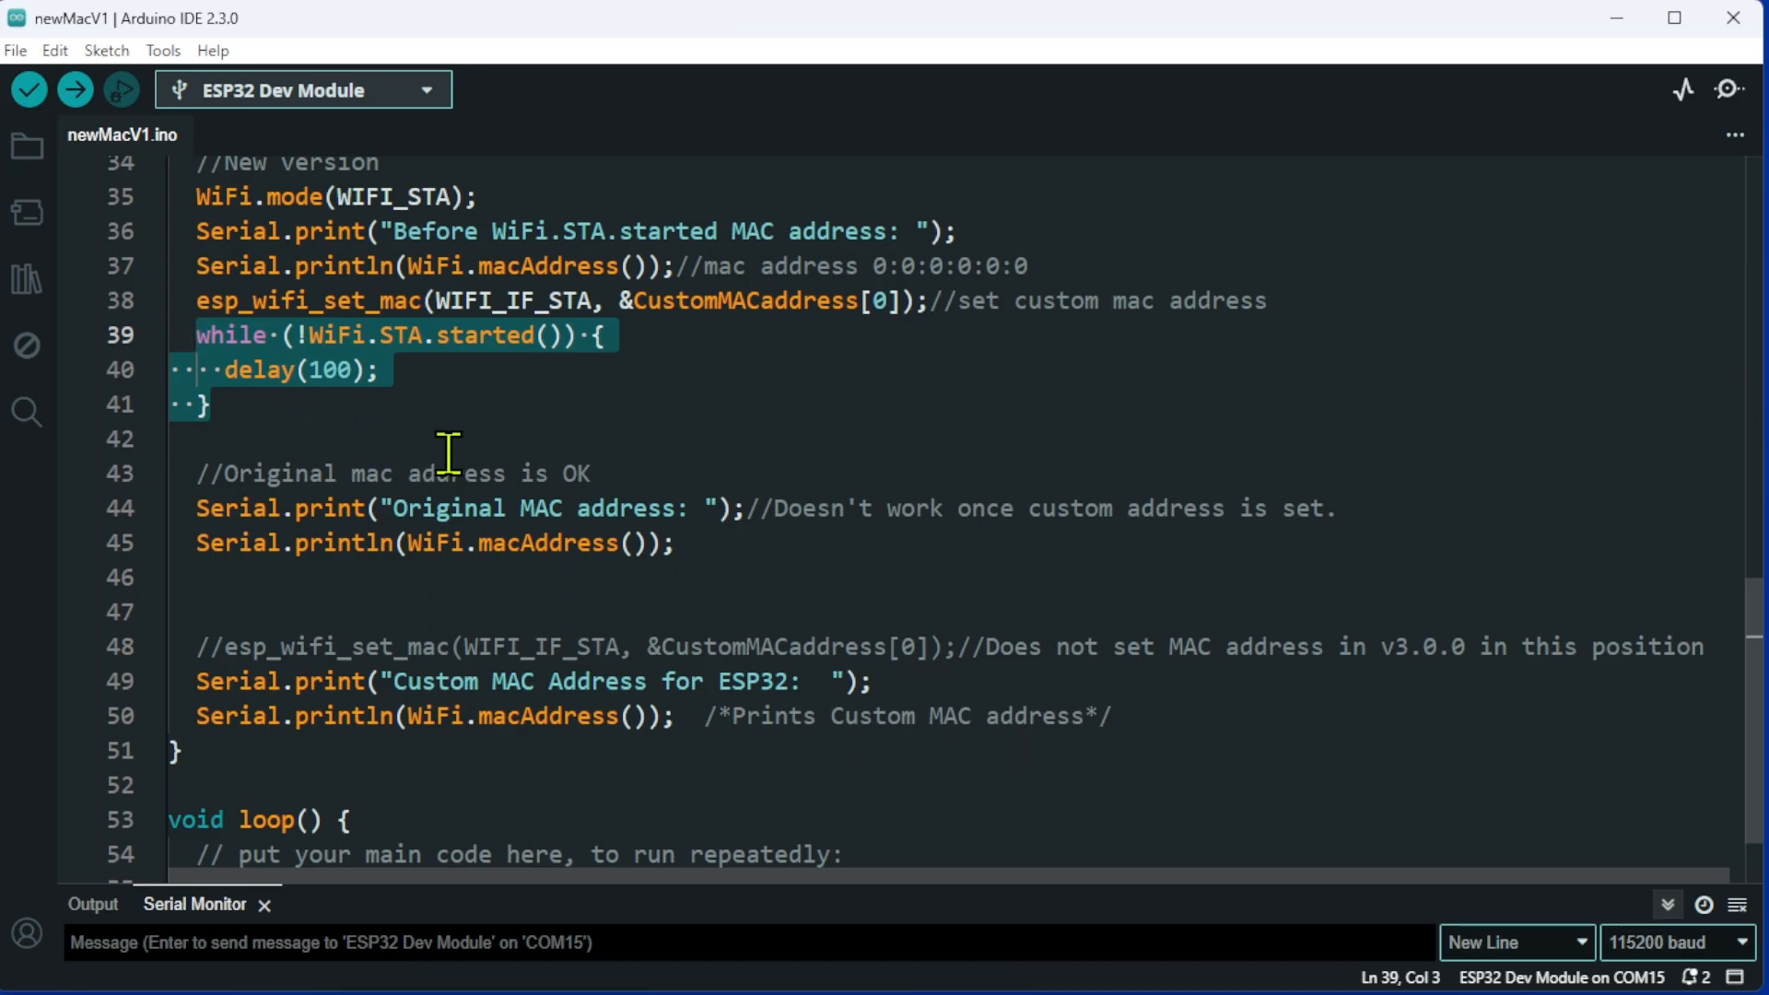
mouse_move(700, 886)
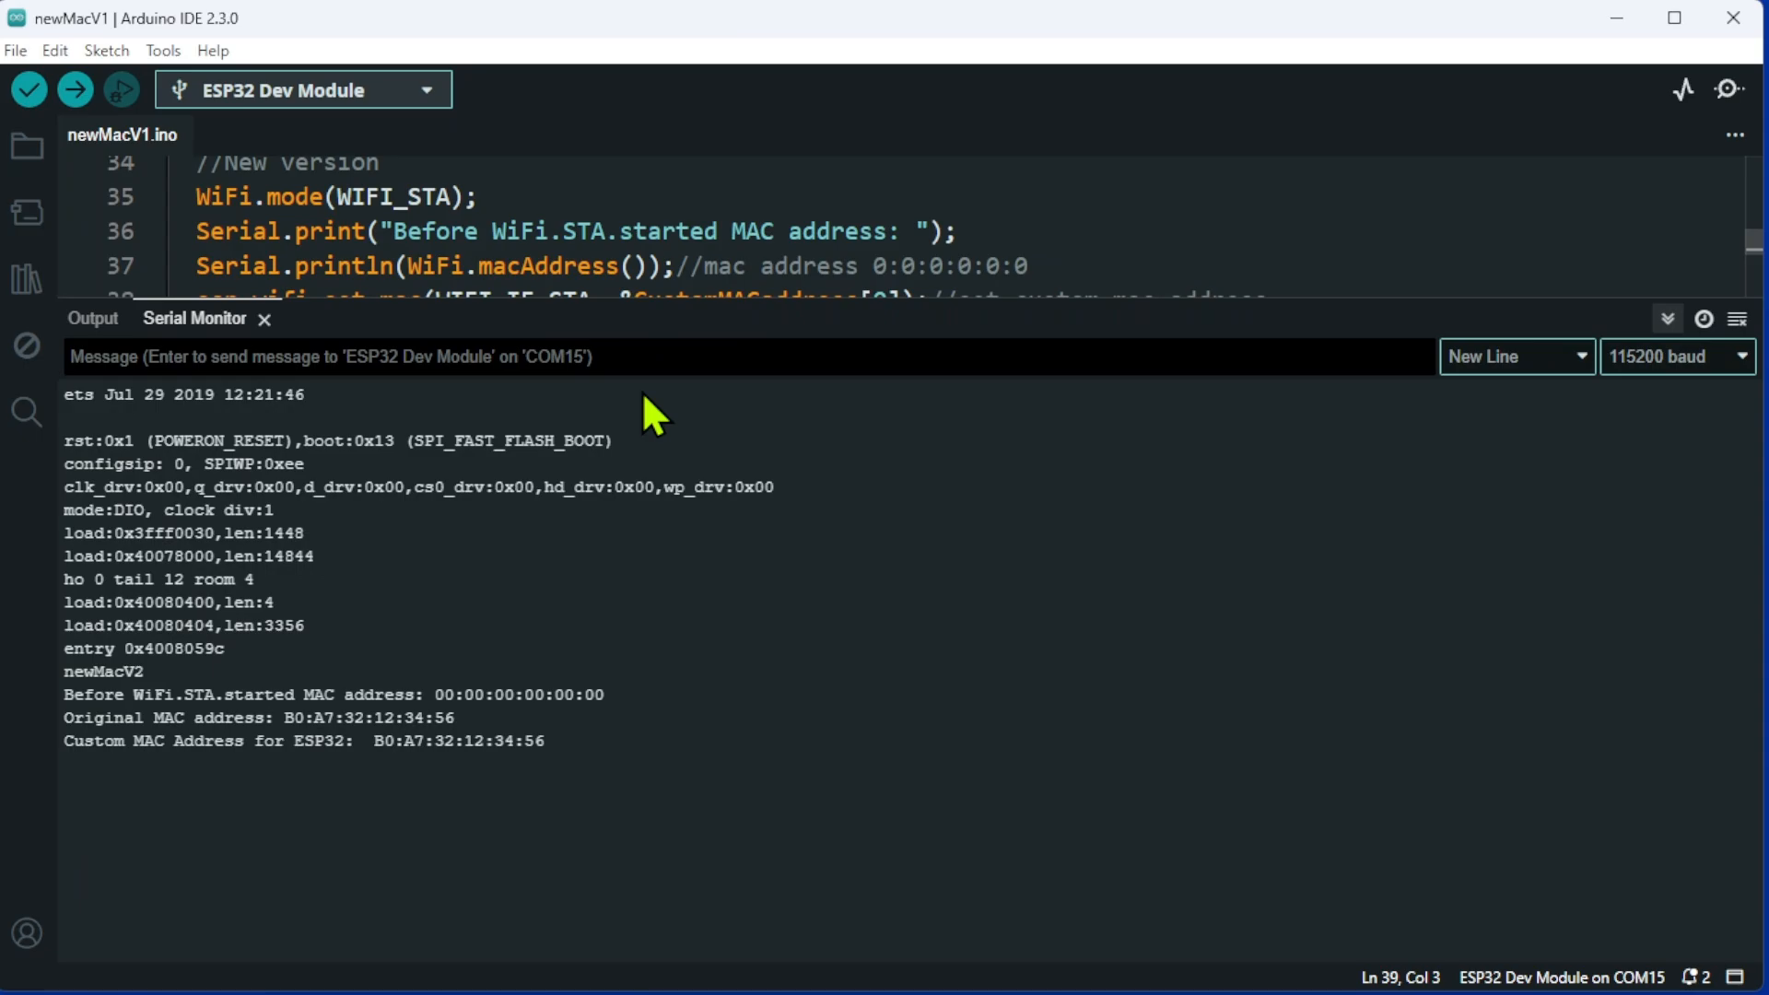
mouse_move(113, 718)
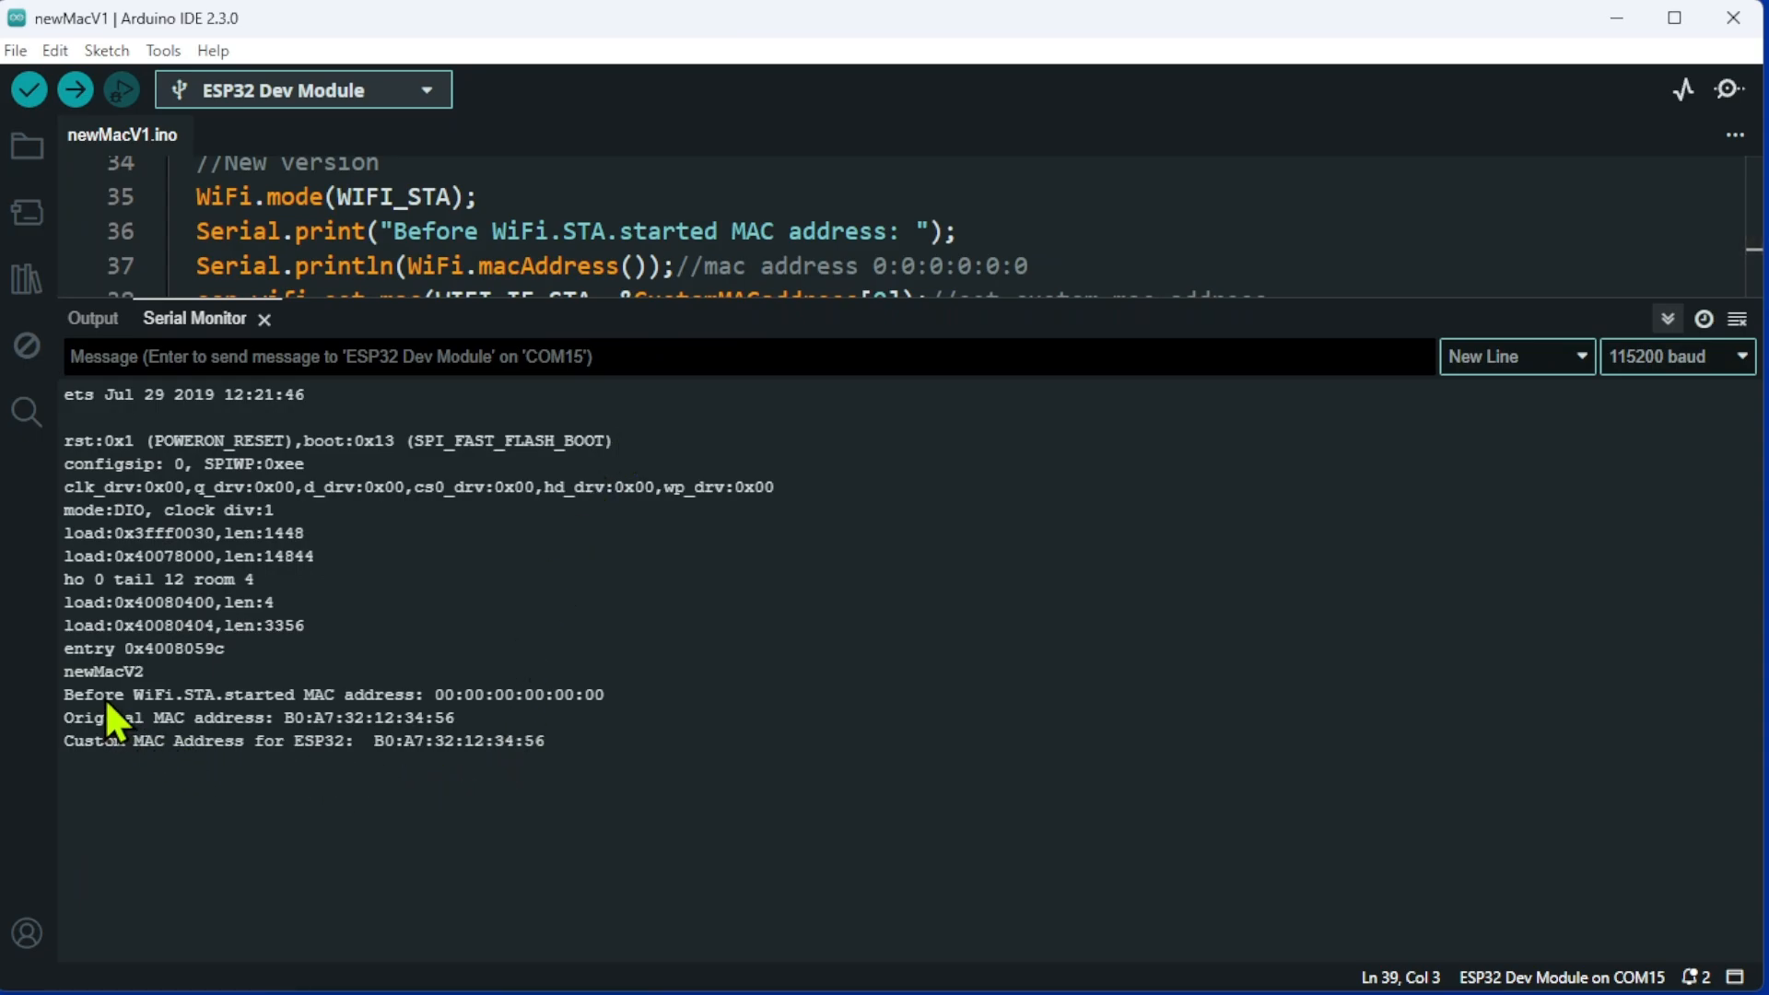
mouse_move(208, 728)
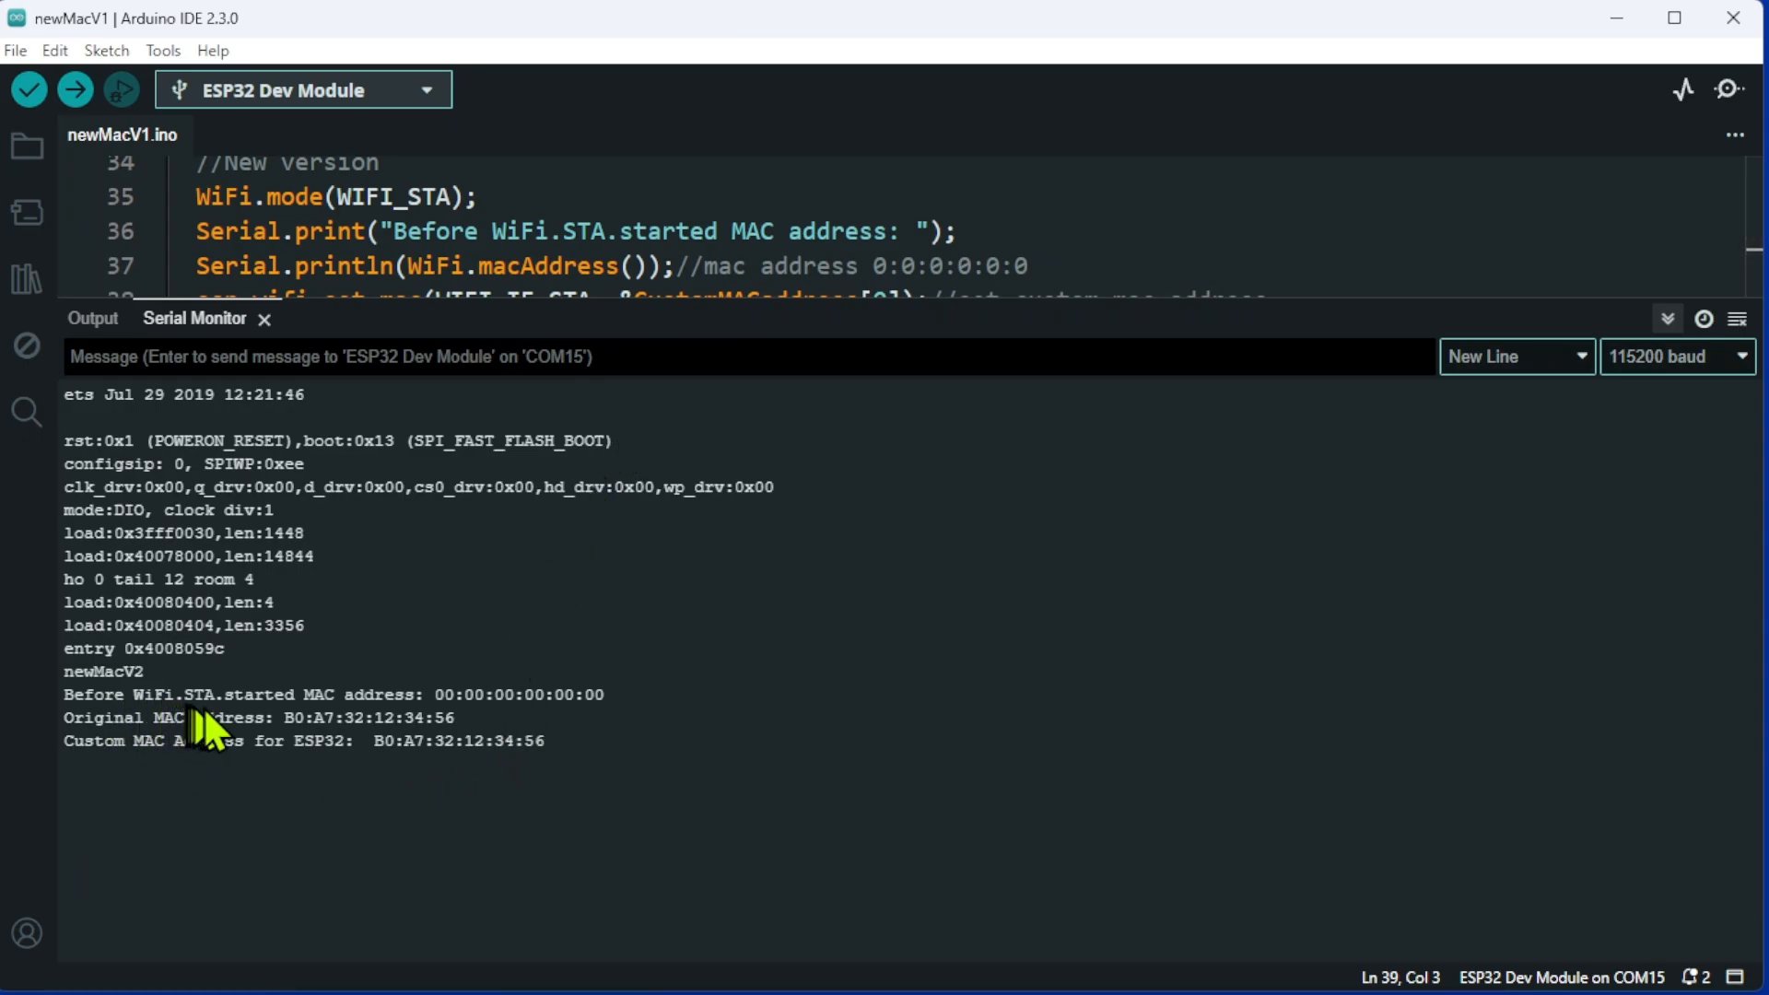
mouse_move(441, 711)
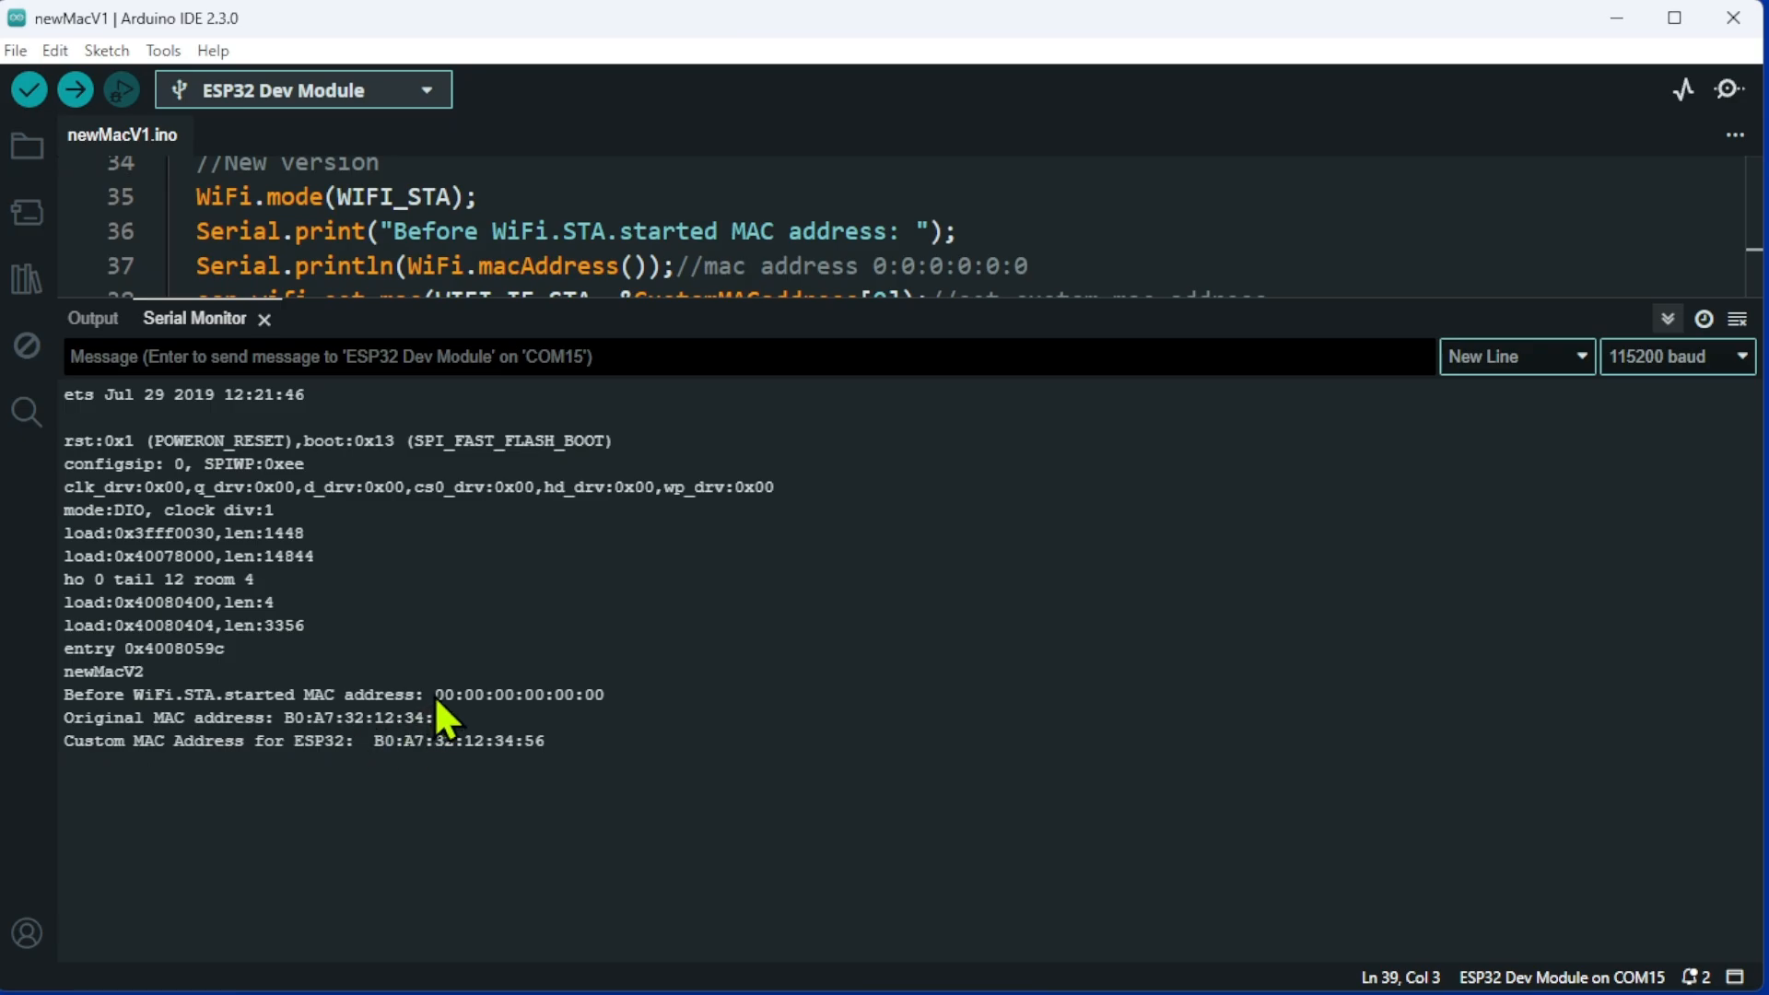
mouse_move(577, 735)
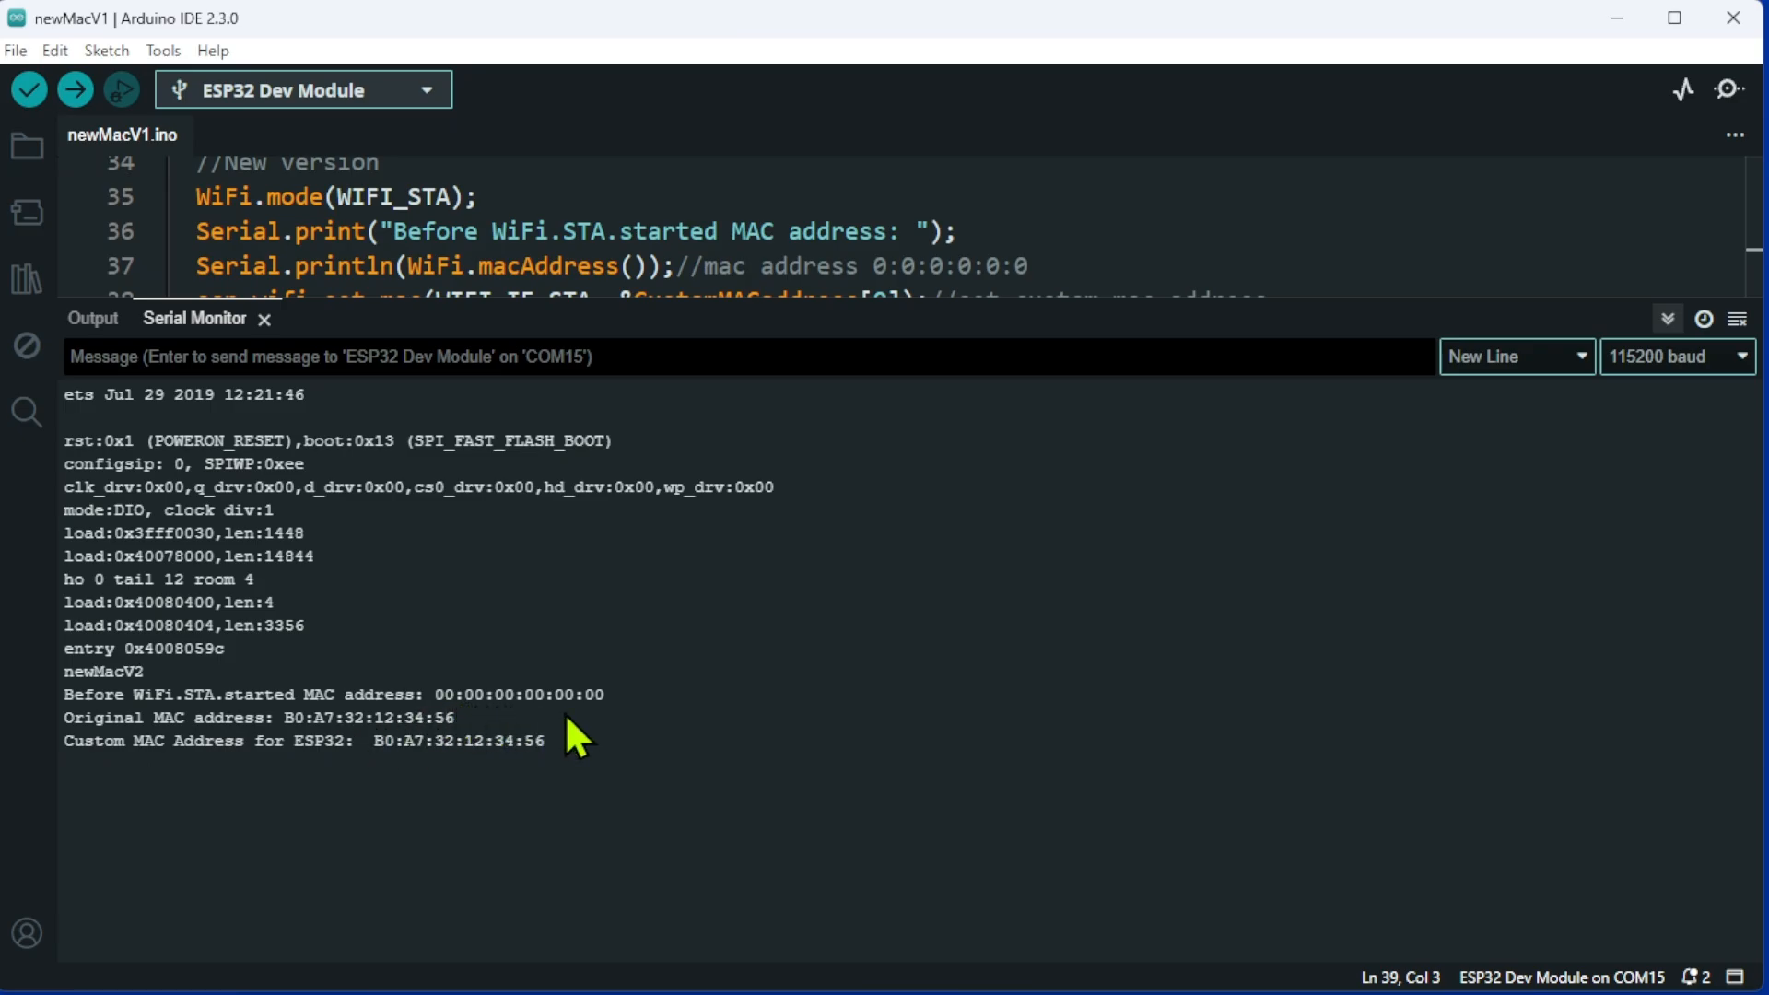
mouse_move(315, 750)
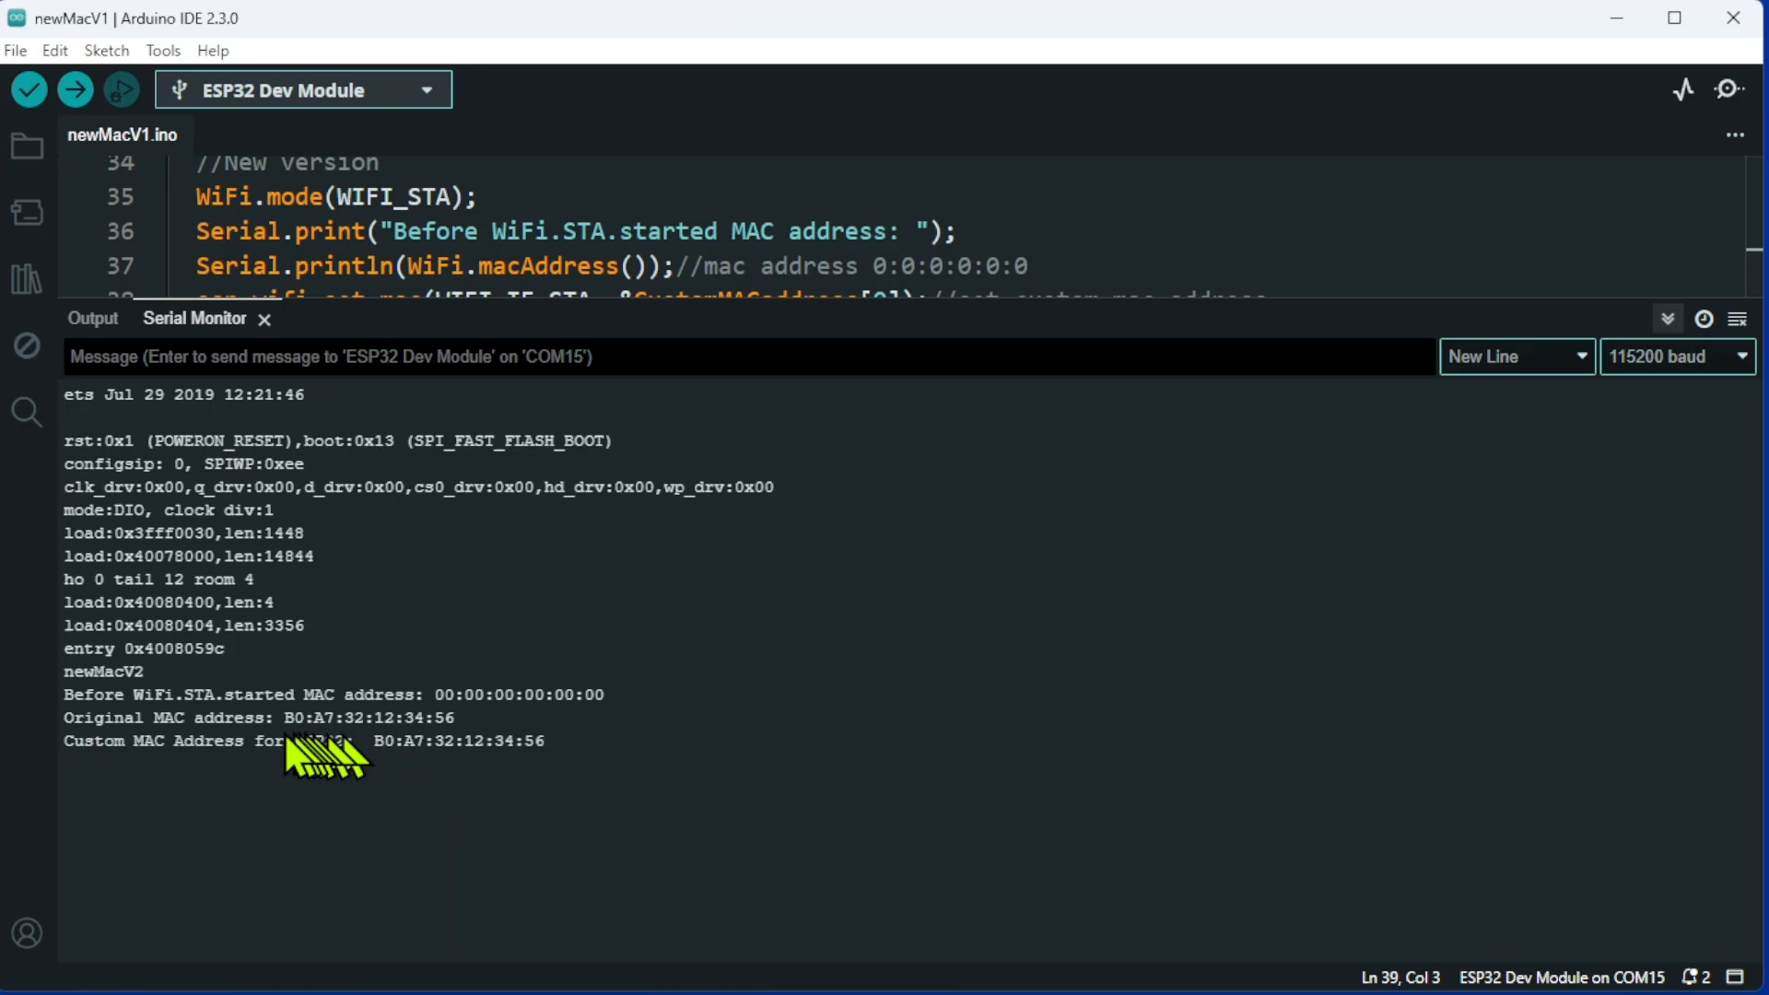
mouse_move(304, 748)
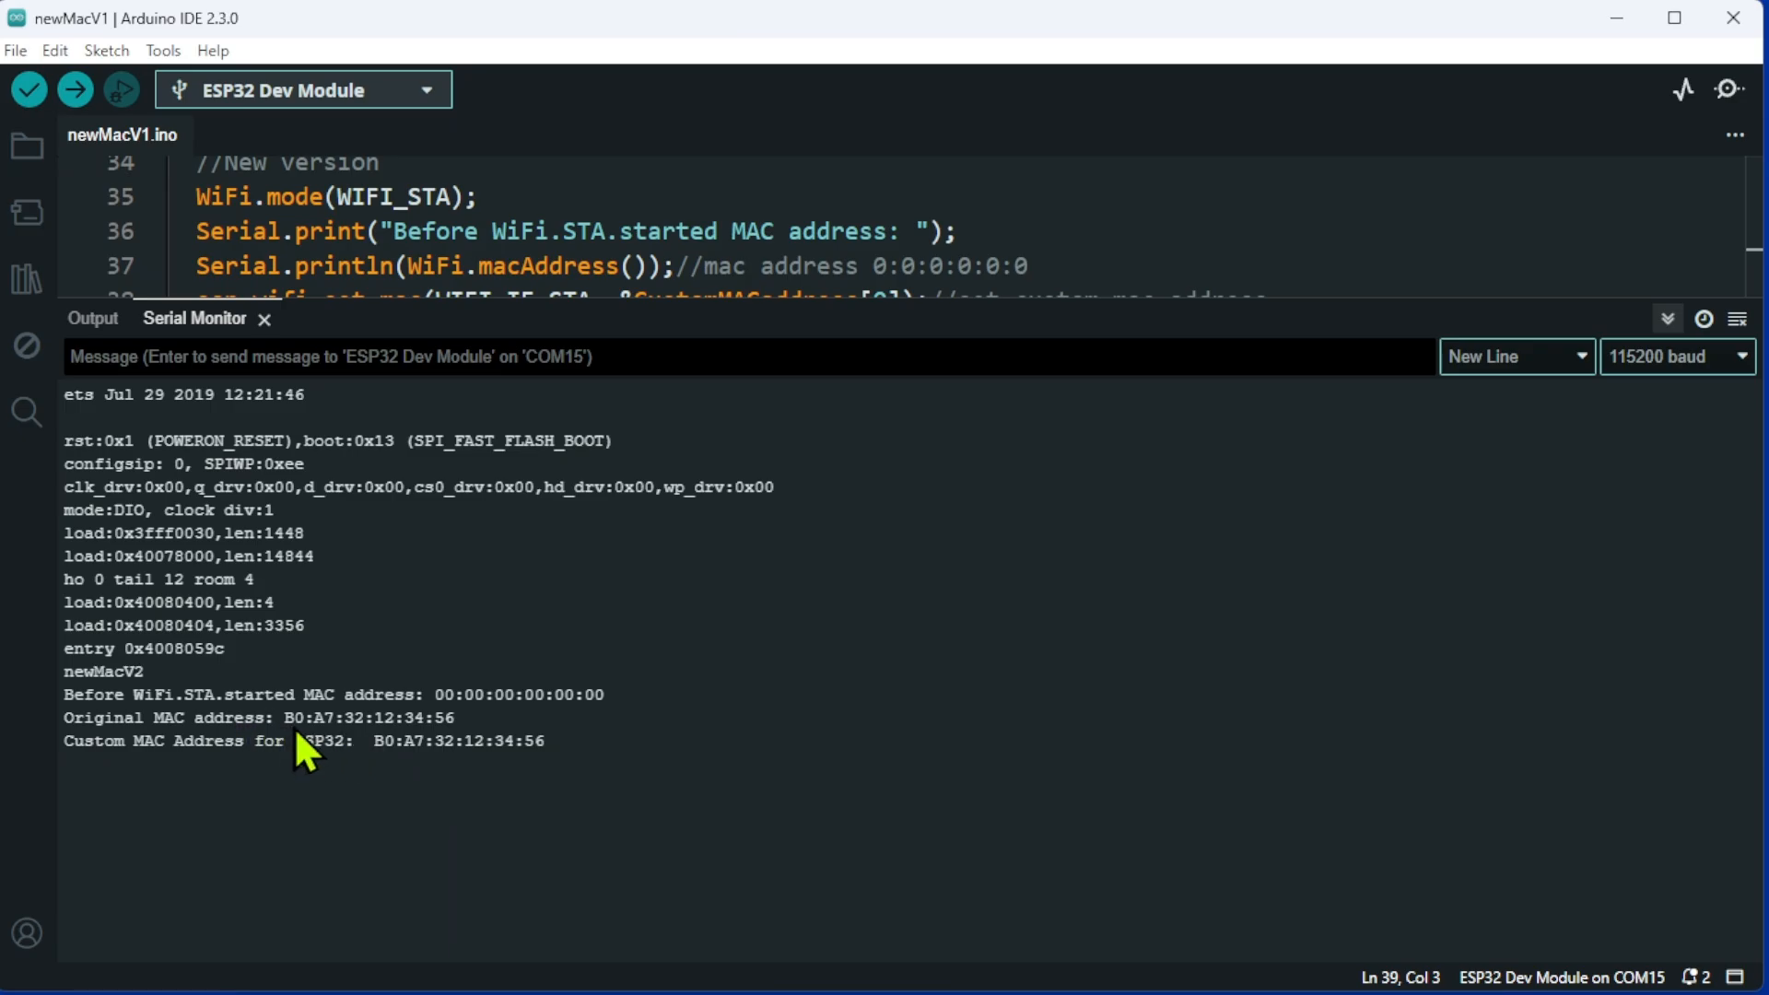
mouse_move(405, 761)
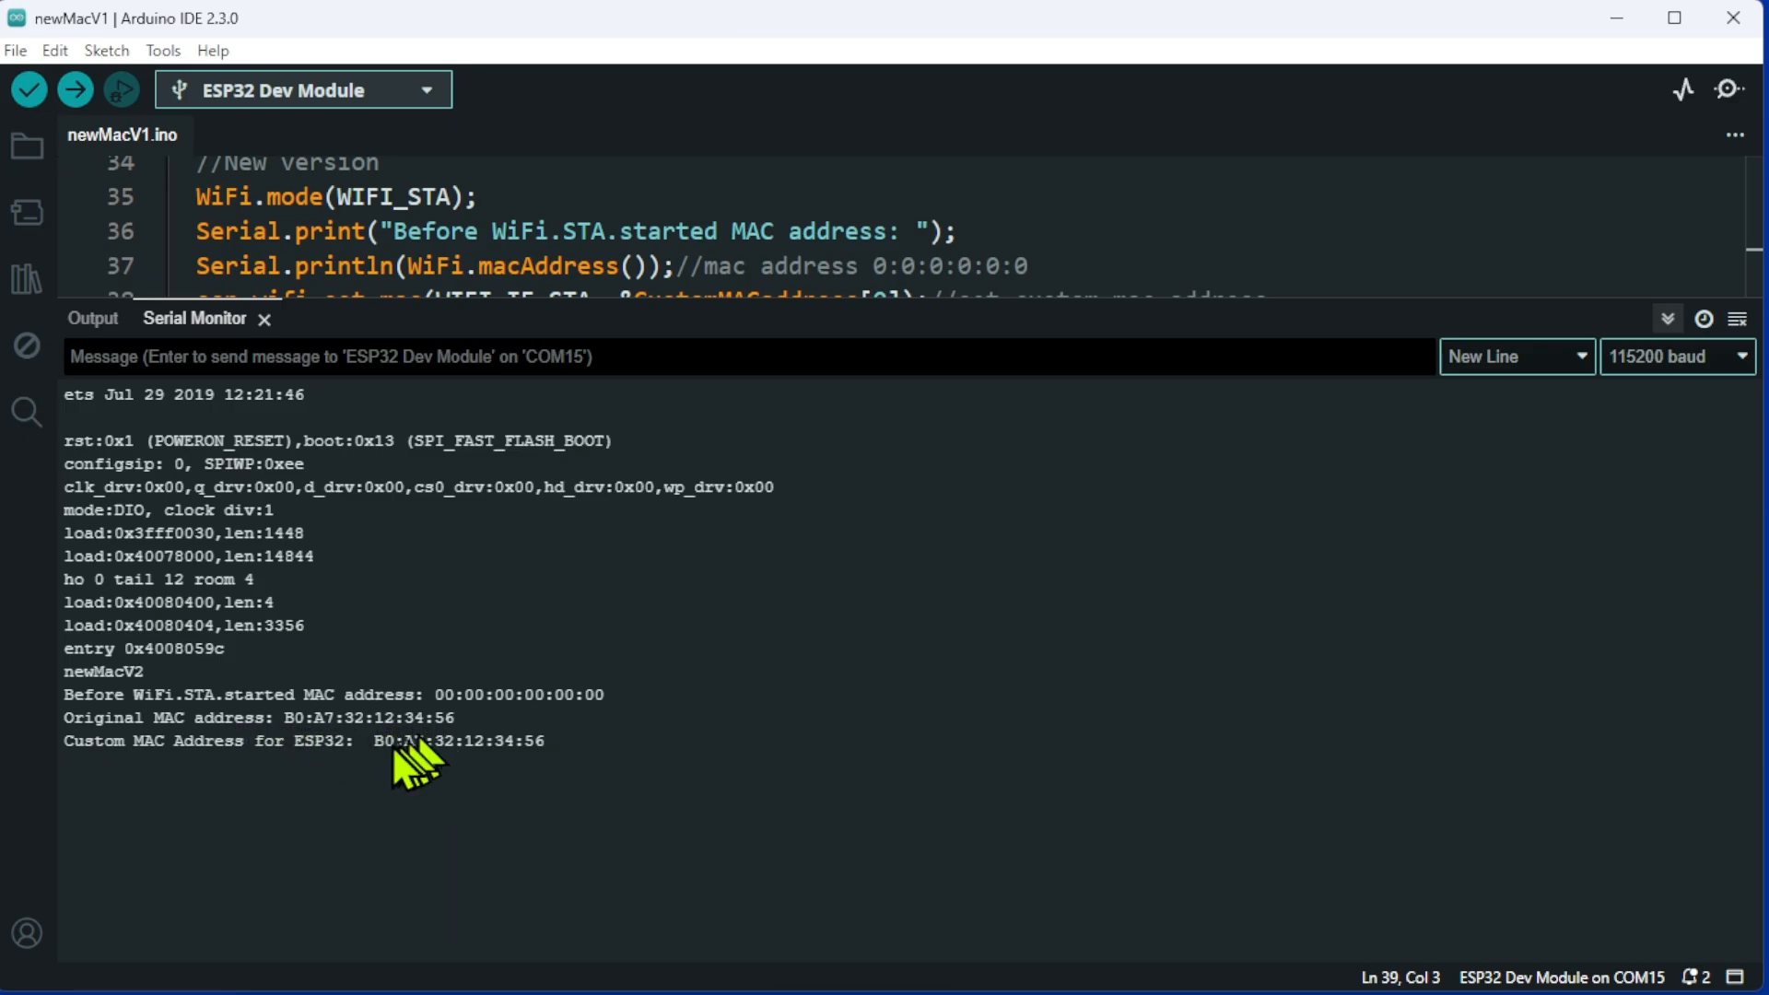
mouse_move(1158, 328)
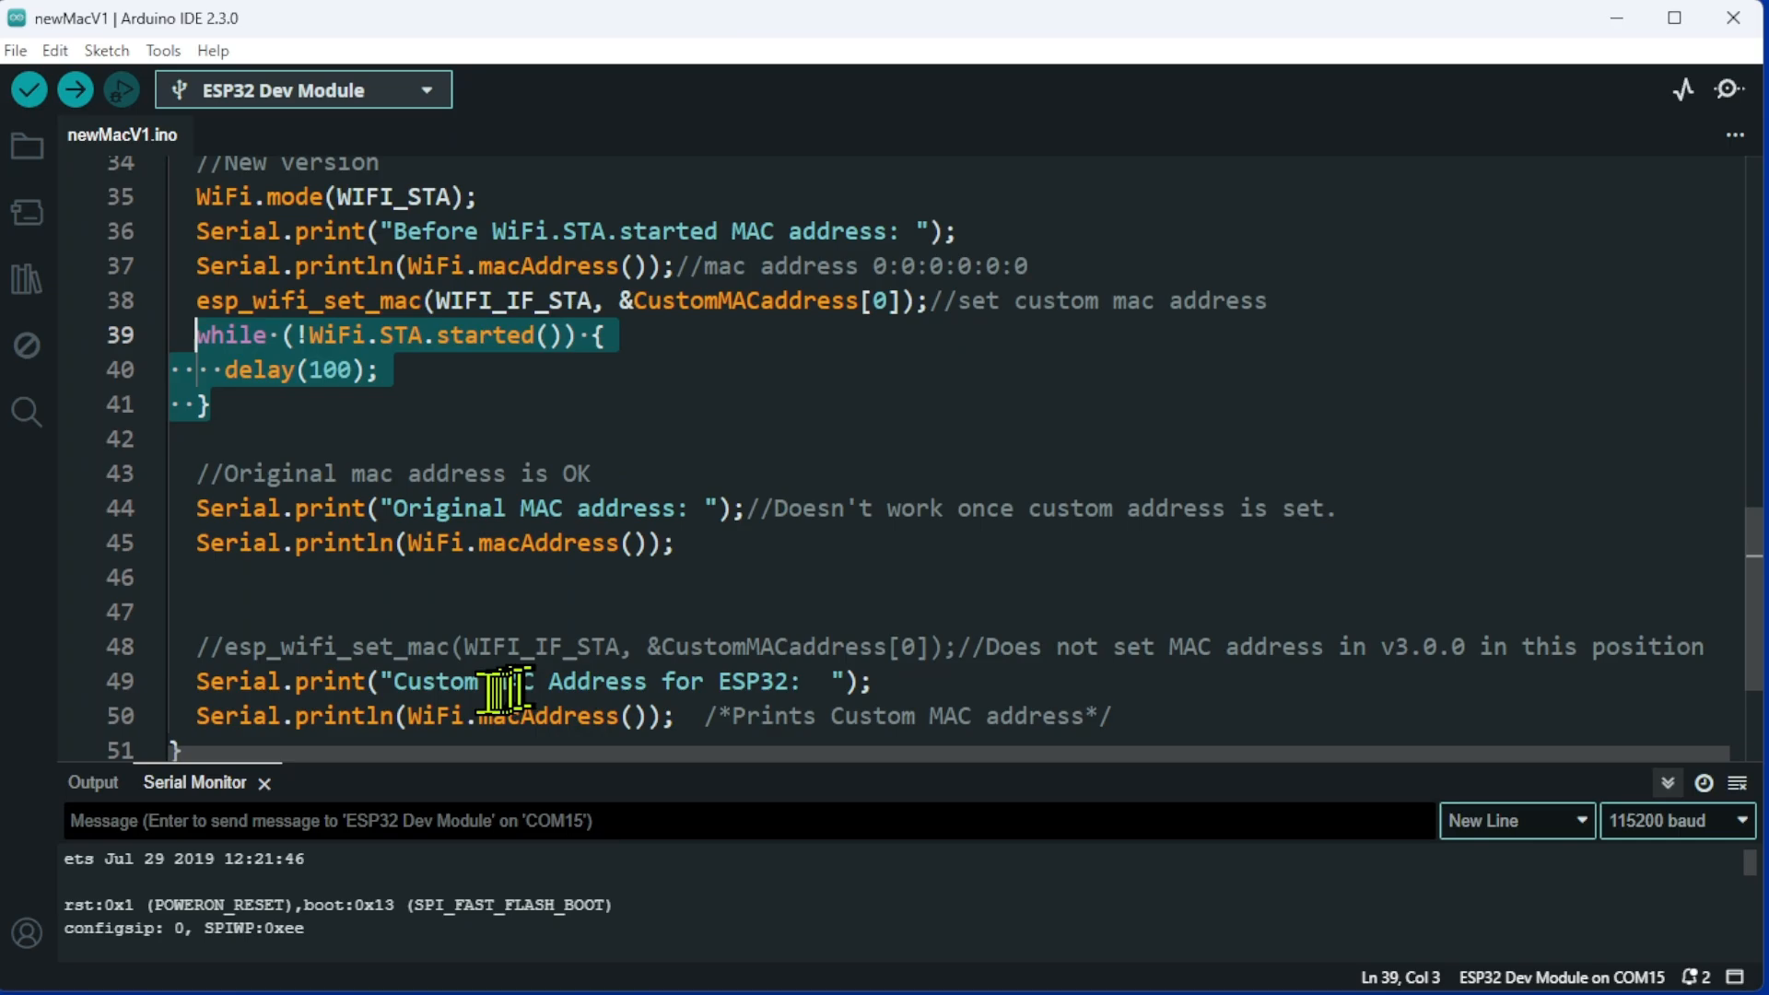
Scroll through setup() reviewing the custom MAC set before the WiFi.STA.started wait.
scroll("up", 3)
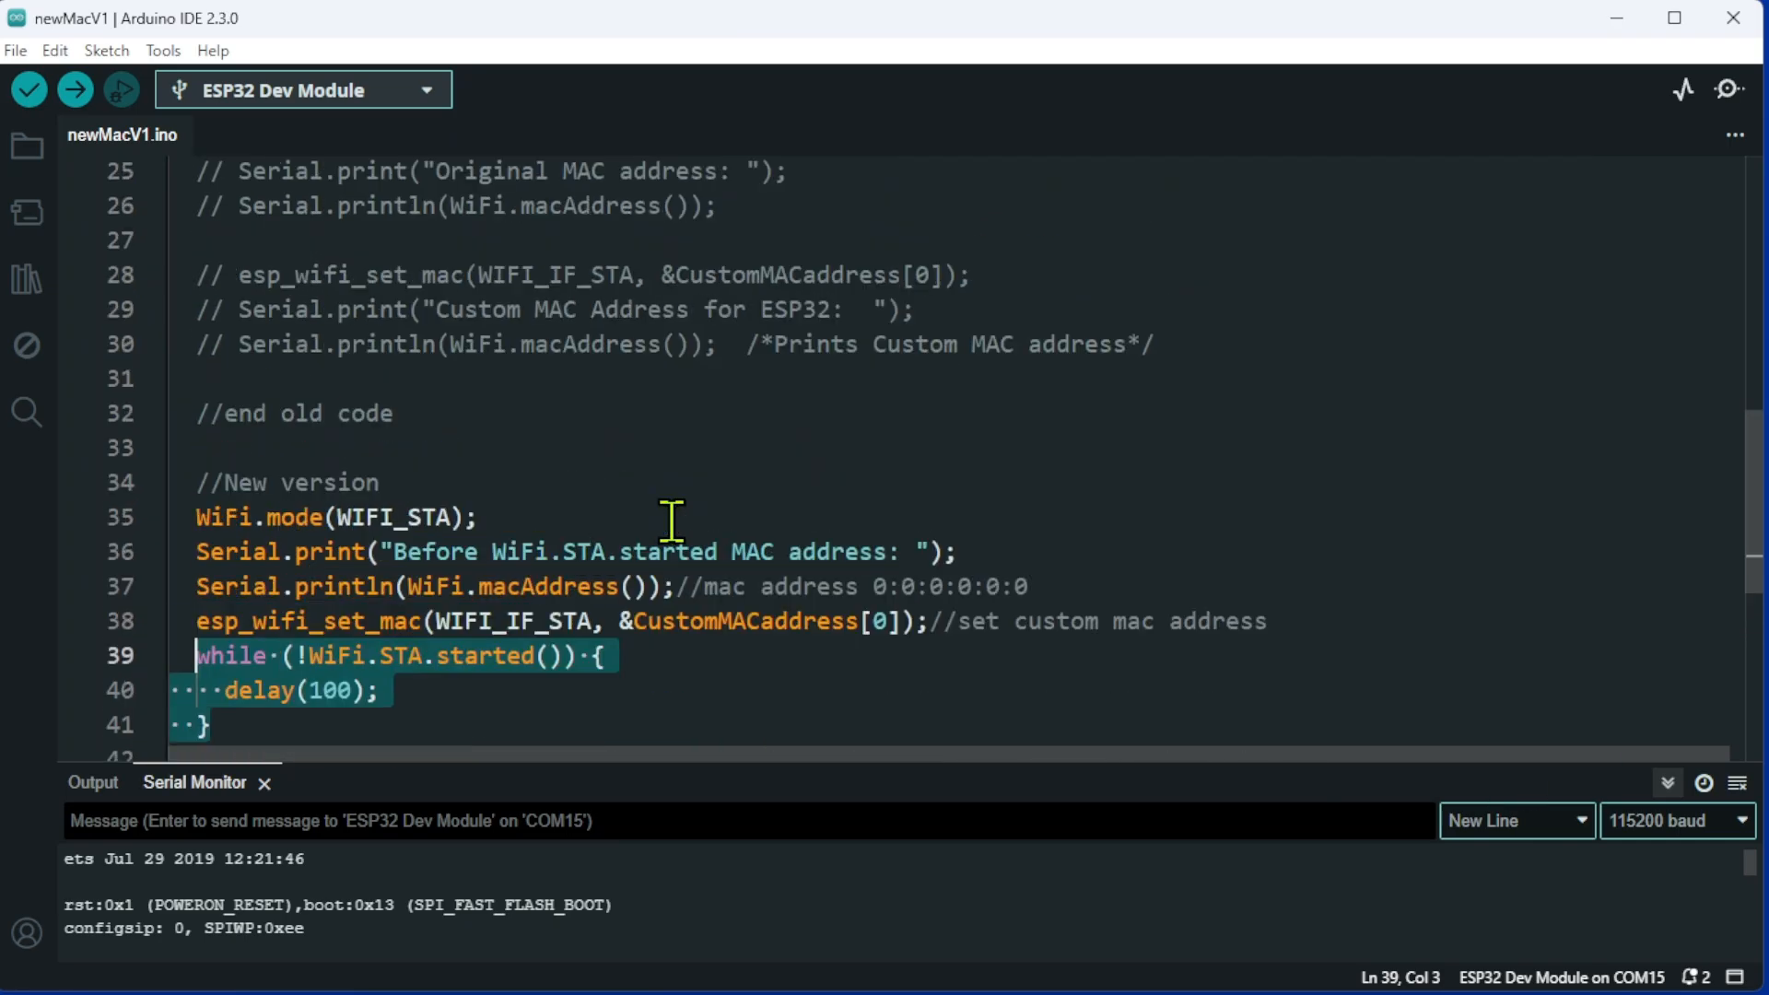
scroll("up", 3)
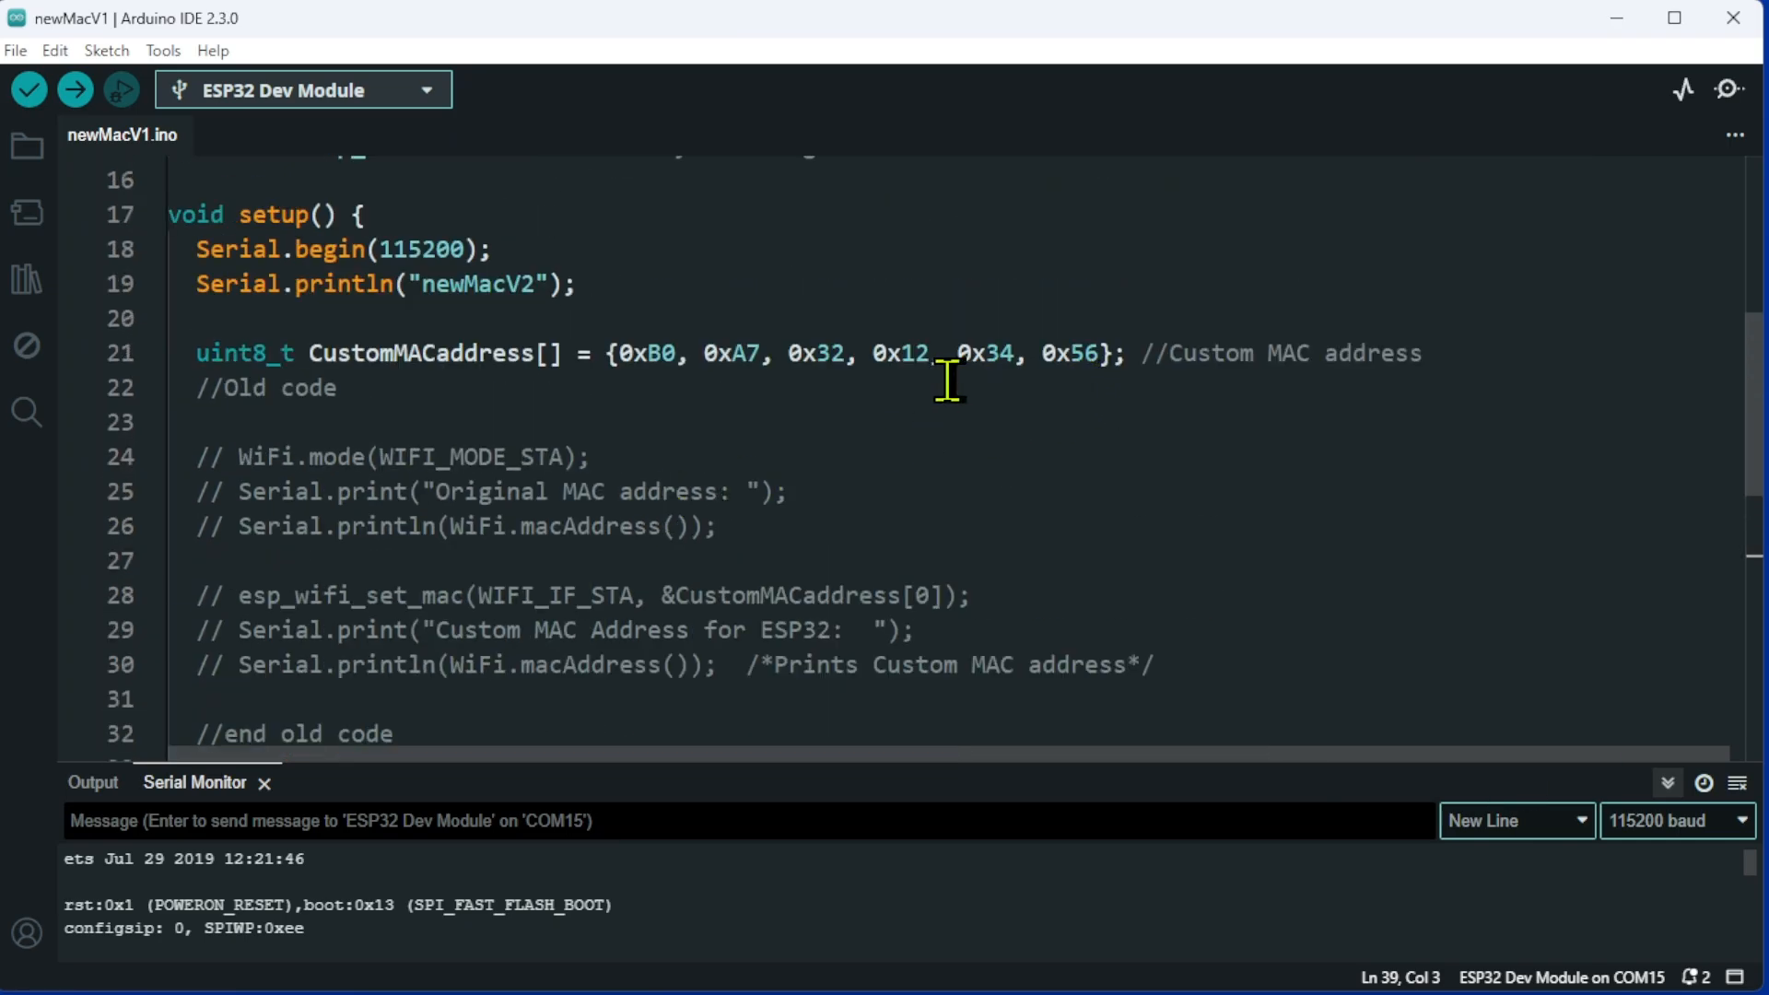
scroll("down", 3)
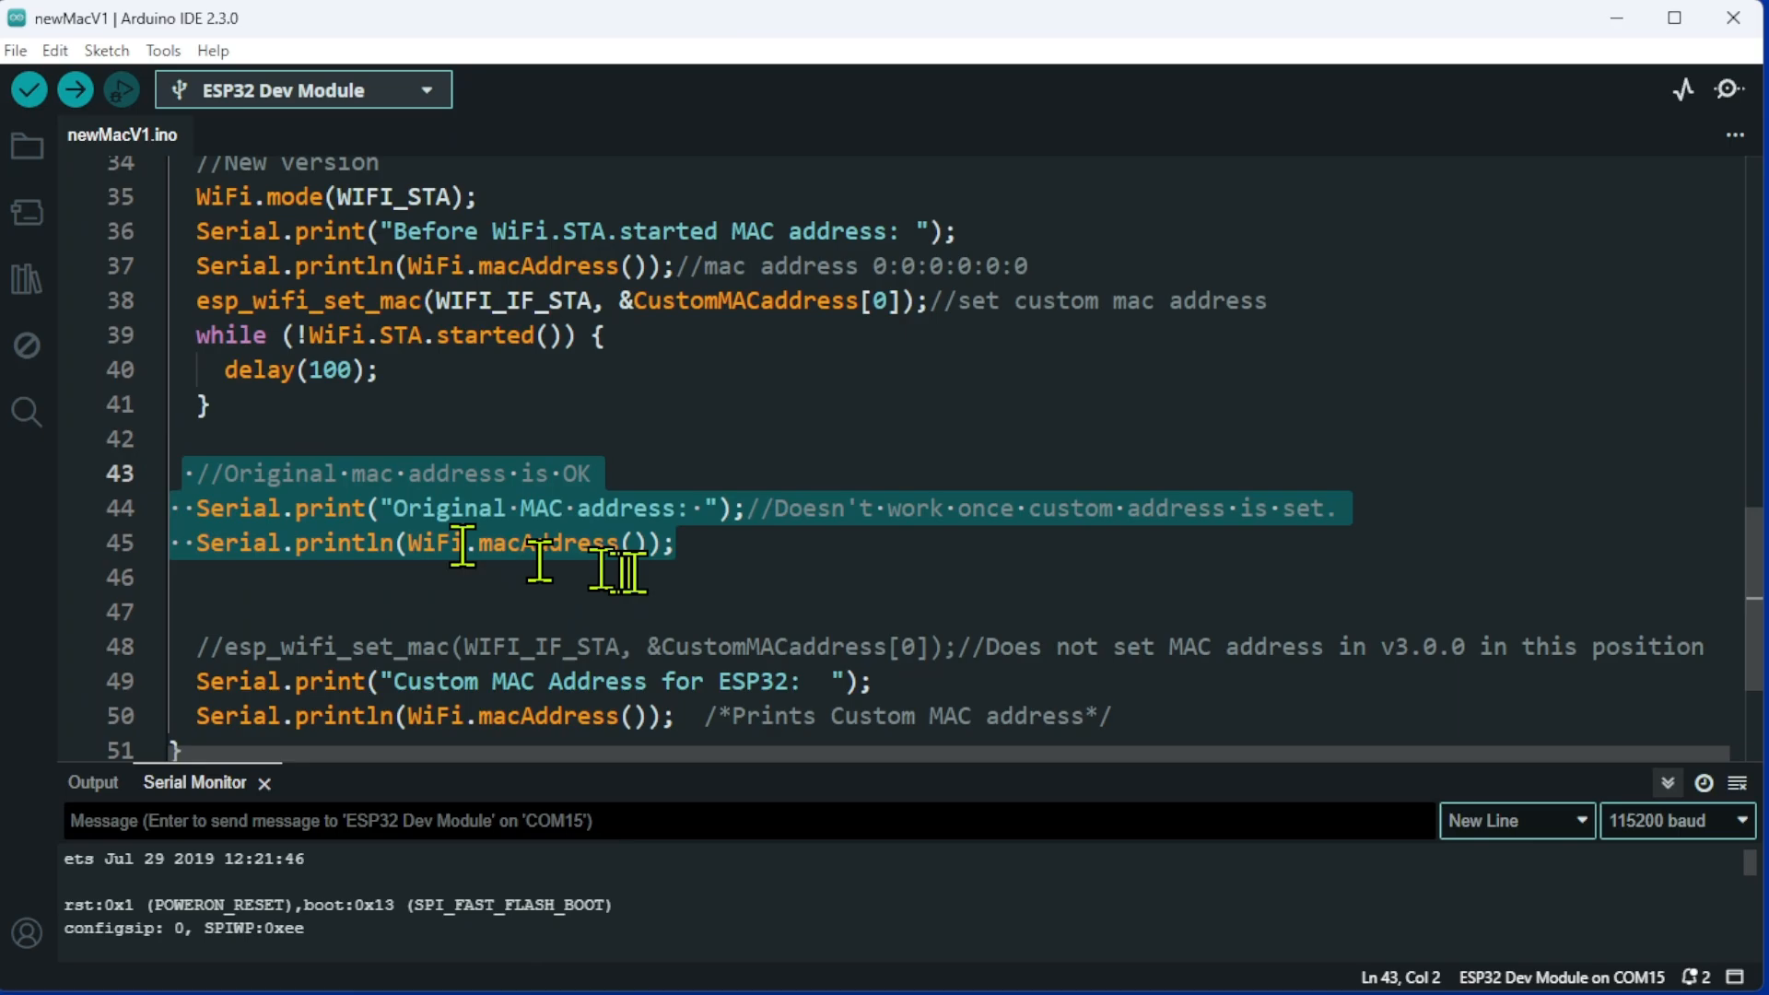
mouse_move(708, 564)
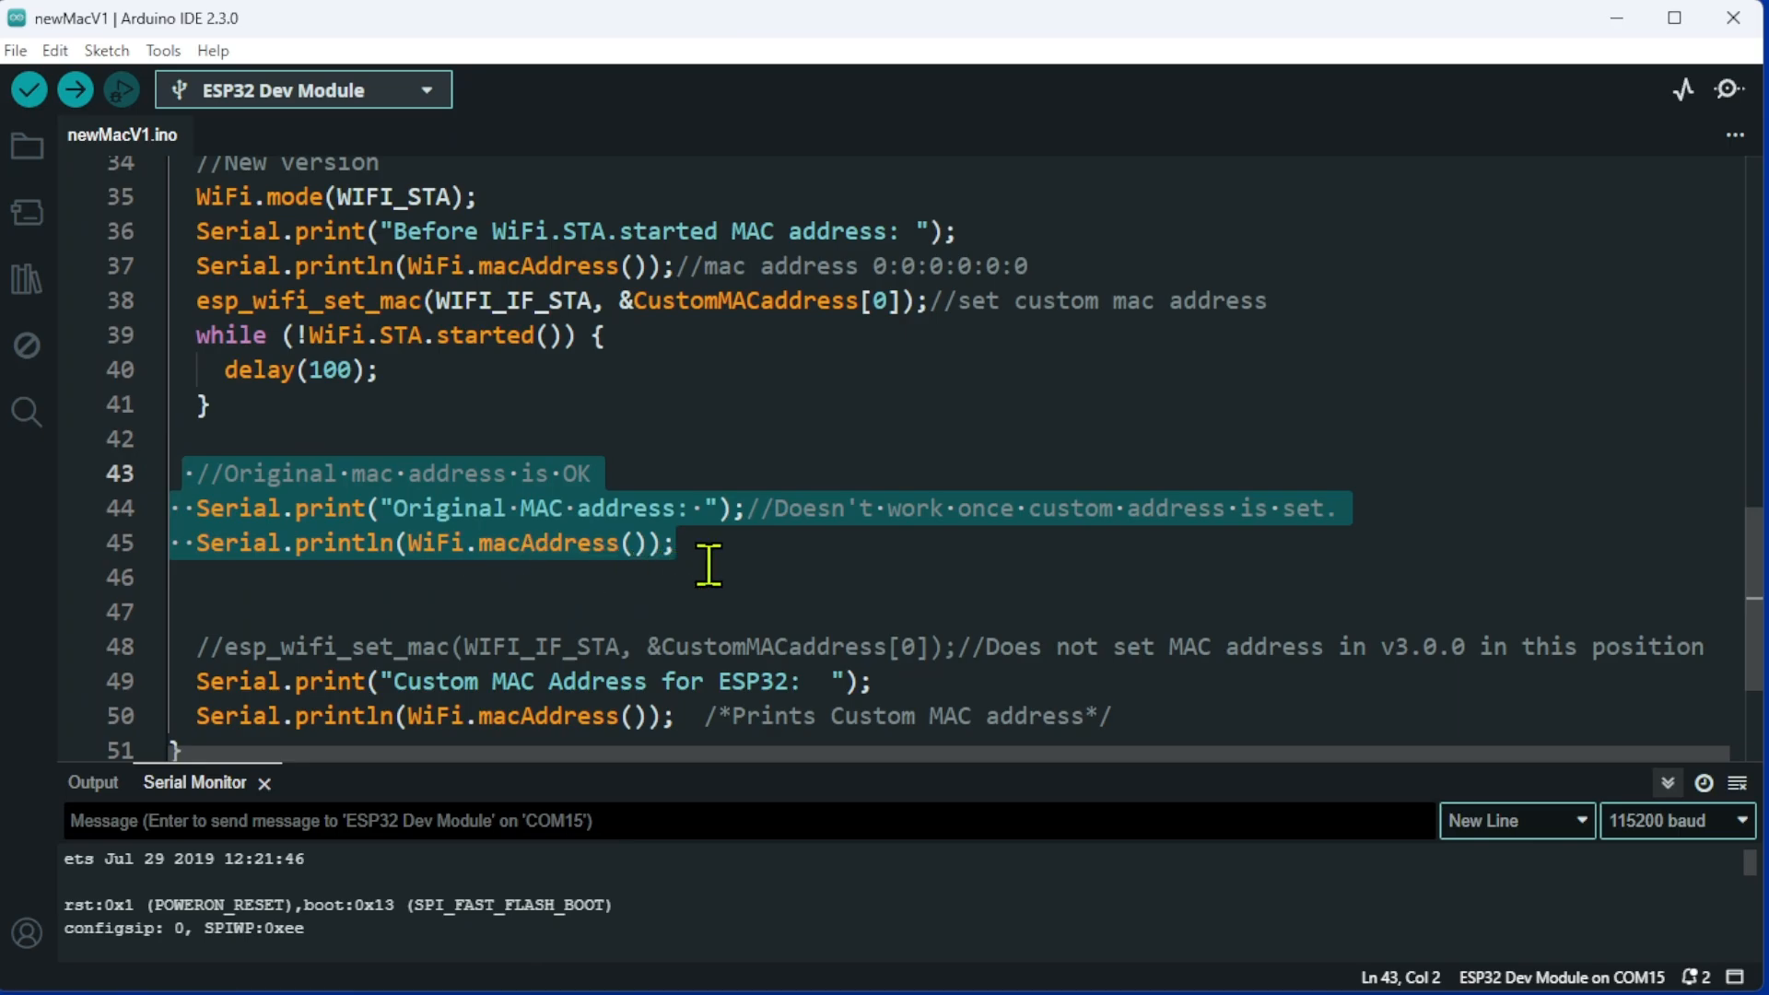
scroll("down", 3)
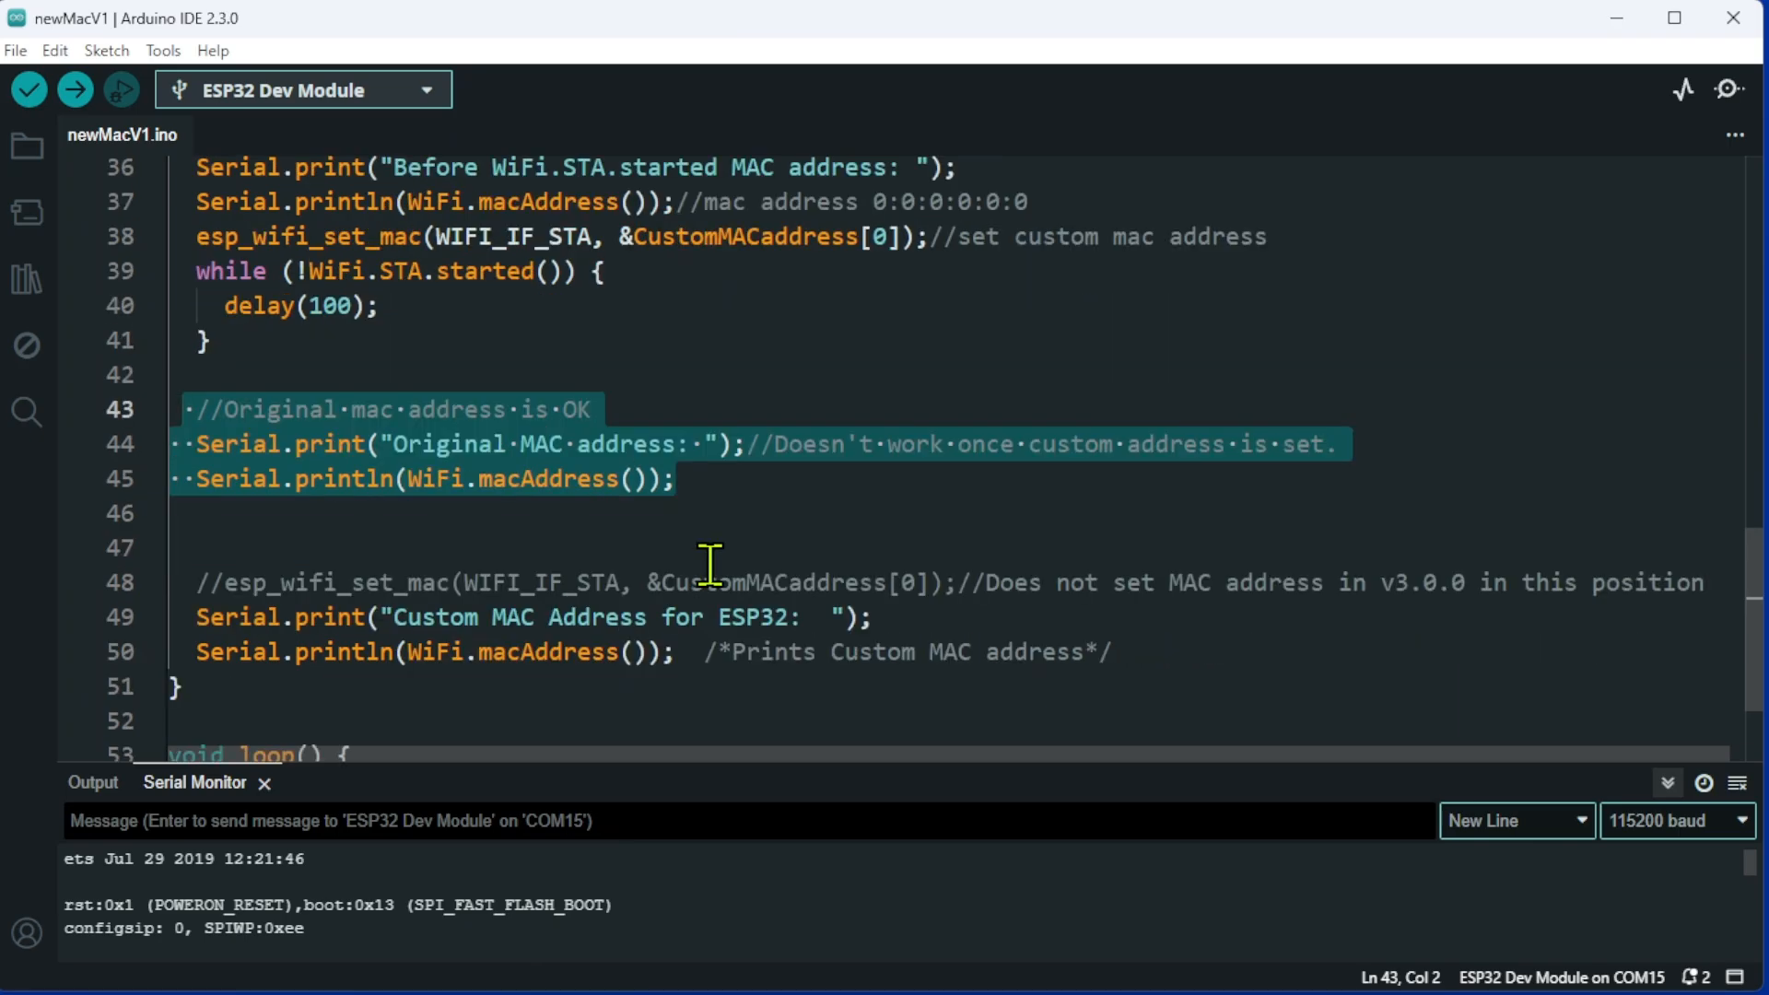
mouse_move(676, 643)
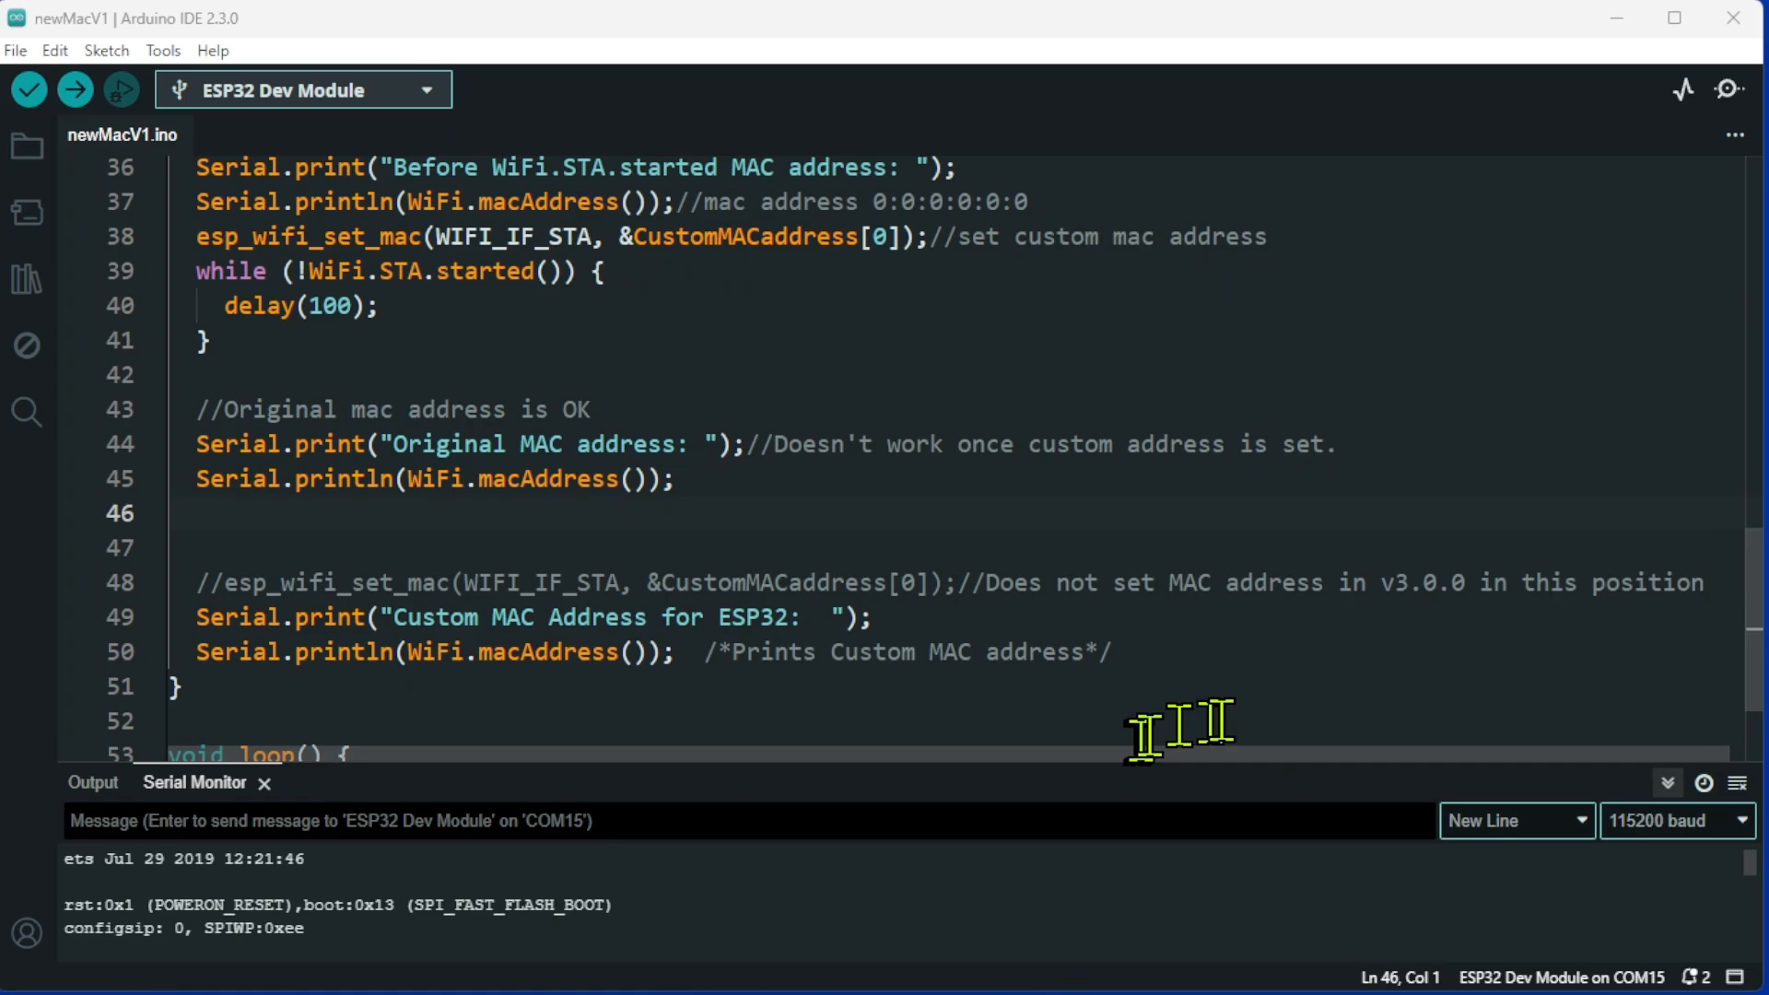
mouse_move(1259, 674)
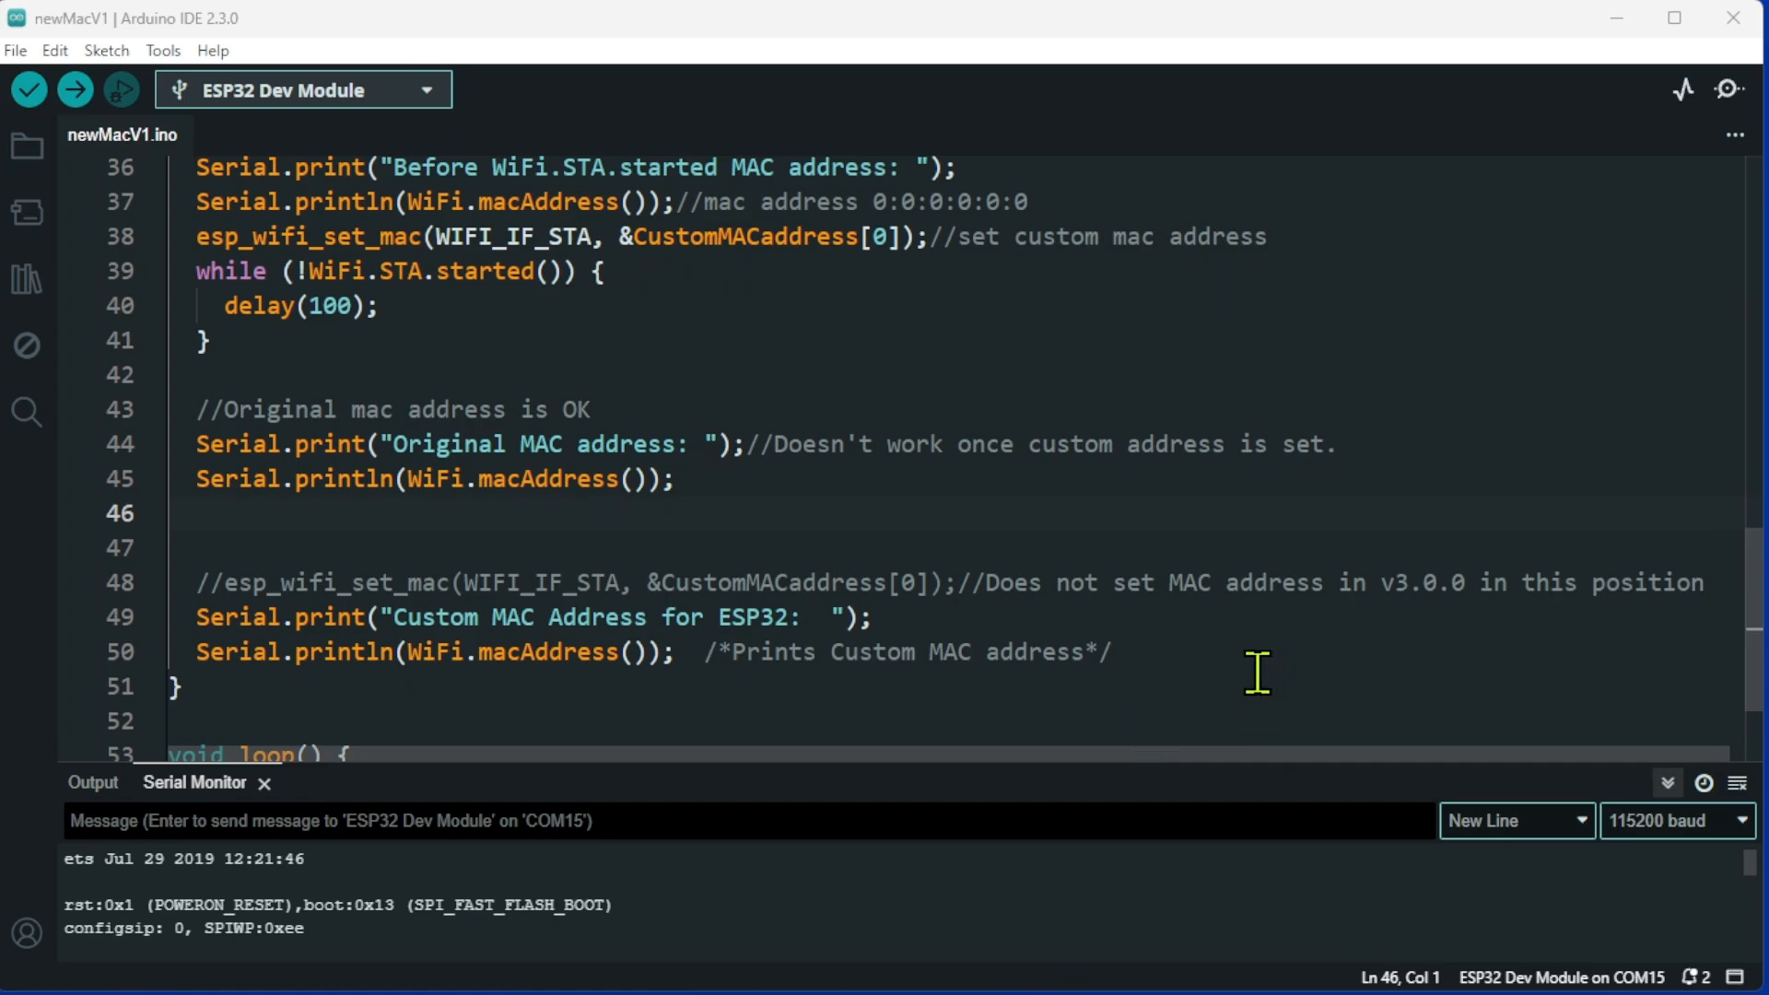
mouse_move(1244, 667)
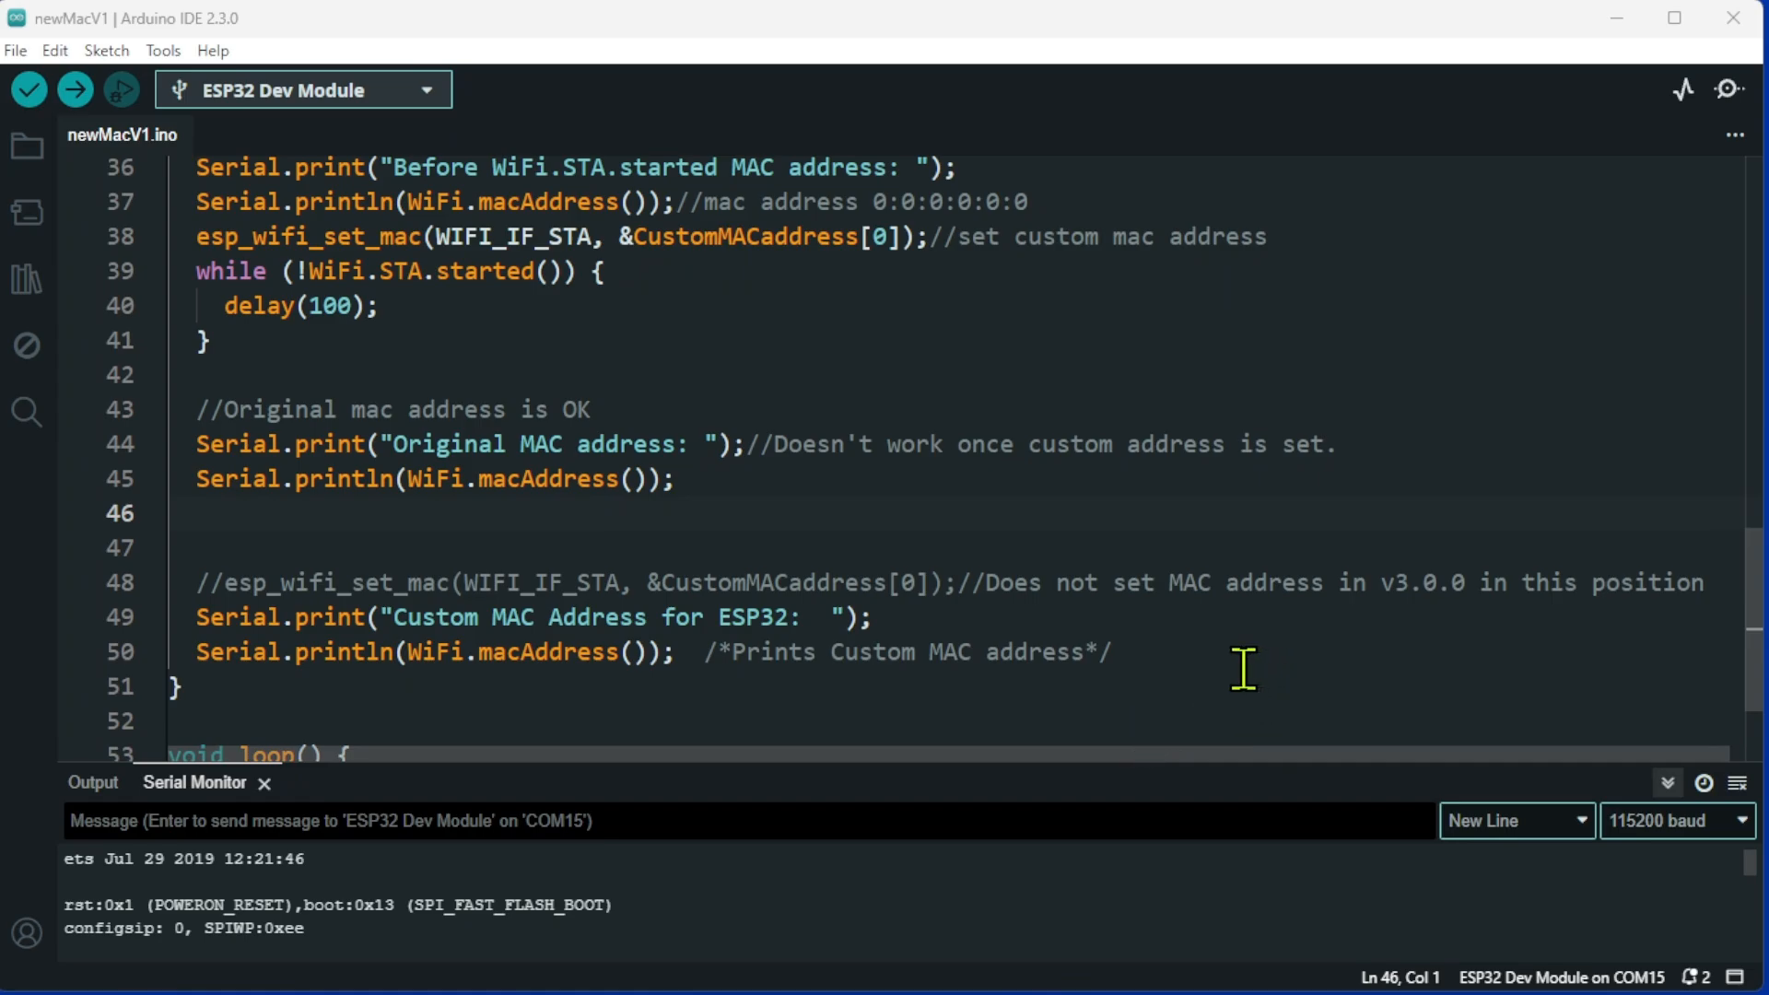
mouse_move(1229, 664)
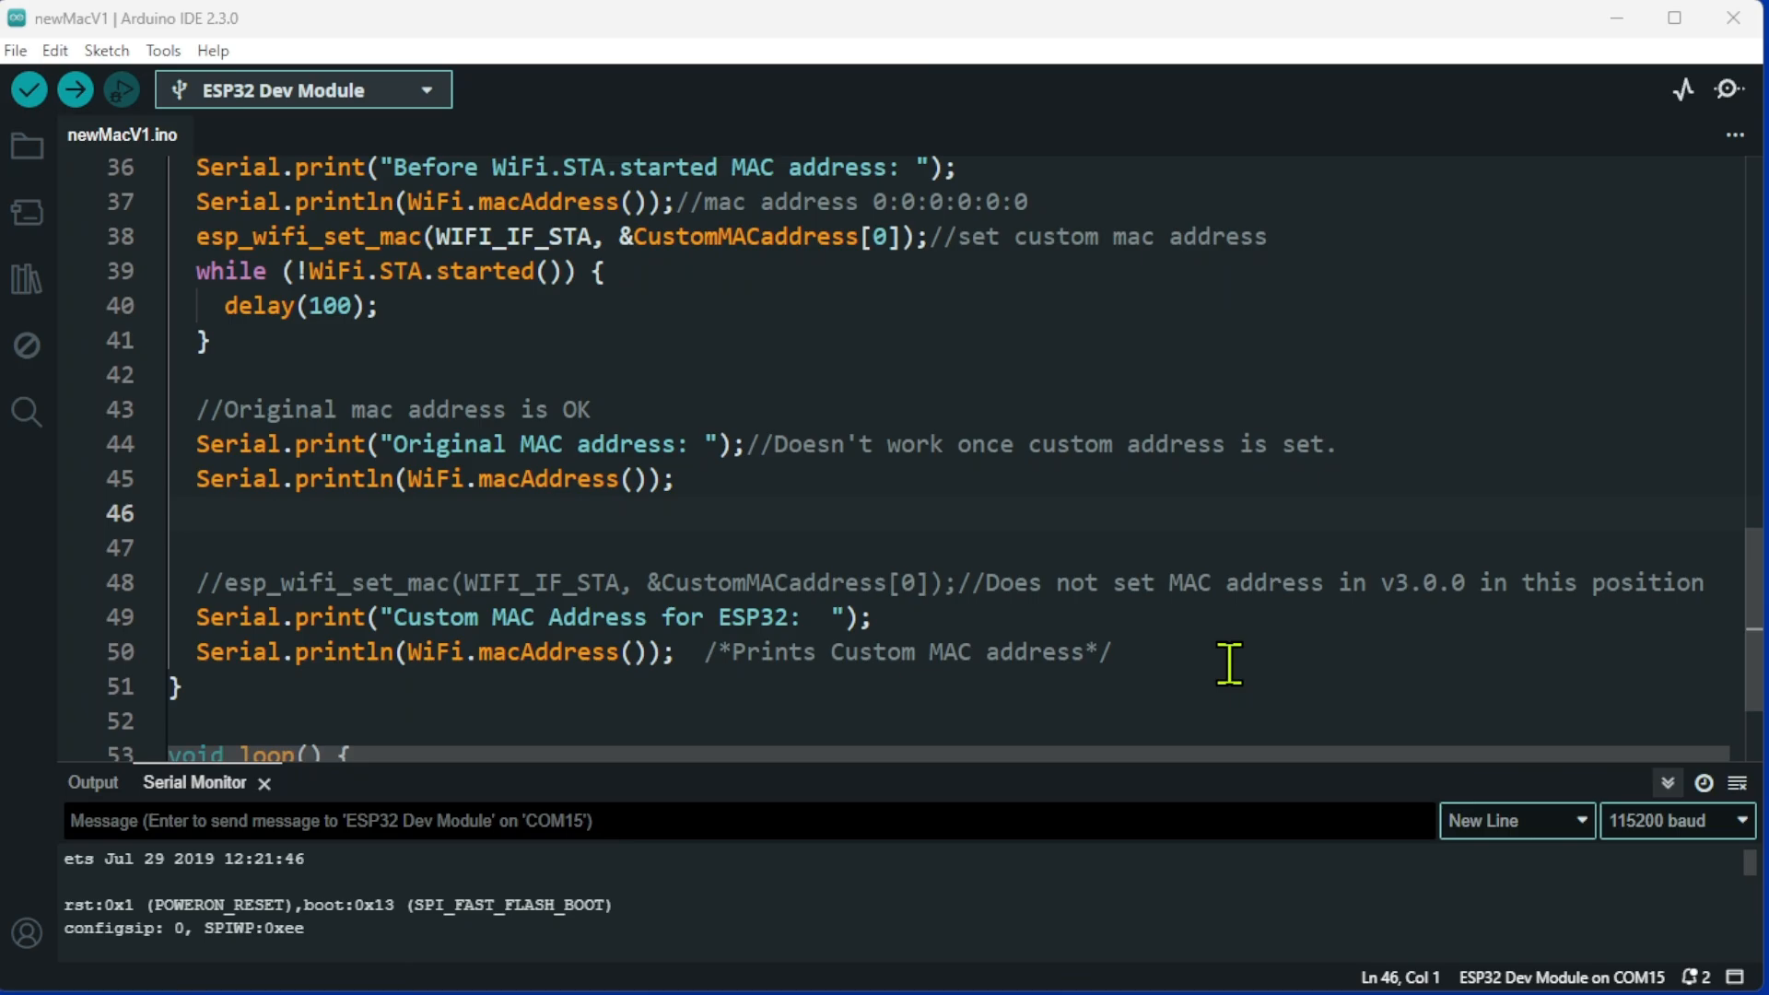
mouse_move(1753, 617)
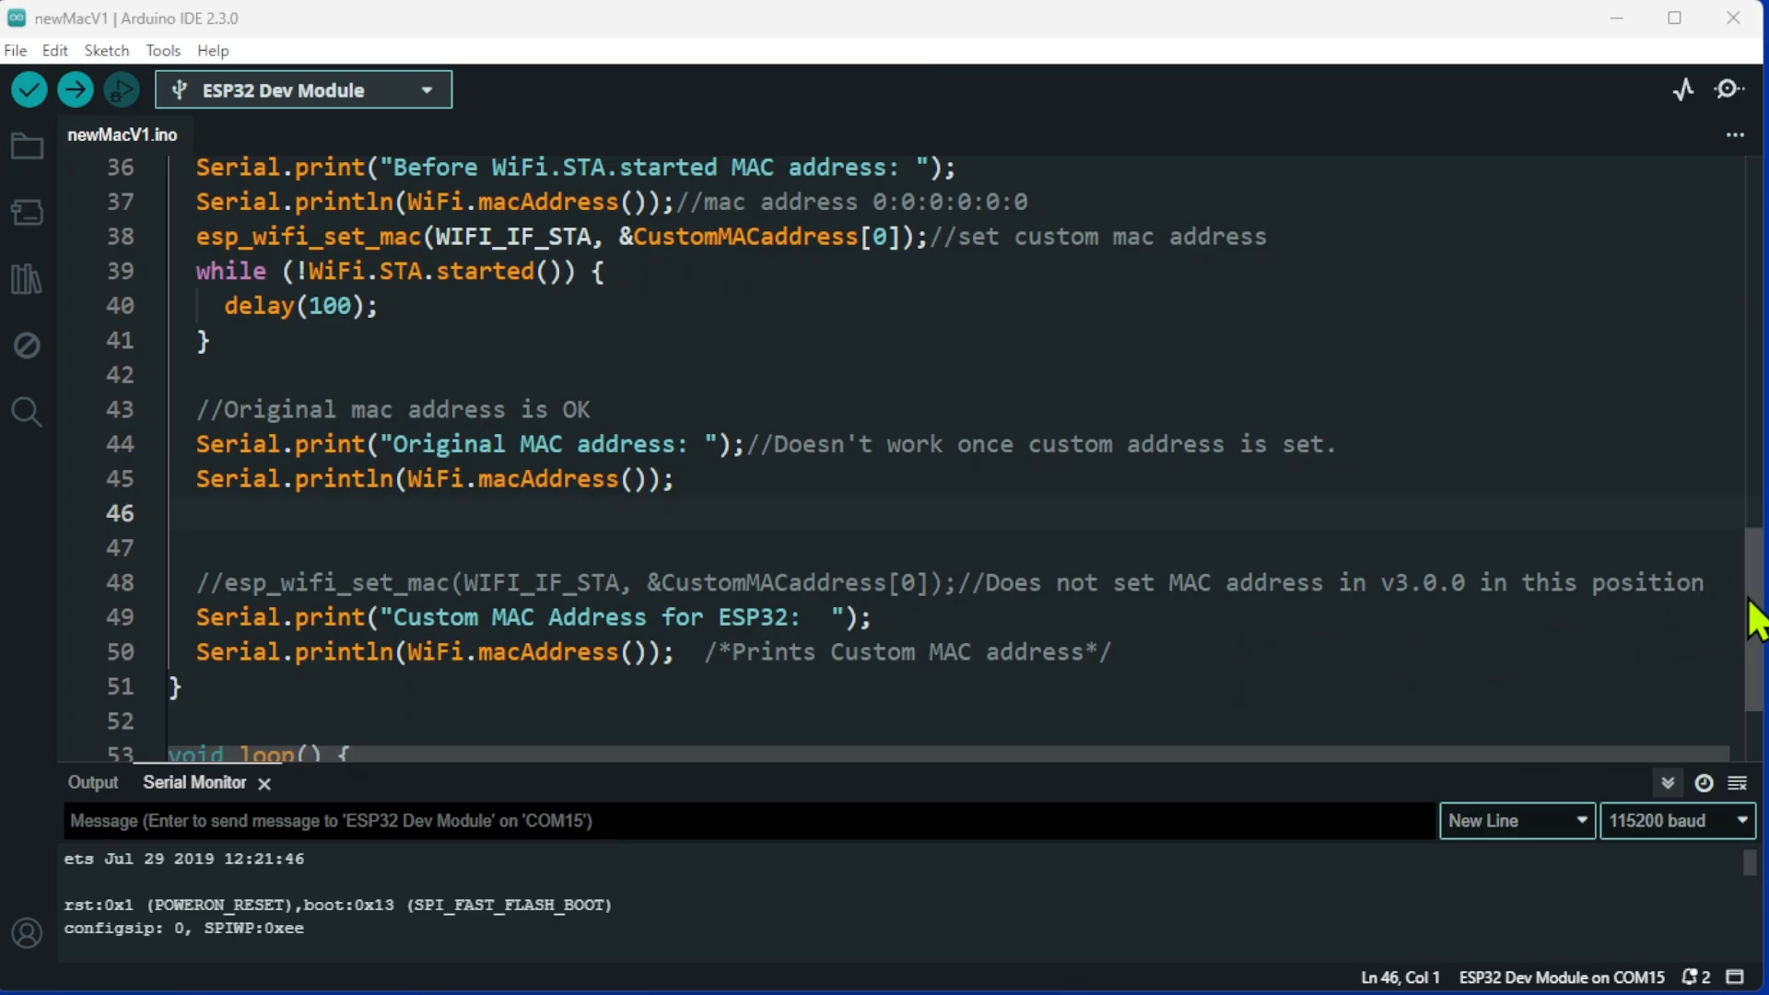
scroll("up", 3)
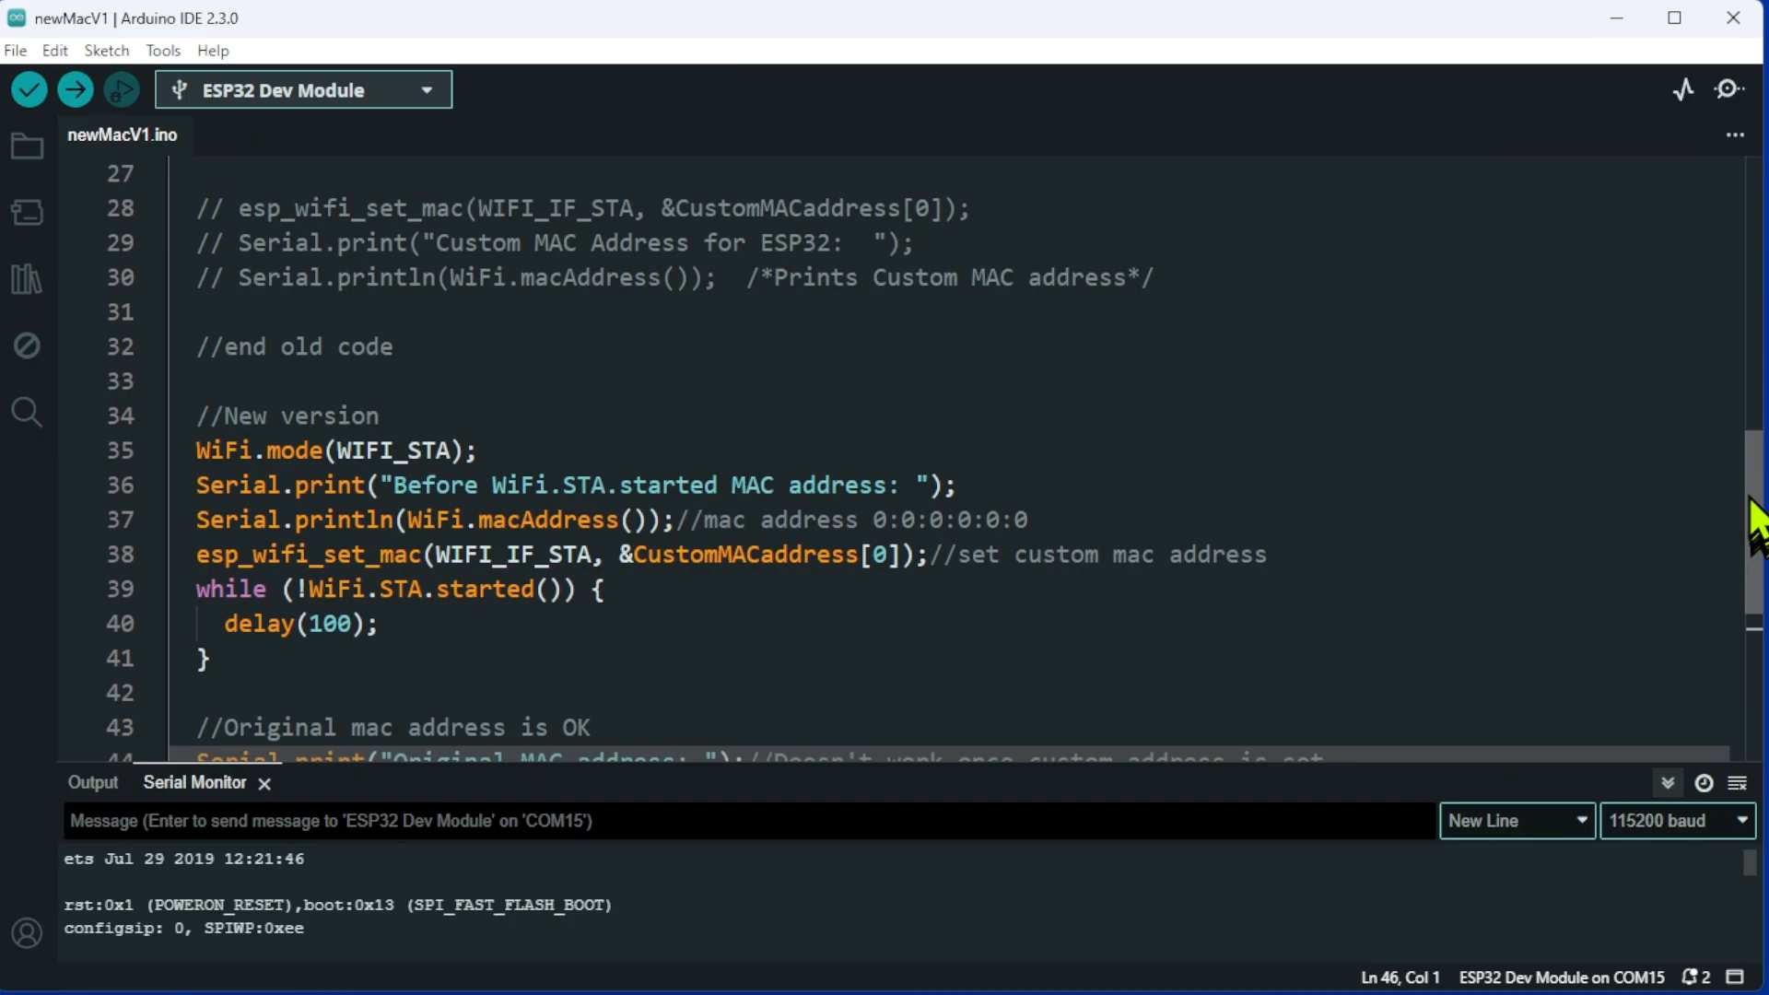
scroll("up", 3)
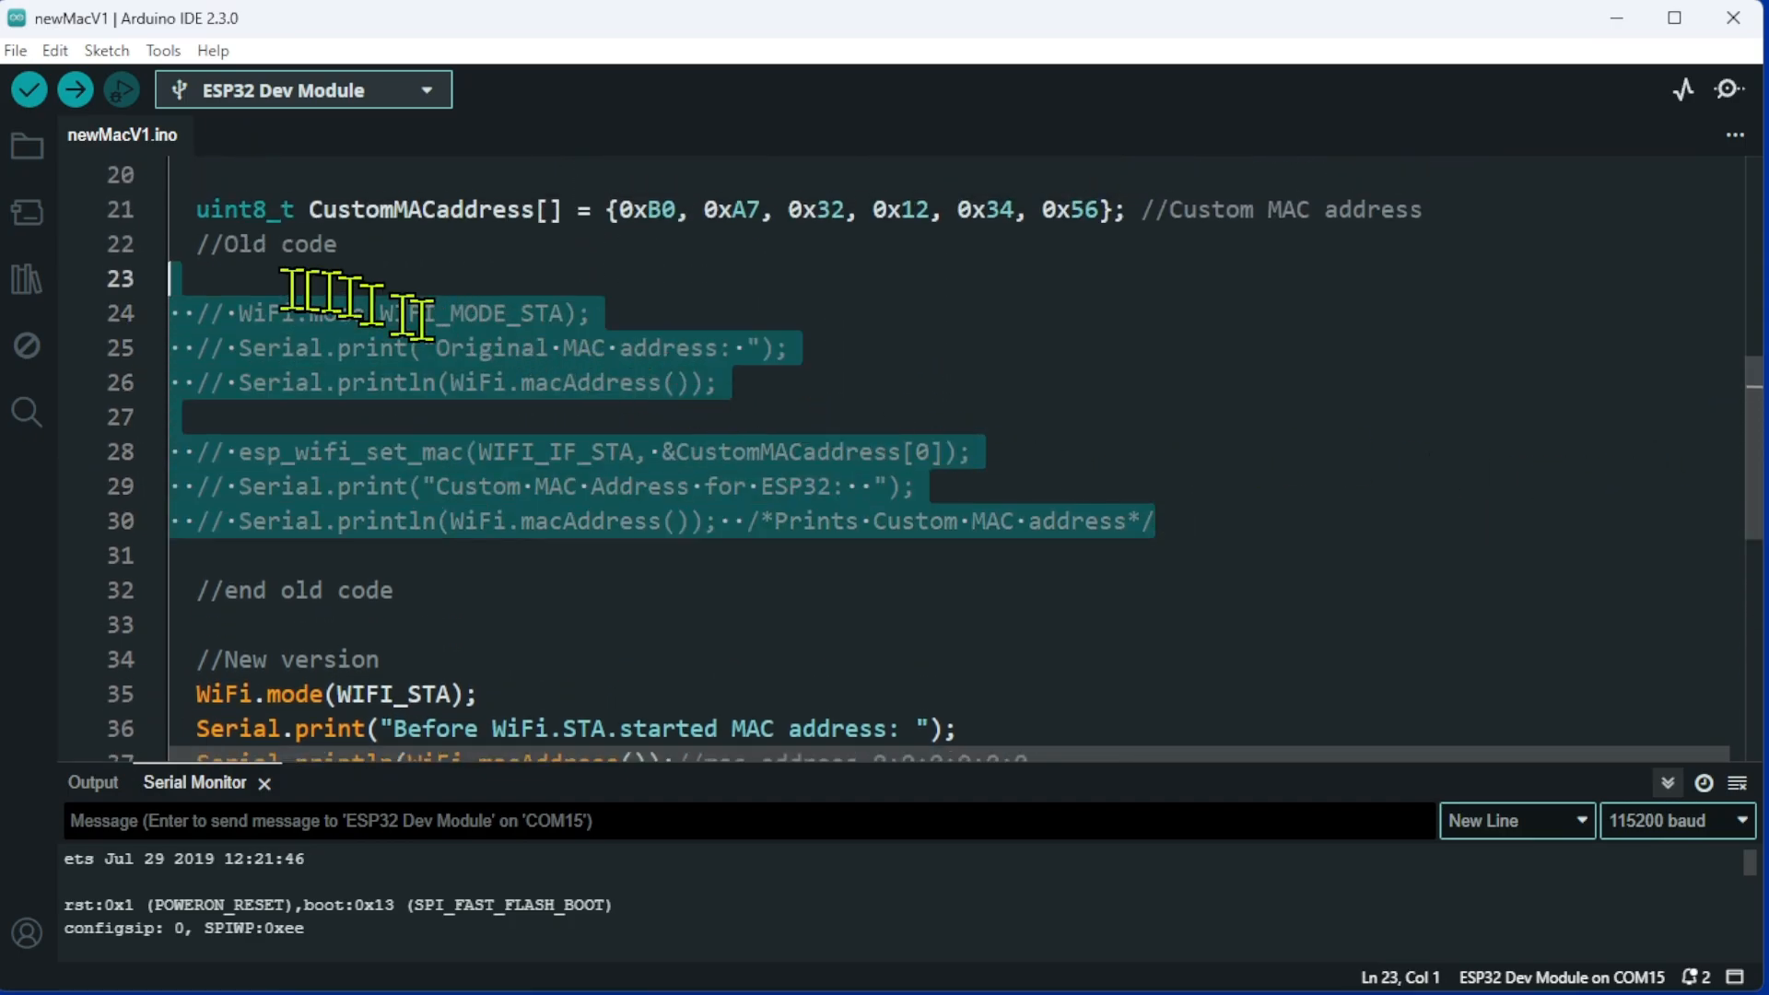
scroll("down", 3)
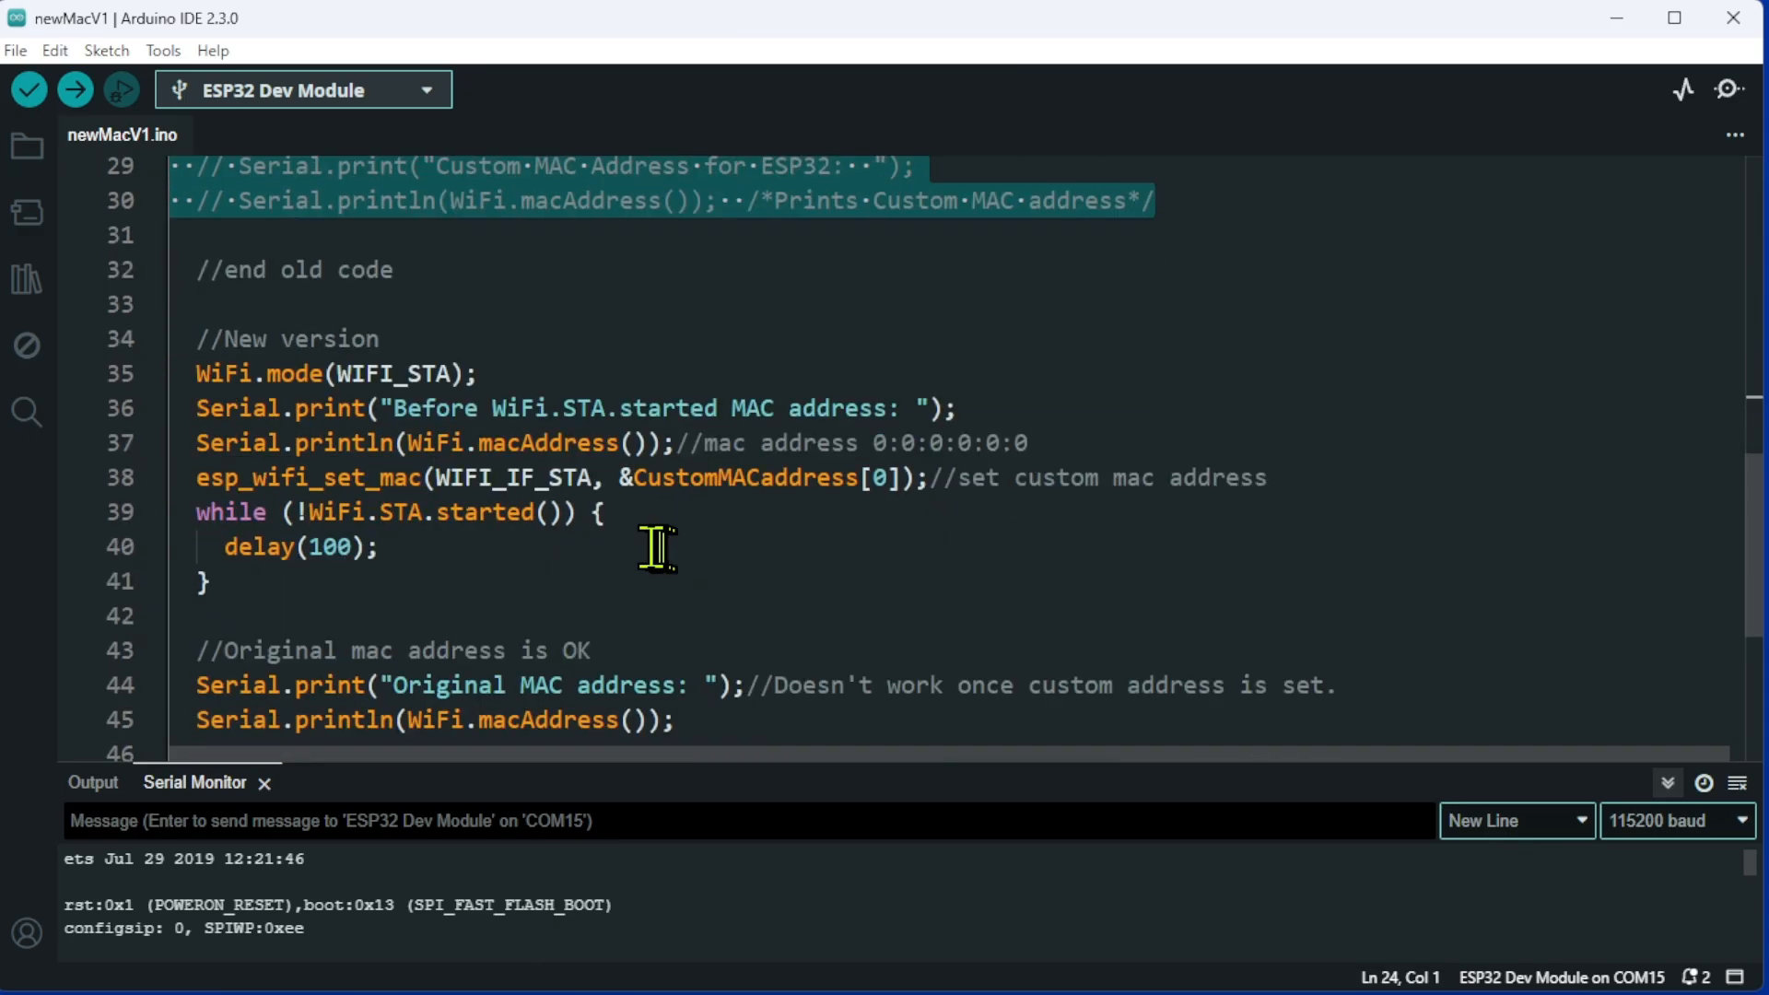
scroll("down", 3)
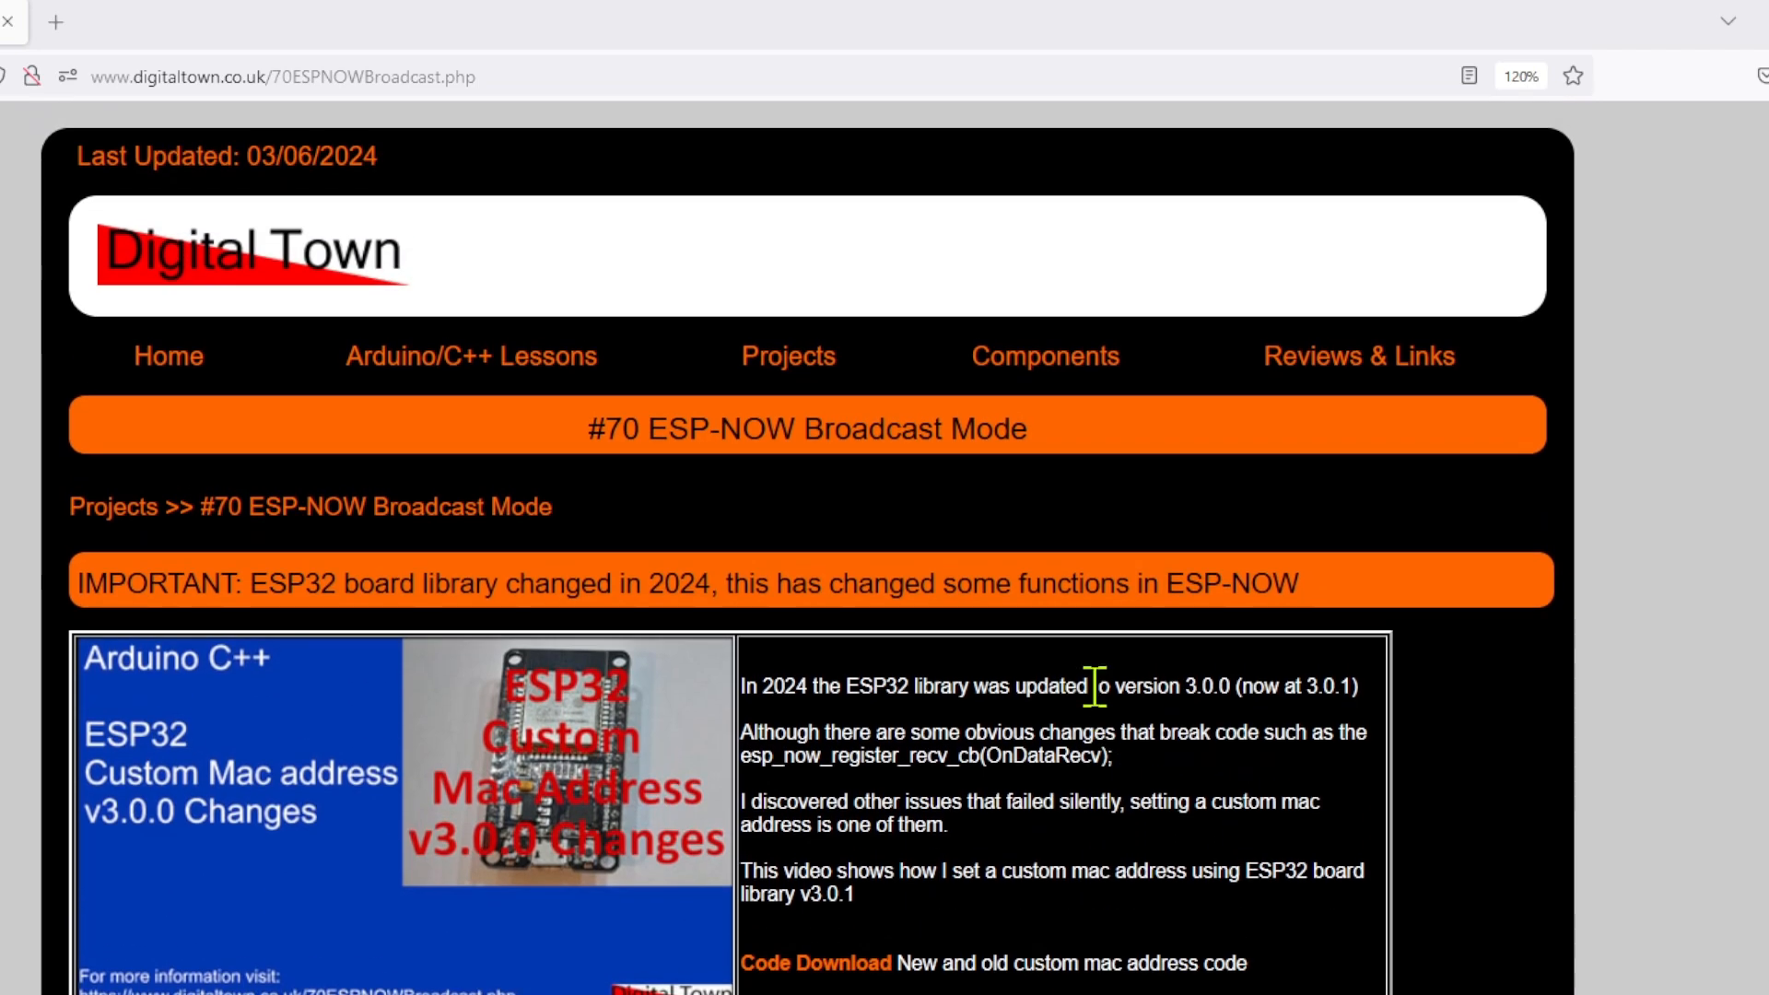
Scroll down the ESP-NOW Broadcast Mode page to the custom MAC section and Code Download links.
scroll("down", 3)
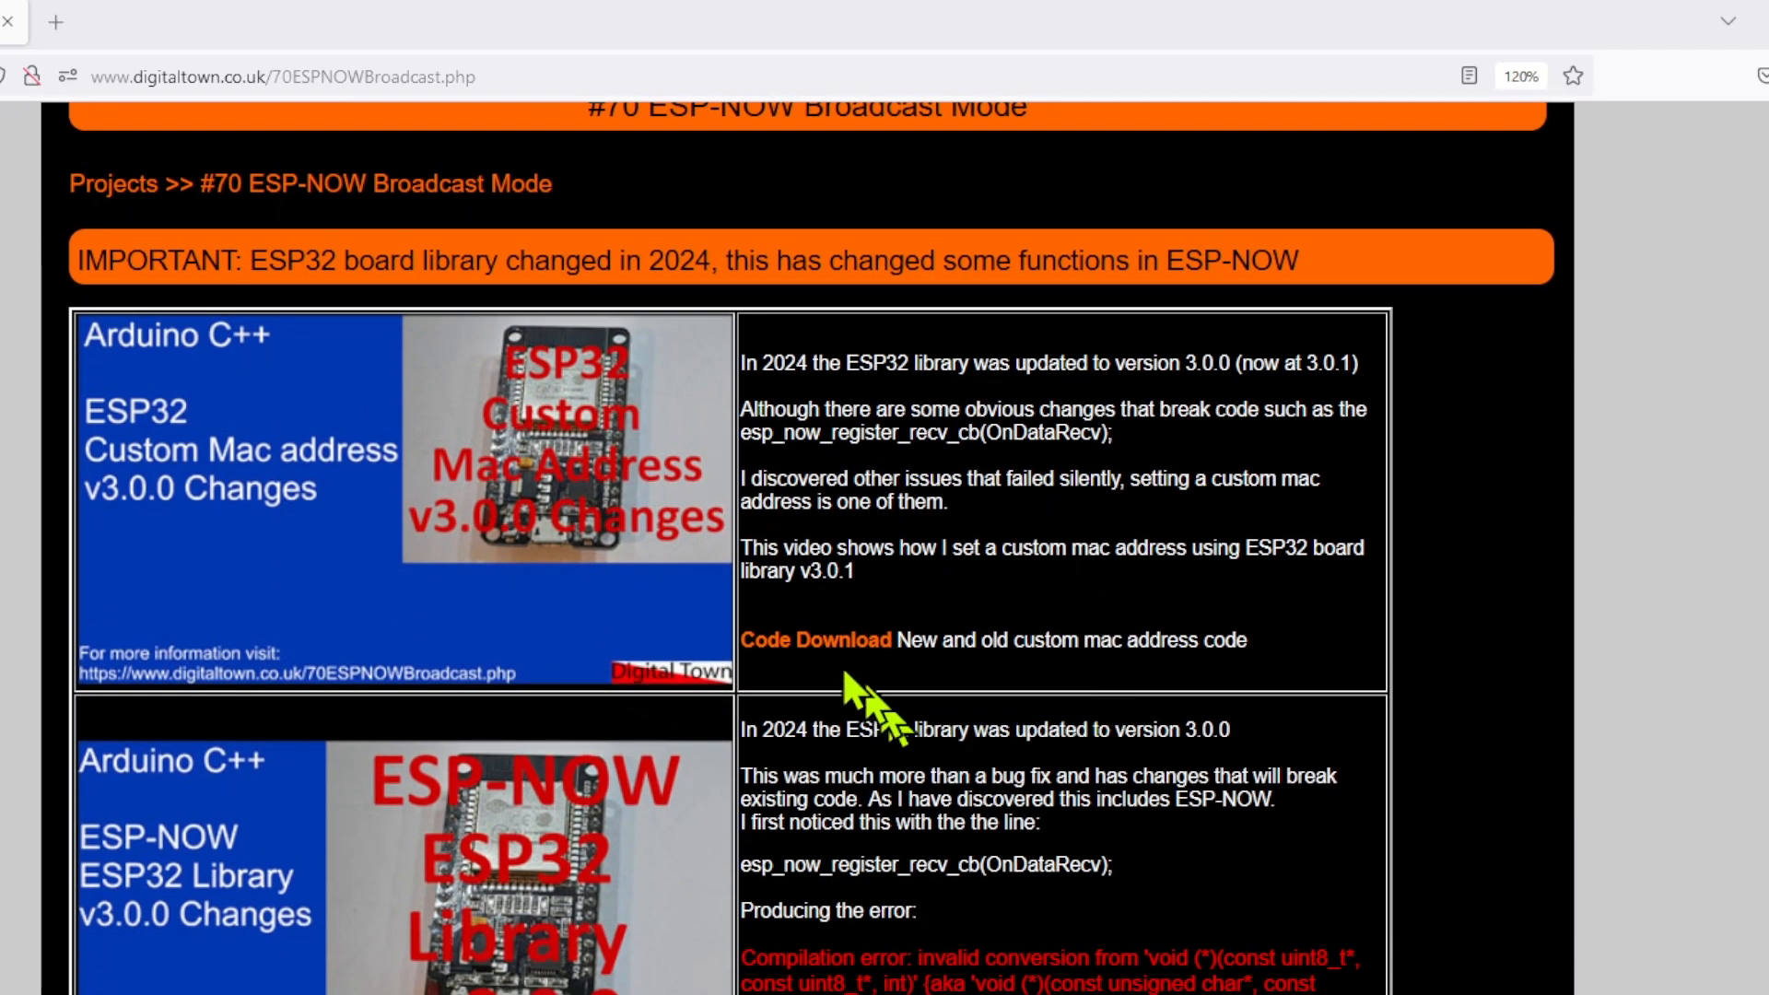
mouse_move(1143, 697)
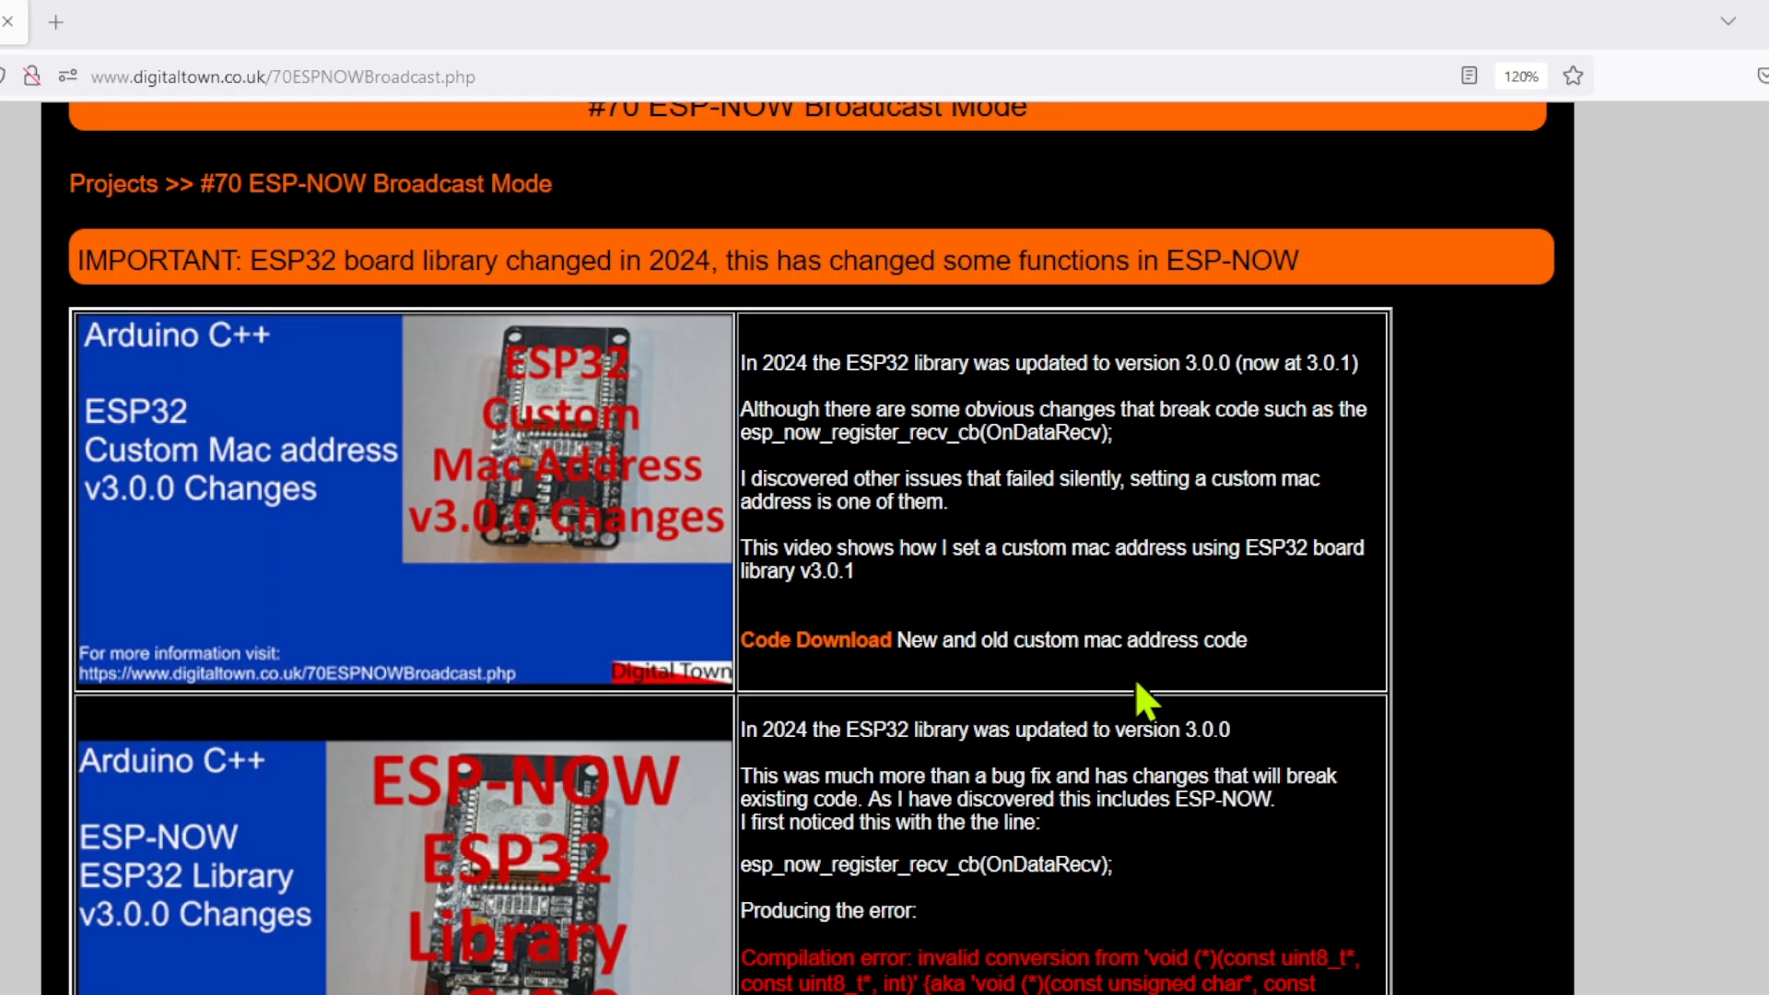
scroll("down", 3)
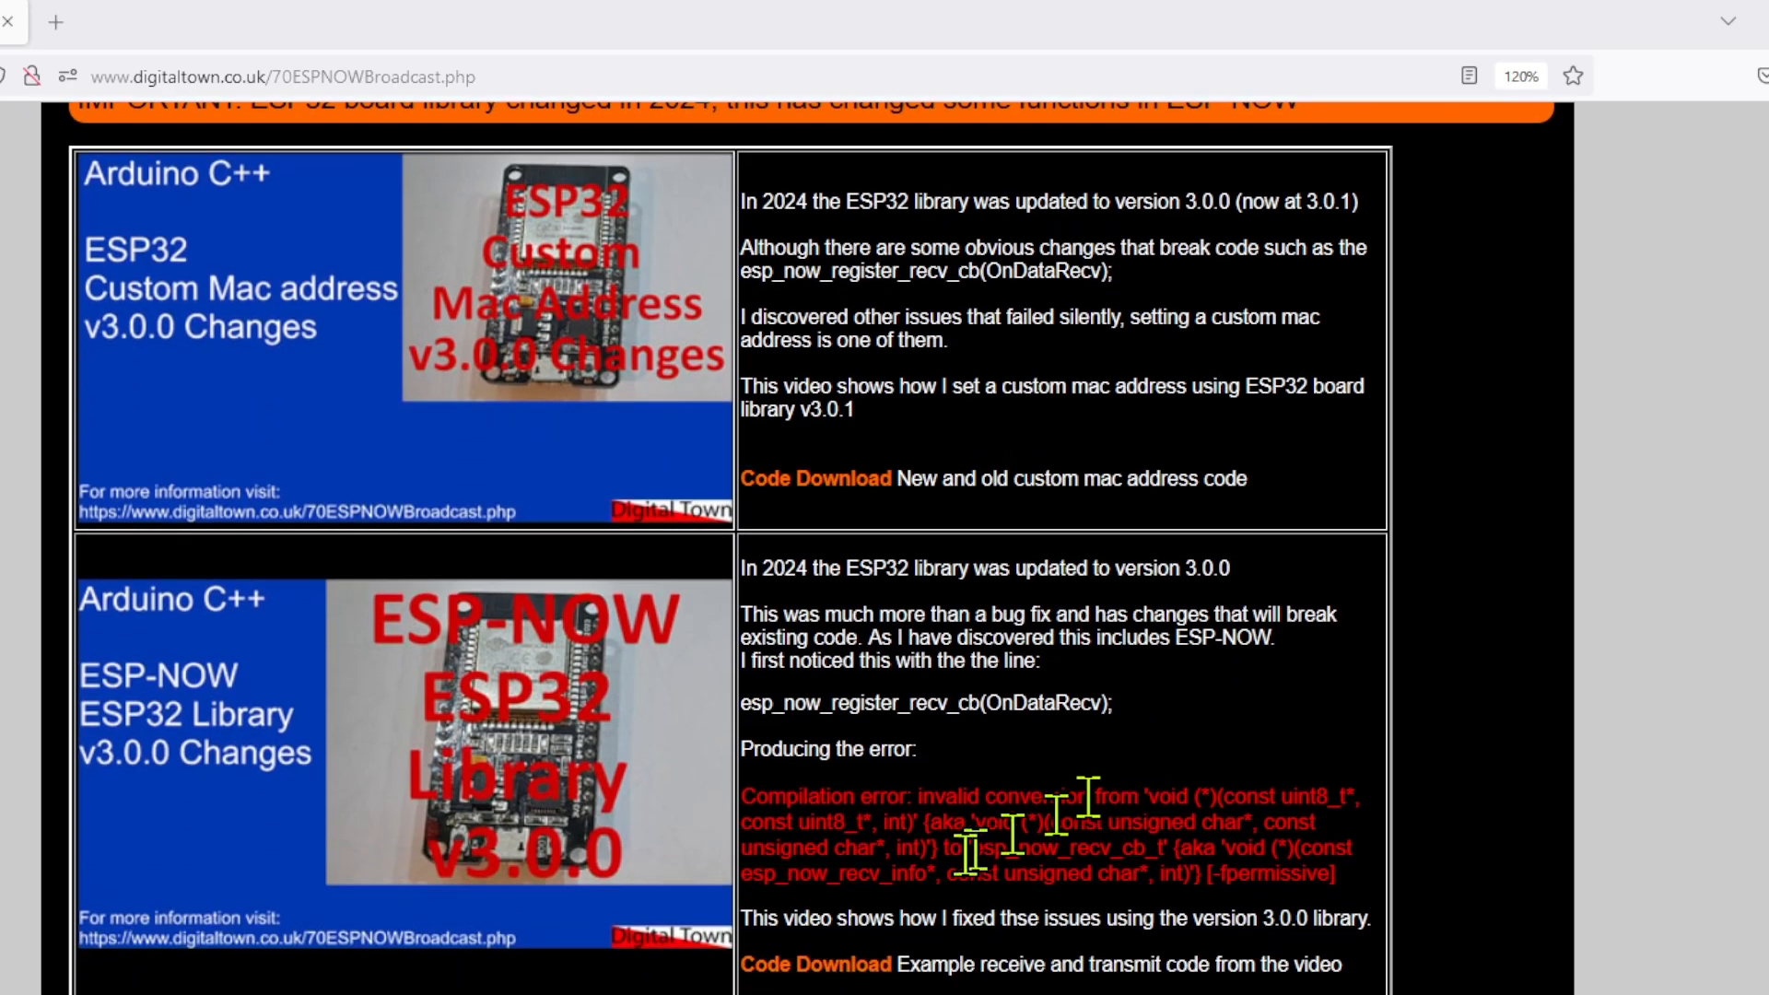
mouse_move(652, 842)
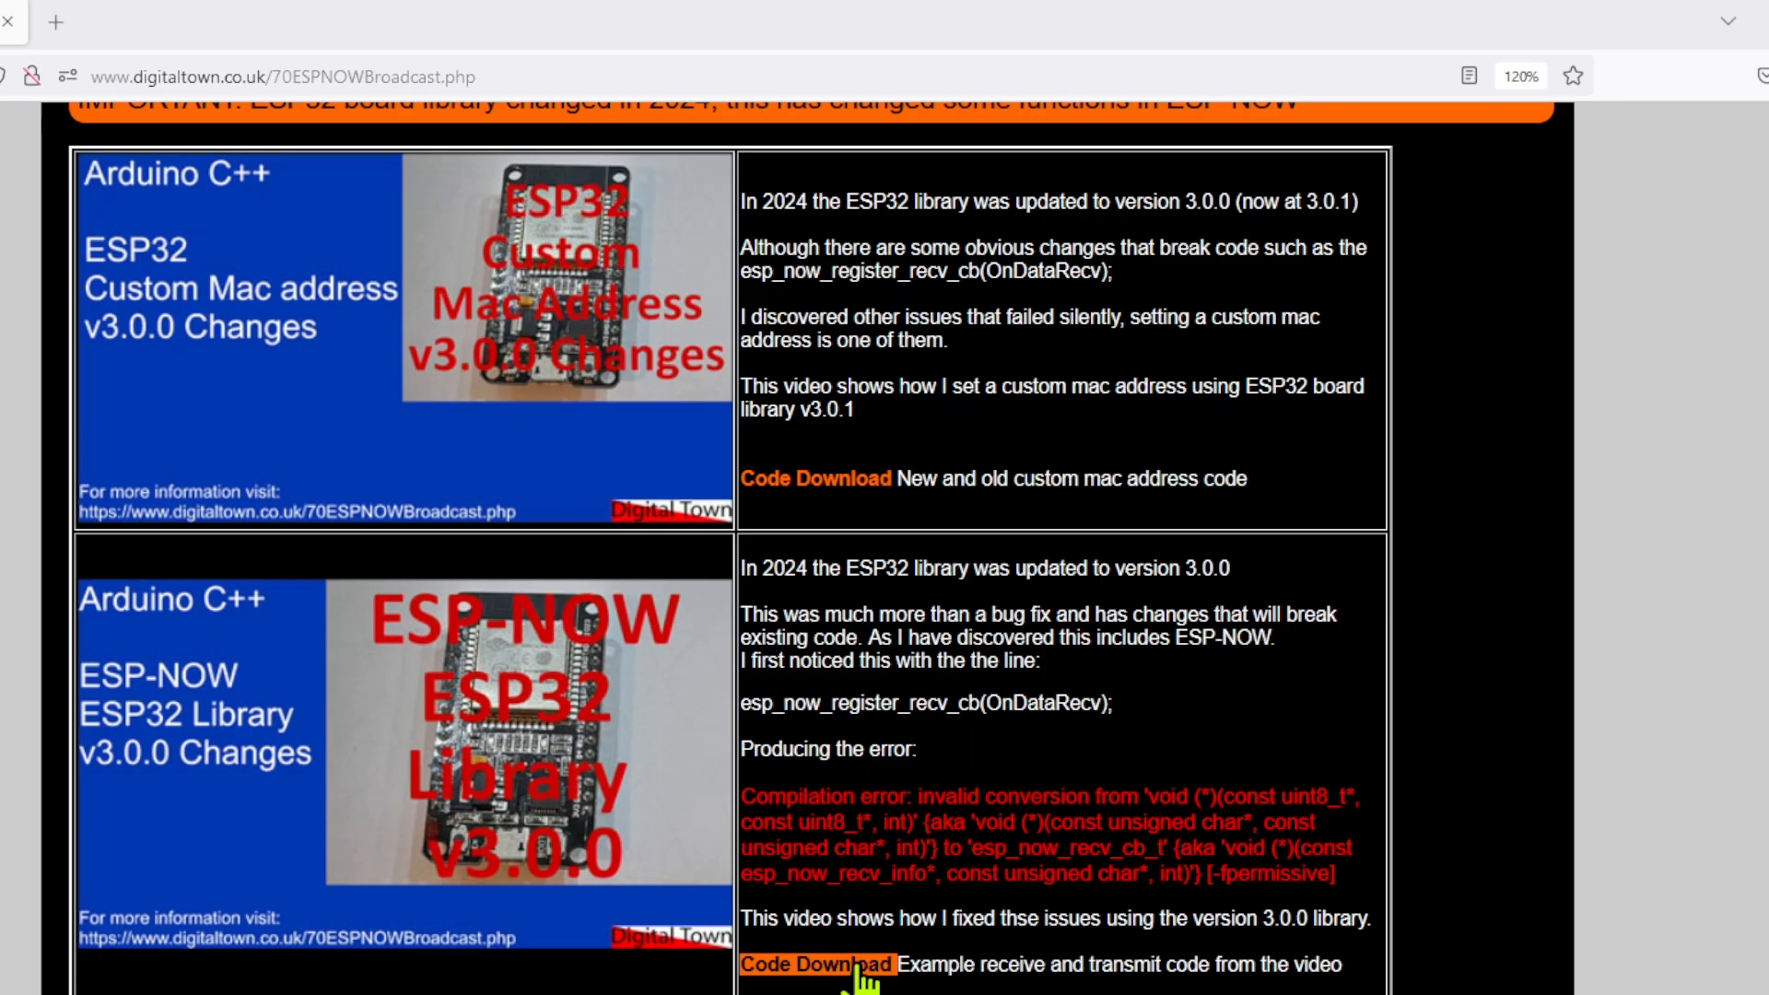
mouse_move(962, 798)
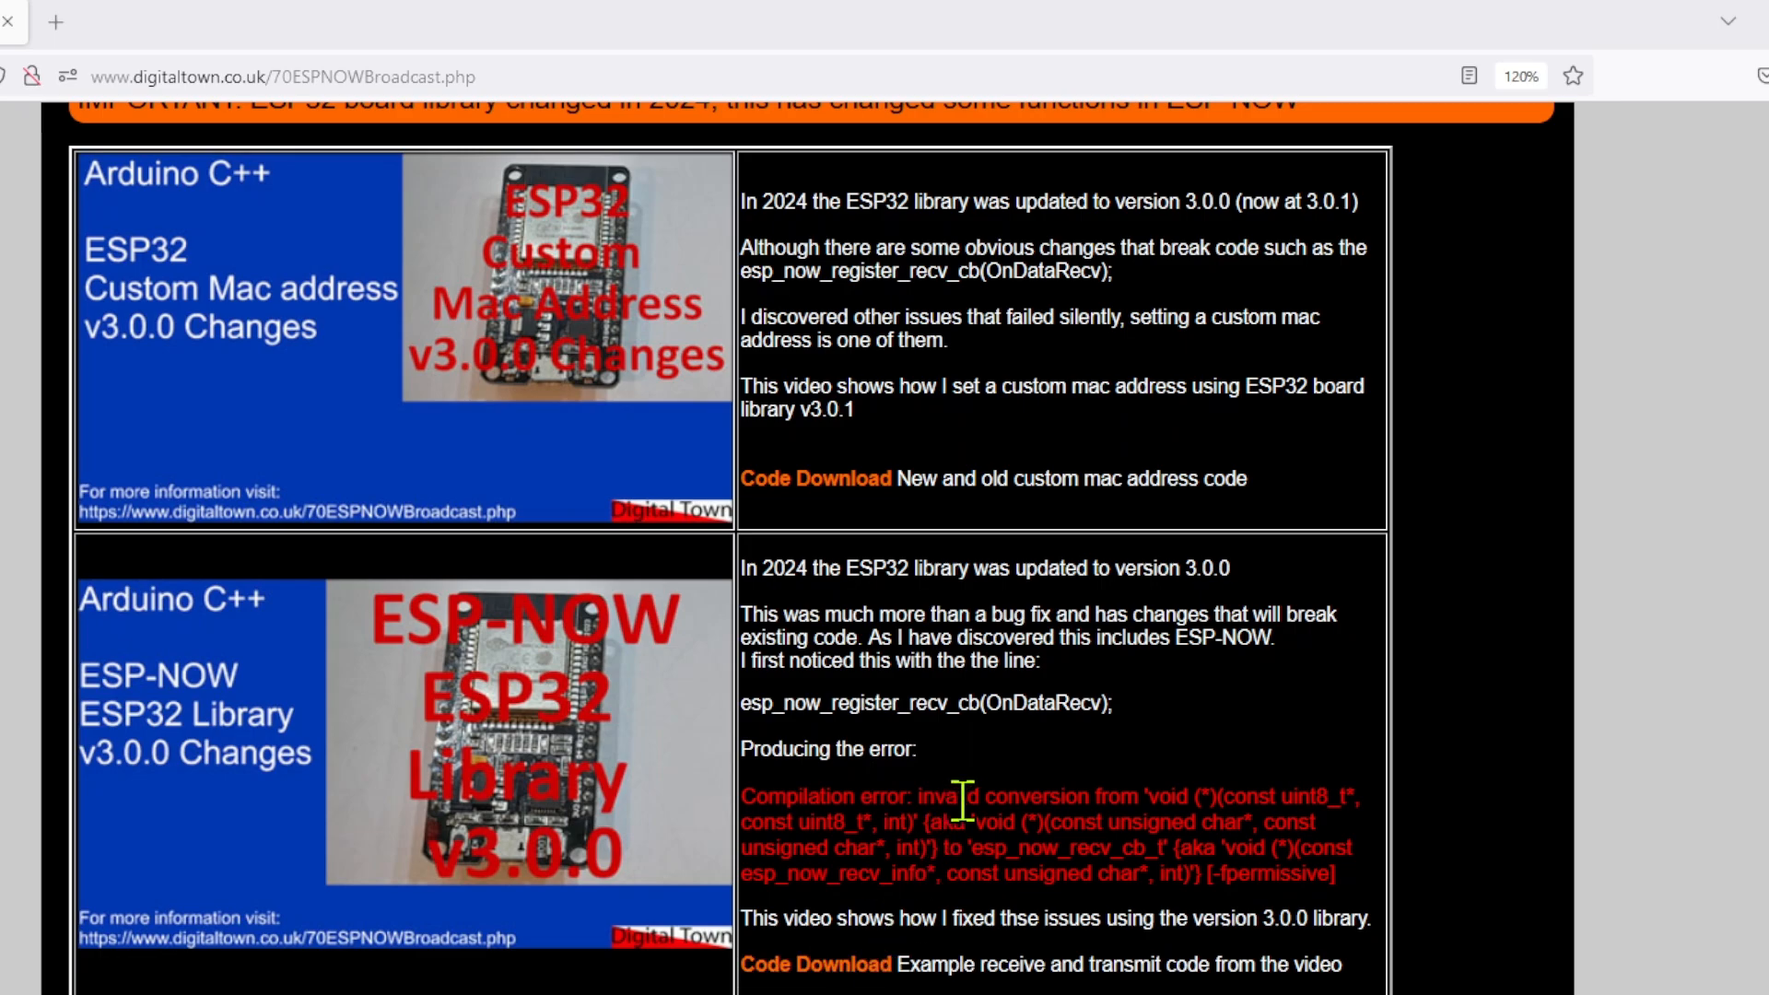